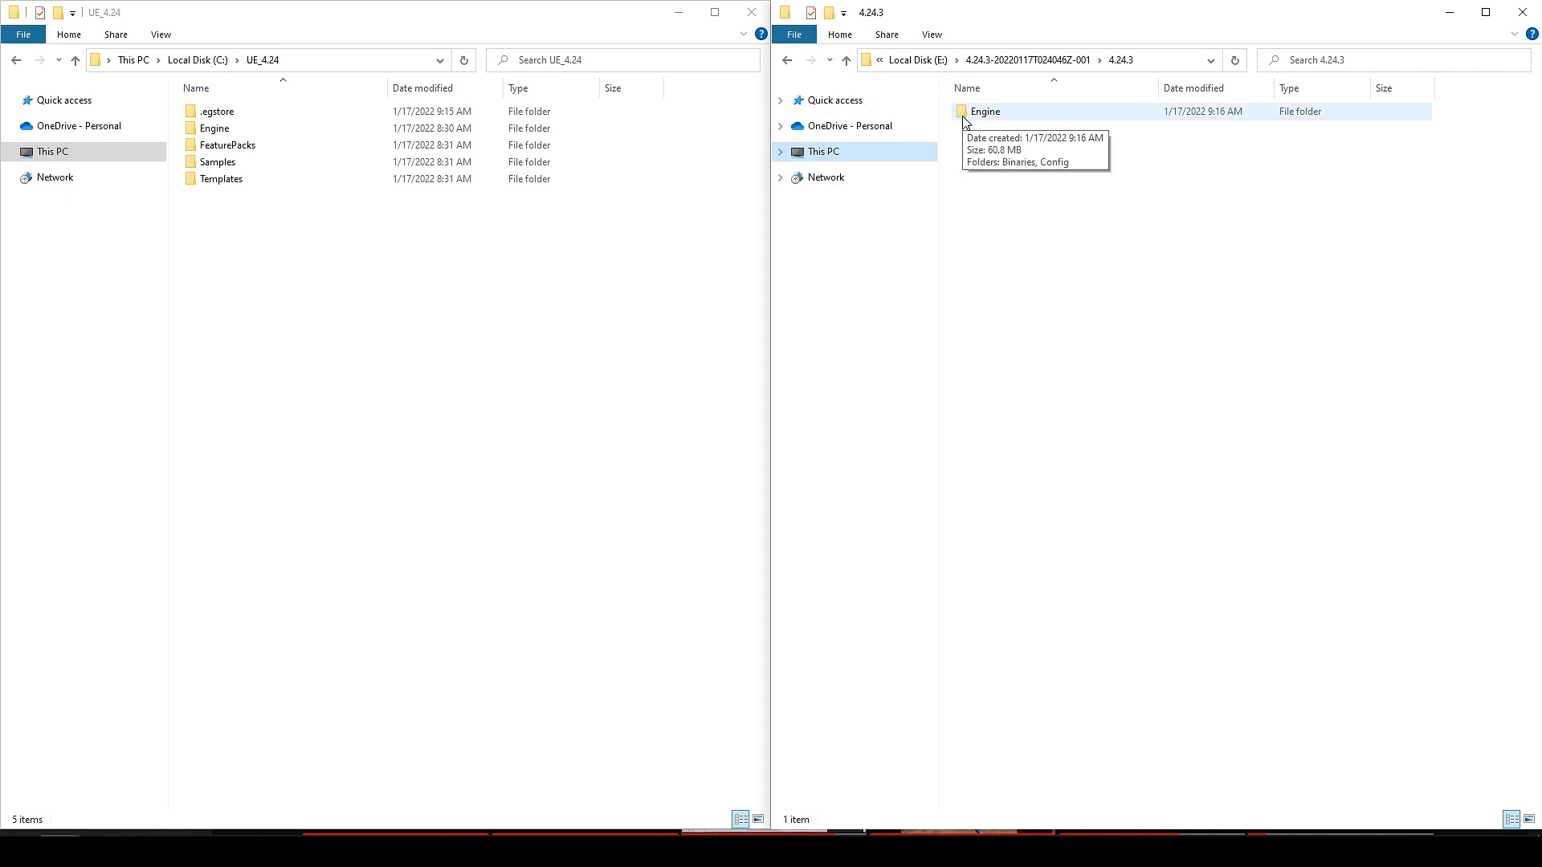
# Copy the downloaded Binaries into UE_4.24's Engine folder, replacing existing files.
pyautogui.click(984, 110)
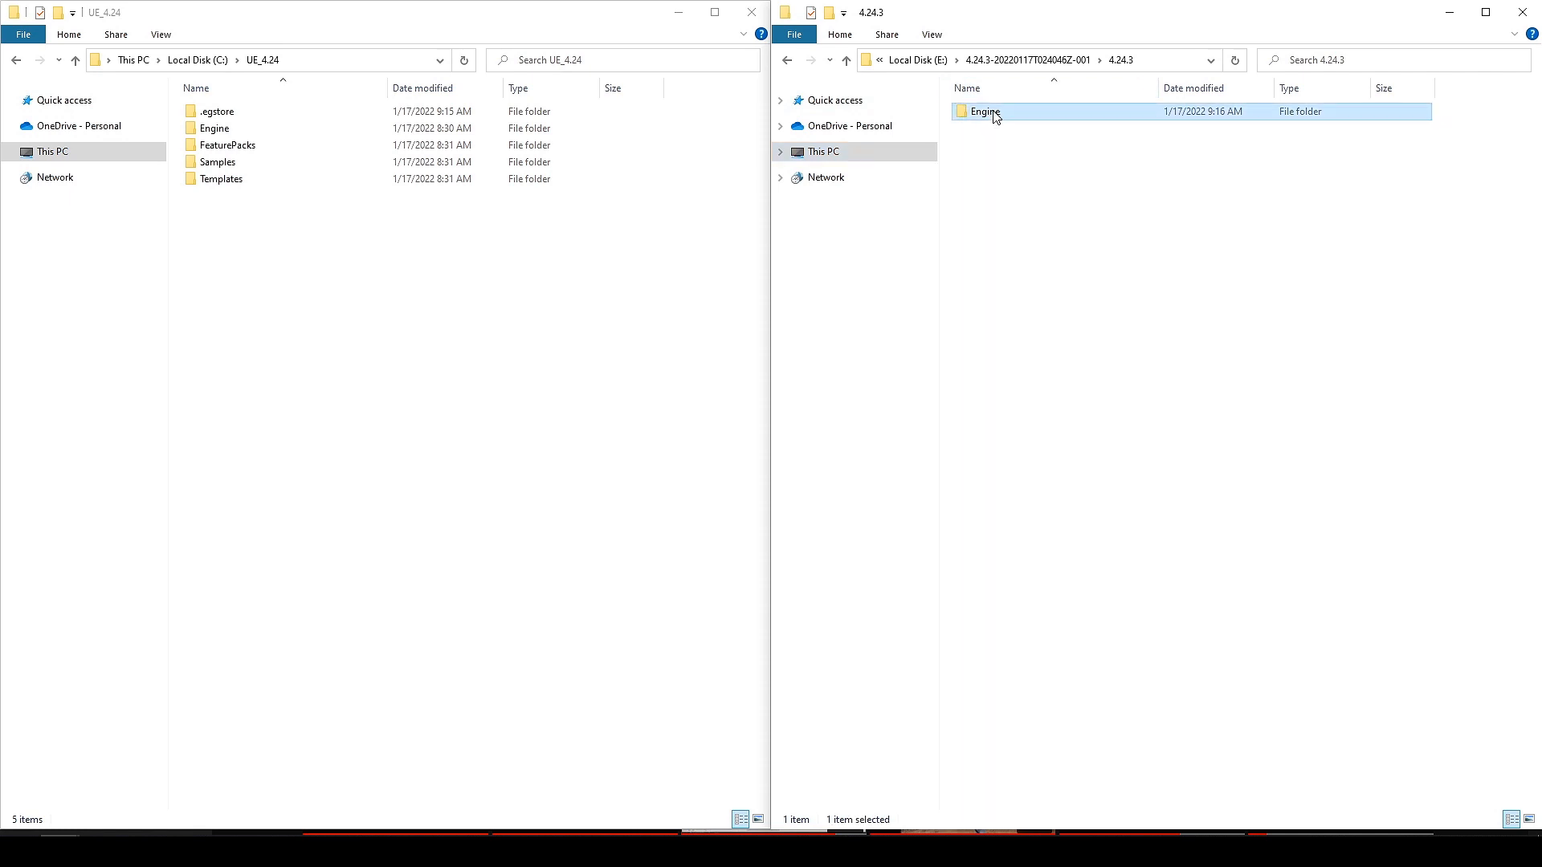
pyautogui.doubleClick(984, 111)
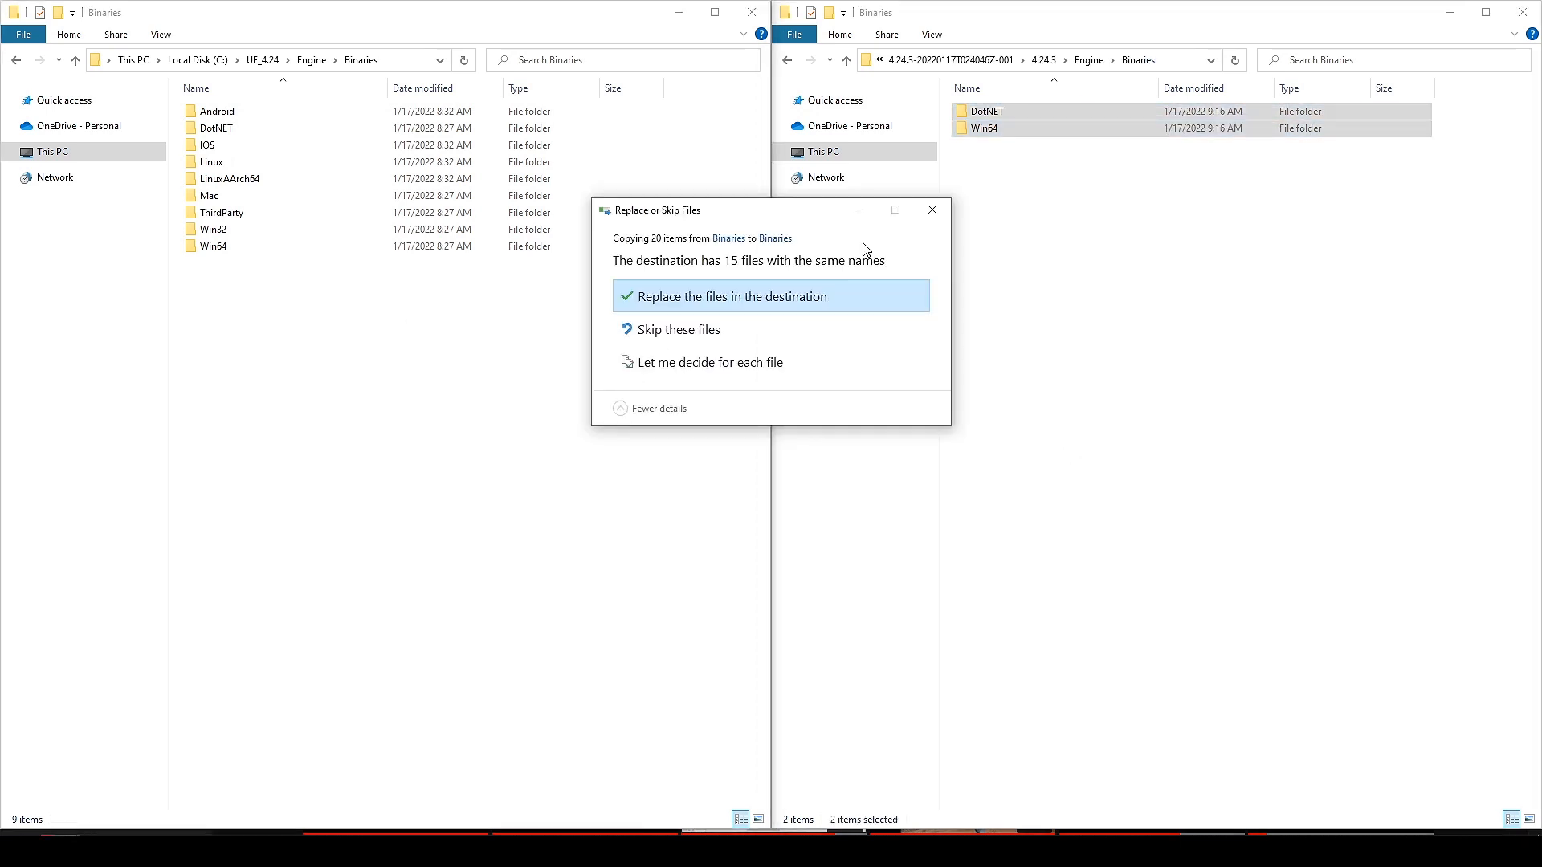
pyautogui.click(732, 296)
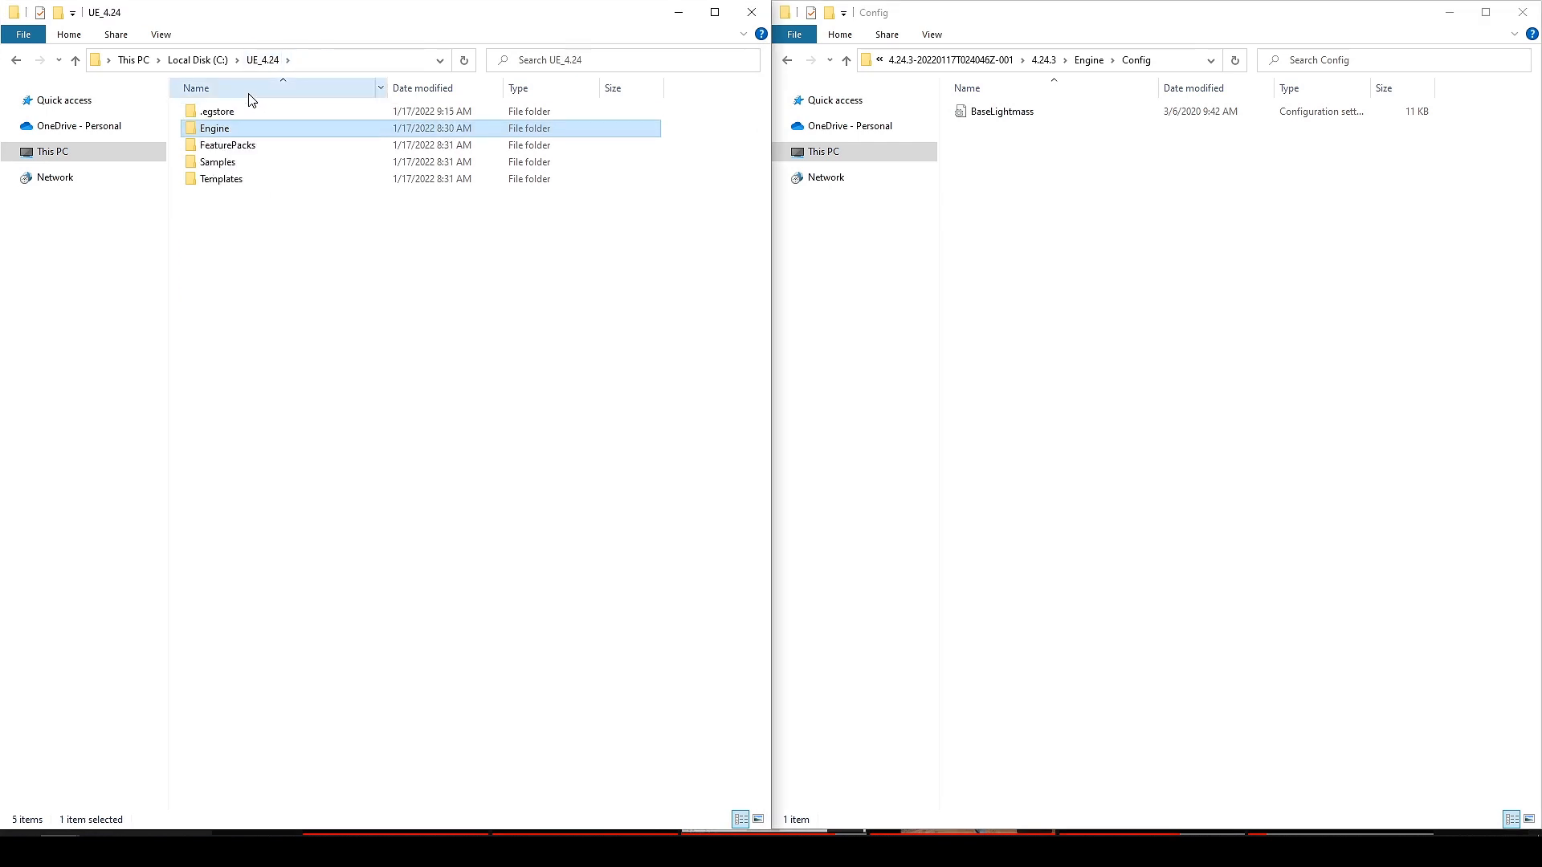
# Show the Engine Config folders in both File Explorer windows.
pyautogui.doubleClick(214, 128)
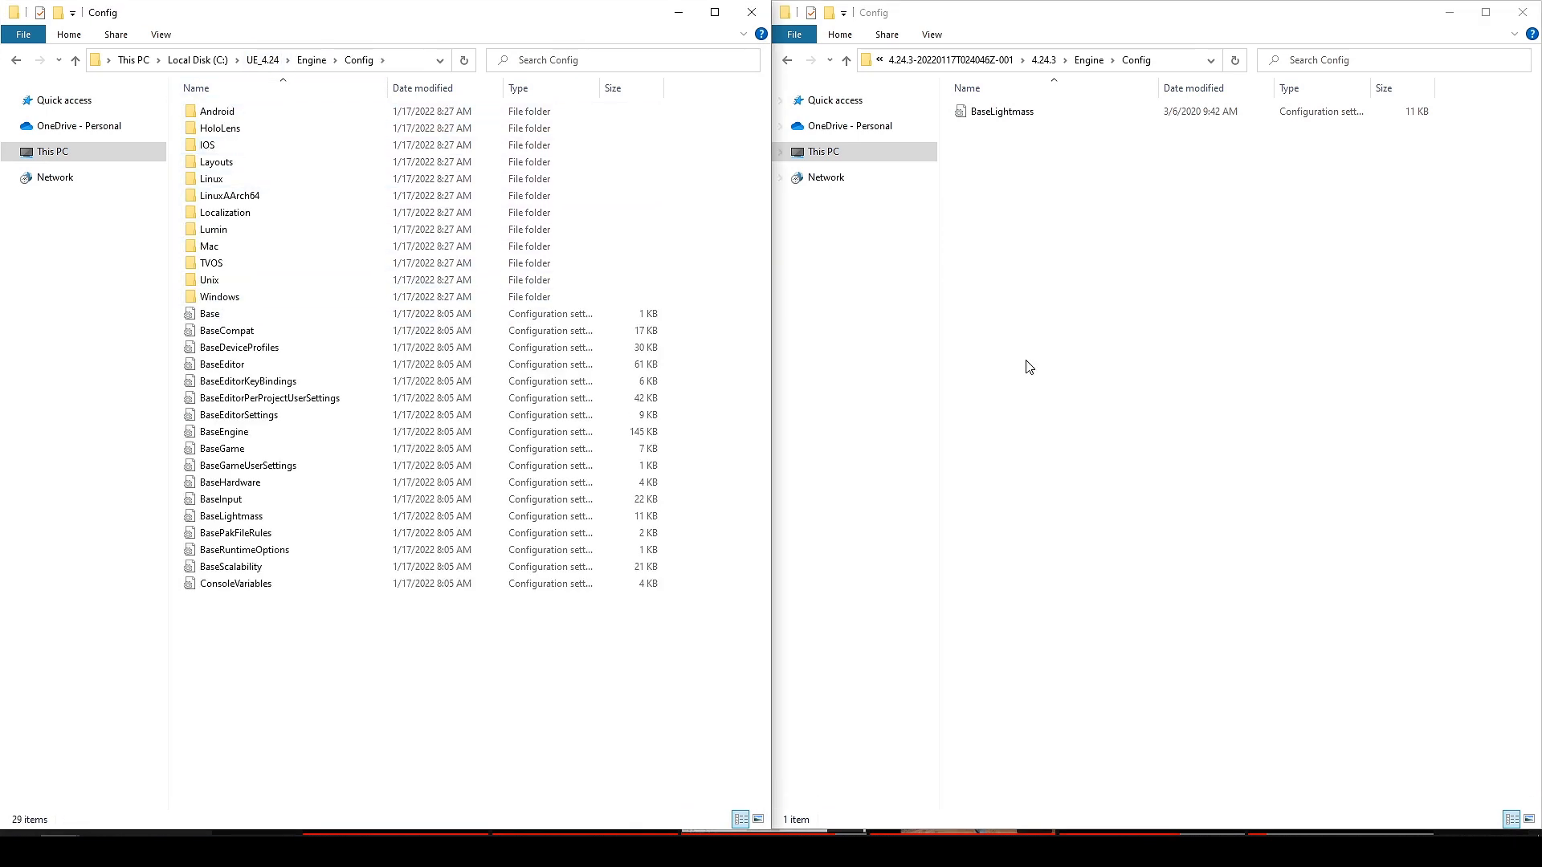
pyautogui.click(1002, 111)
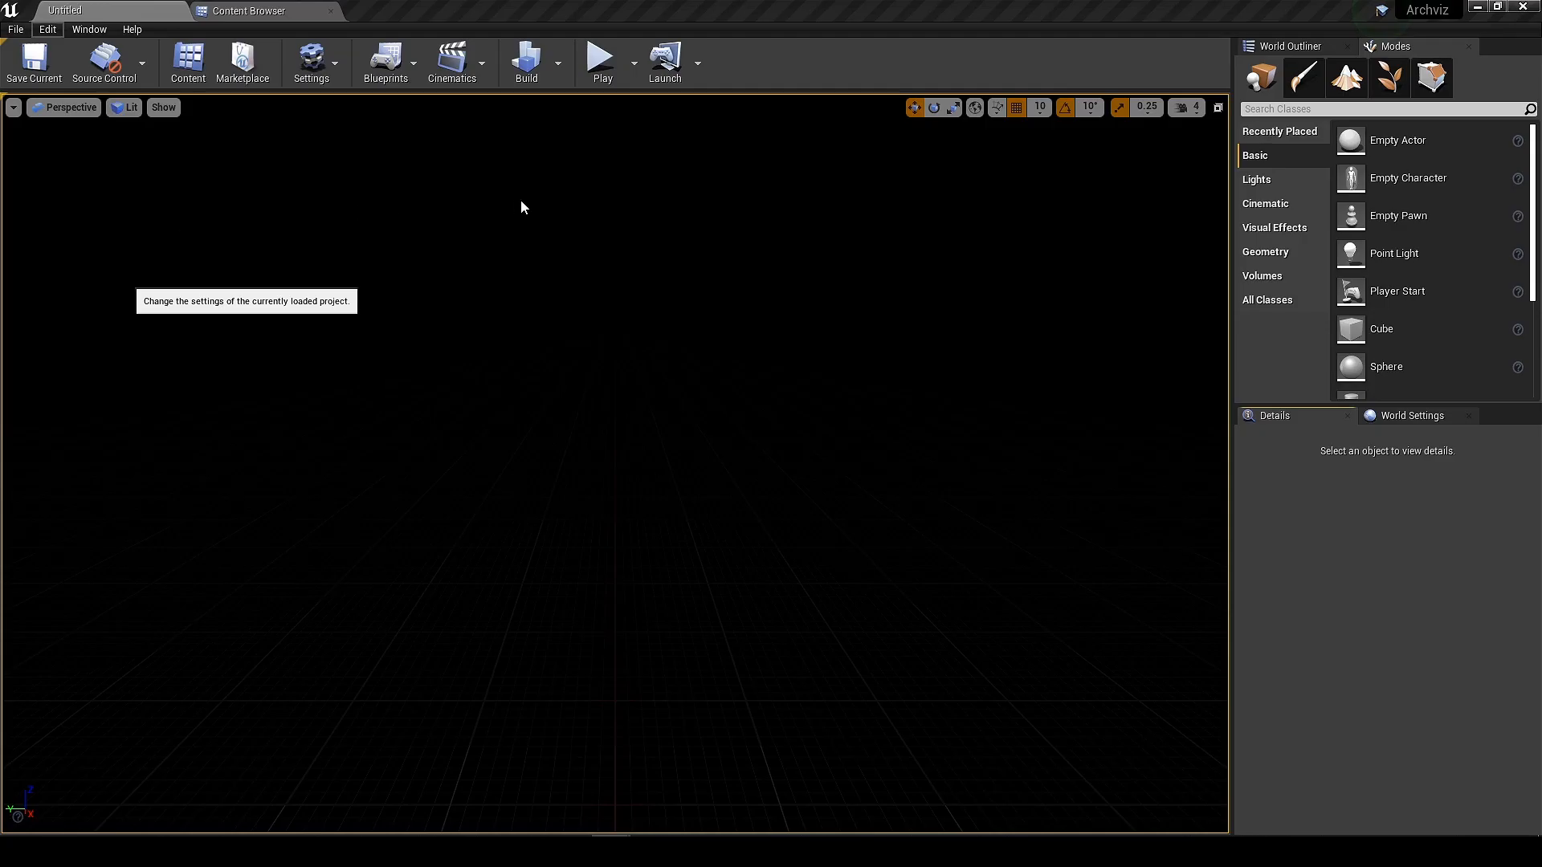
# In Project Settings > Rendering, set Reflection Capture Resolution to 256.
pyautogui.click(310, 61)
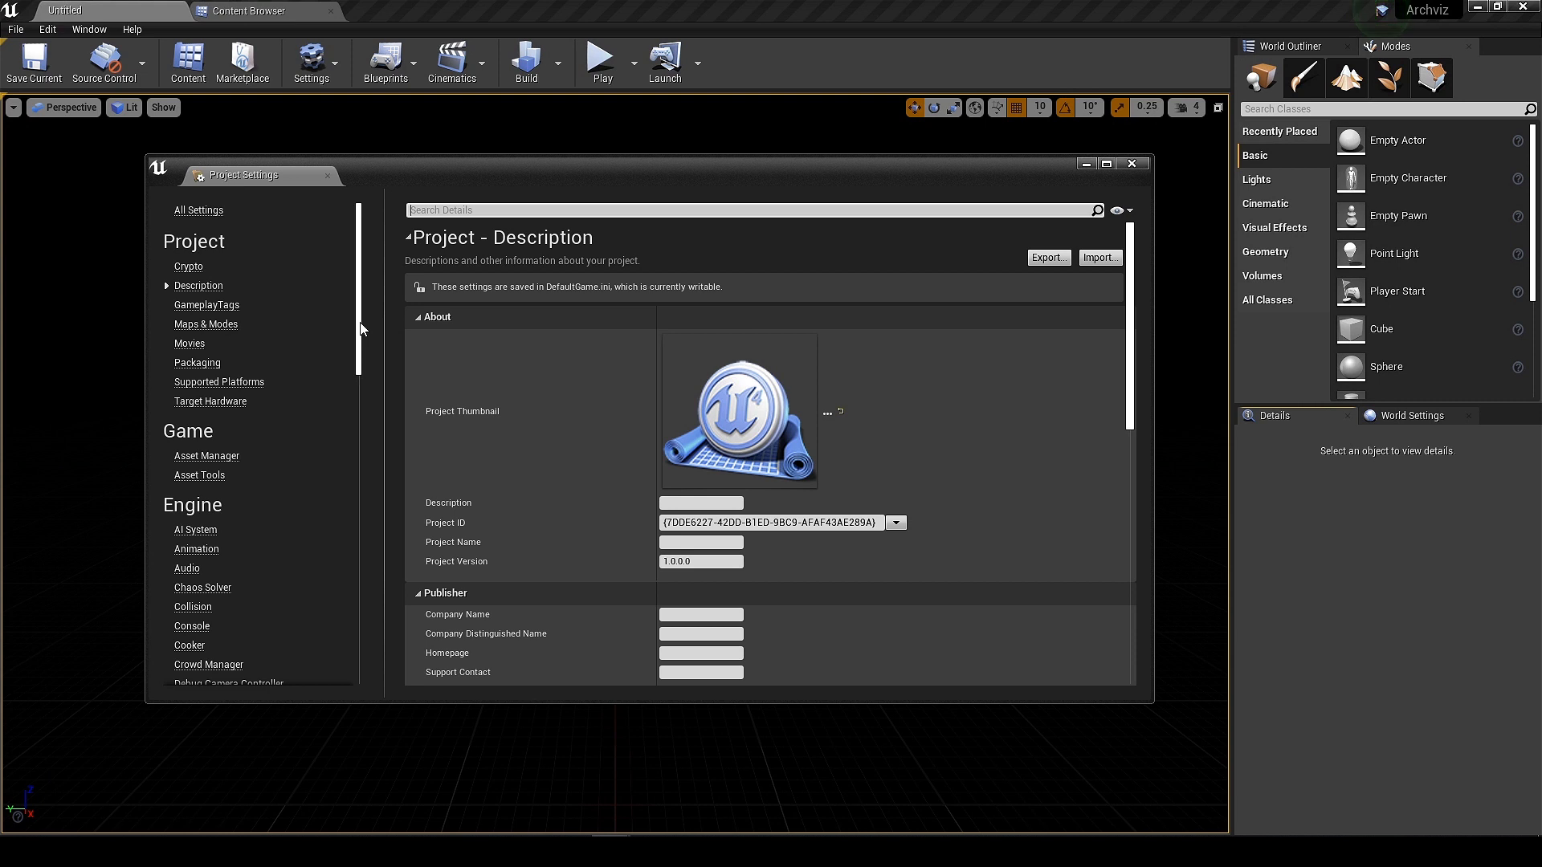
pyautogui.scroll(-3)
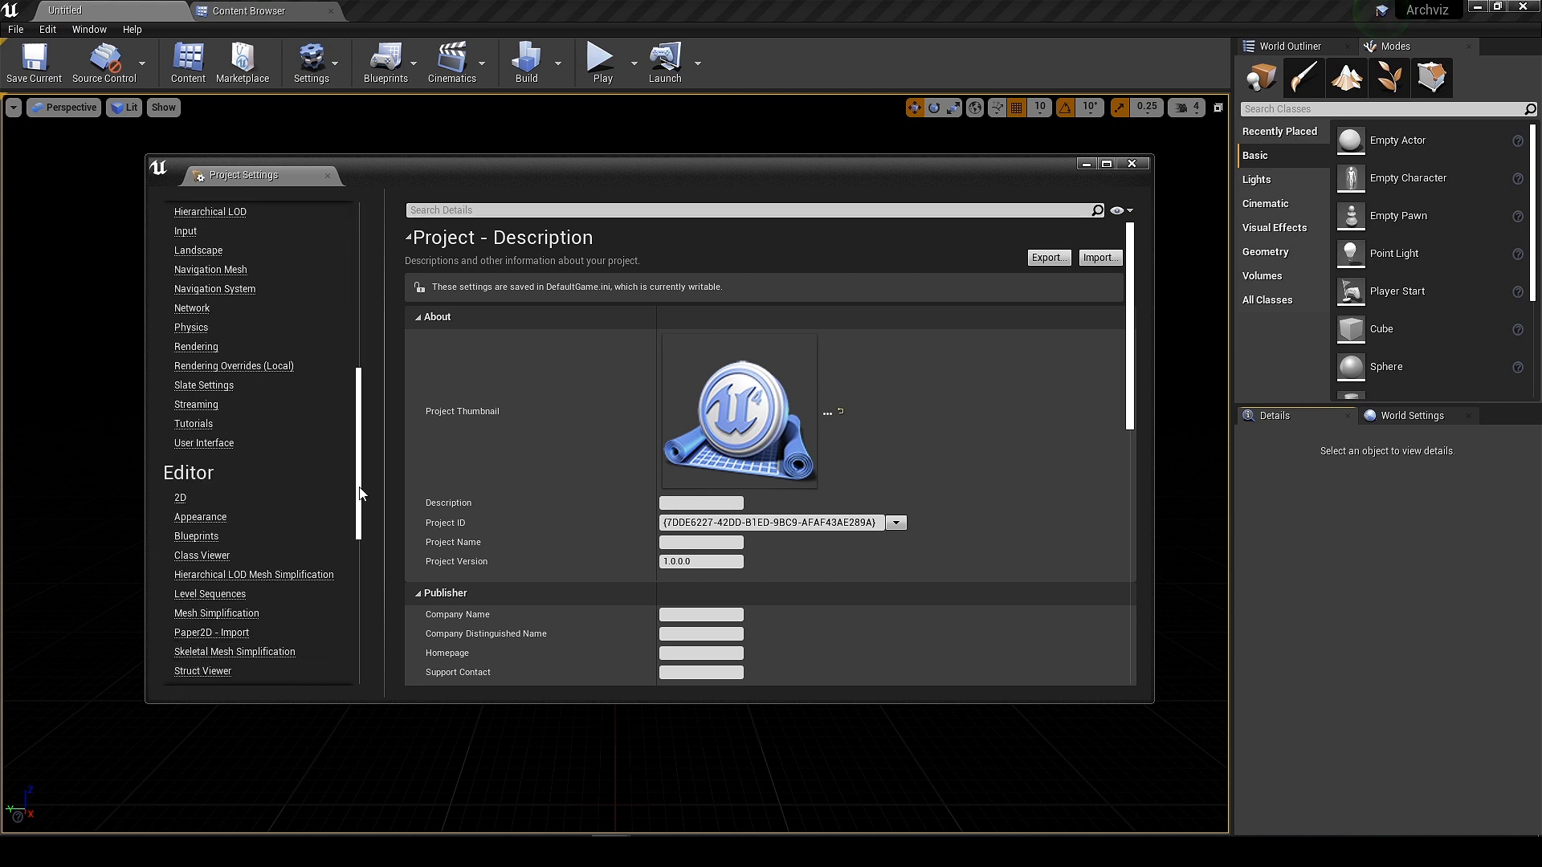
pyautogui.click(196, 347)
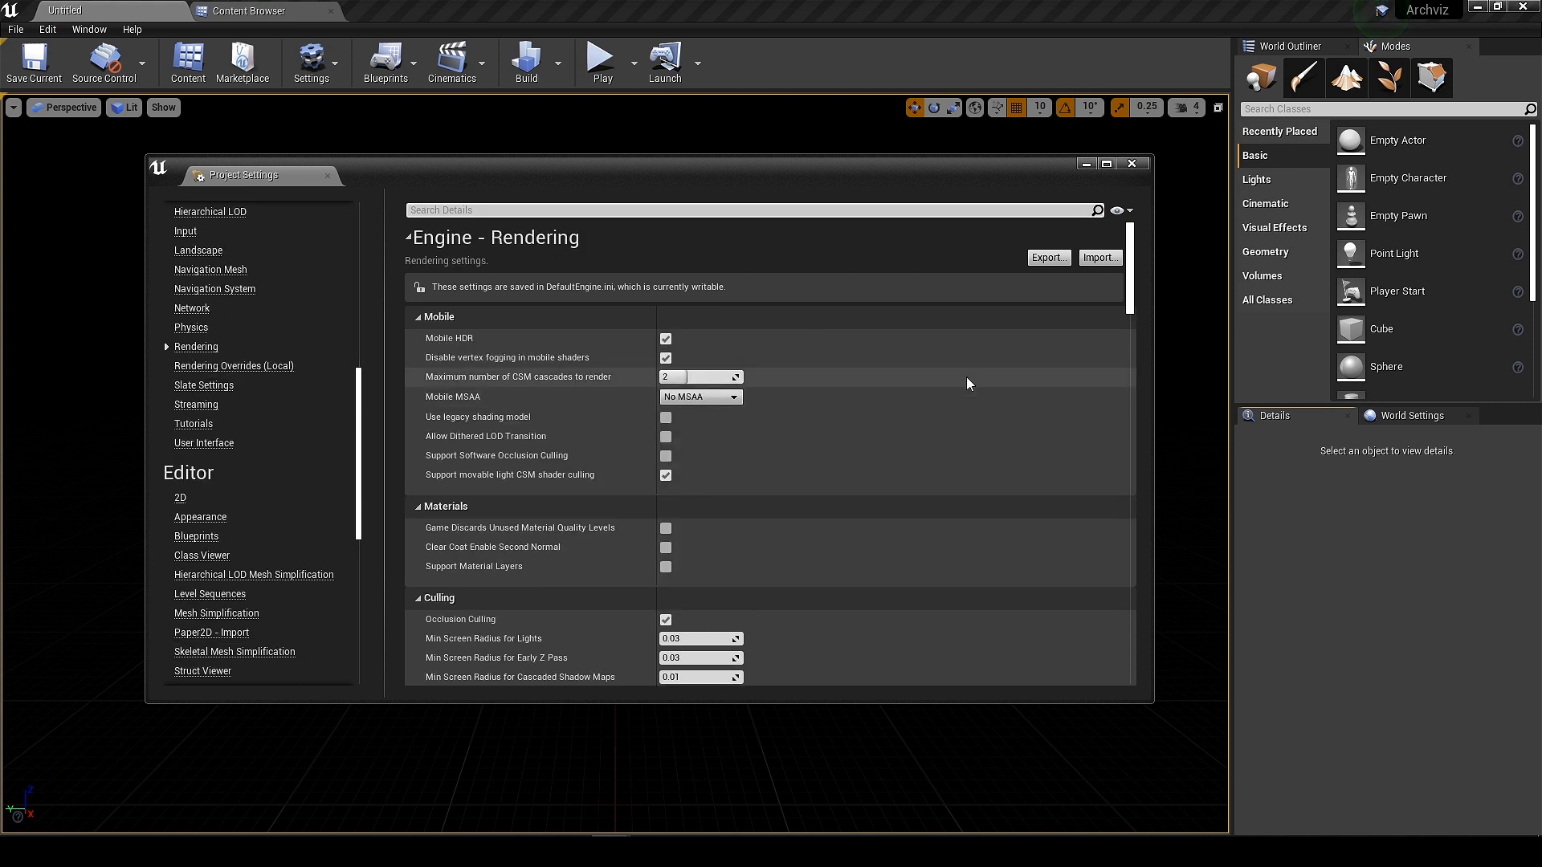
pyautogui.scroll(-3)
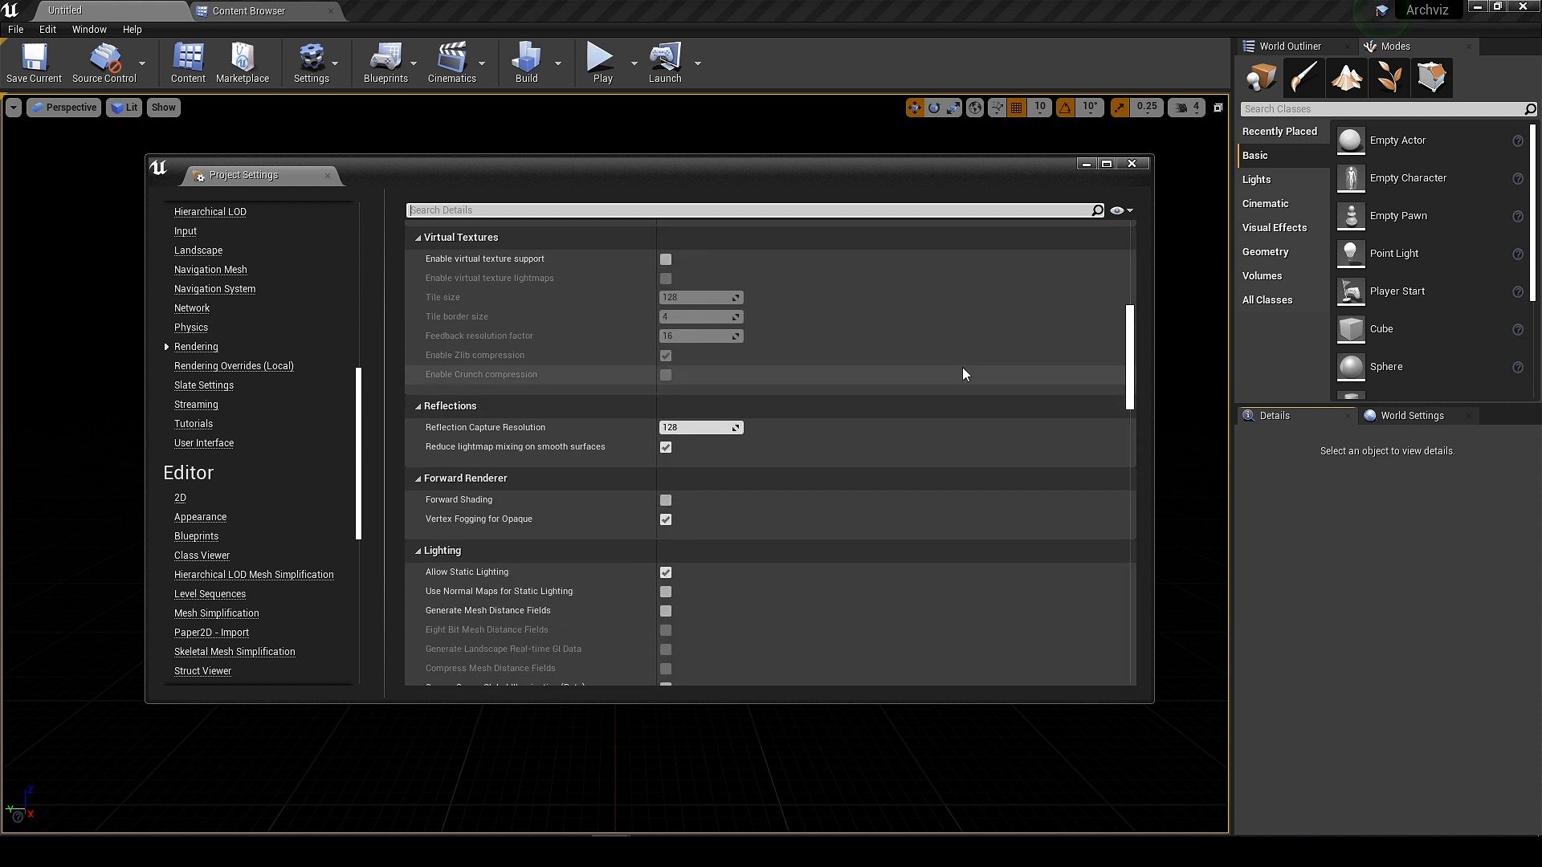
pyautogui.moveTo(512, 435)
pyautogui.write('256')
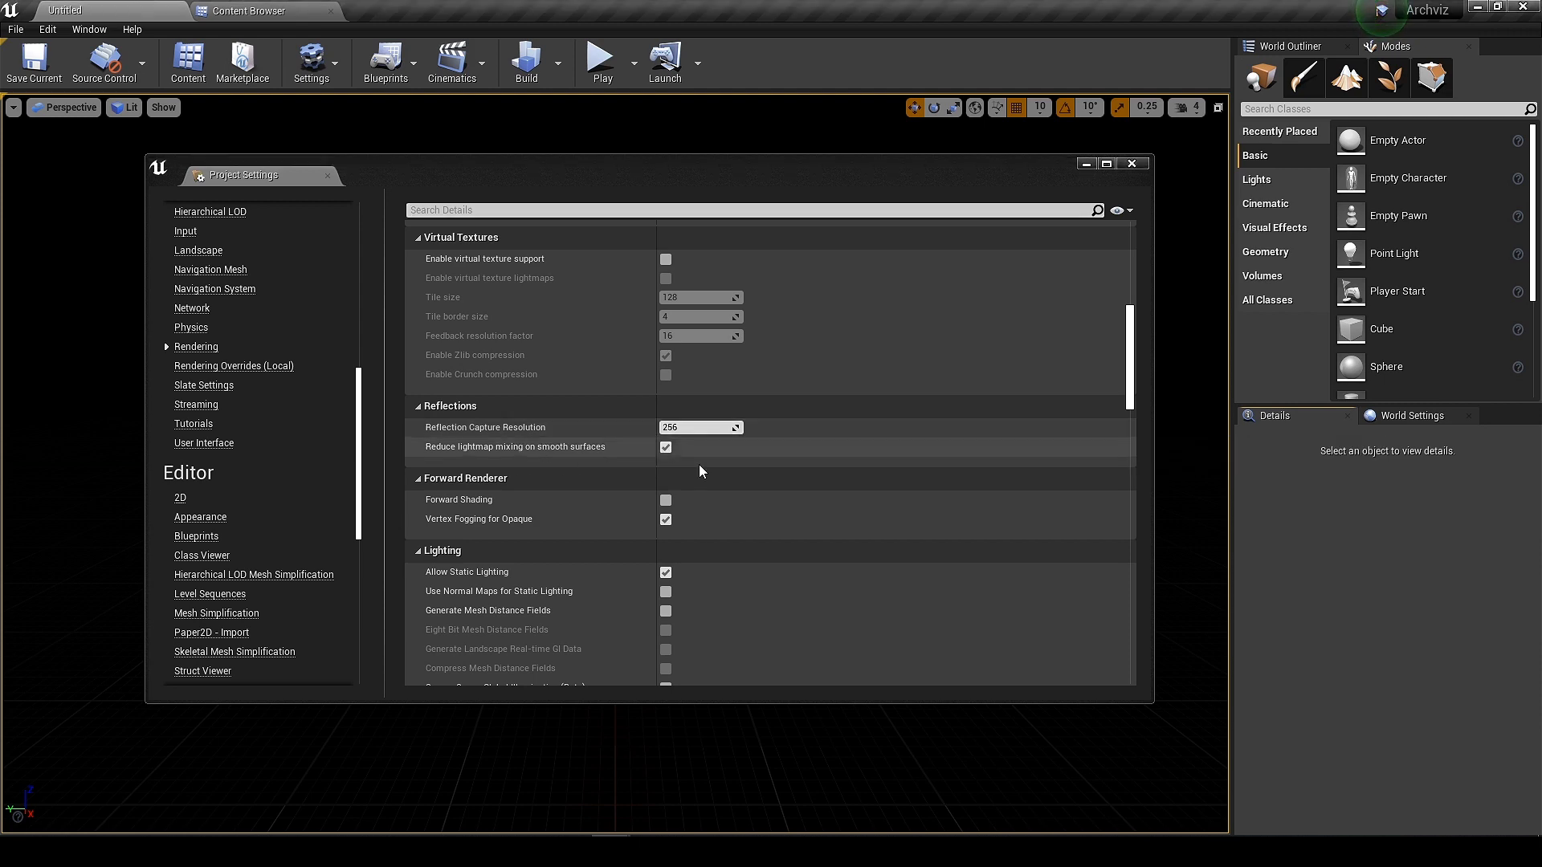
# Switch off Bloom, Ambient Occlusion, Auto Exposure and Motion Blur defaults.
pyautogui.scroll(-3)
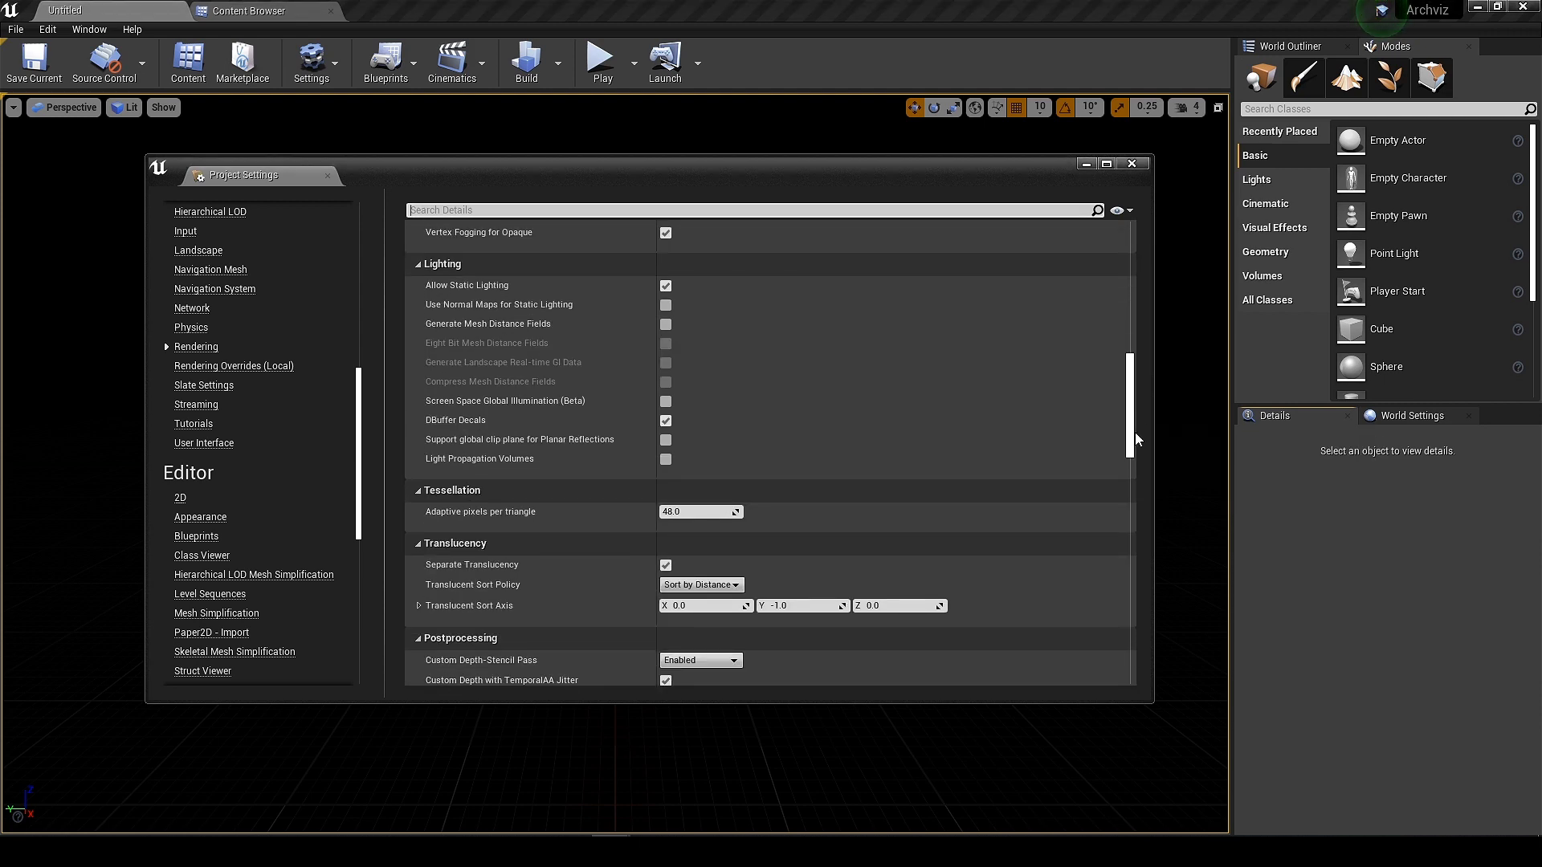
pyautogui.scroll(-3)
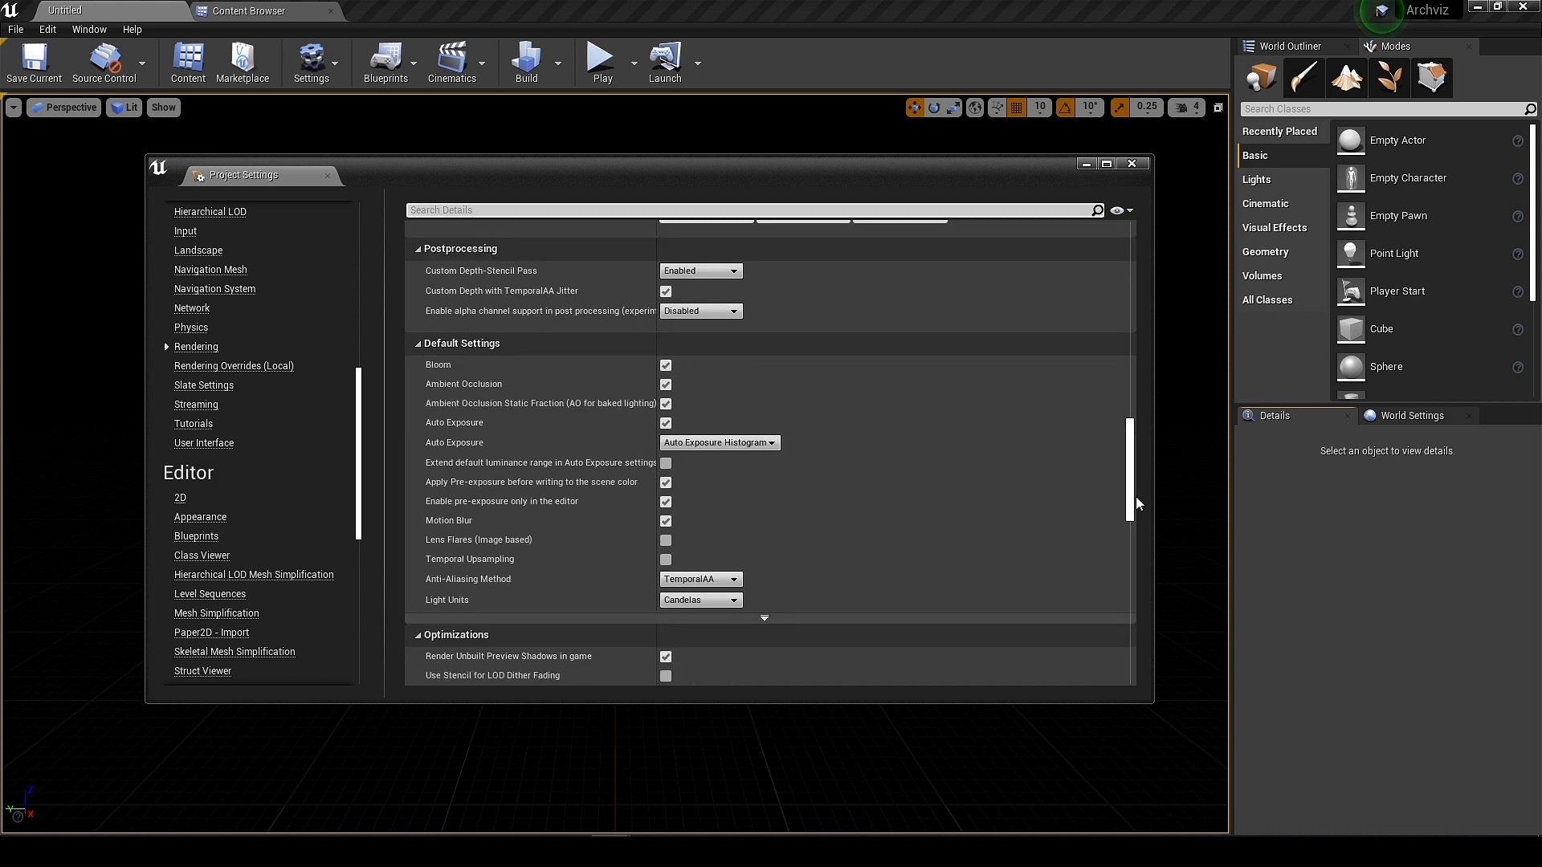
pyautogui.click(665, 364)
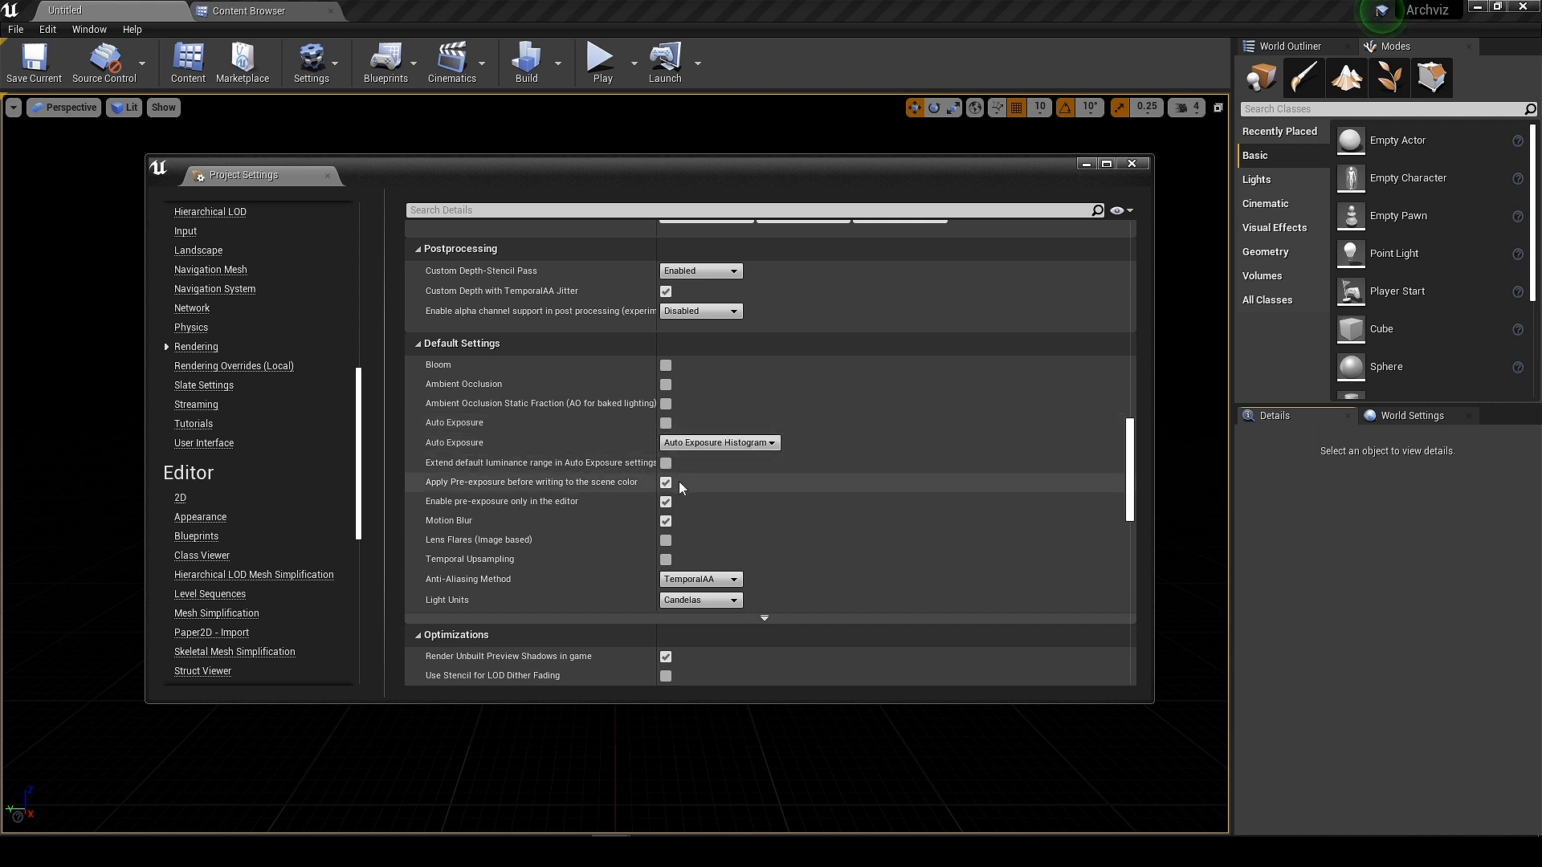
pyautogui.moveTo(665, 503)
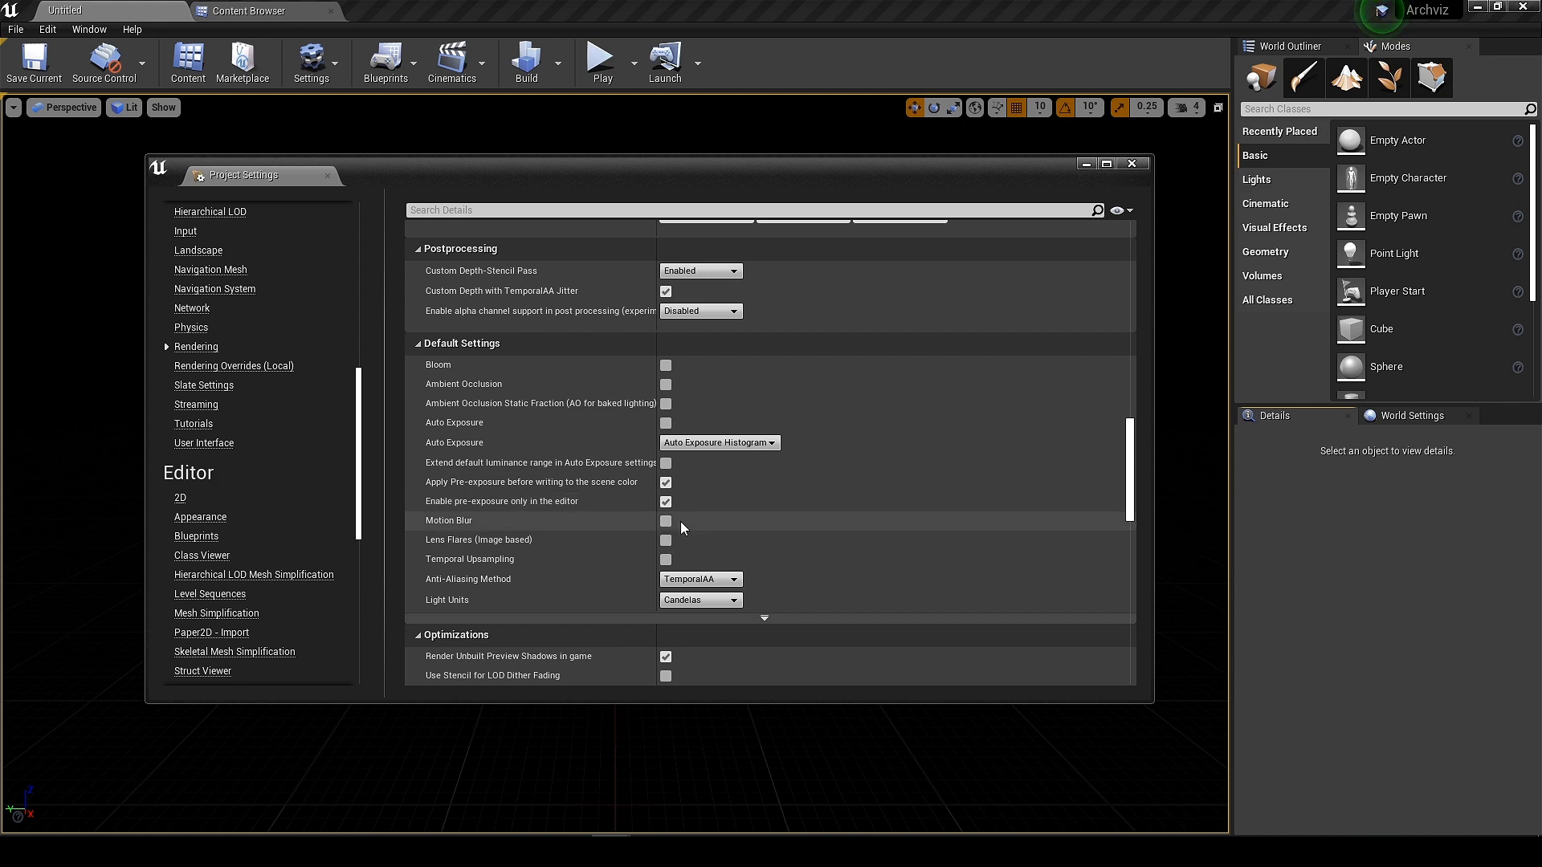
# Enable the Datasmith Importer and HDRIBackdrop plugins, leaving a restart pending.
pyautogui.click(310, 63)
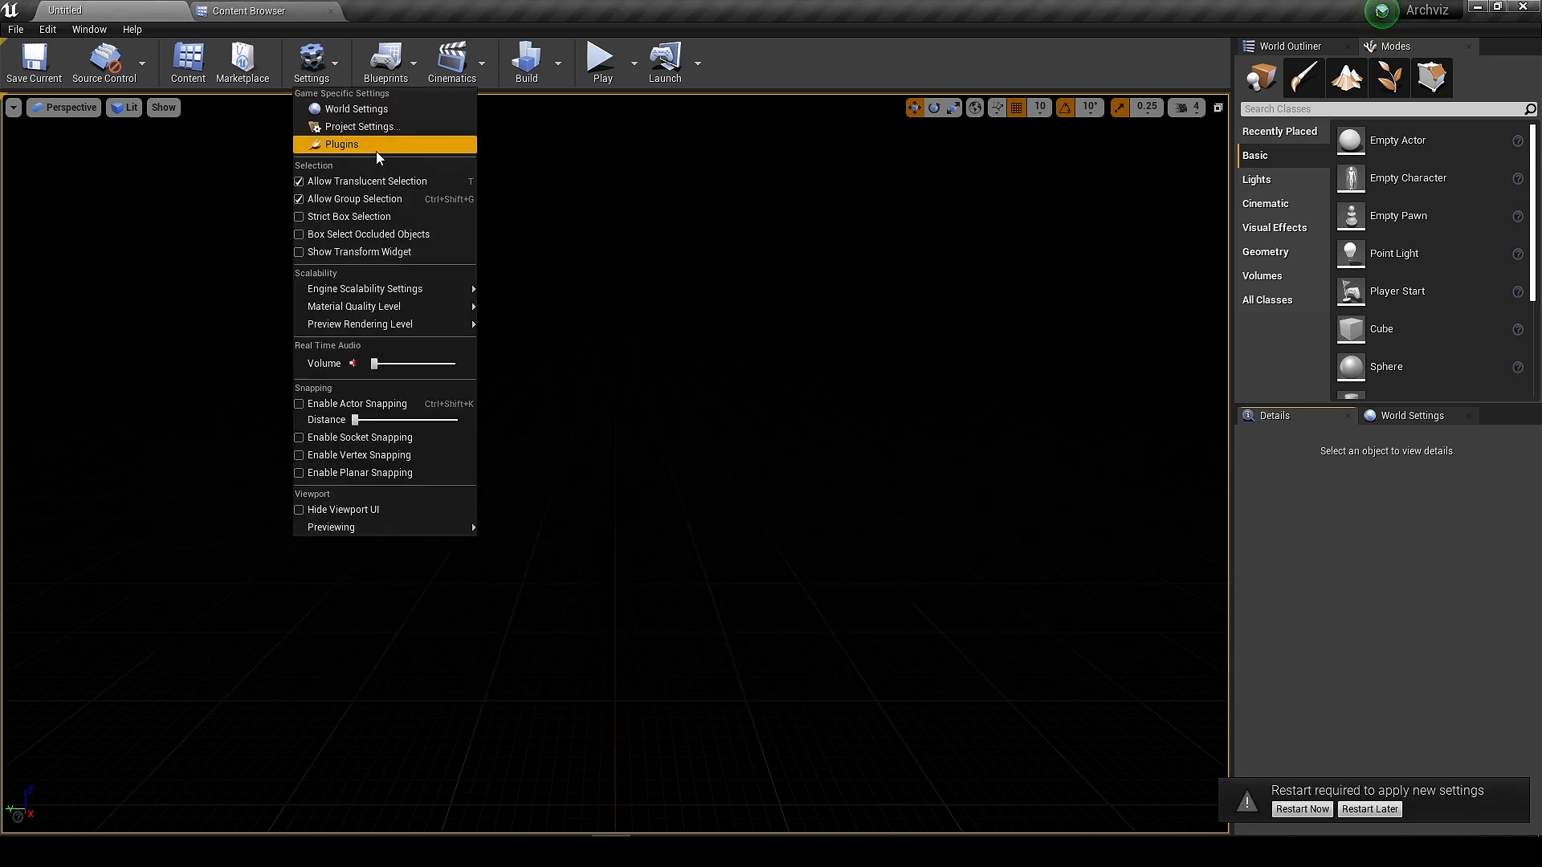
pyautogui.click(341, 143)
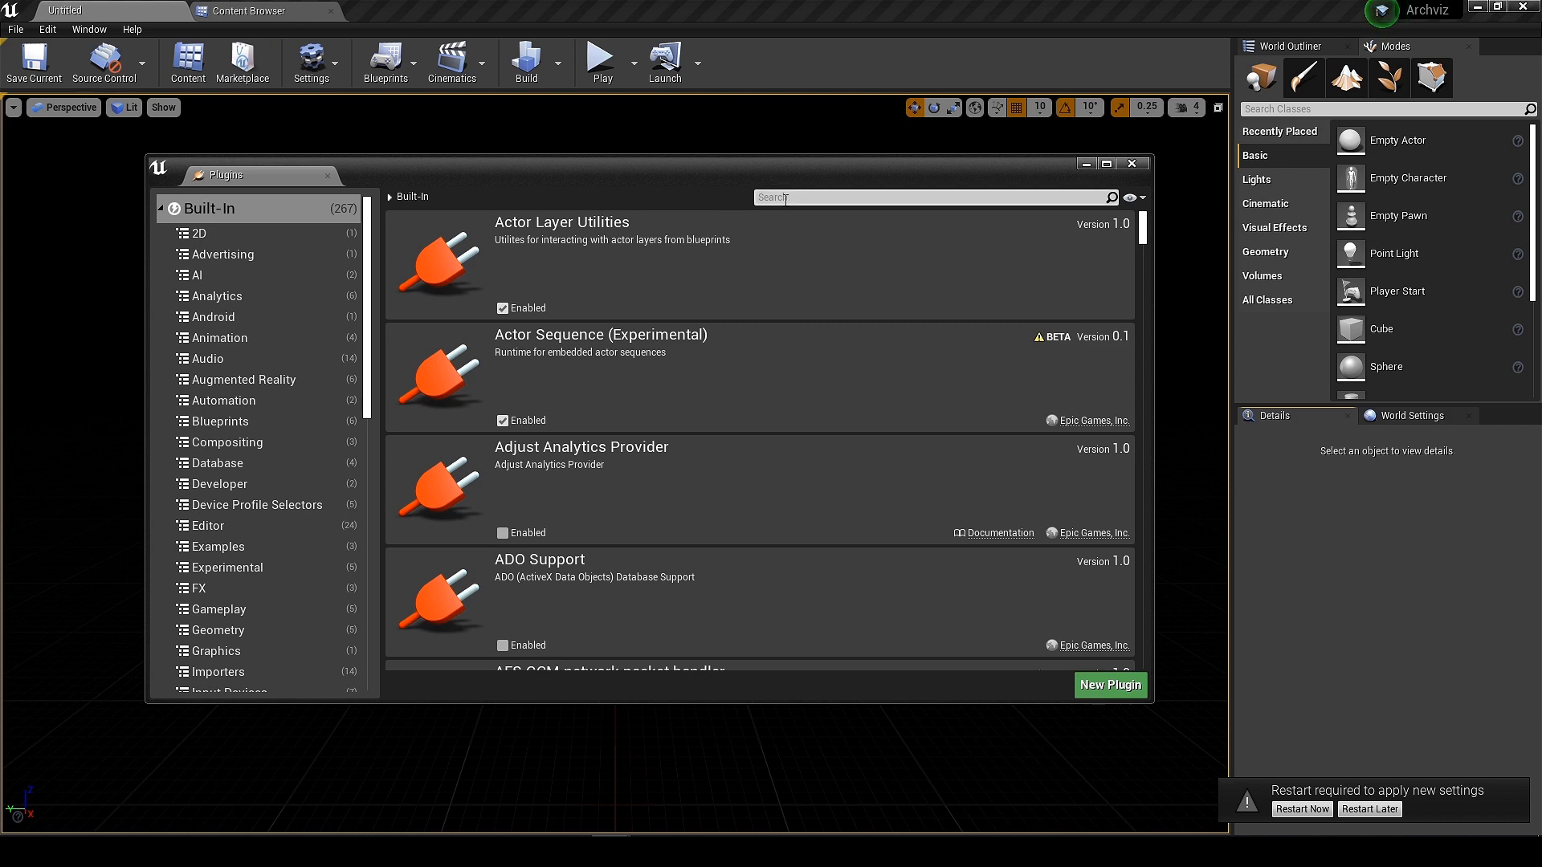
pyautogui.write('datasm')
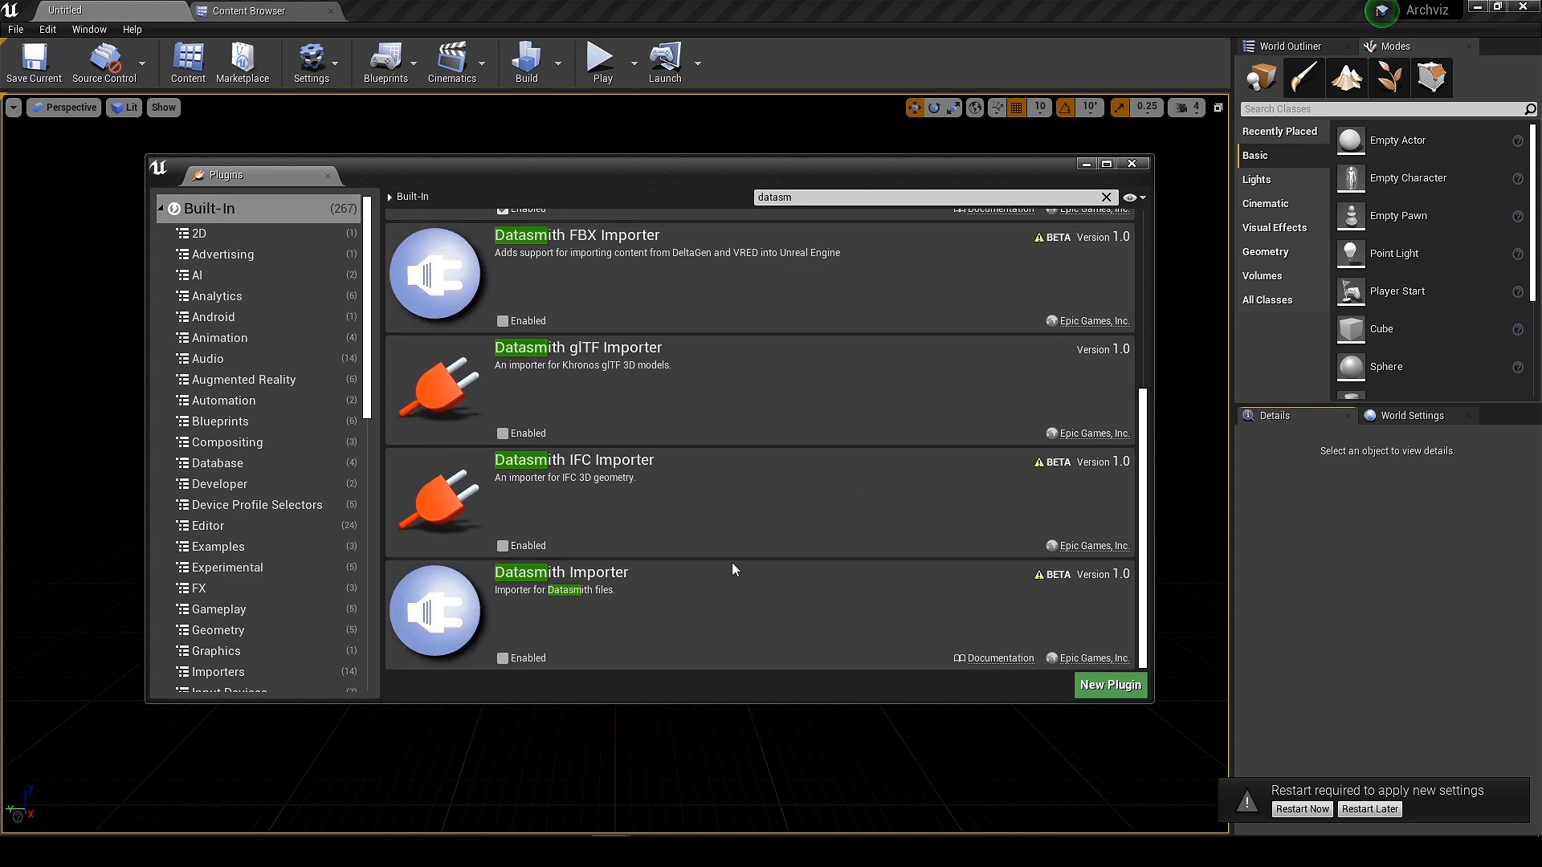
pyautogui.click(501, 659)
pyautogui.write('Hdri')
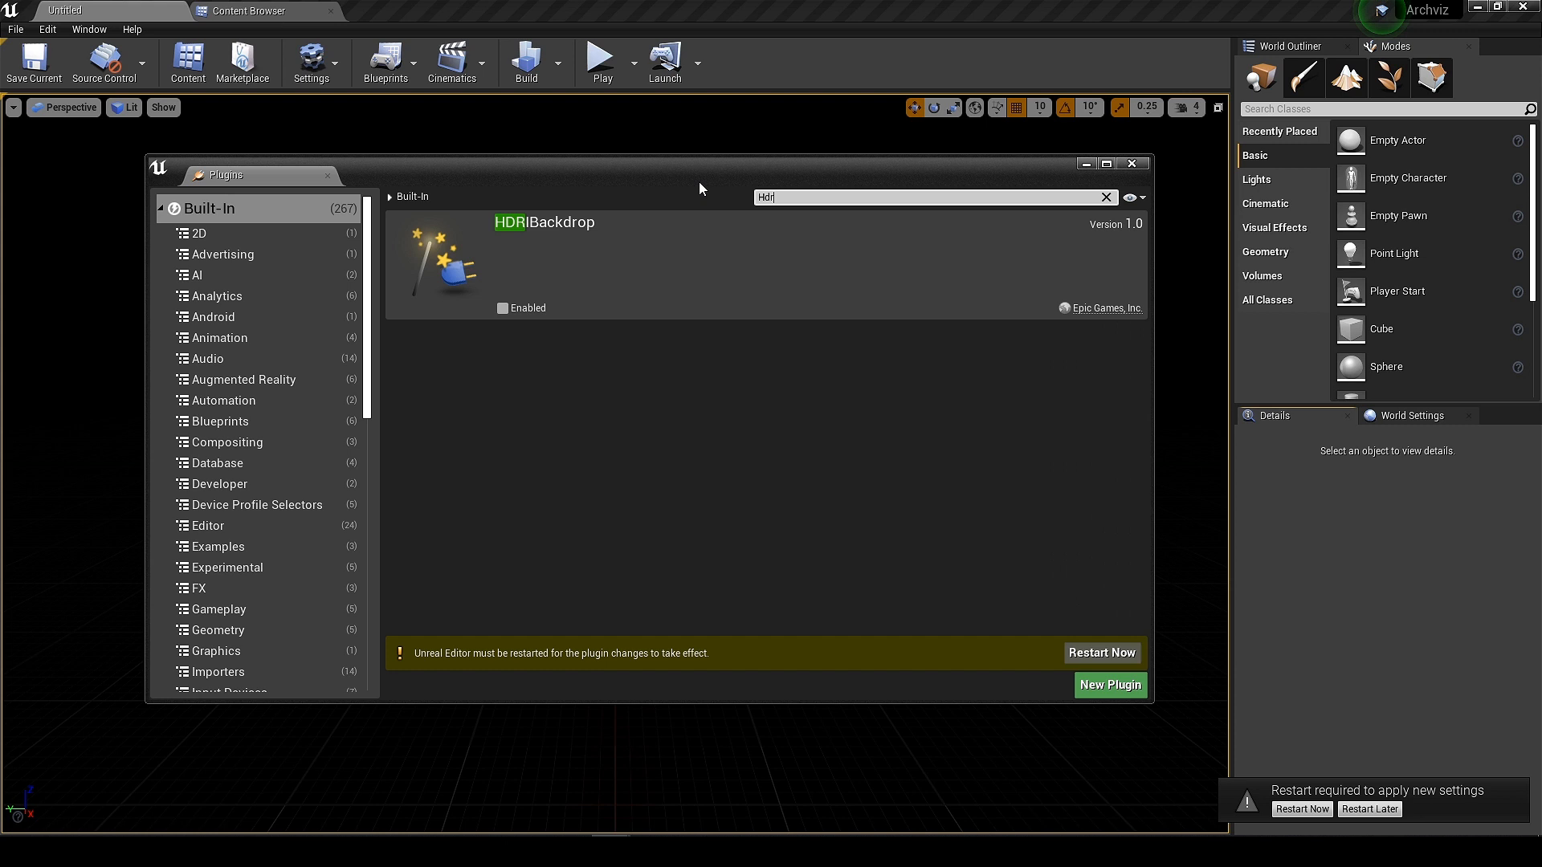
pyautogui.click(503, 308)
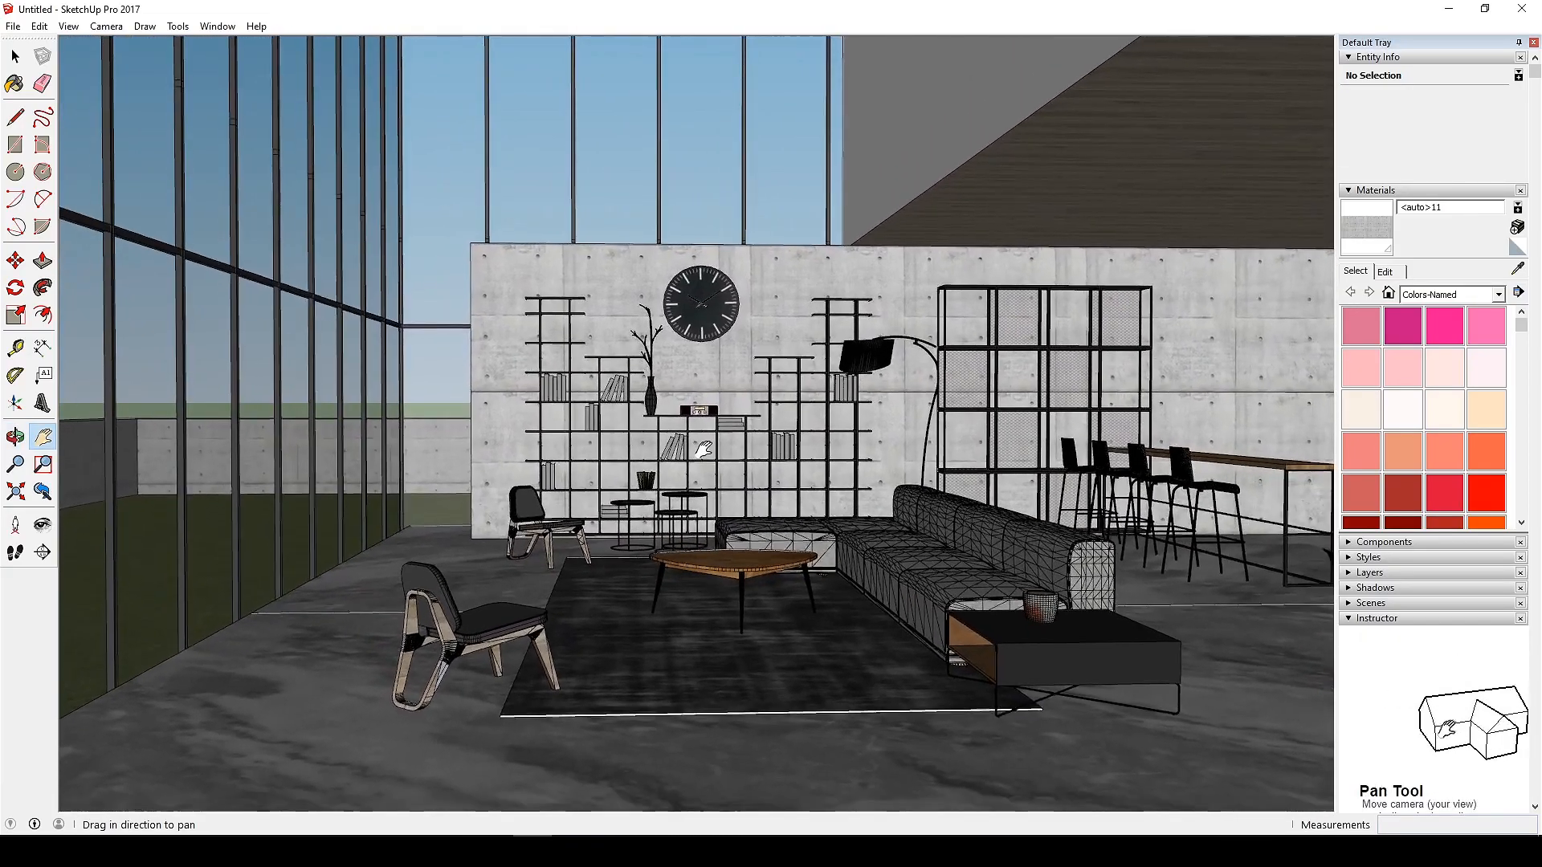
# Start a 3D Model export from SketchUp using the Unreal Datasmith format.
pyautogui.click(15, 437)
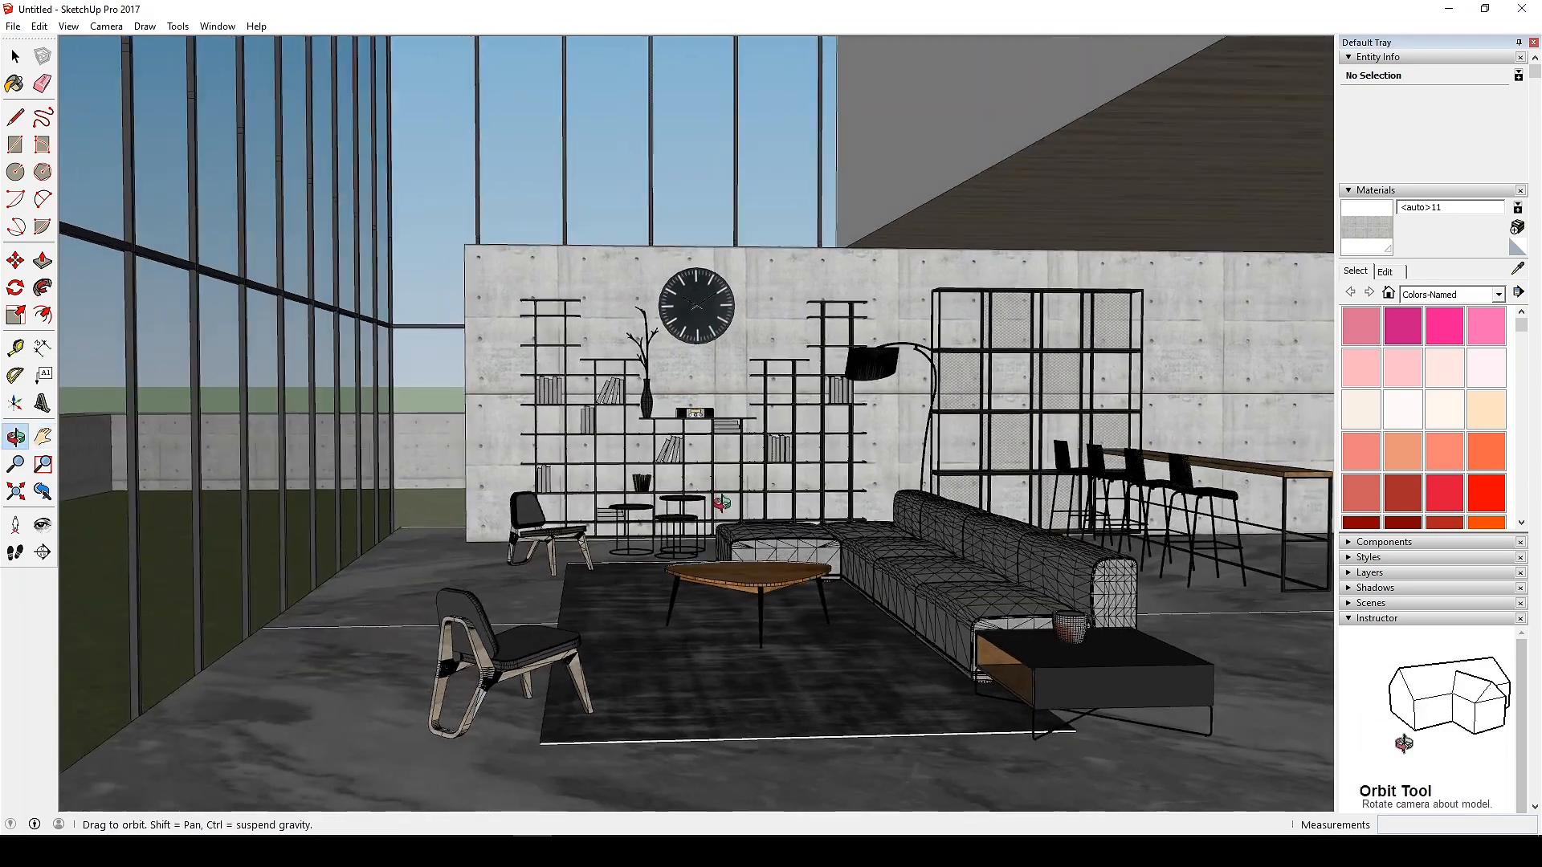
pyautogui.click(42, 437)
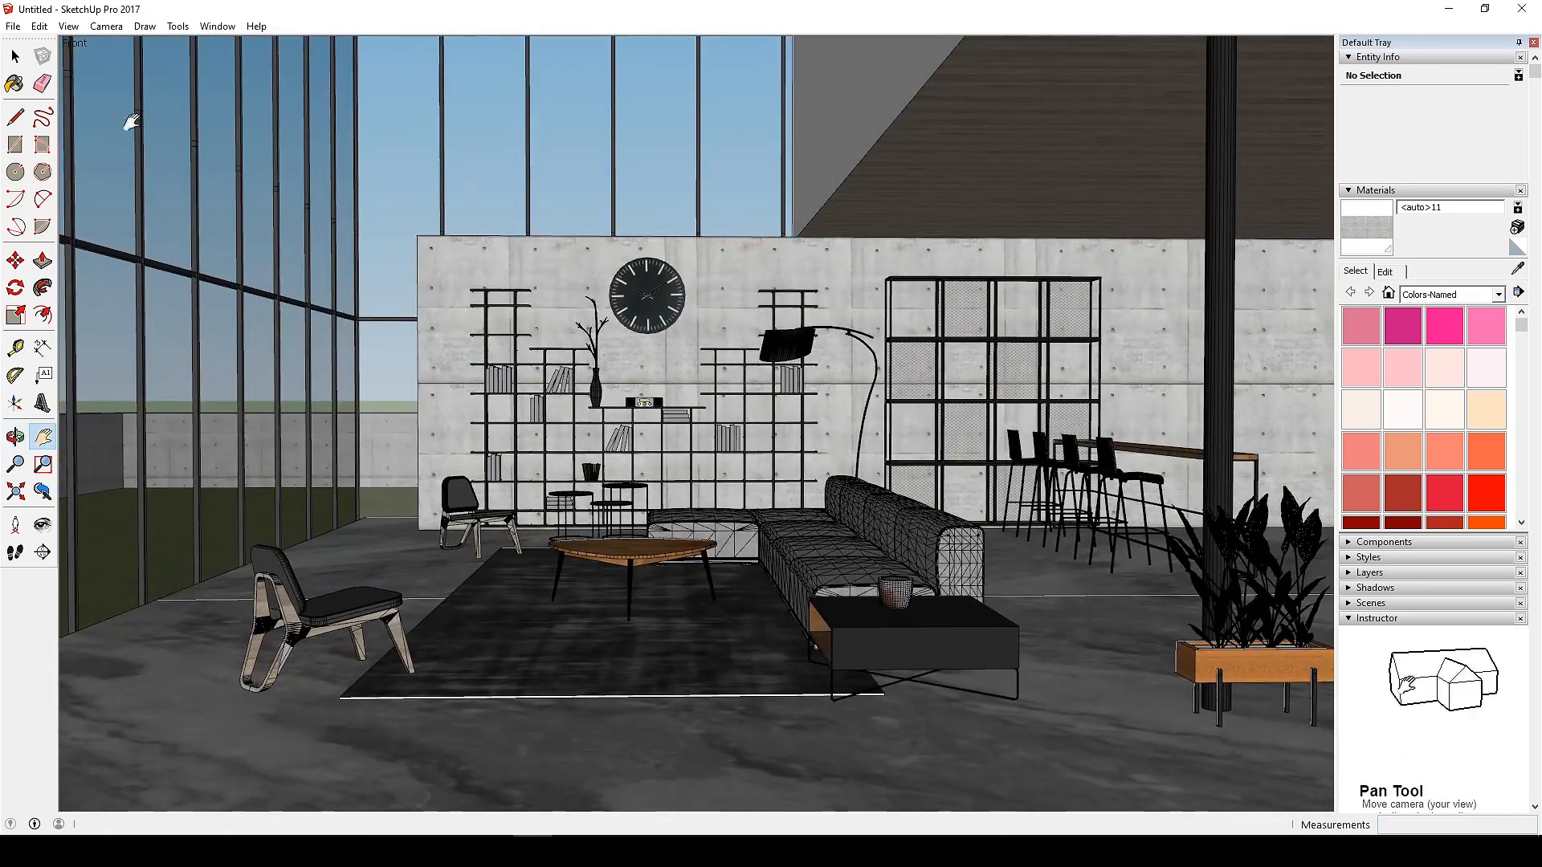
pyautogui.click(13, 26)
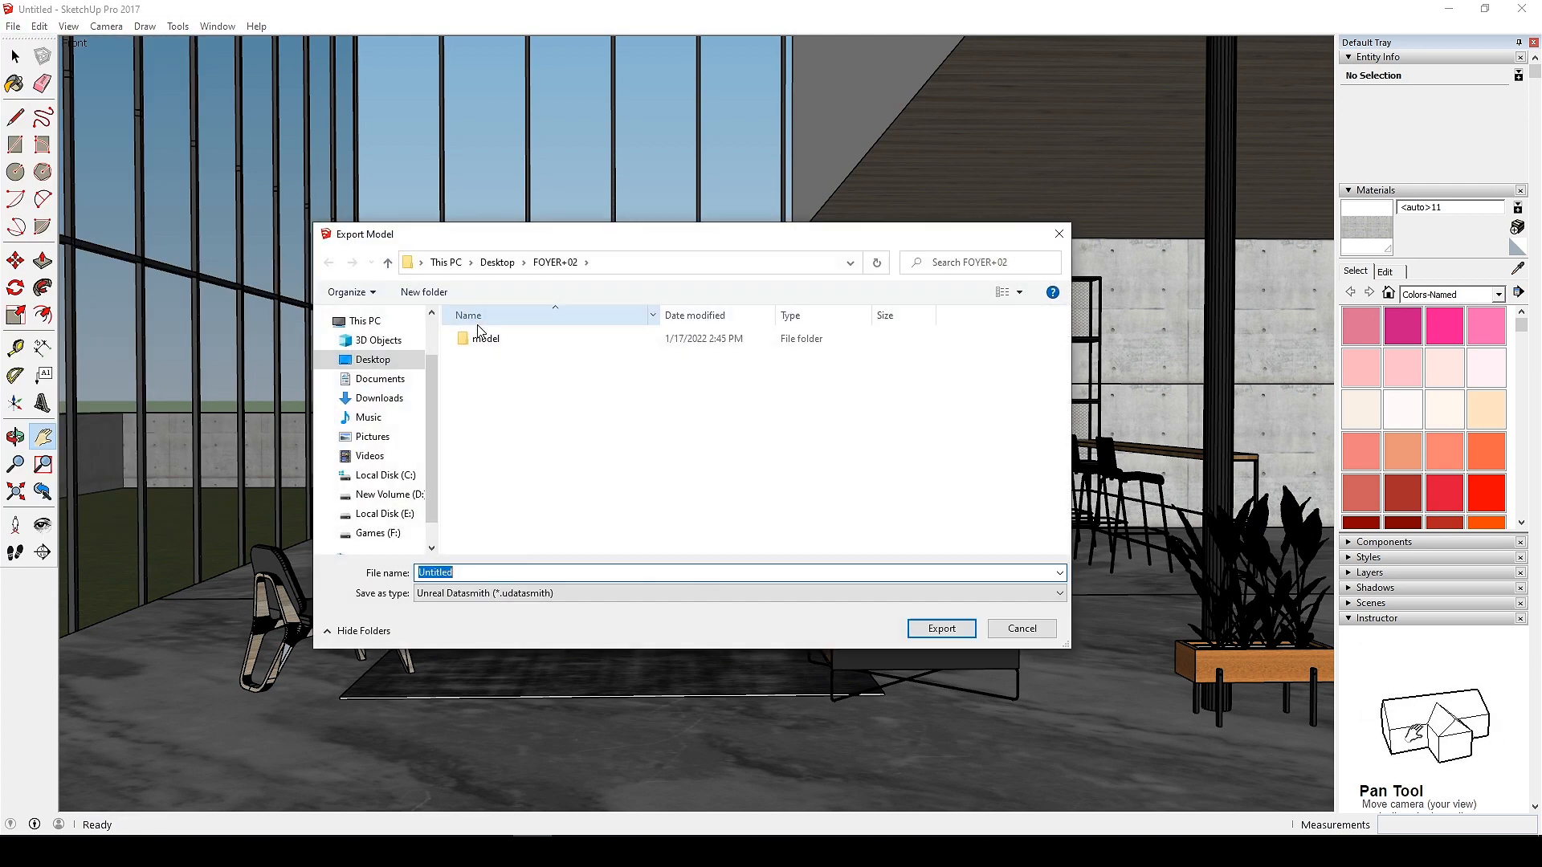
# Create a ForUnreal folder inside FOYER+02 as the export location.
pyautogui.click(422, 292)
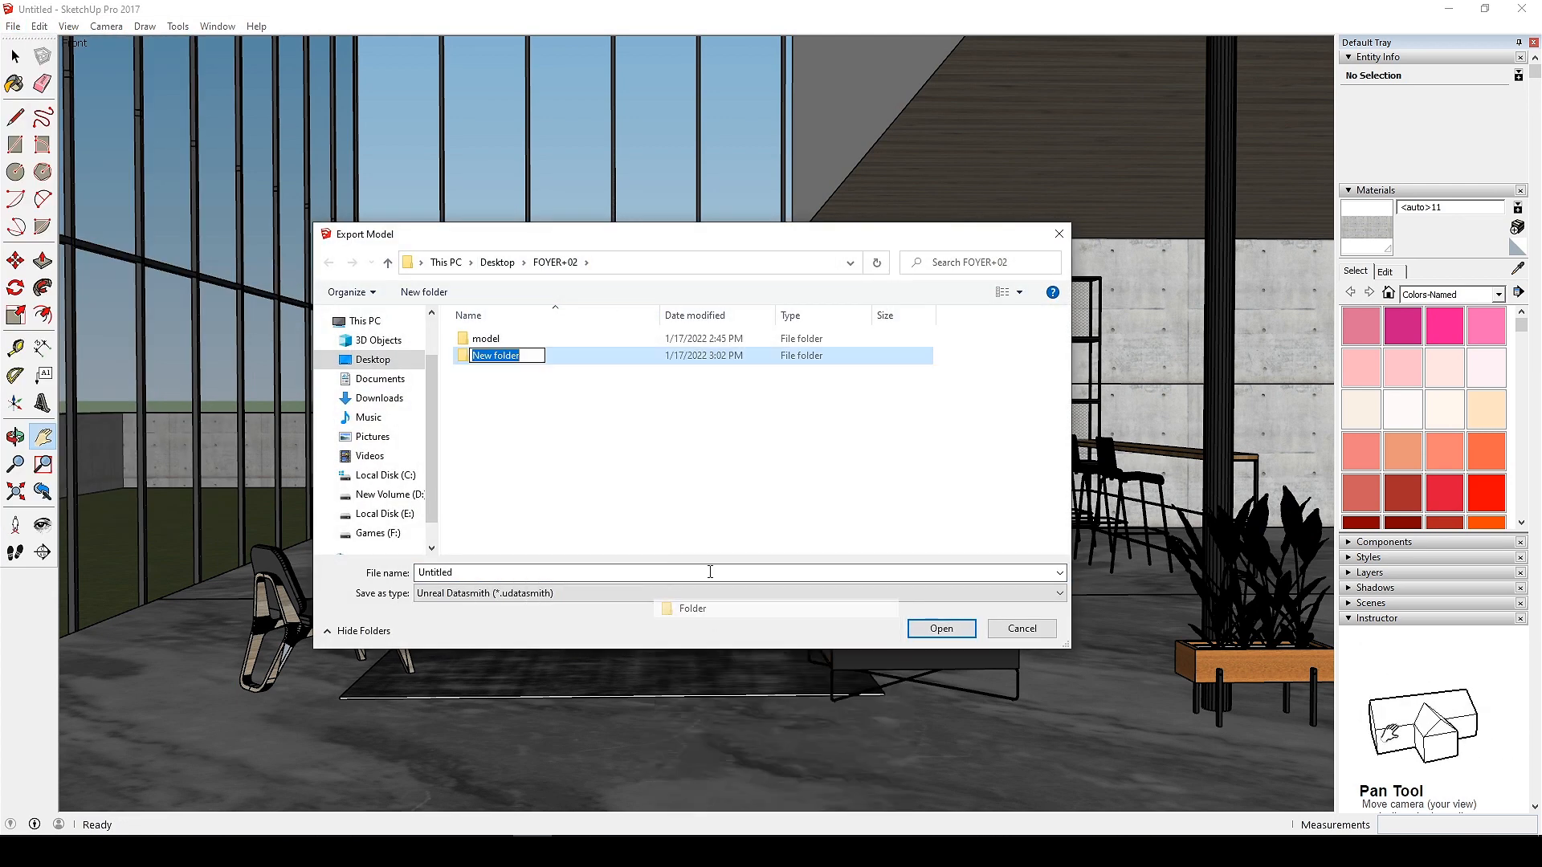
pyautogui.write('ForUnreal')
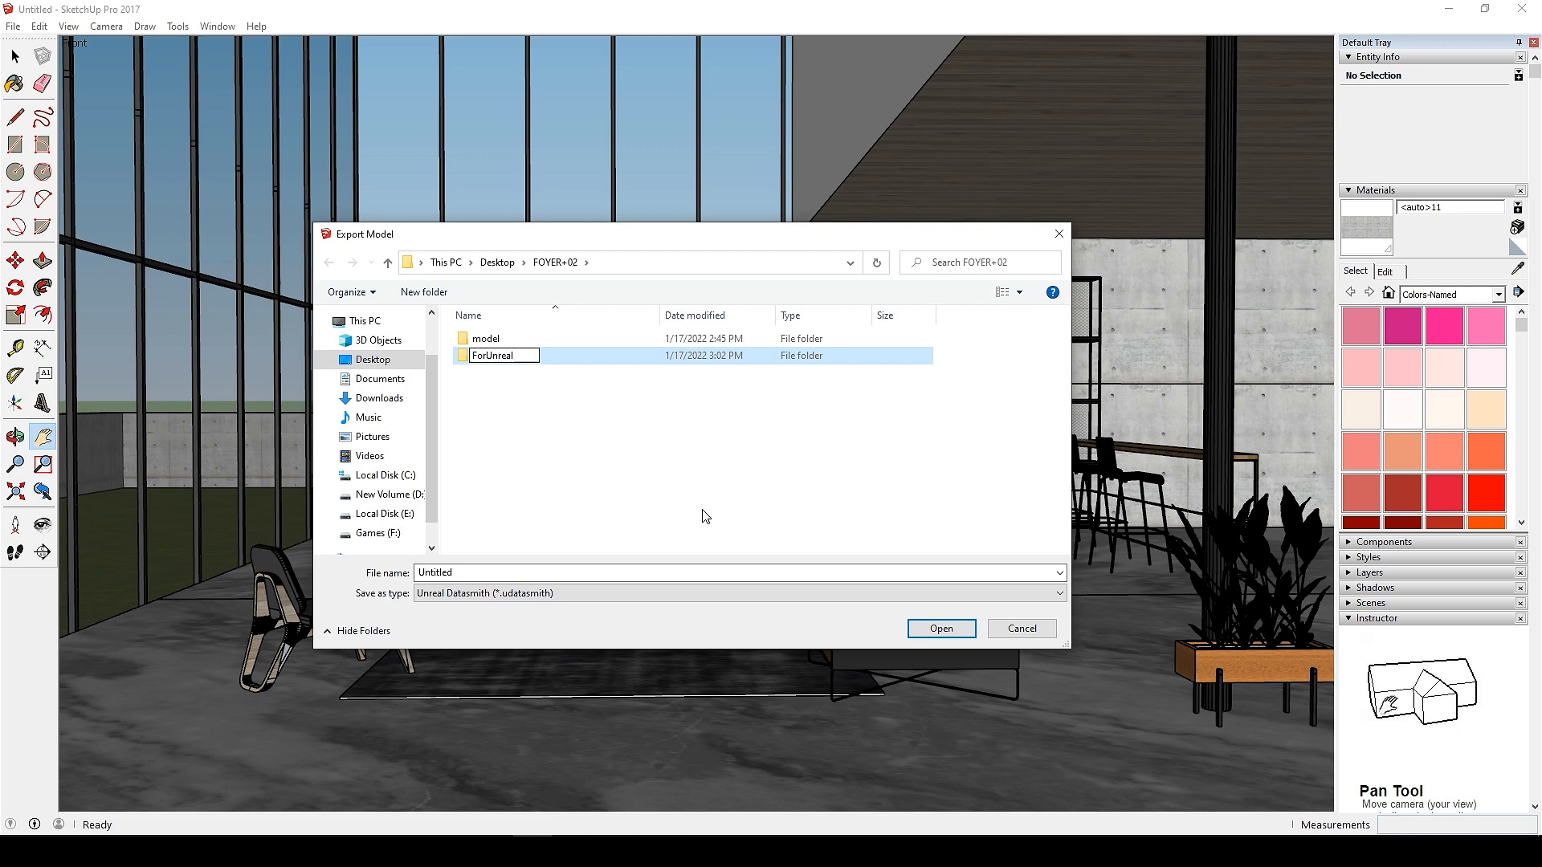
pyautogui.doubleClick(500, 355)
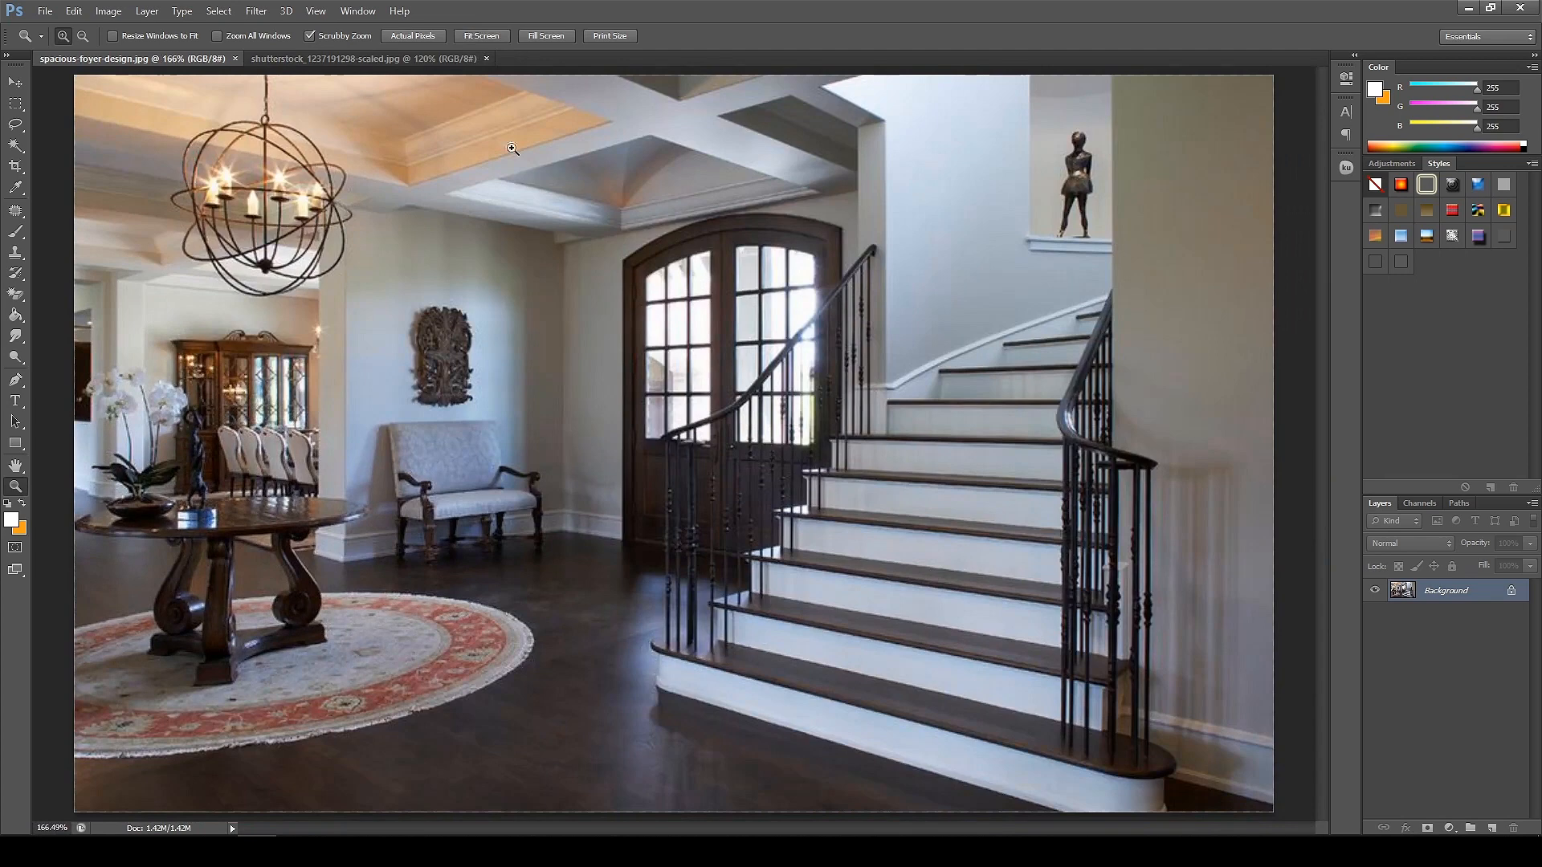
pyautogui.moveTo(484, 252)
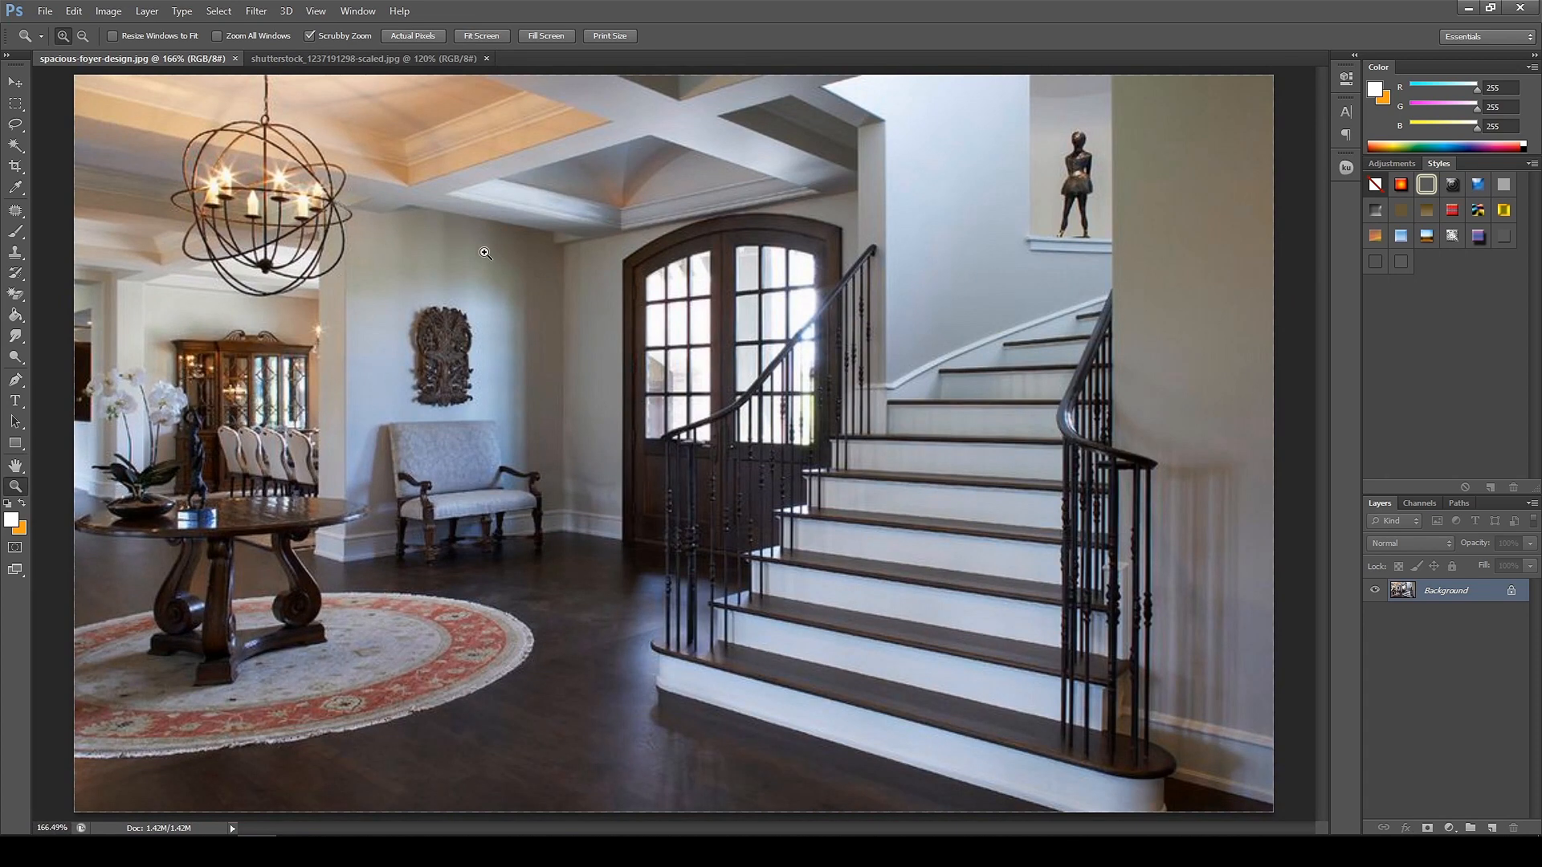
pyautogui.moveTo(809, 443)
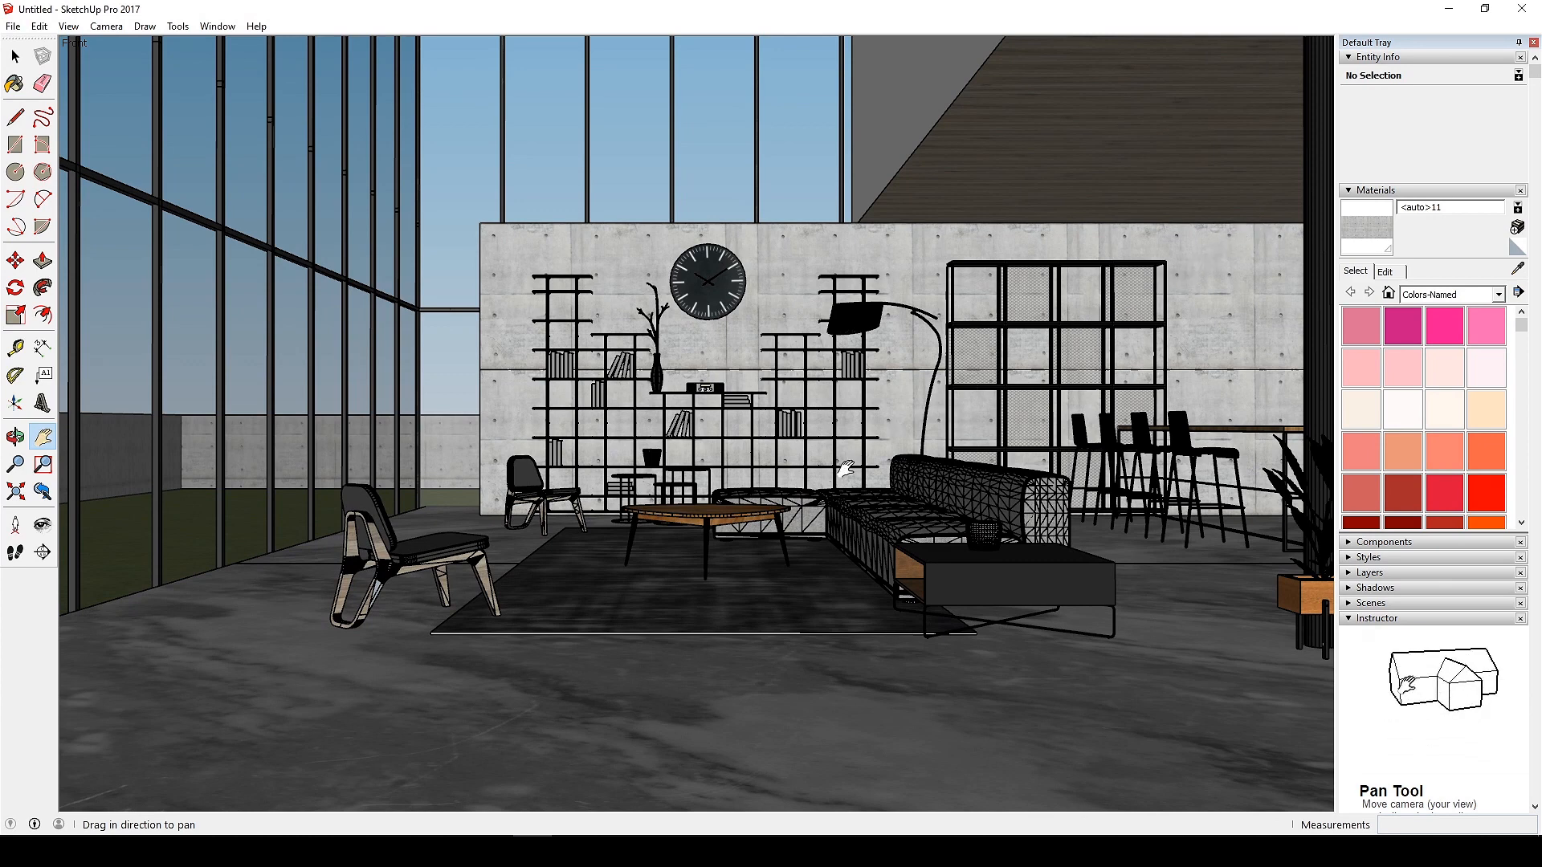
pyautogui.moveTo(353, 593)
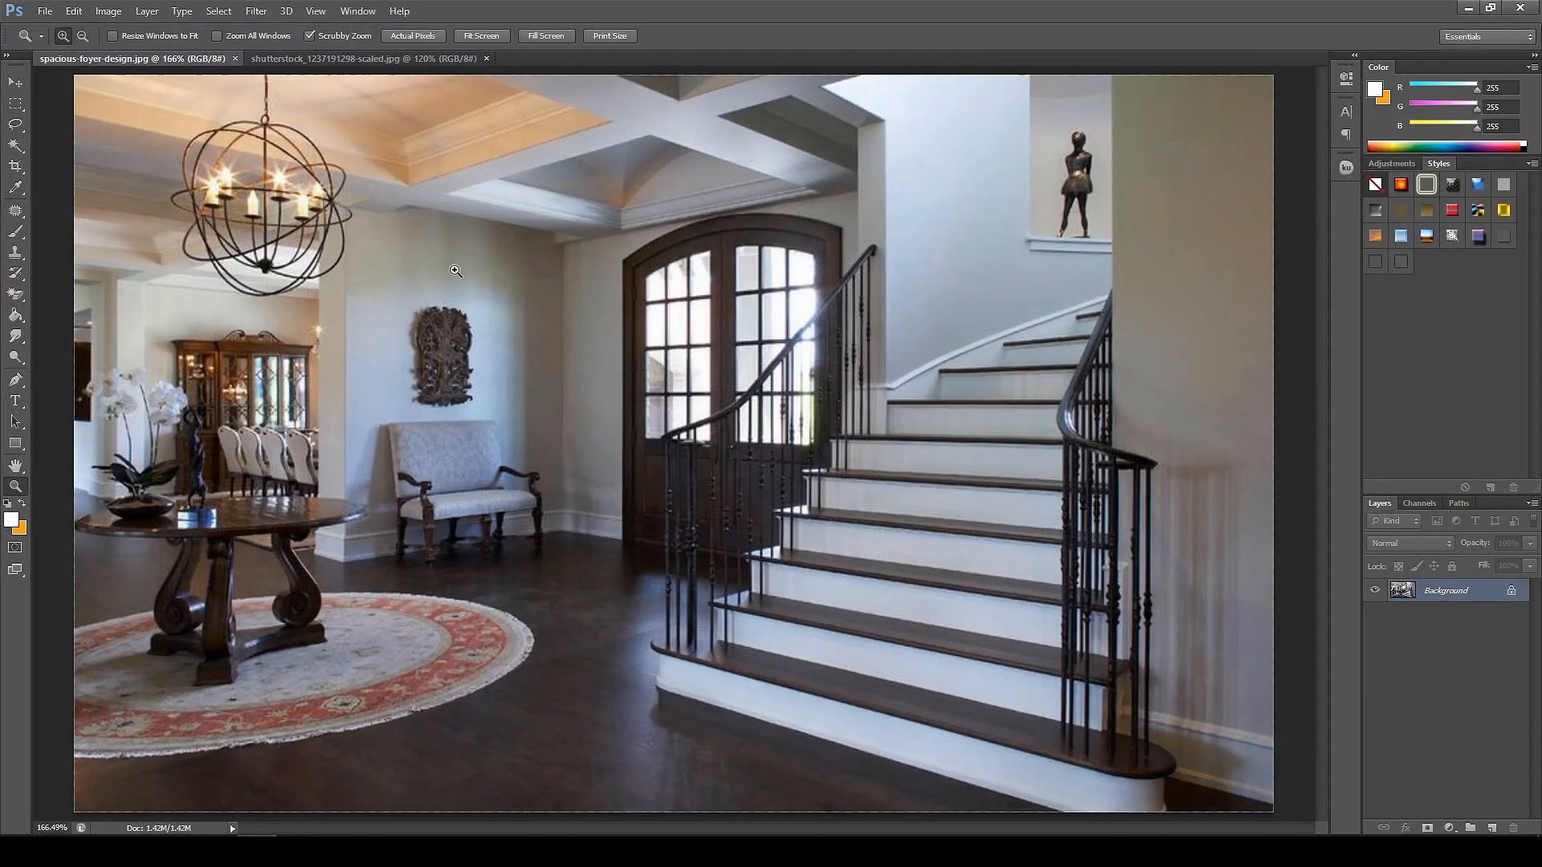
# Display the hallway reference image with the round mirror in Photoshop.
pyautogui.click(364, 58)
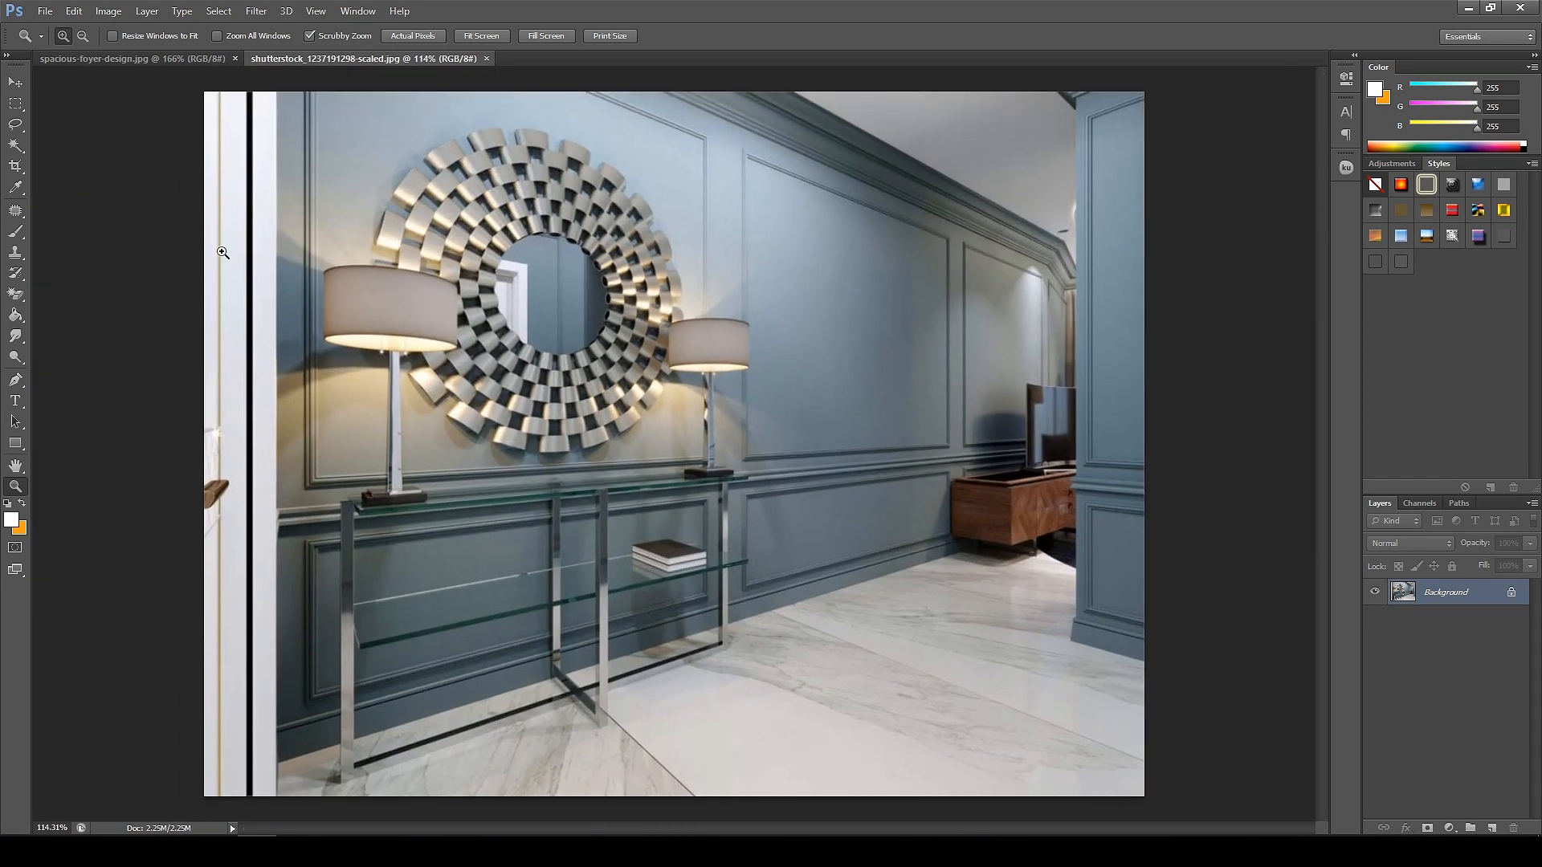
pyautogui.moveTo(785, 443)
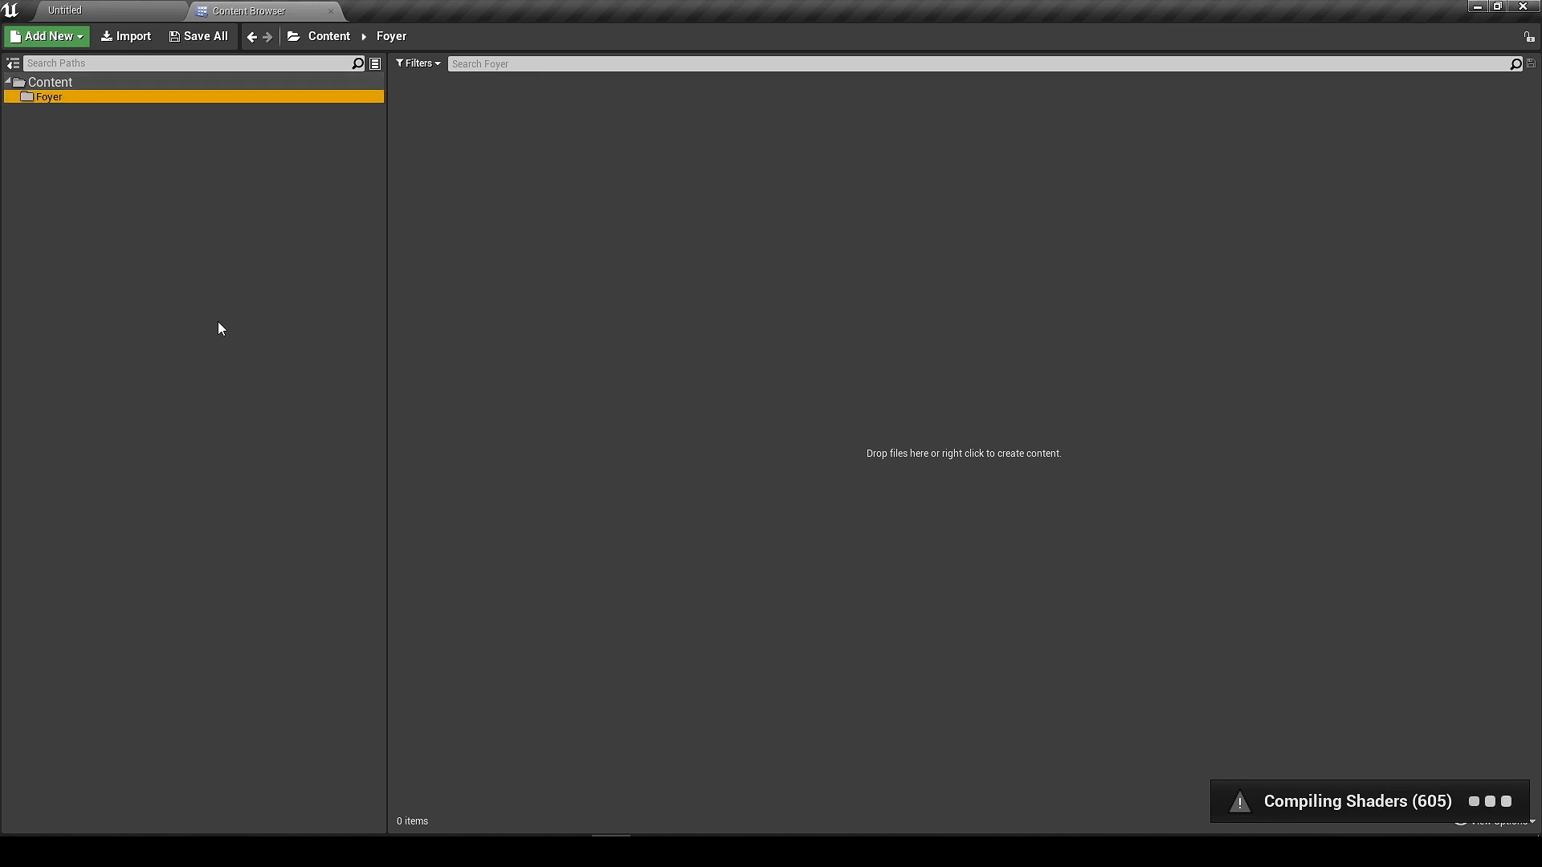
# Create a new empty level in the editor.
pyautogui.click(93, 11)
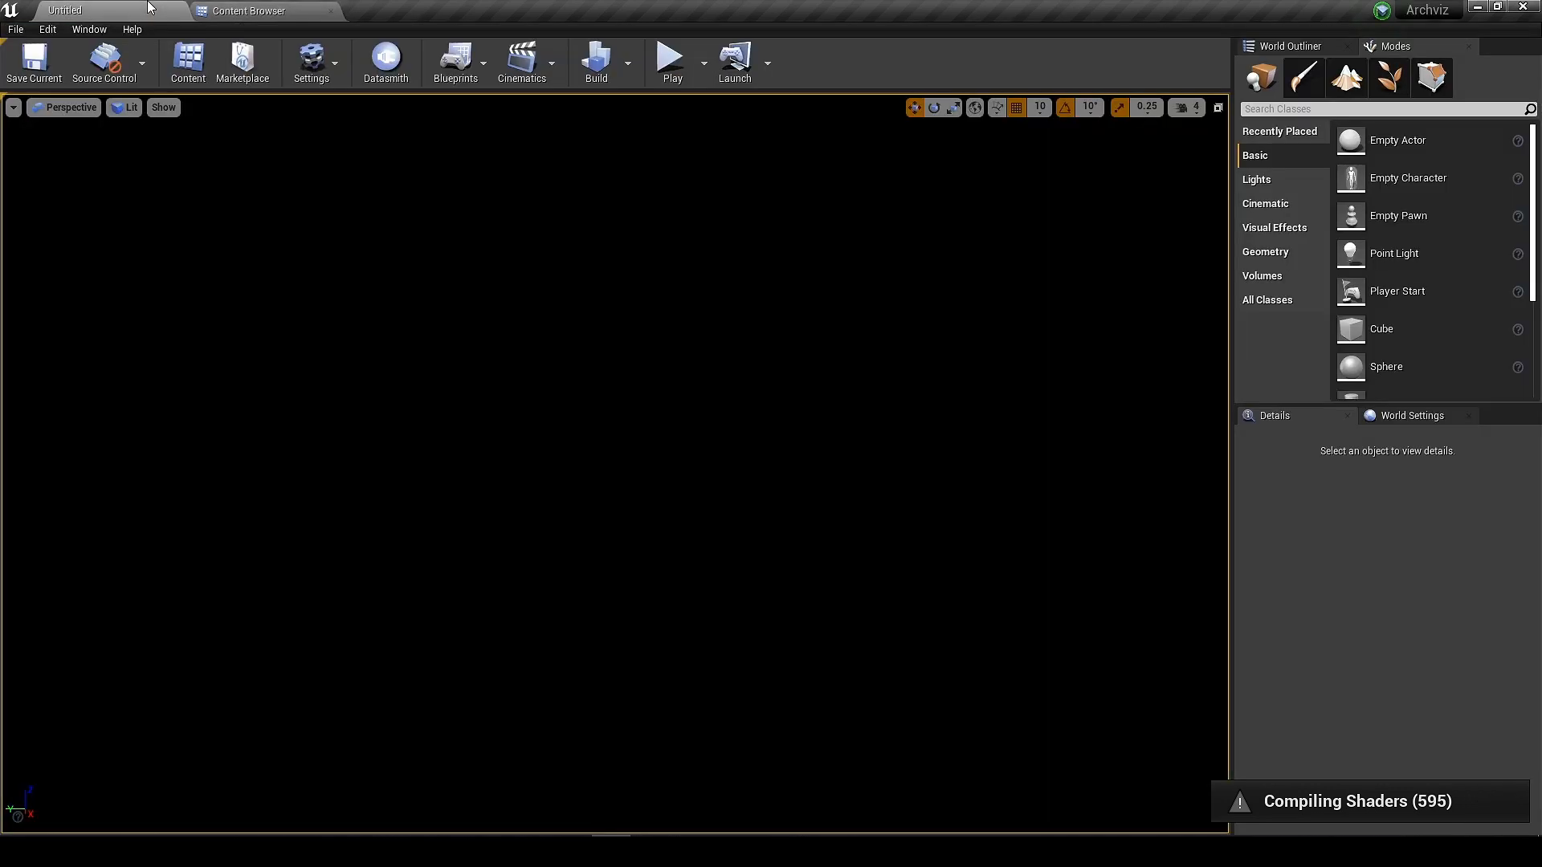
pyautogui.click(14, 29)
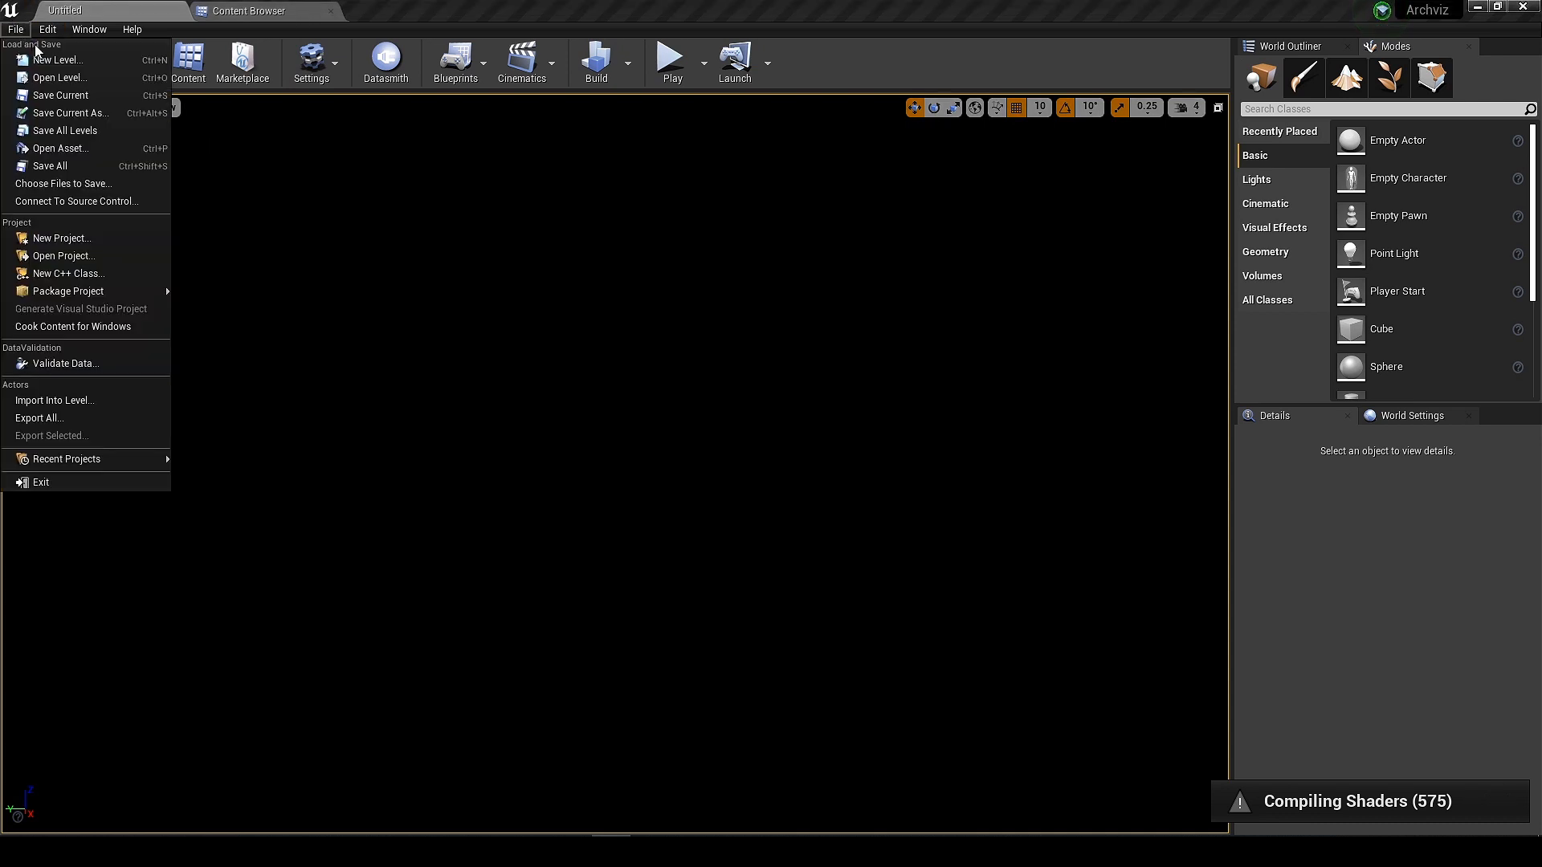
pyautogui.click(58, 59)
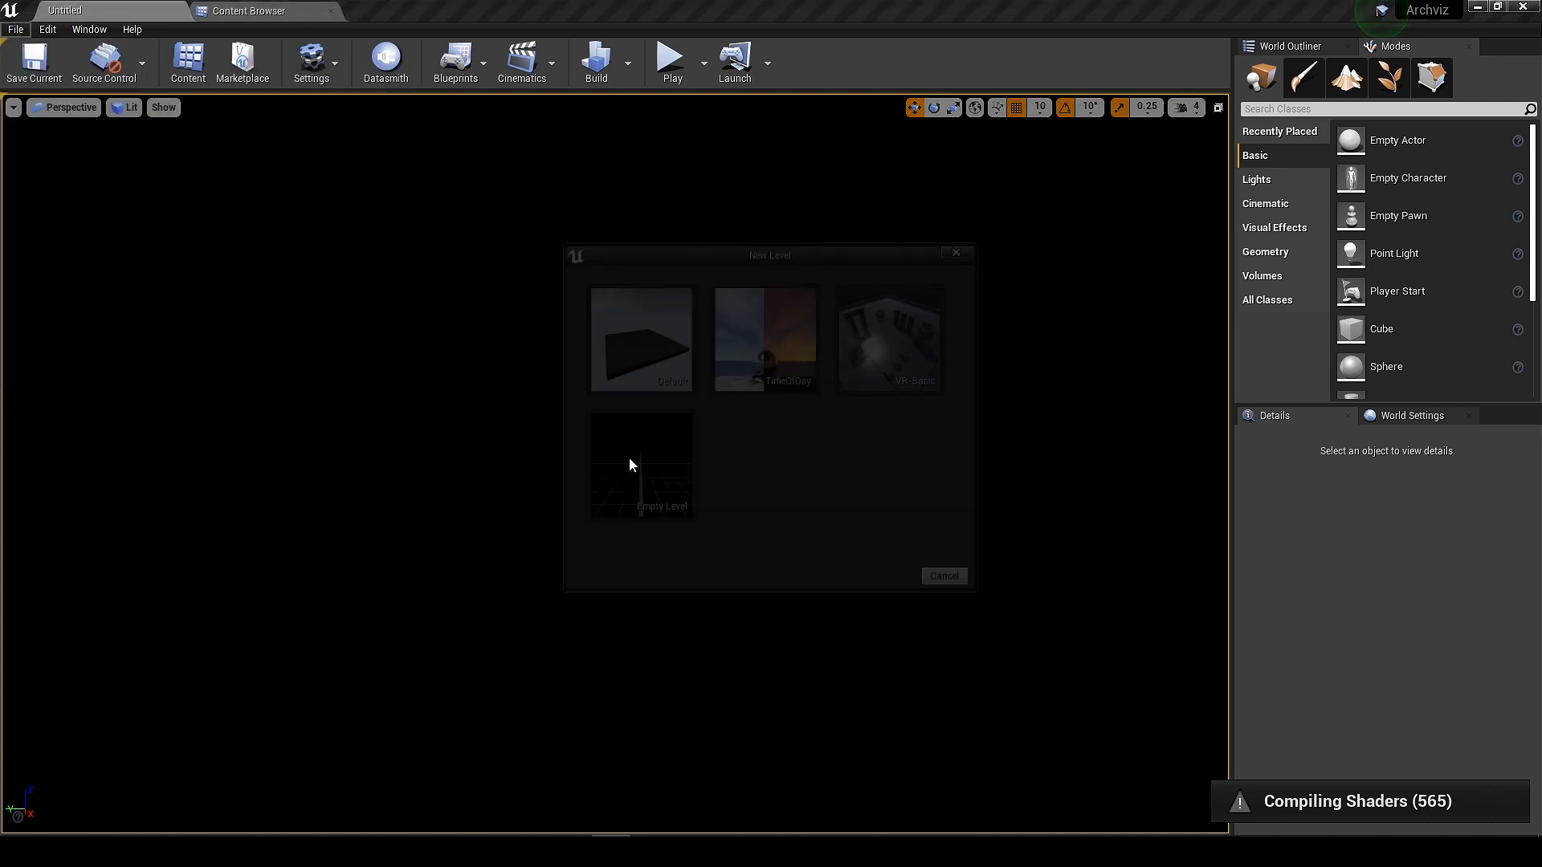
pyautogui.click(386, 61)
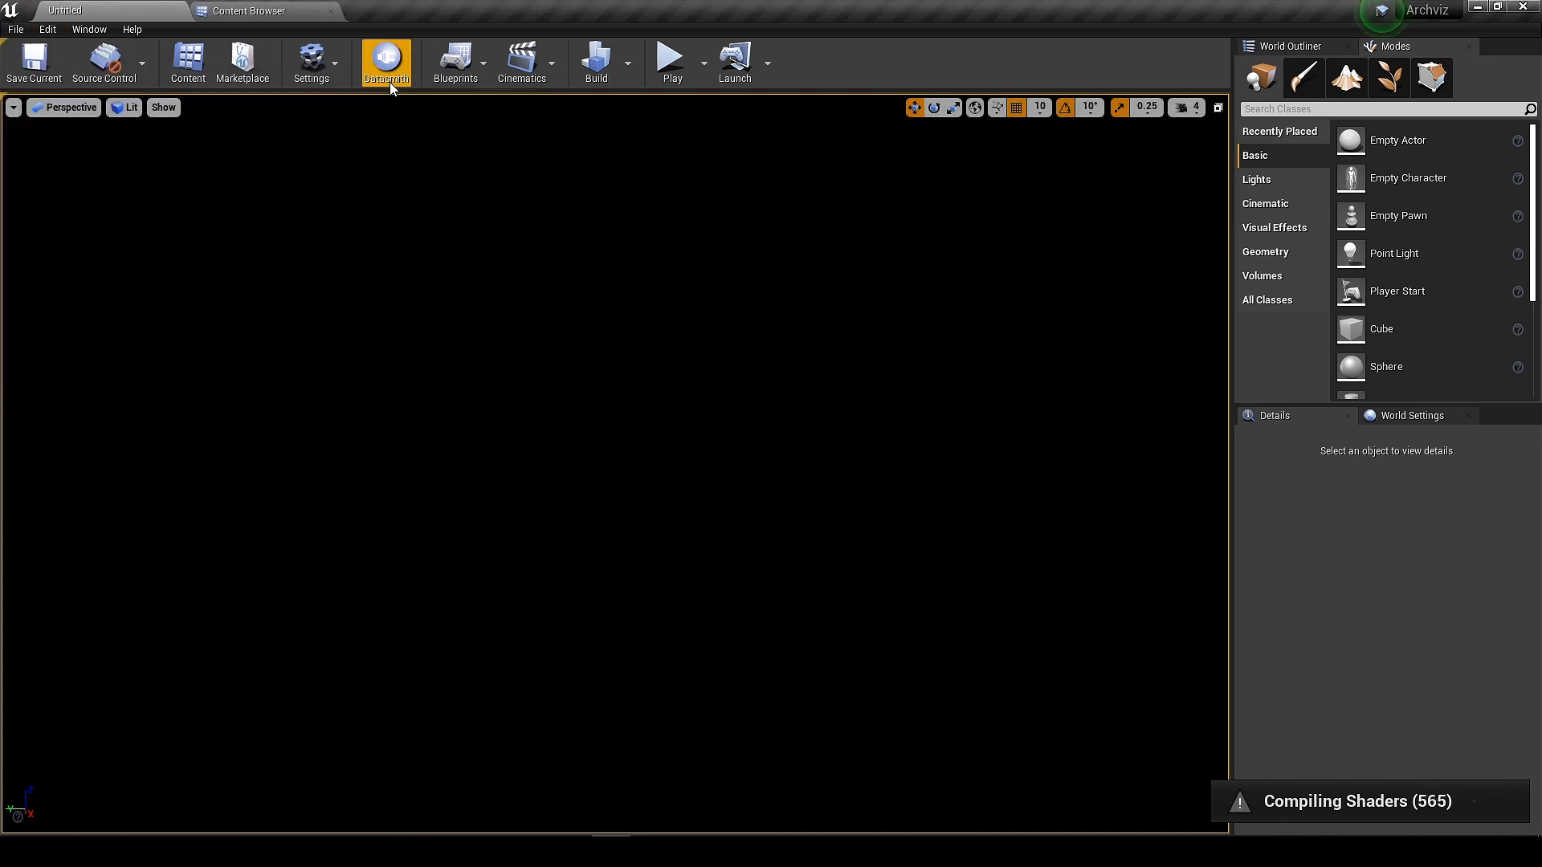
# Start a Datasmith import of Foyer.udatasmith from Desktop/FOYER+02/ForUnreal.
pyautogui.click(385, 62)
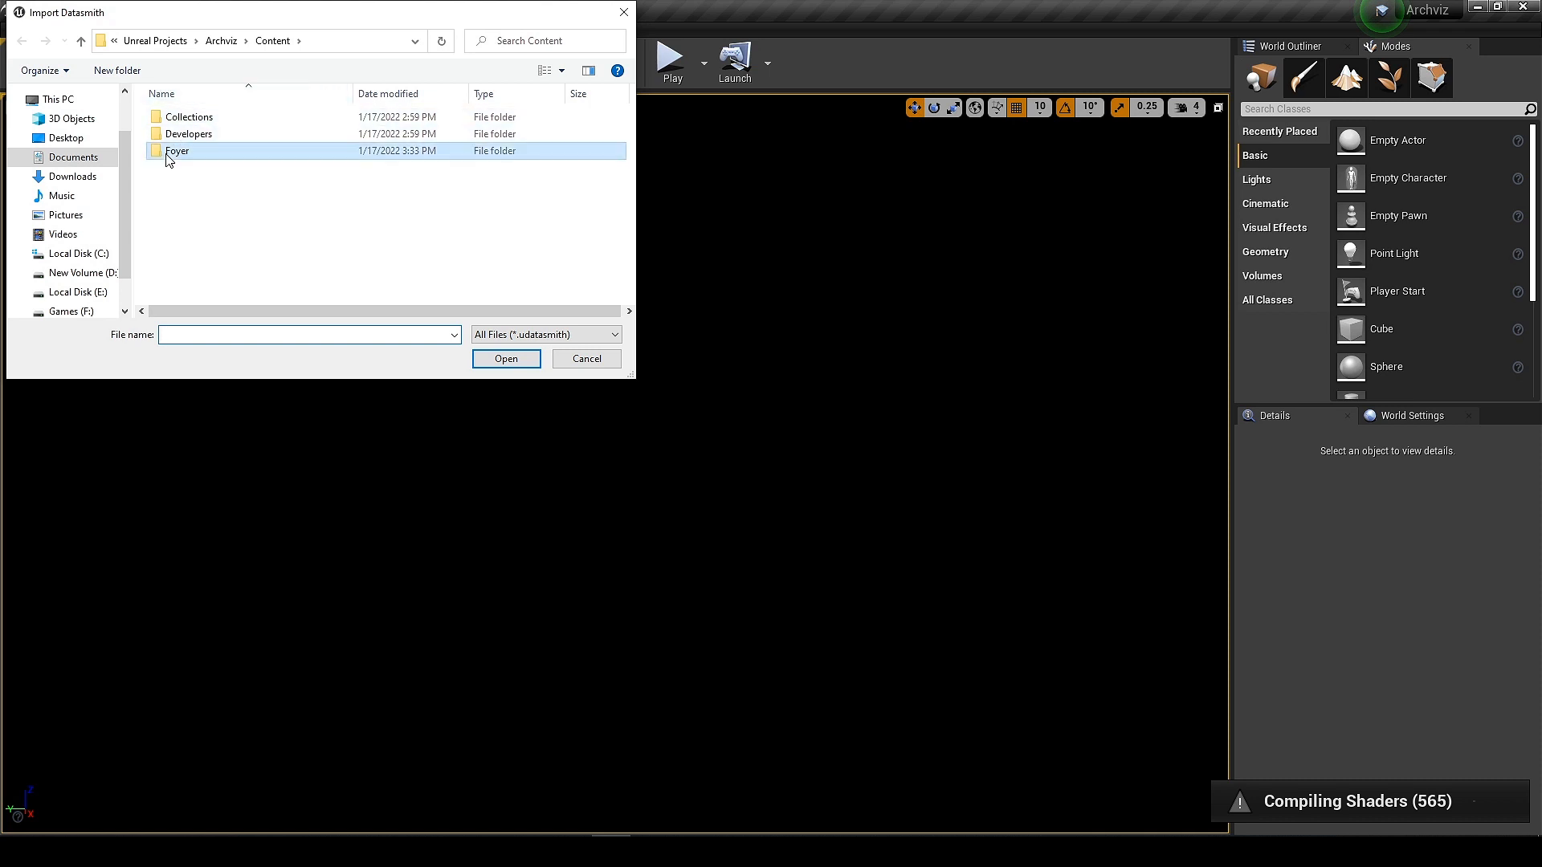
pyautogui.doubleClick(177, 151)
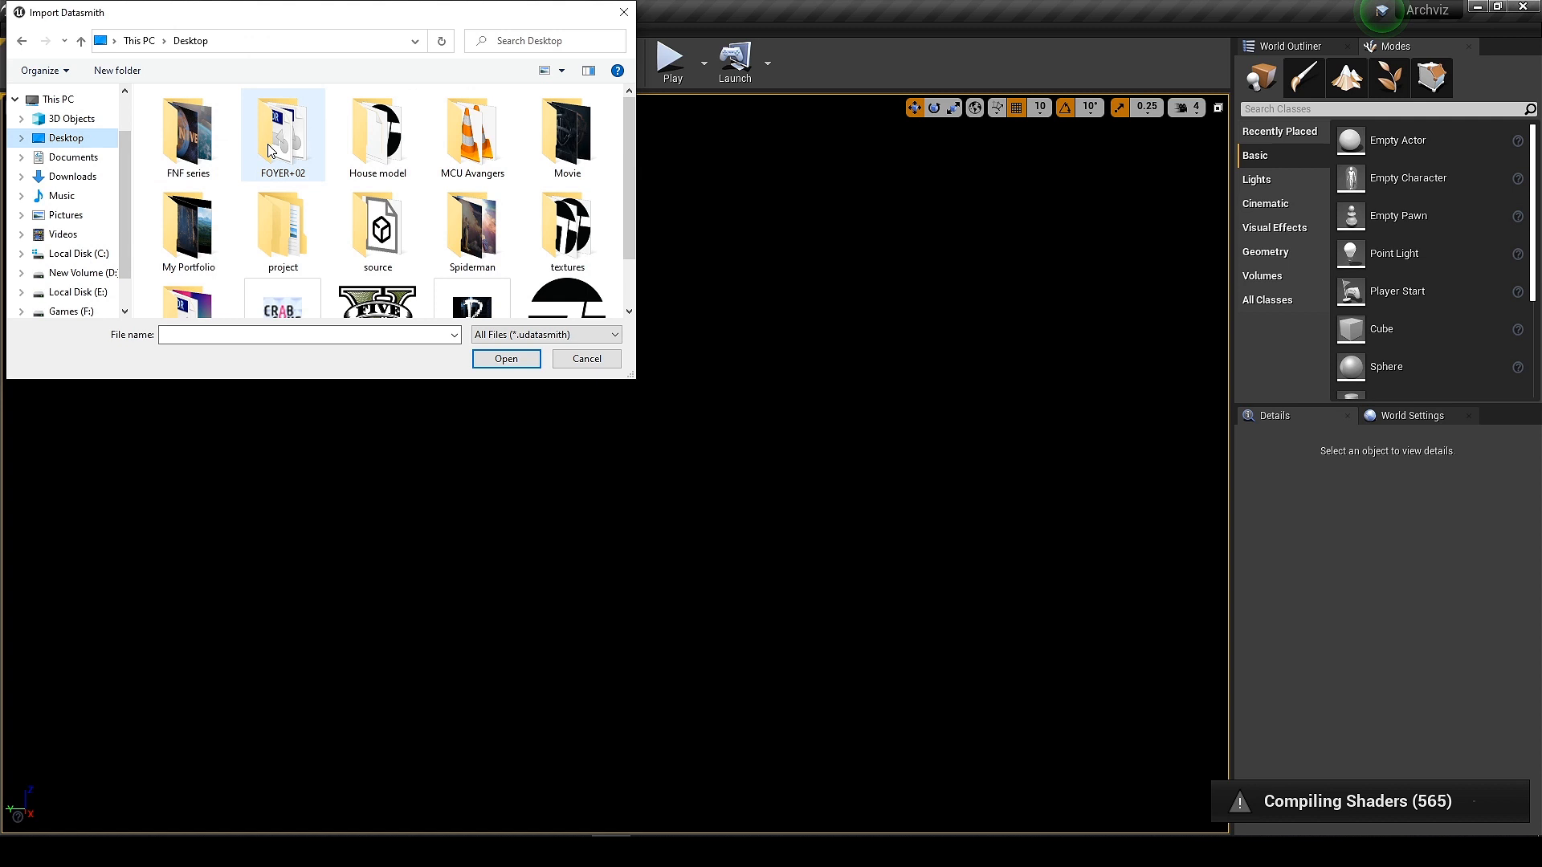
pyautogui.doubleClick(282, 128)
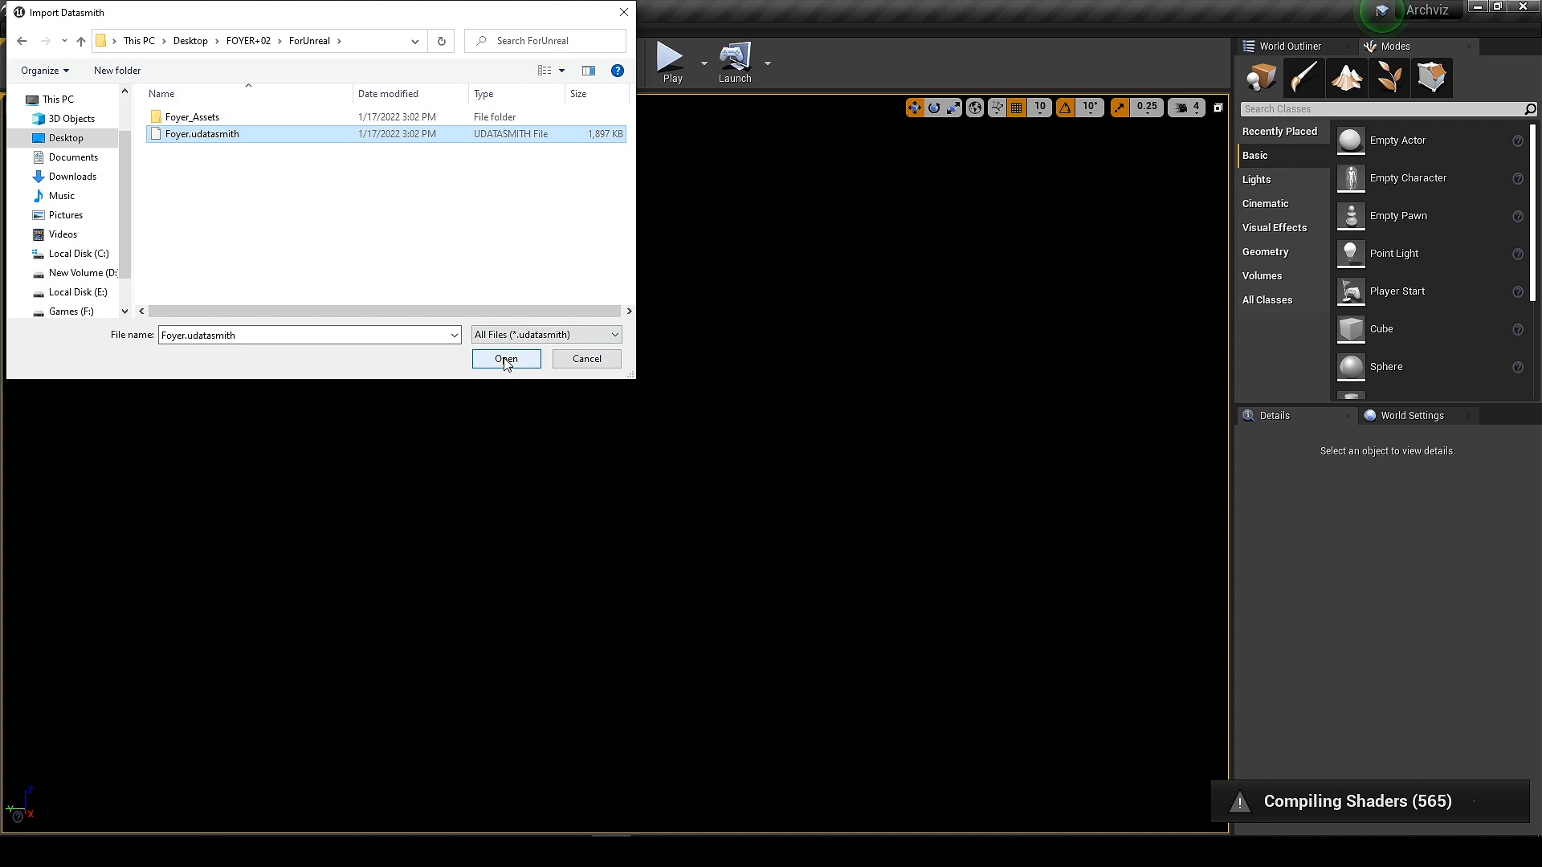
pyautogui.click(506, 358)
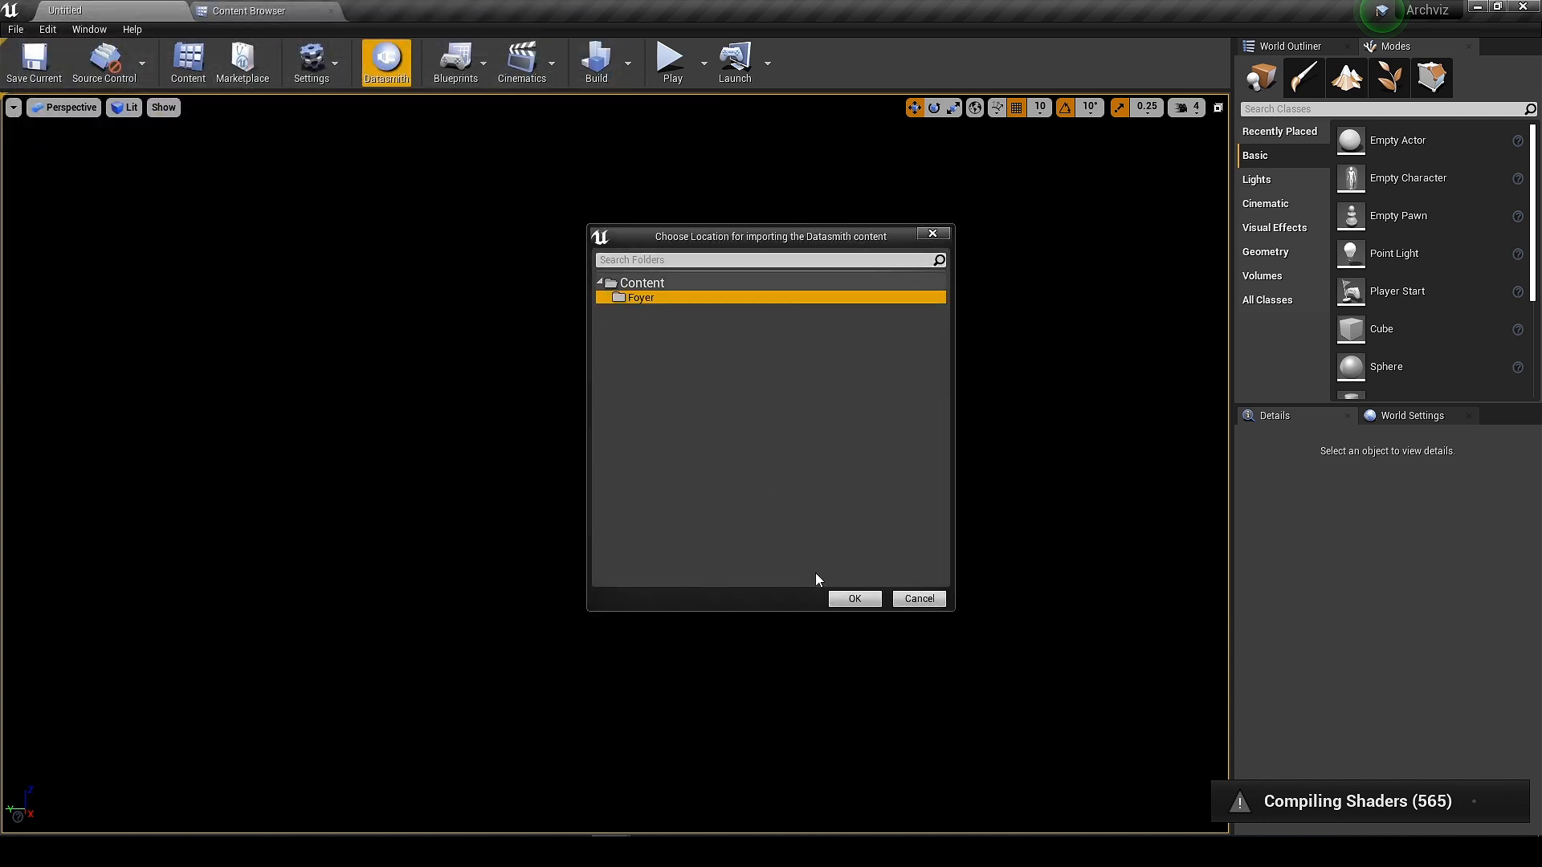
# Import into the Foyer folder with Min Lightmap Resolution 16 and a chosen max.
pyautogui.click(853, 599)
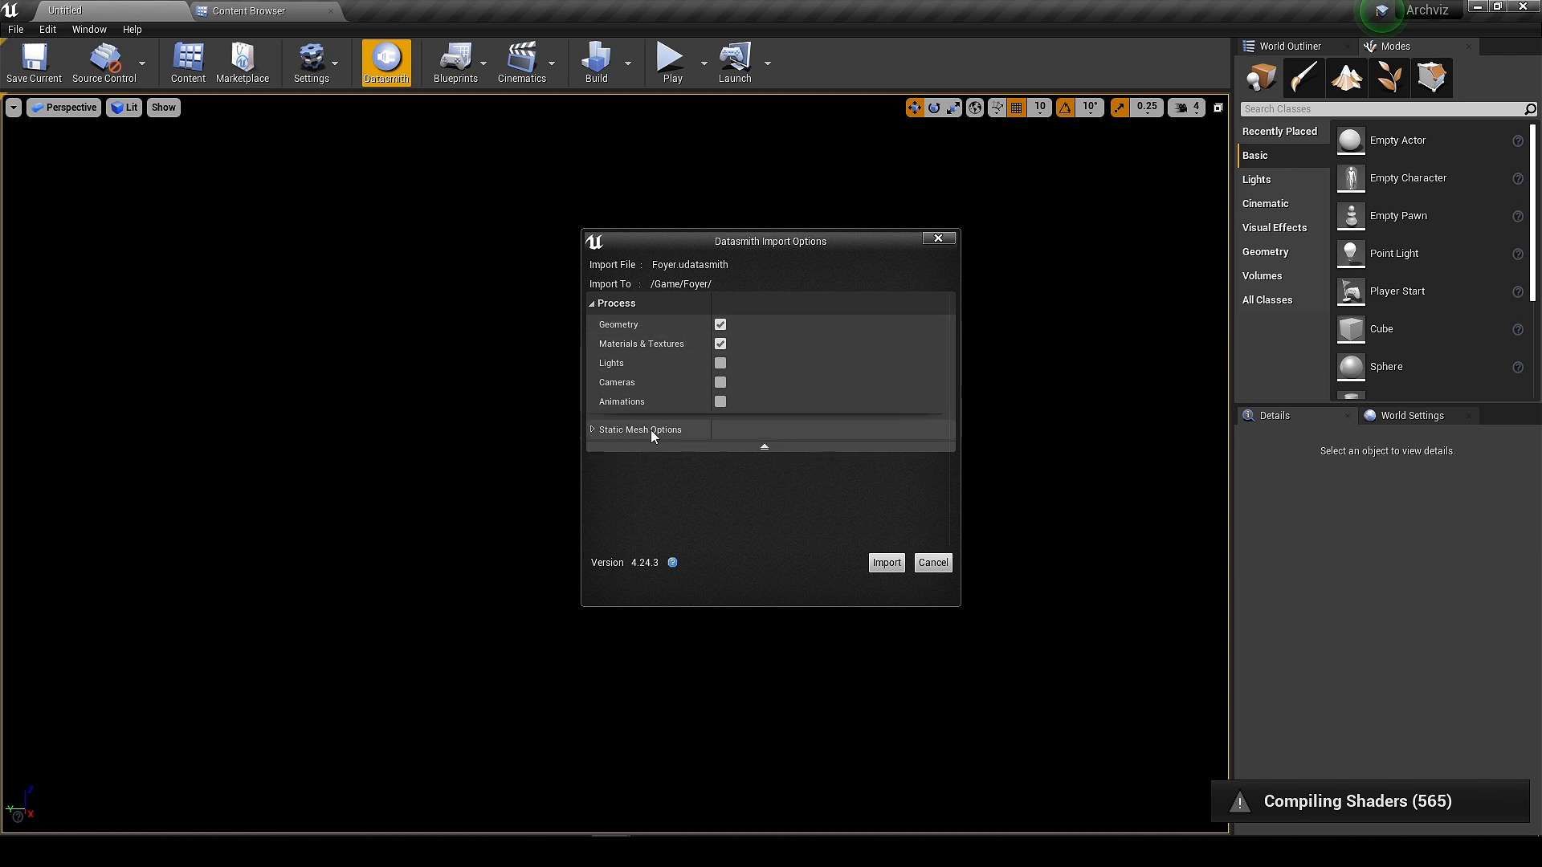
pyautogui.click(594, 429)
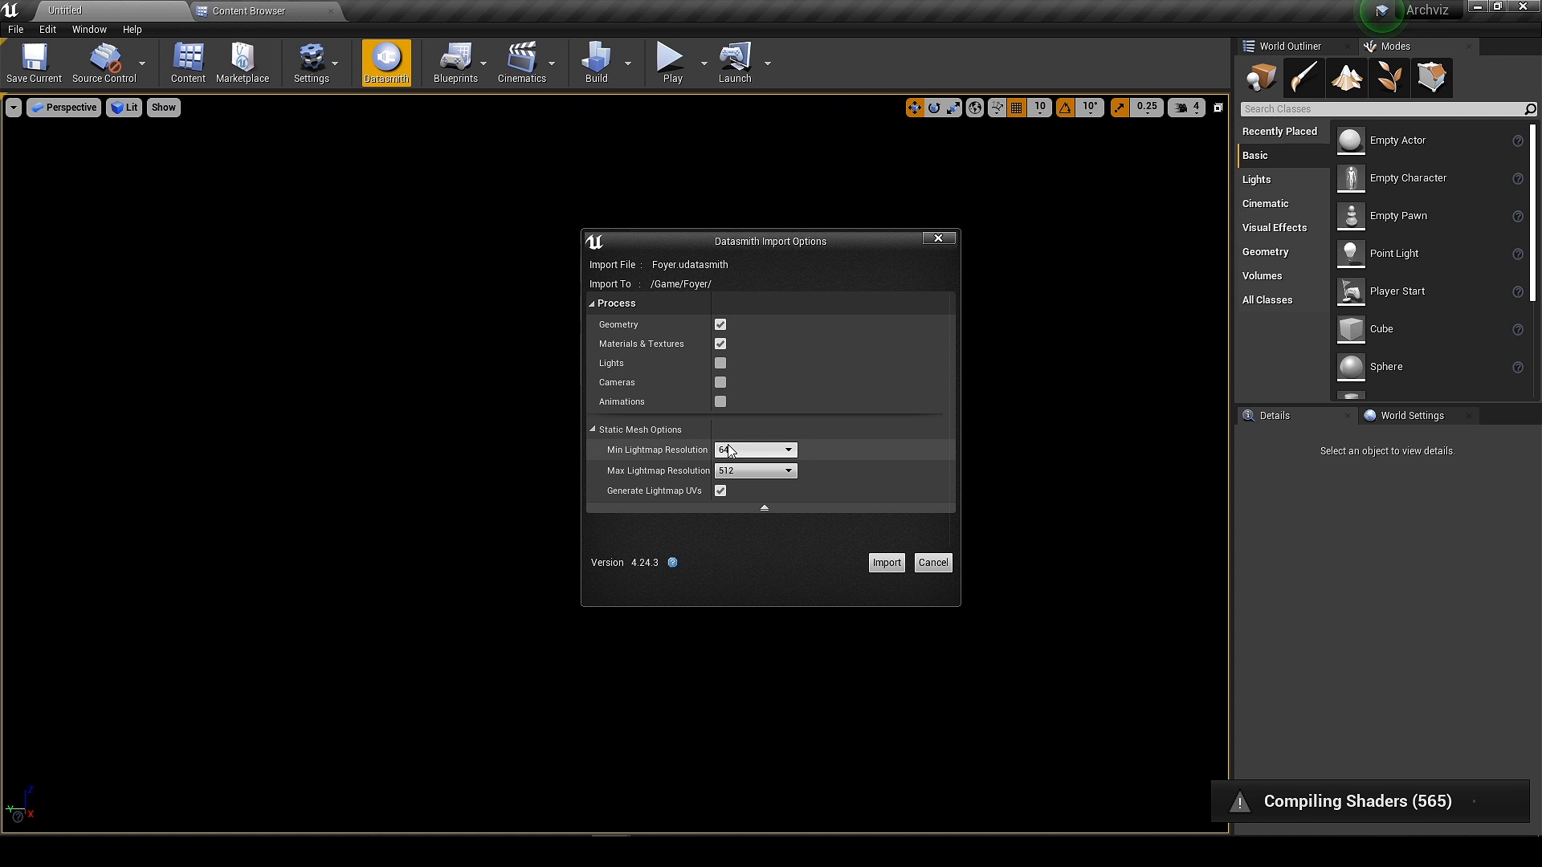
pyautogui.click(787, 449)
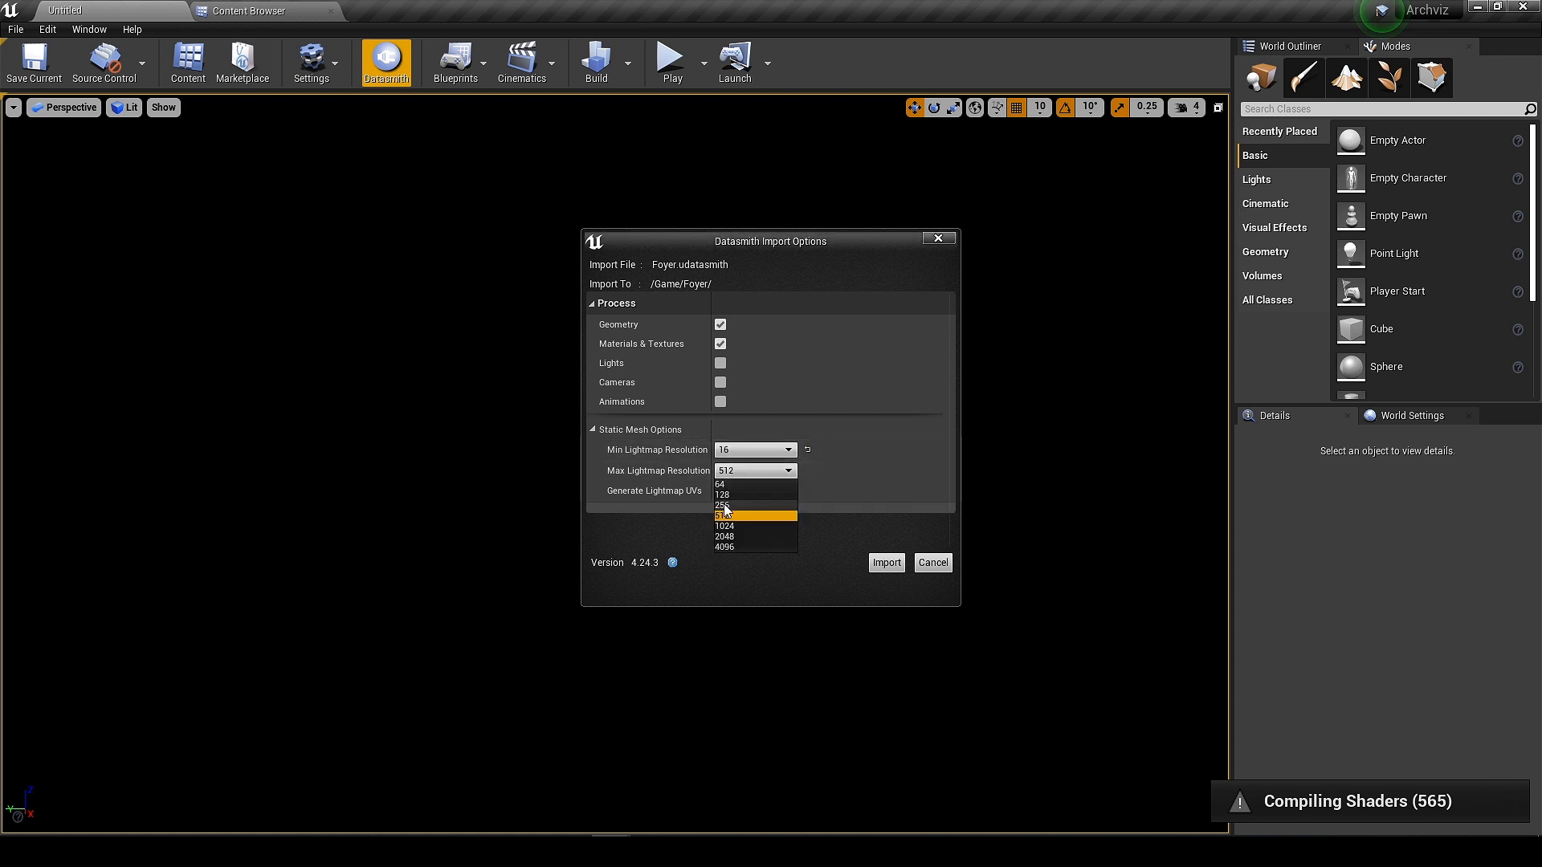
pyautogui.click(883, 562)
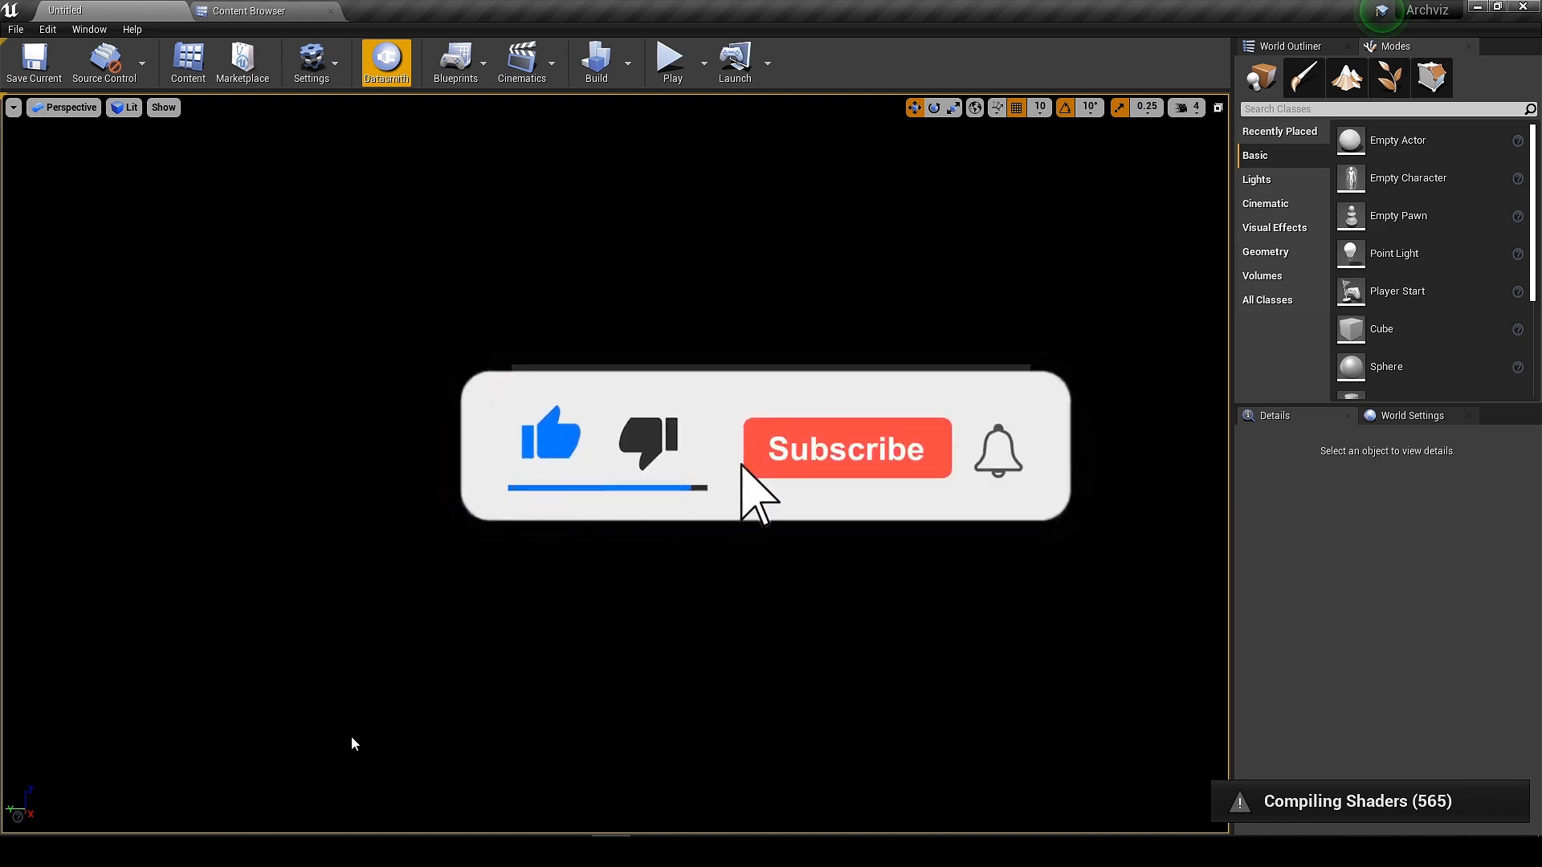
pyautogui.click(846, 448)
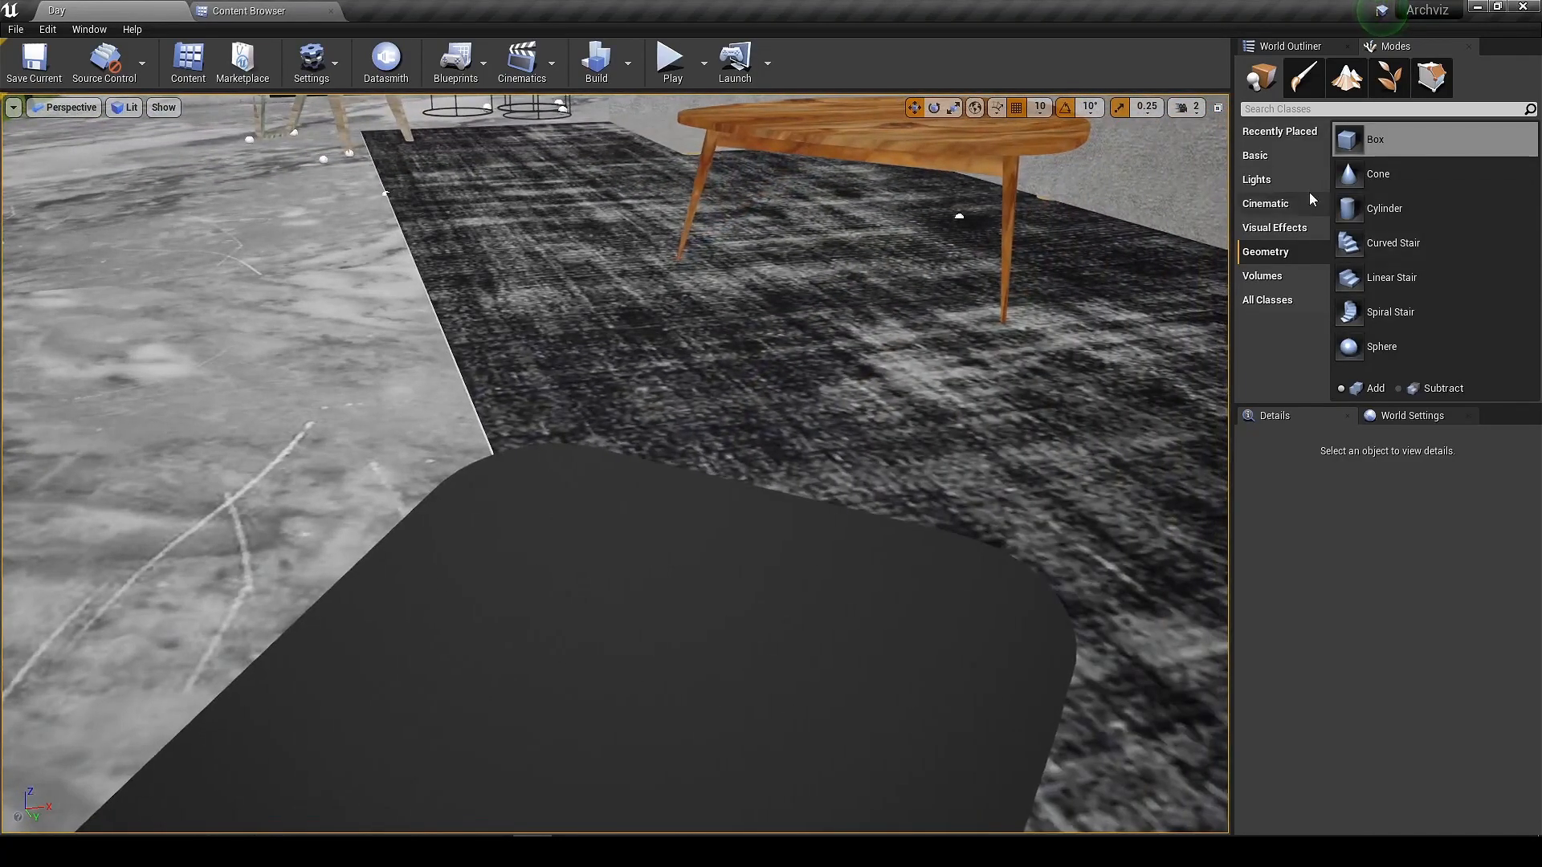
# Add an HDRI Backdrop with the approaching_storm_4k cubemap from the Lights category.
pyautogui.click(1254, 154)
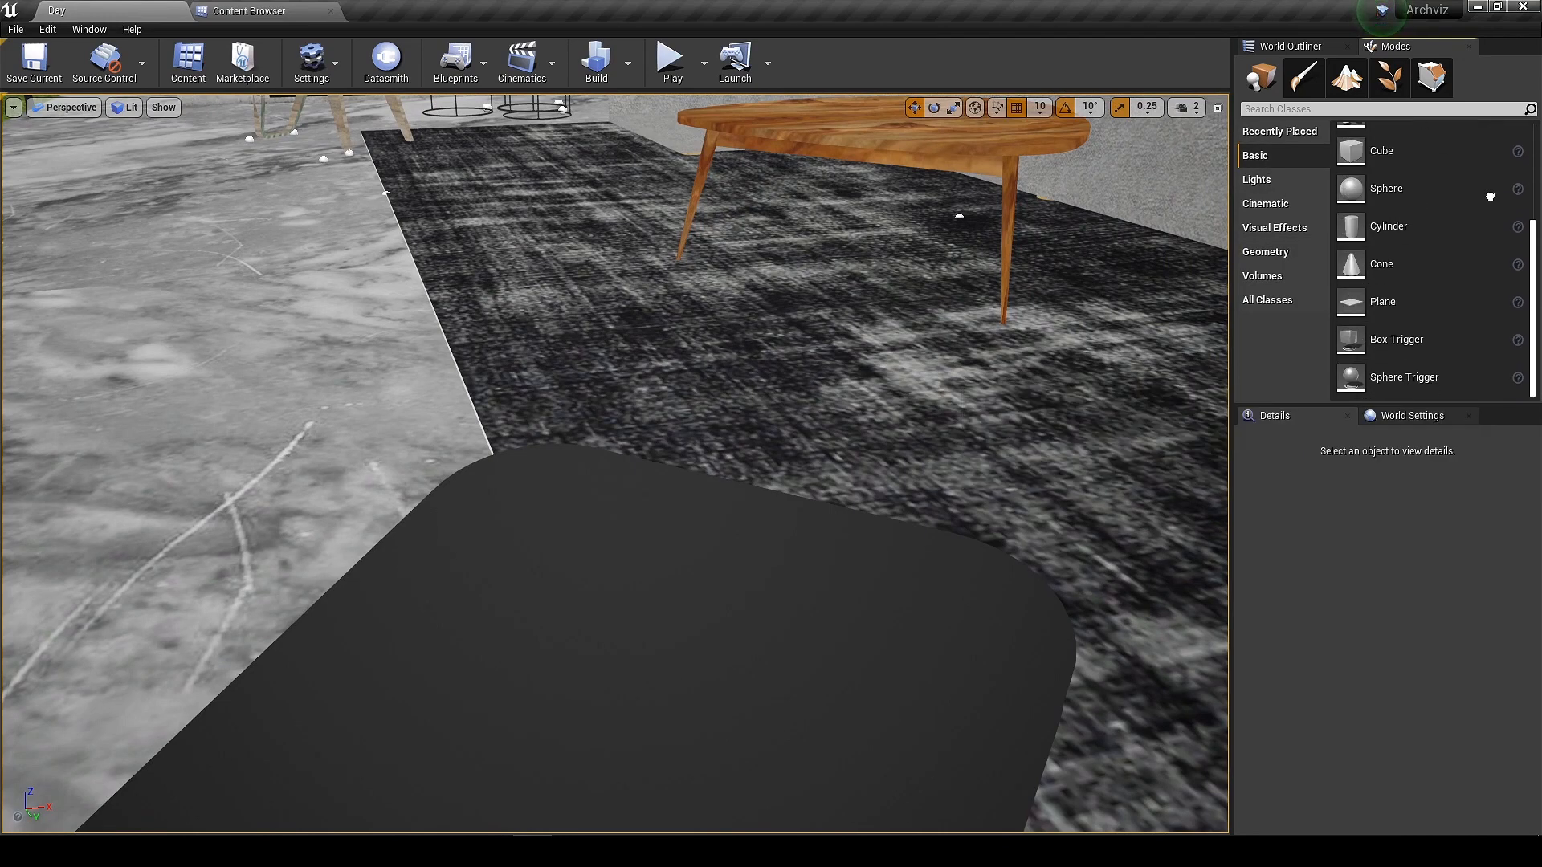
pyautogui.click(1256, 178)
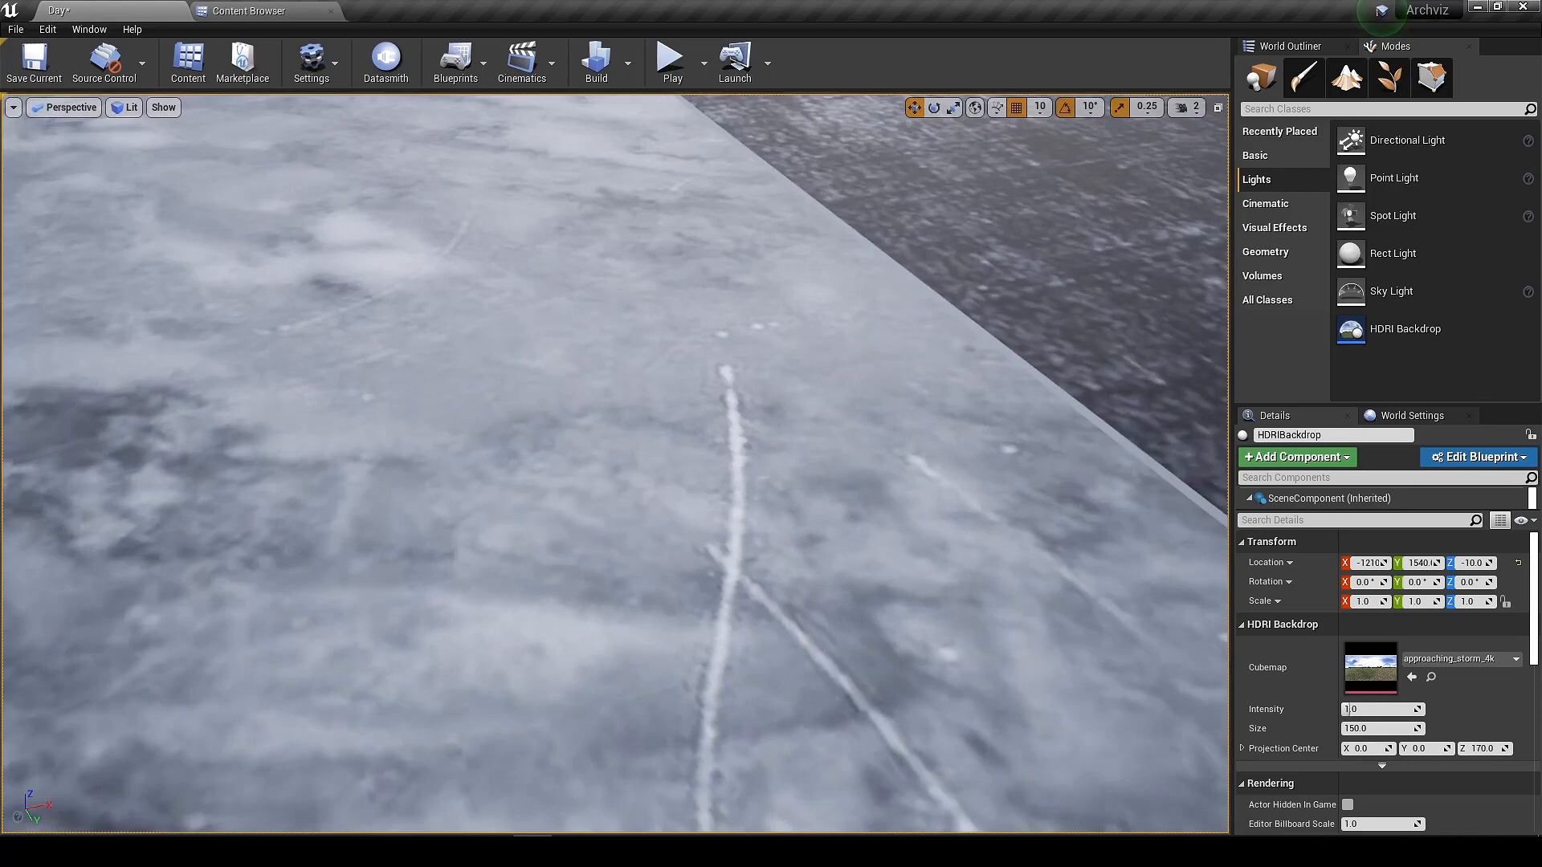
# Review the poured, polished and bare concrete materials on shelves, floor and walls, then select the HDRI backdrop.
pyautogui.click(247, 12)
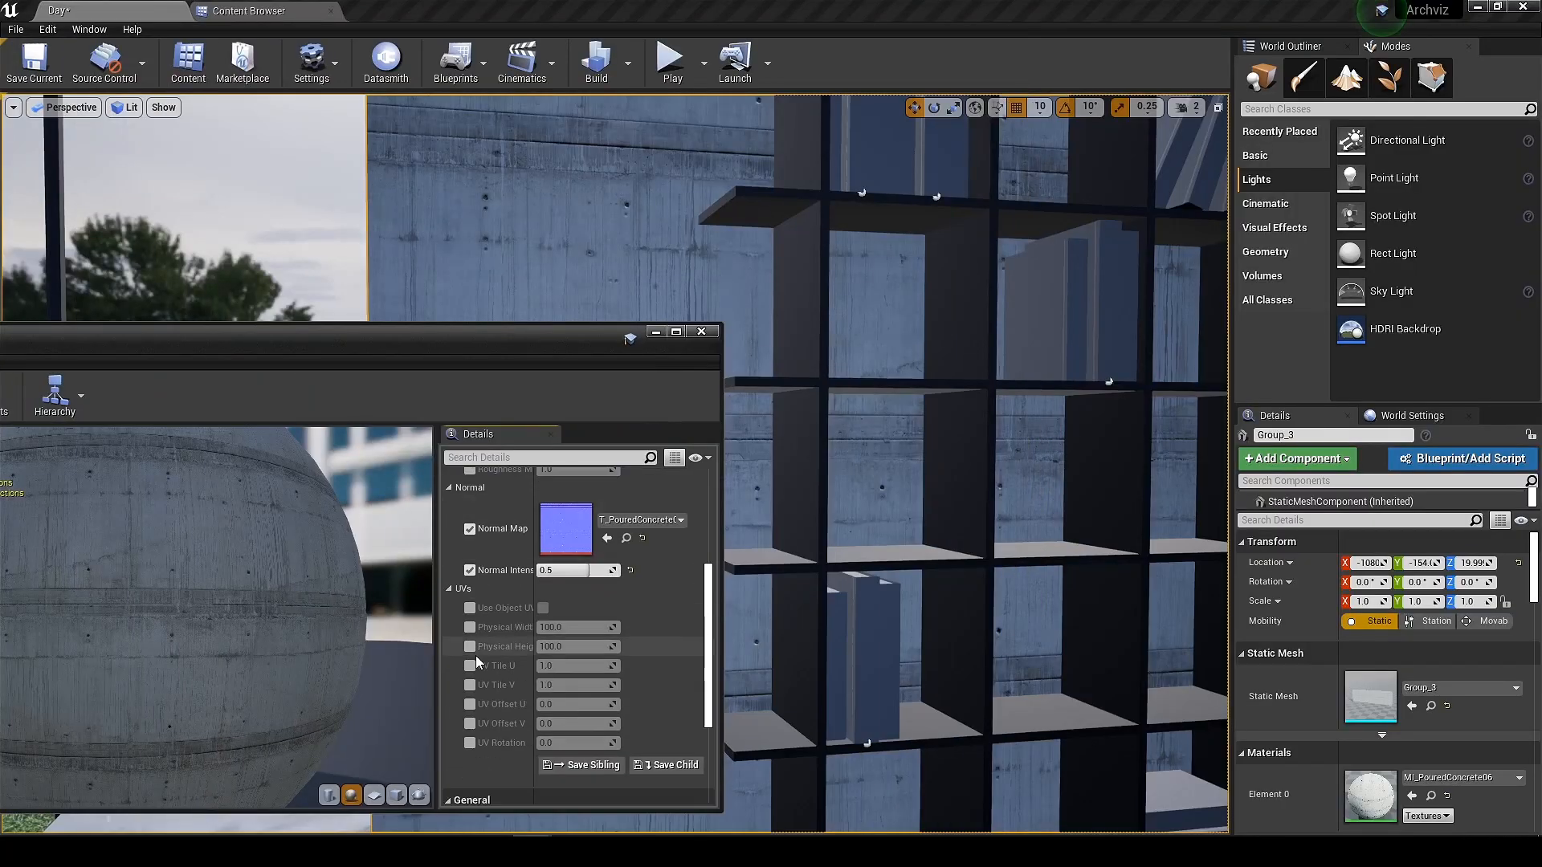
pyautogui.click(578, 665)
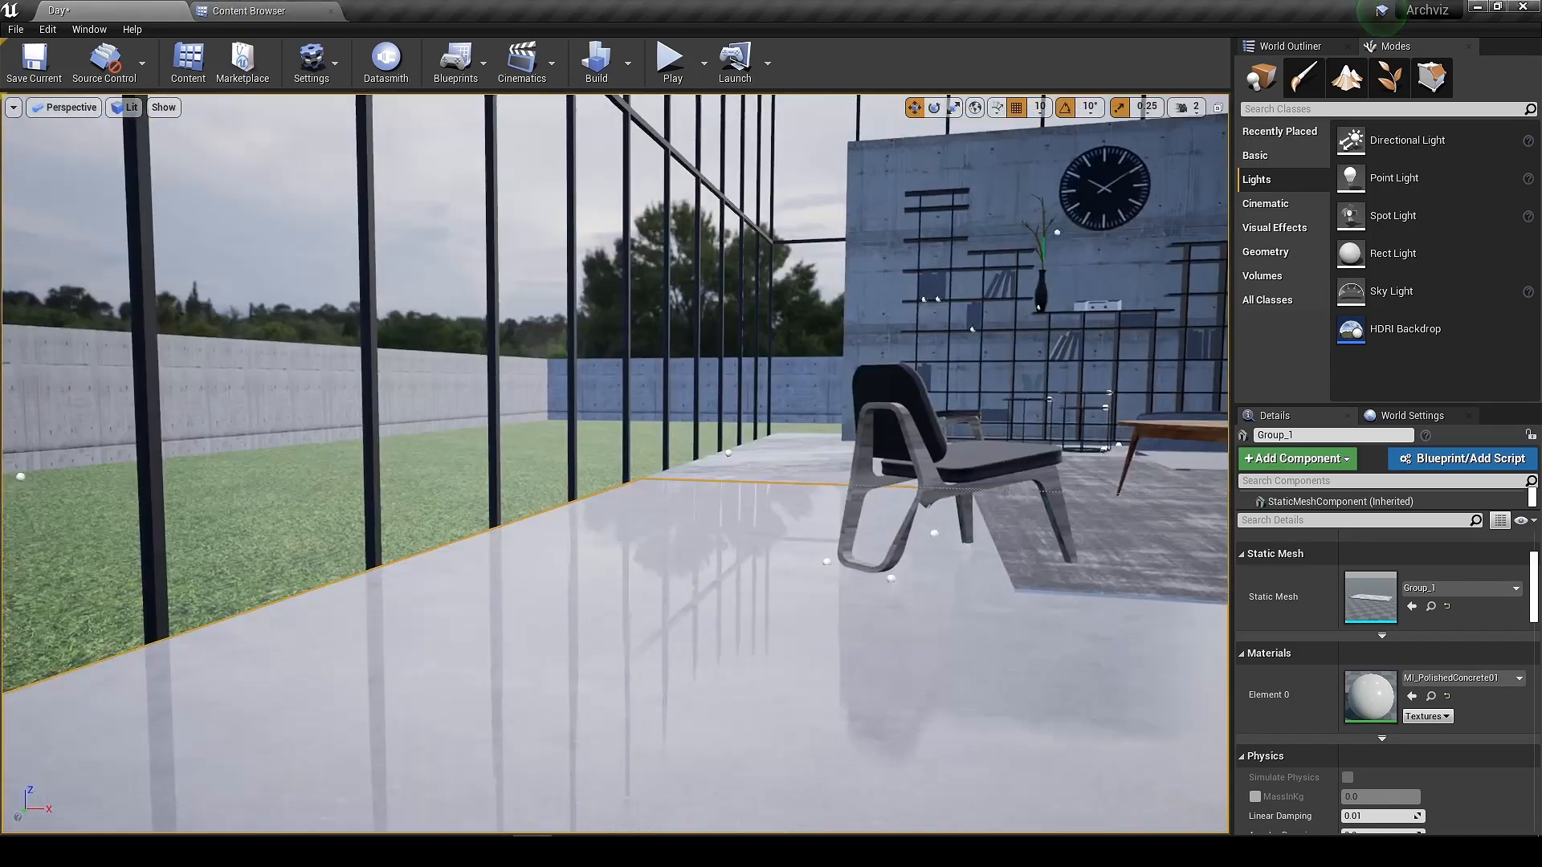
pyautogui.click(247, 11)
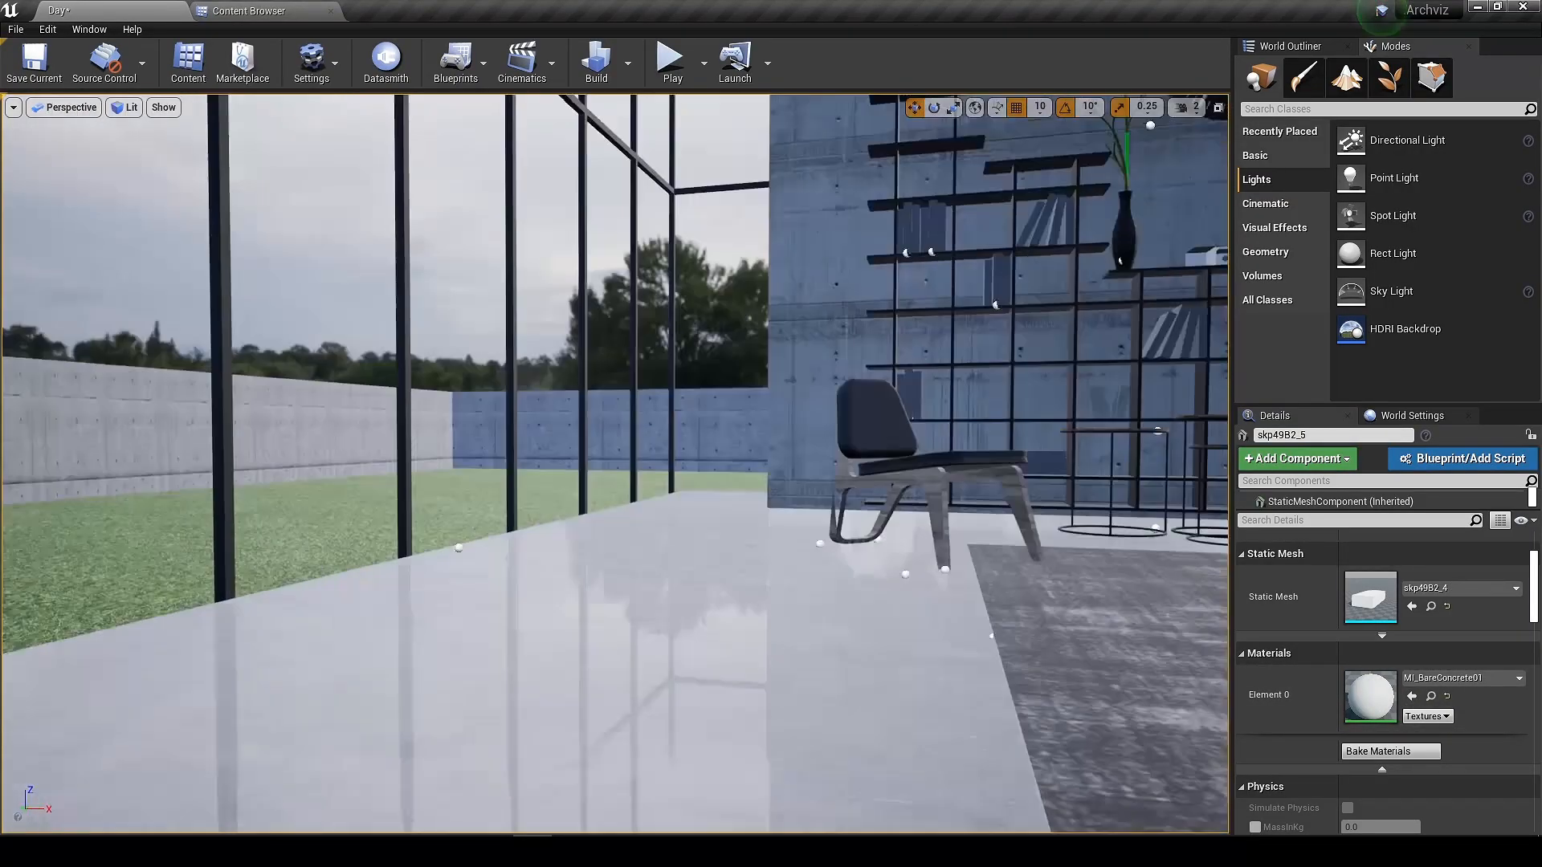
pyautogui.click(248, 11)
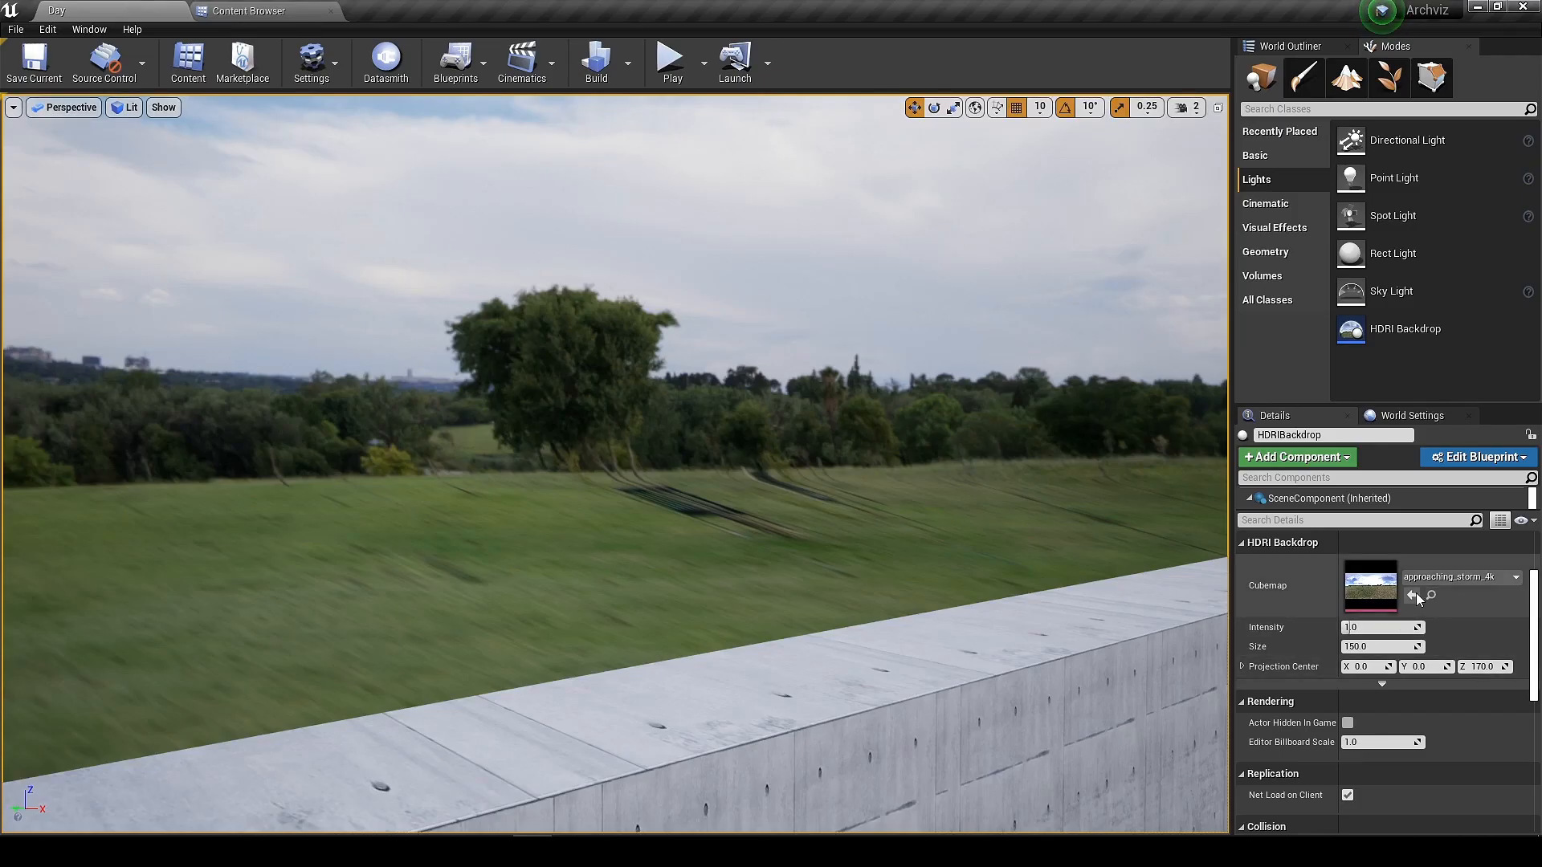
# Set the backdrop cubemap to driving_school_4k, size 500 and projection centre Z 150.
pyautogui.click(1411, 595)
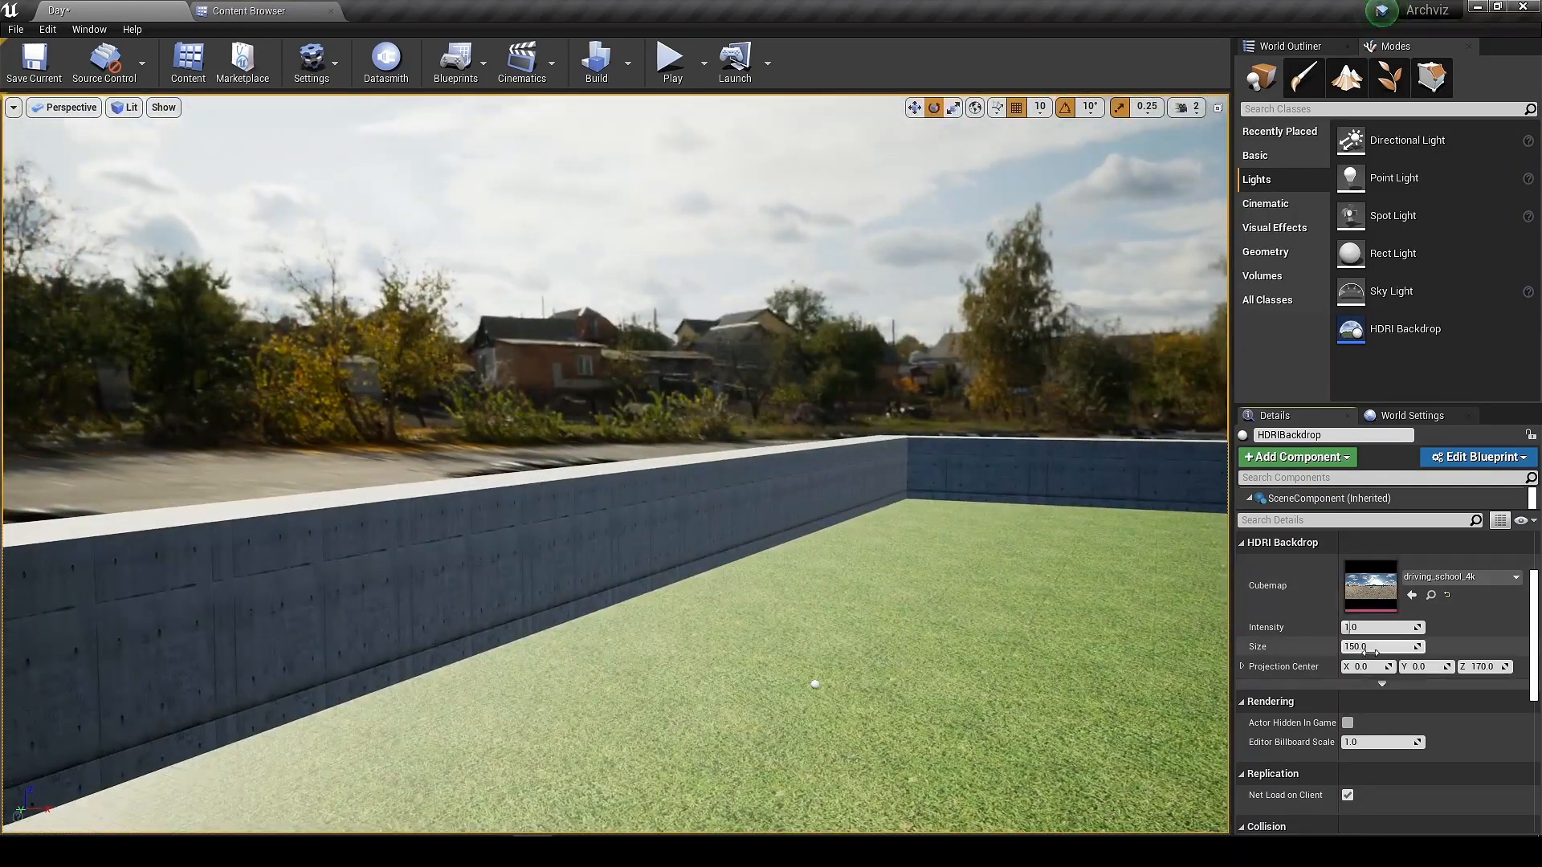
pyautogui.write('500.0')
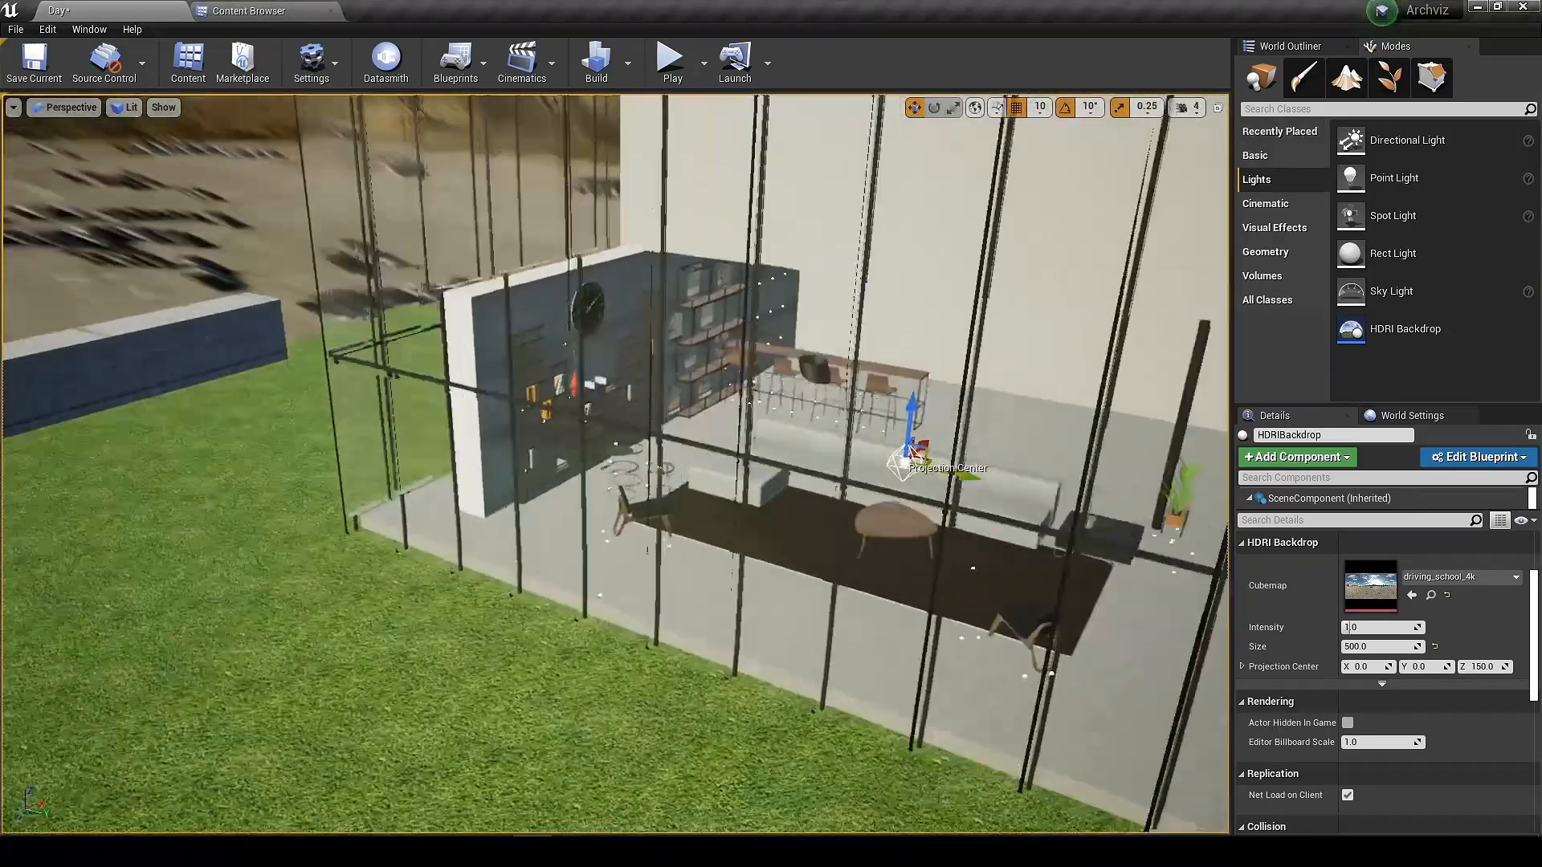
# Place a Box Reflection Capture and scale it to 500 so it encloses the foyer.
pyautogui.write('light')
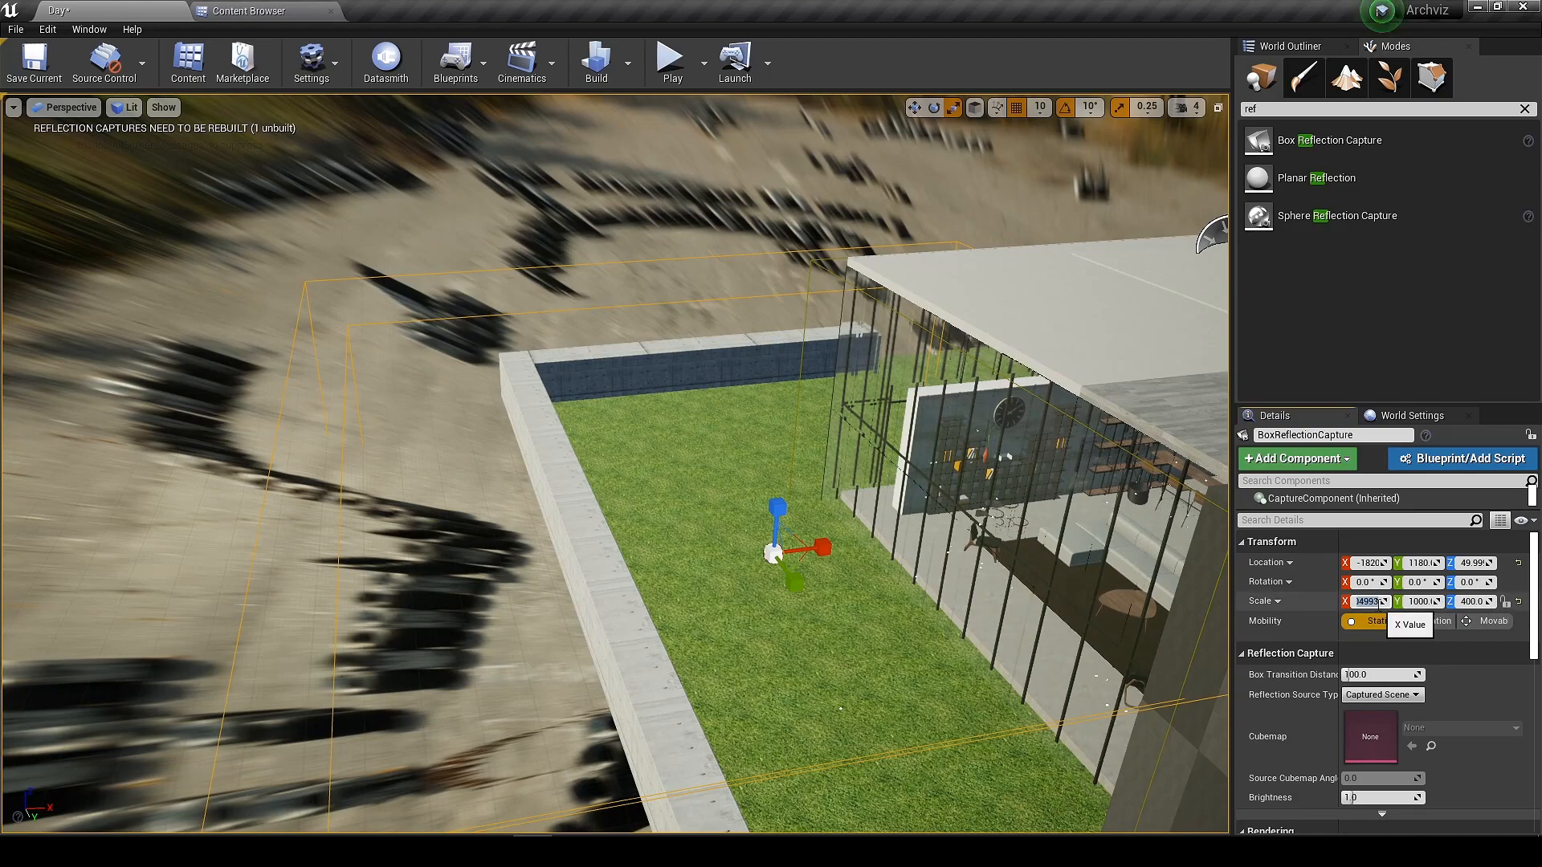
pyautogui.write('500.0')
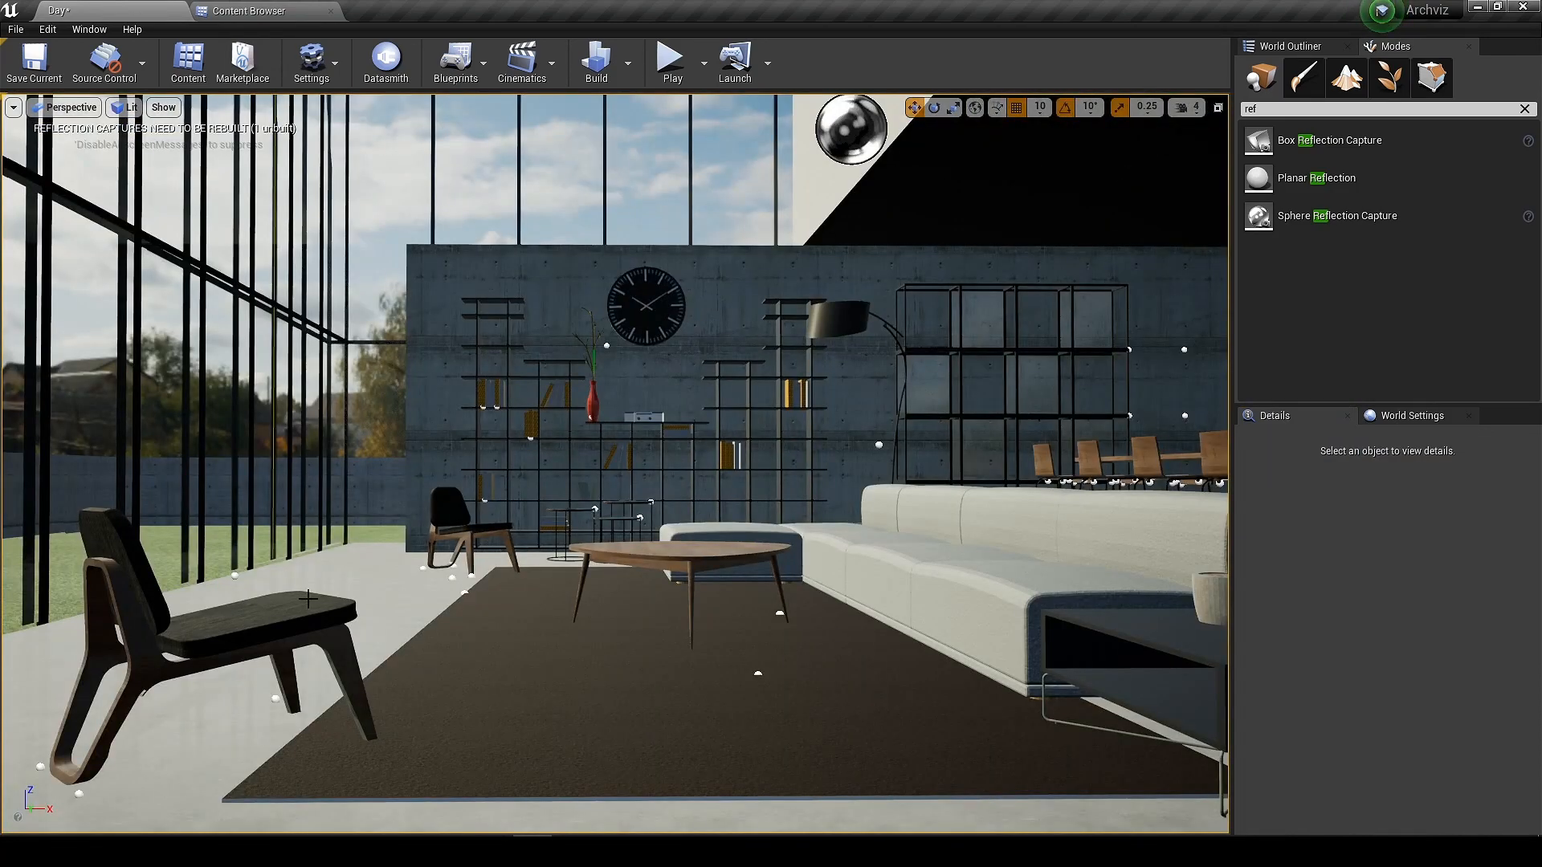
# Preview Lightmap Density across the scene, then return the viewport to Lit shading.
pyautogui.click(125, 108)
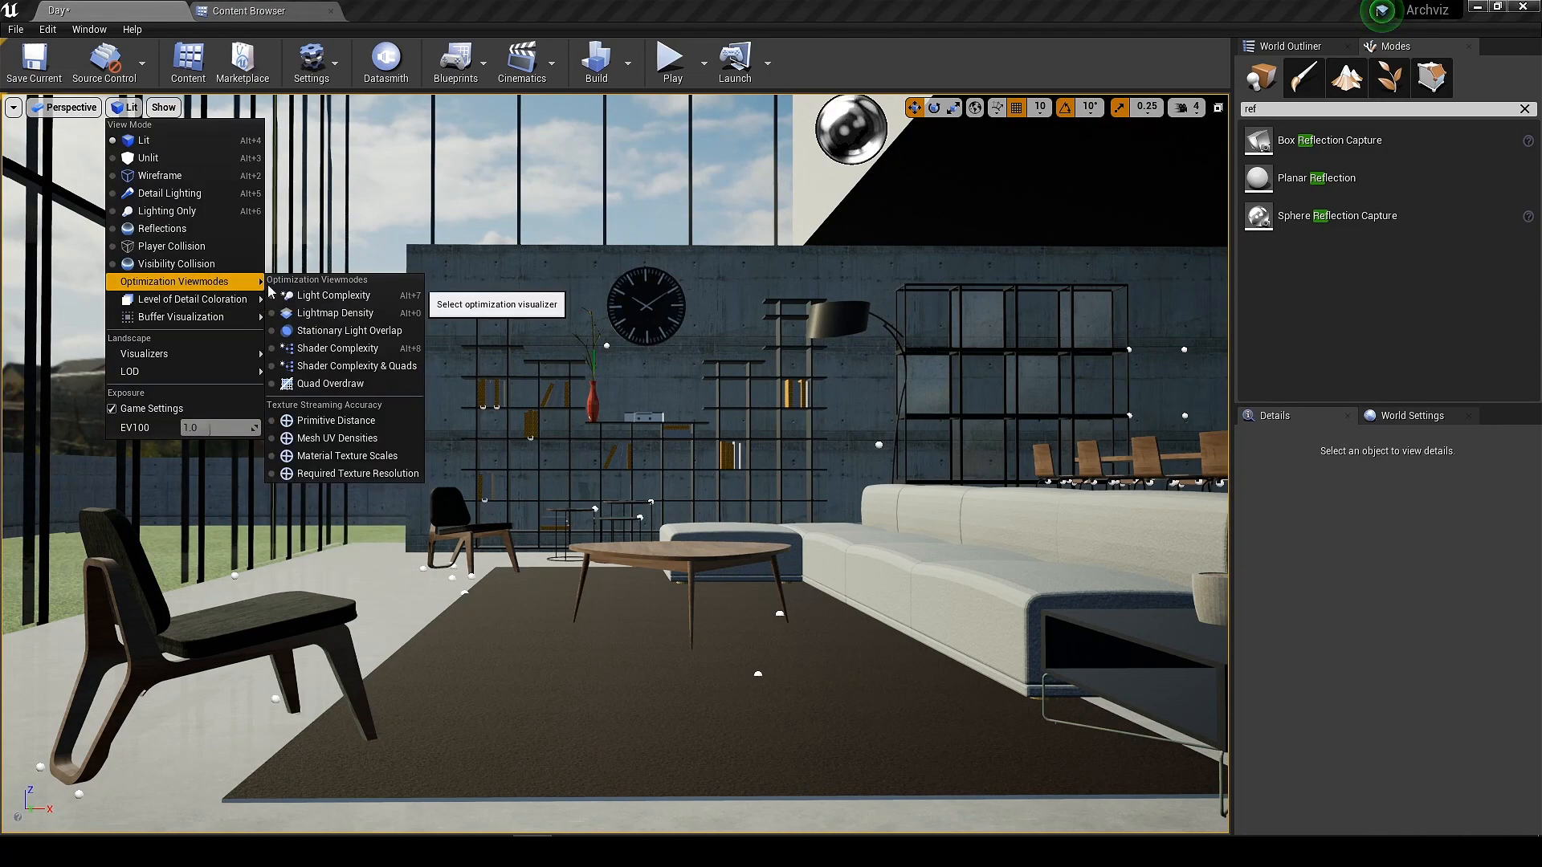
pyautogui.click(335, 313)
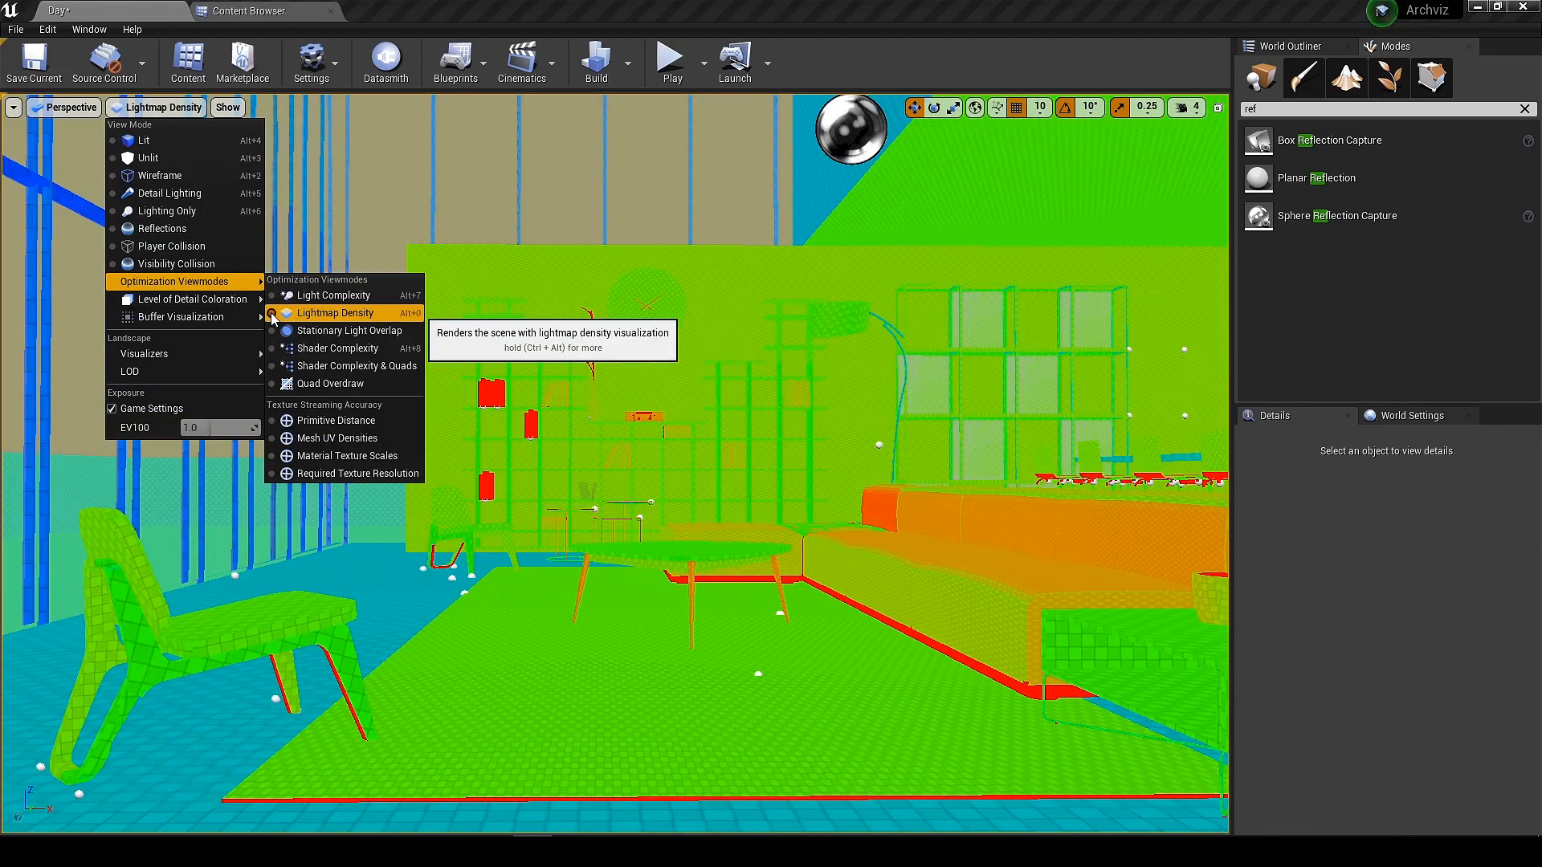
pyautogui.click(336, 314)
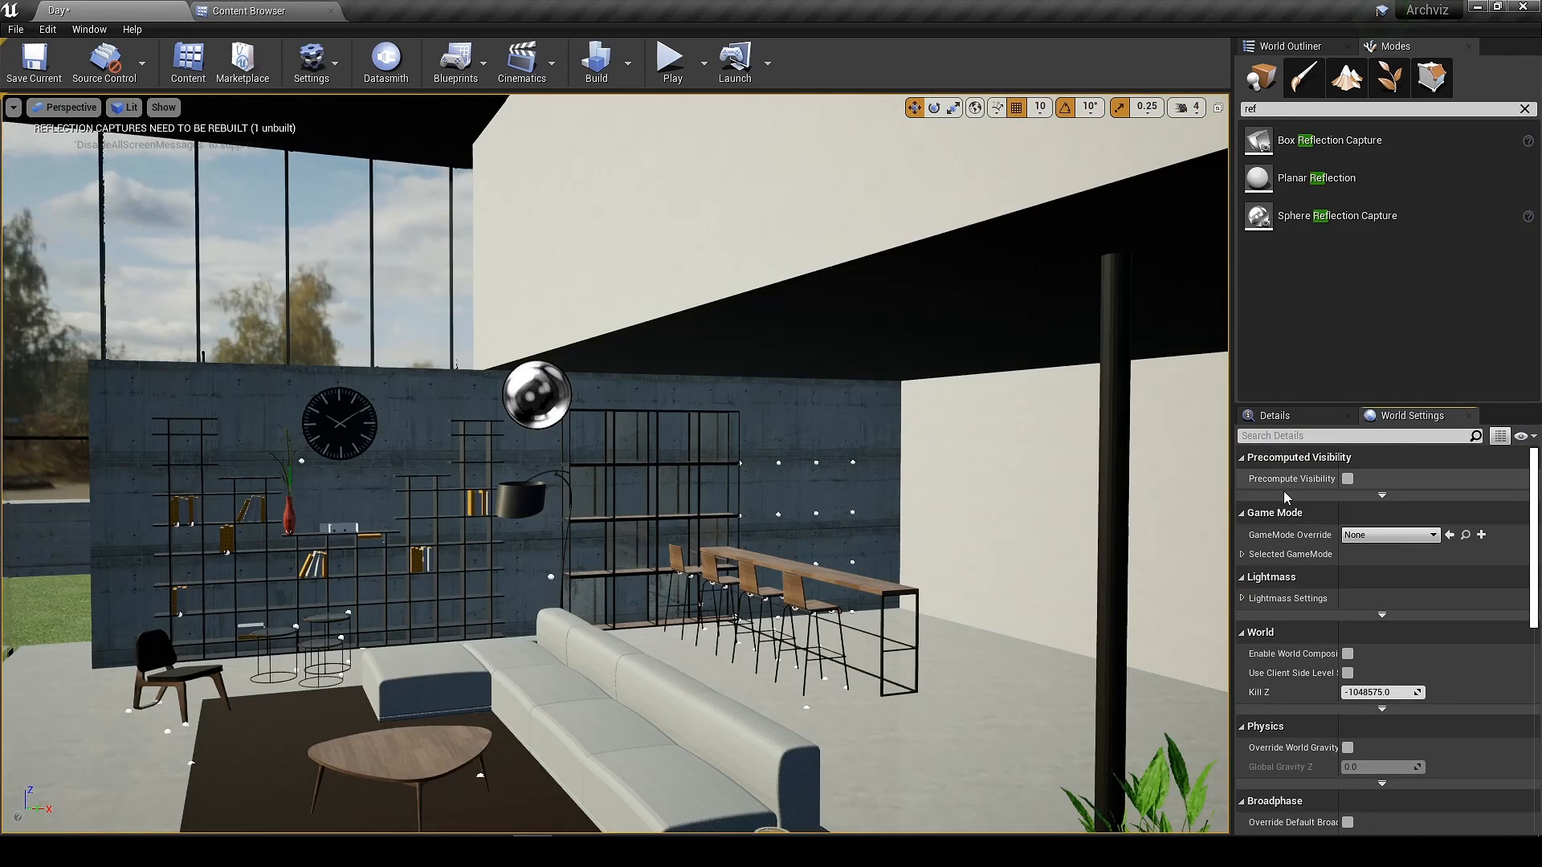
# Expand the level's Lightmass settings in World Settings and reveal the advanced options.
pyautogui.click(1249, 597)
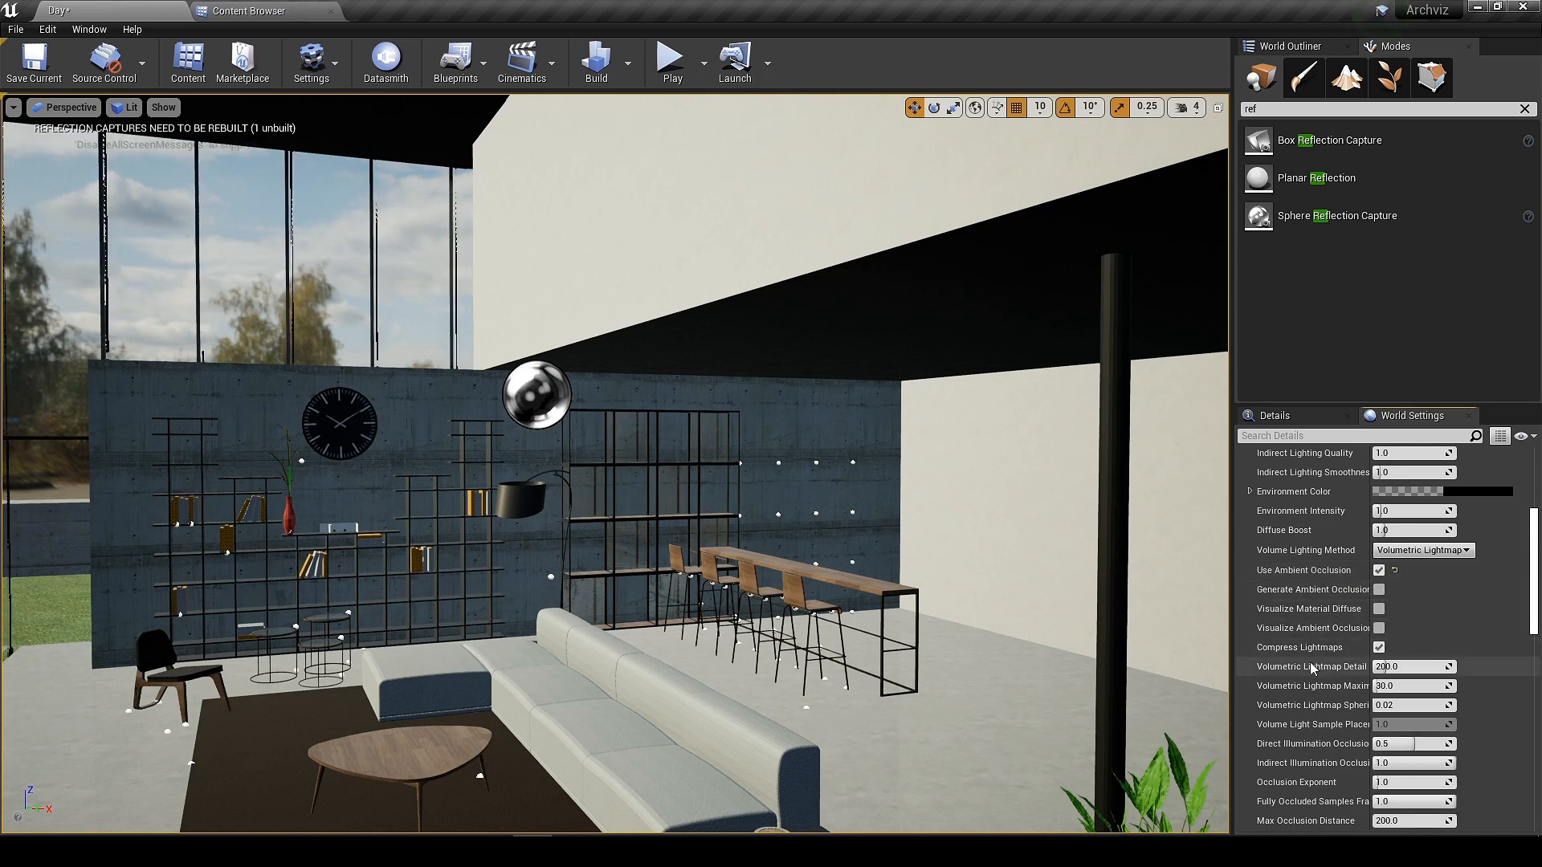
pyautogui.scroll(-3)
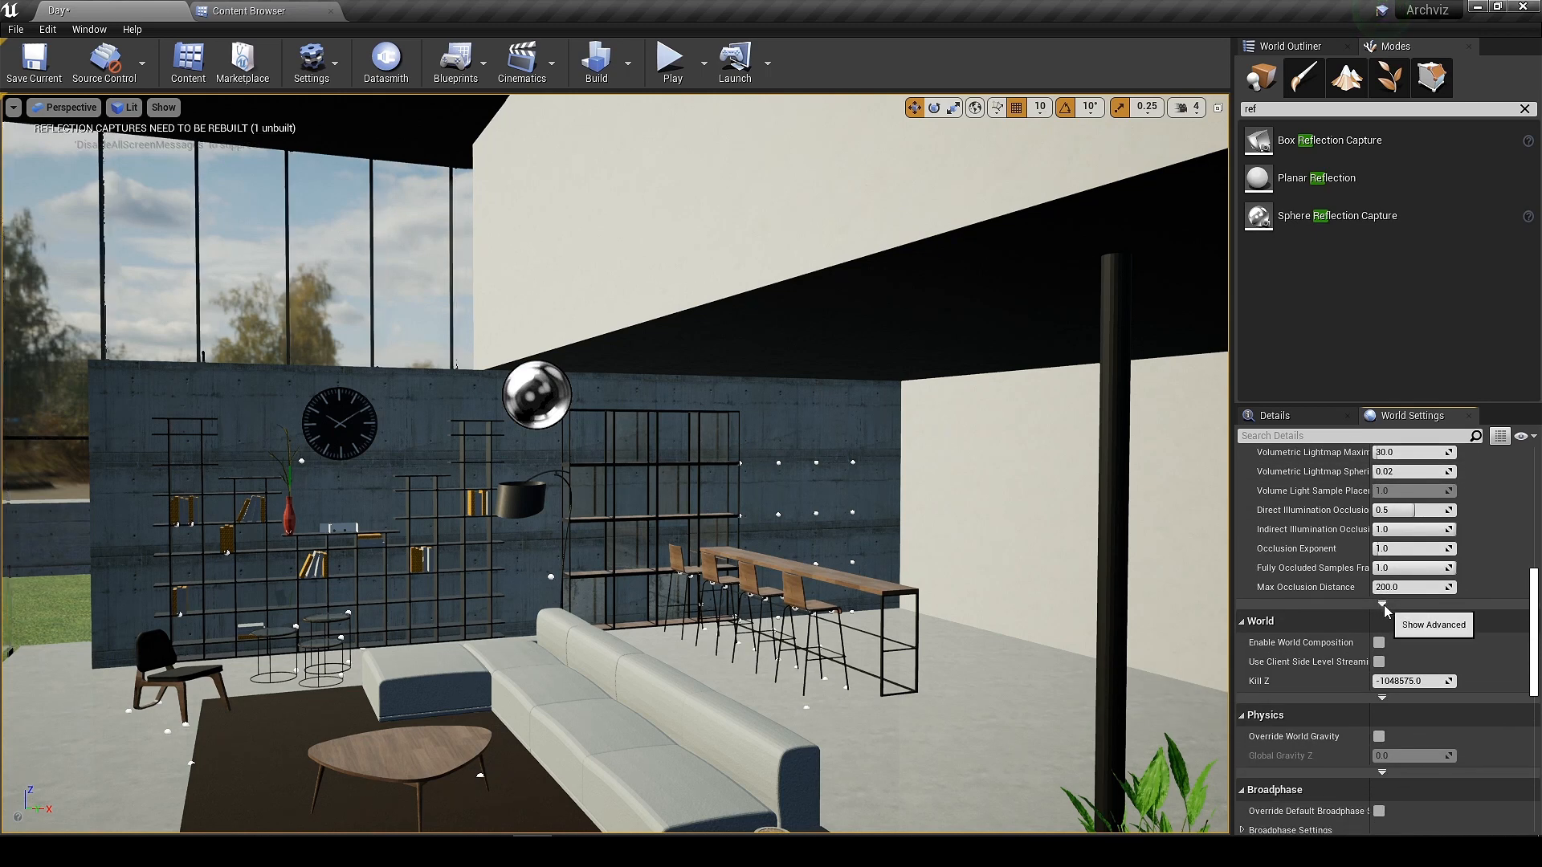
pyautogui.click(1386, 605)
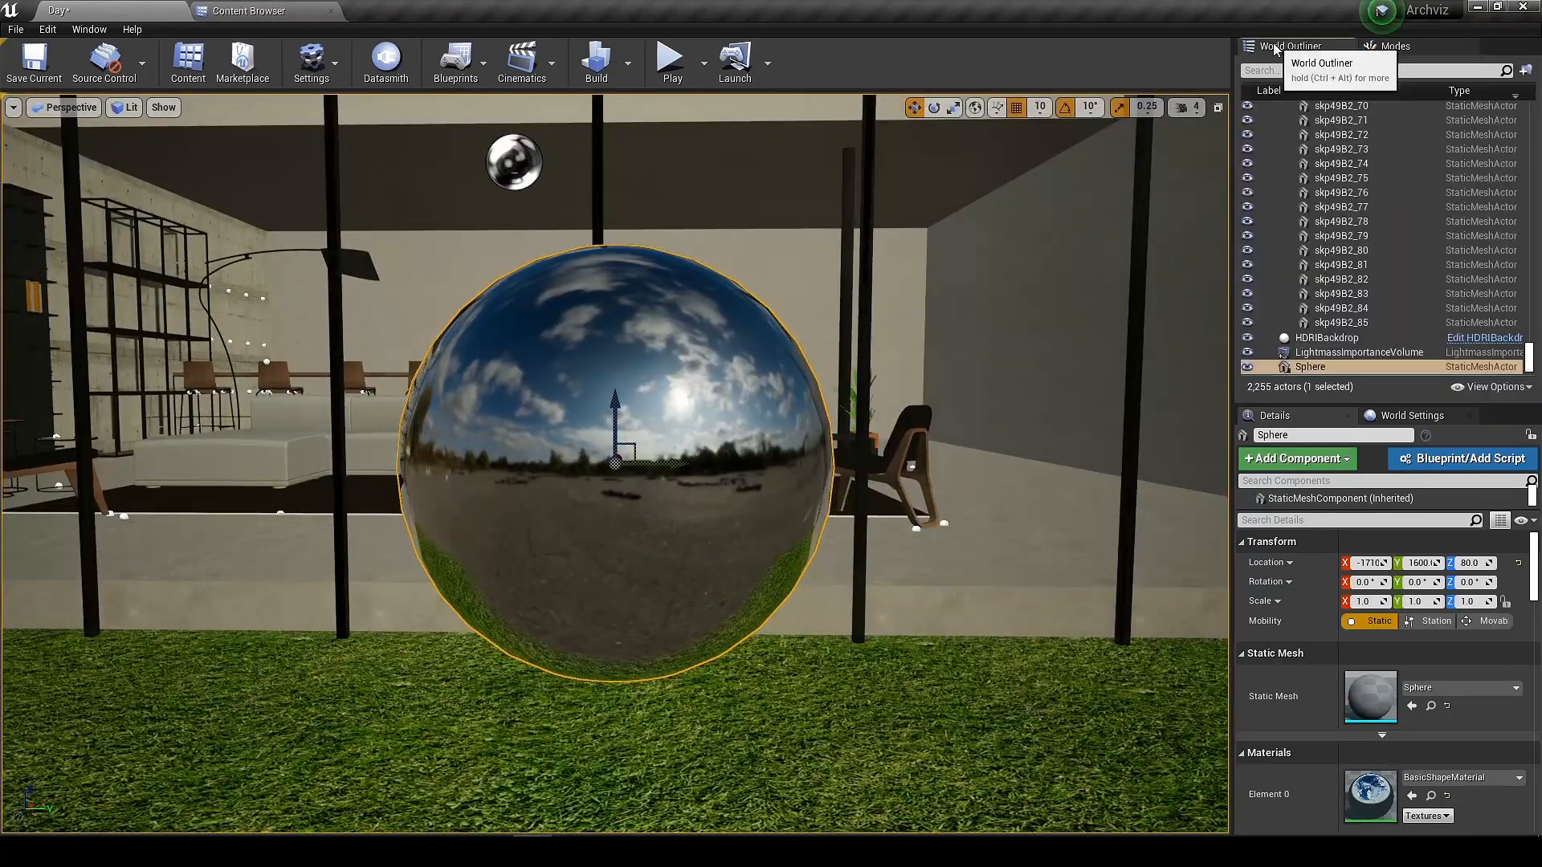
# Delete the mirrored Sphere actor and select HDRIBackdrop to show its Skylight properties.
pyautogui.click(1325, 337)
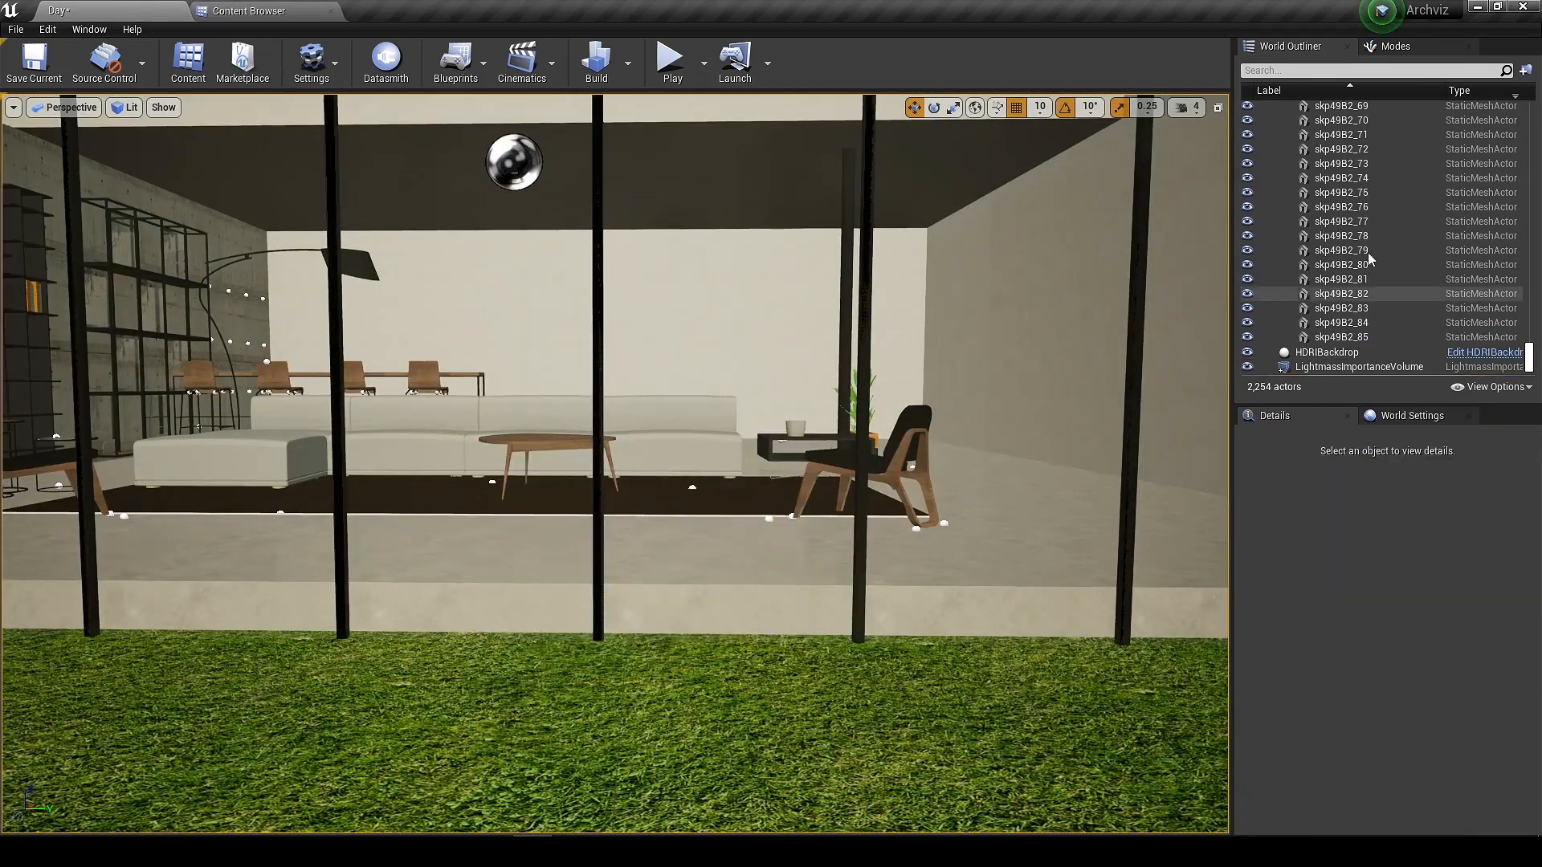
pyautogui.click(1326, 352)
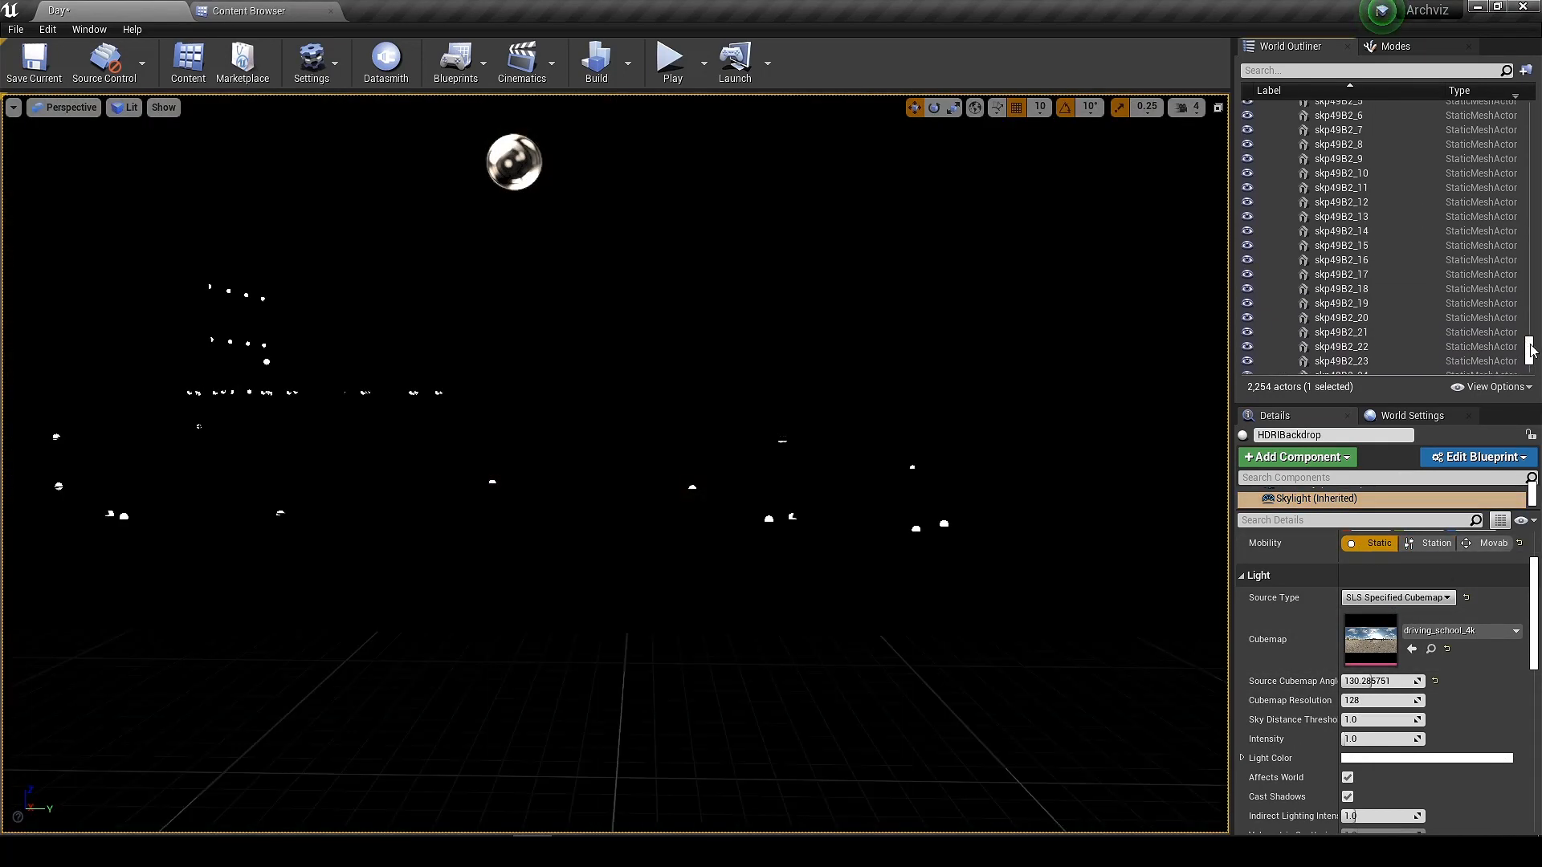
pyautogui.click(32, 63)
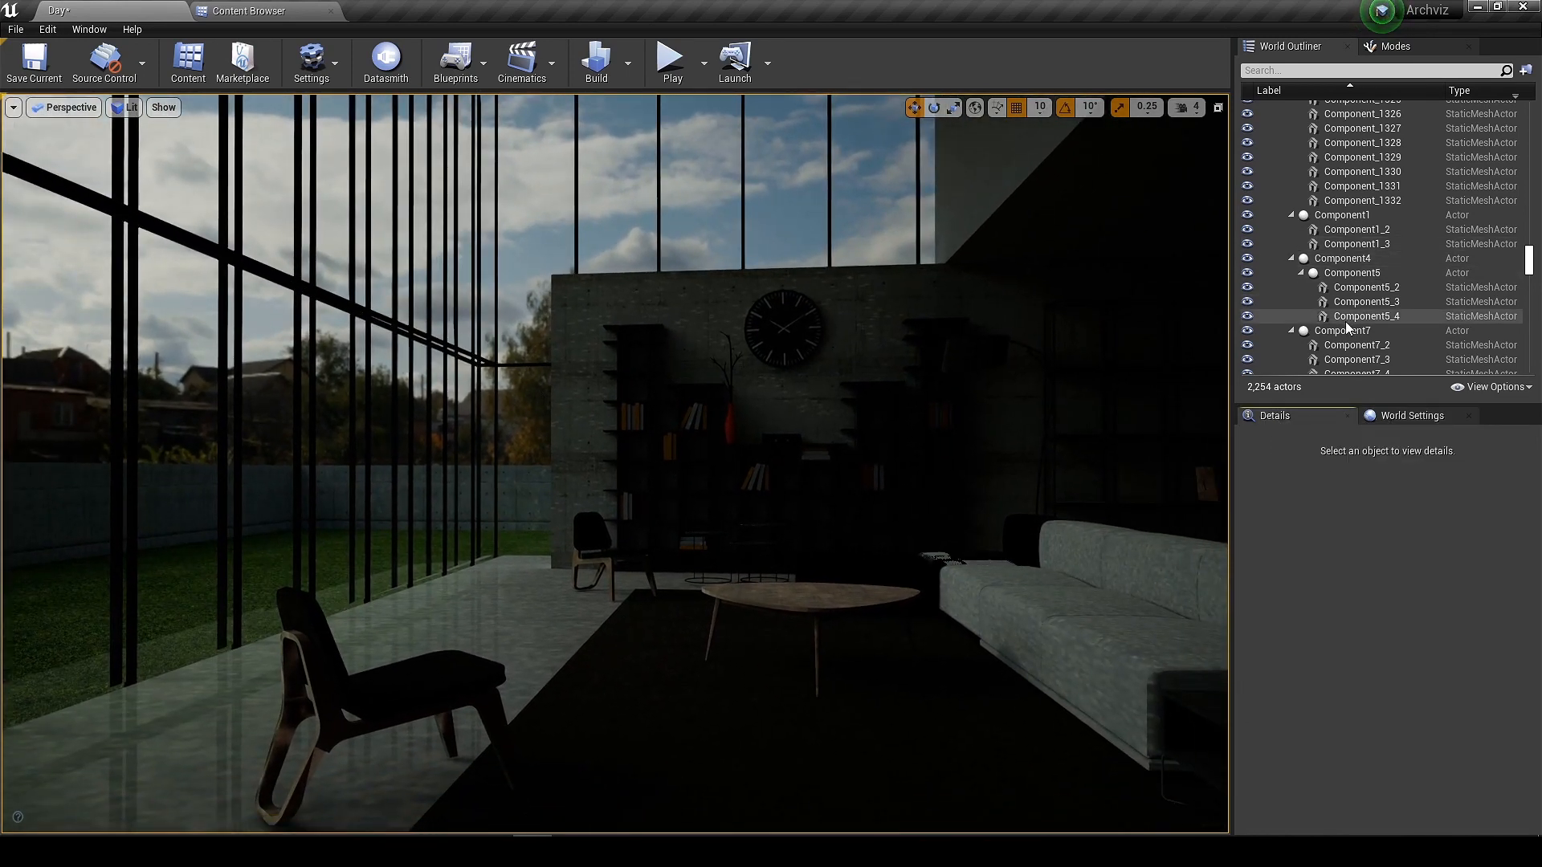
# Set HDRIBackdrop Indirect Lighting Intensity to 6.0 and bring up the placeable Lights for a Directional Light.
pyautogui.scroll(-3)
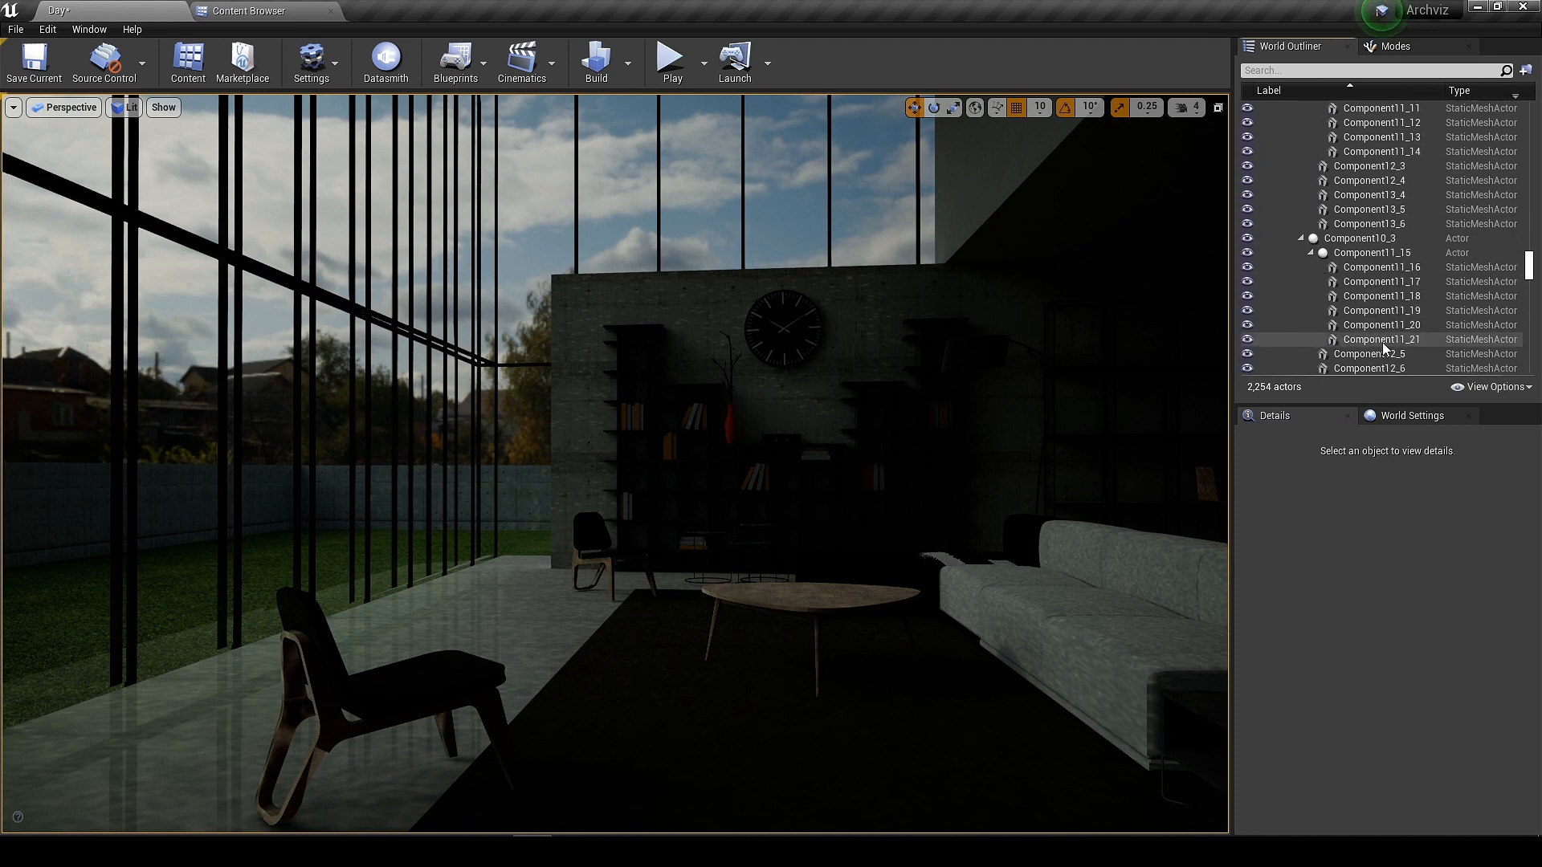
pyautogui.click(1325, 352)
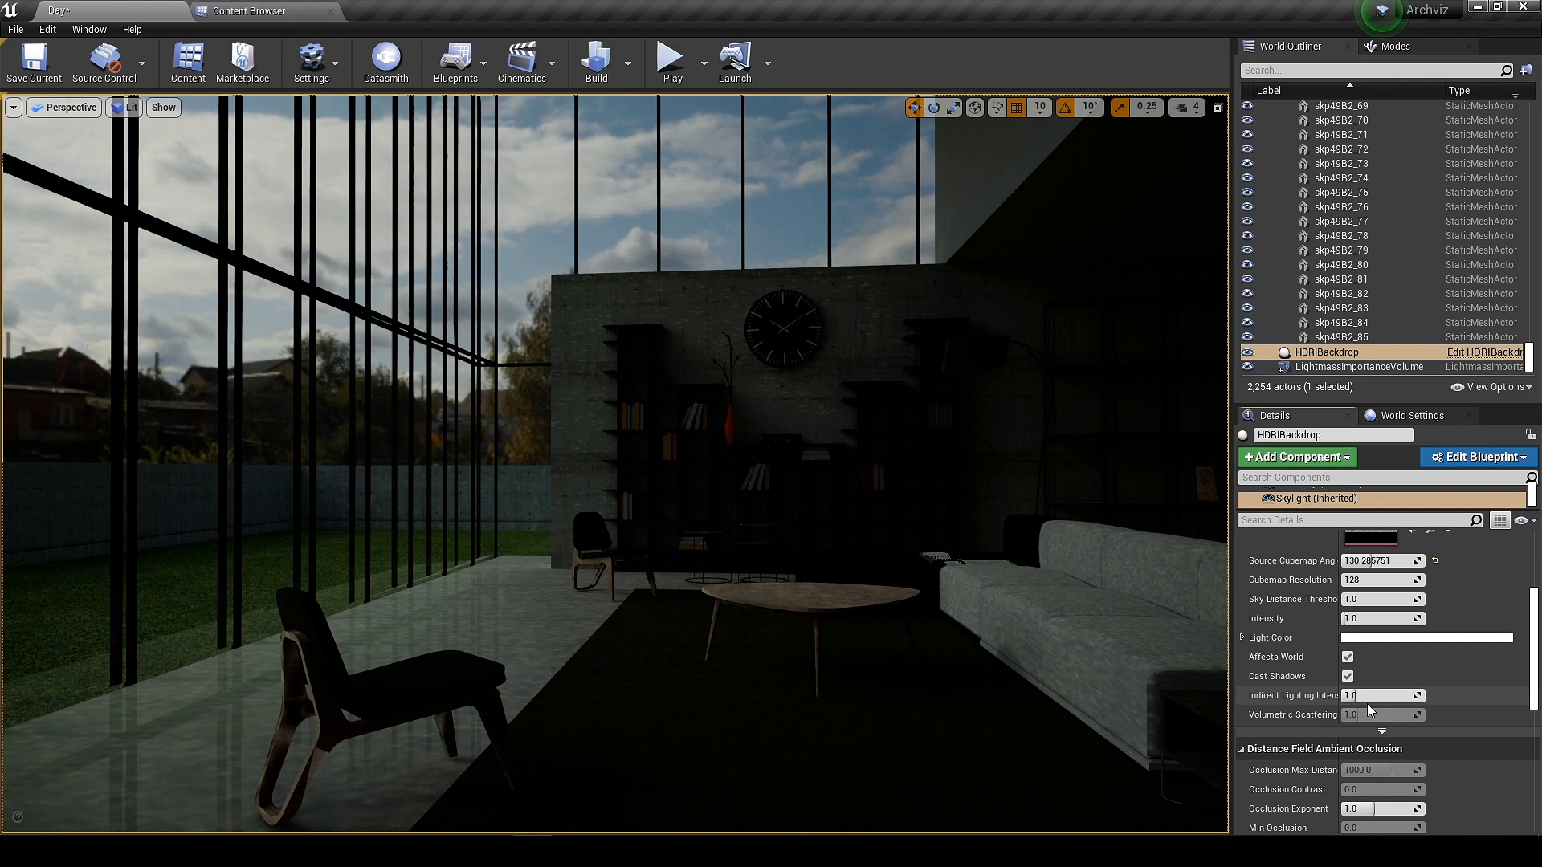
pyautogui.write('6.0')
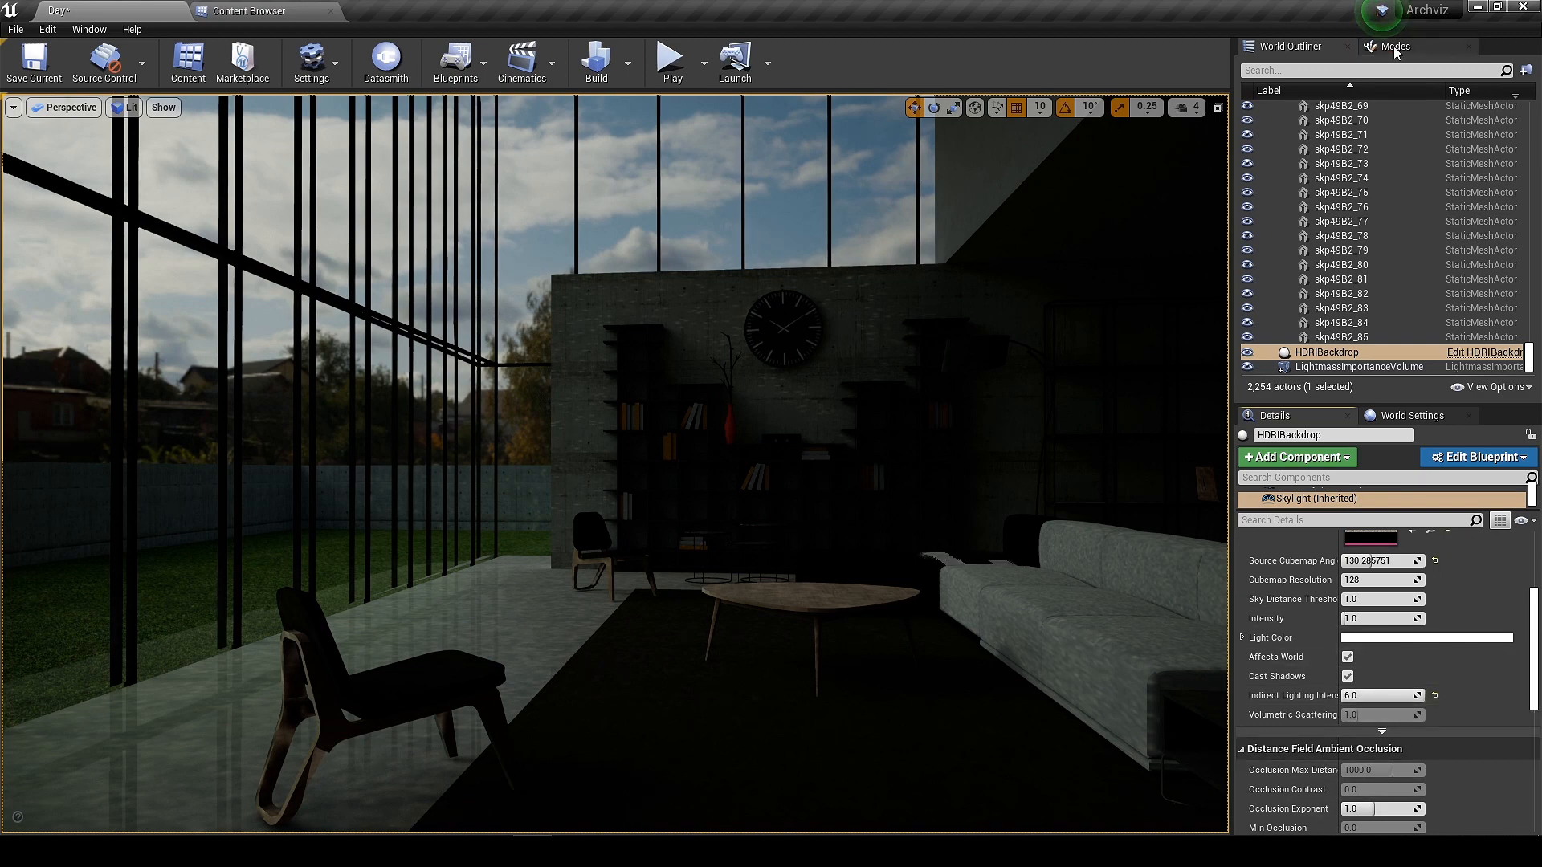
pyautogui.click(1394, 47)
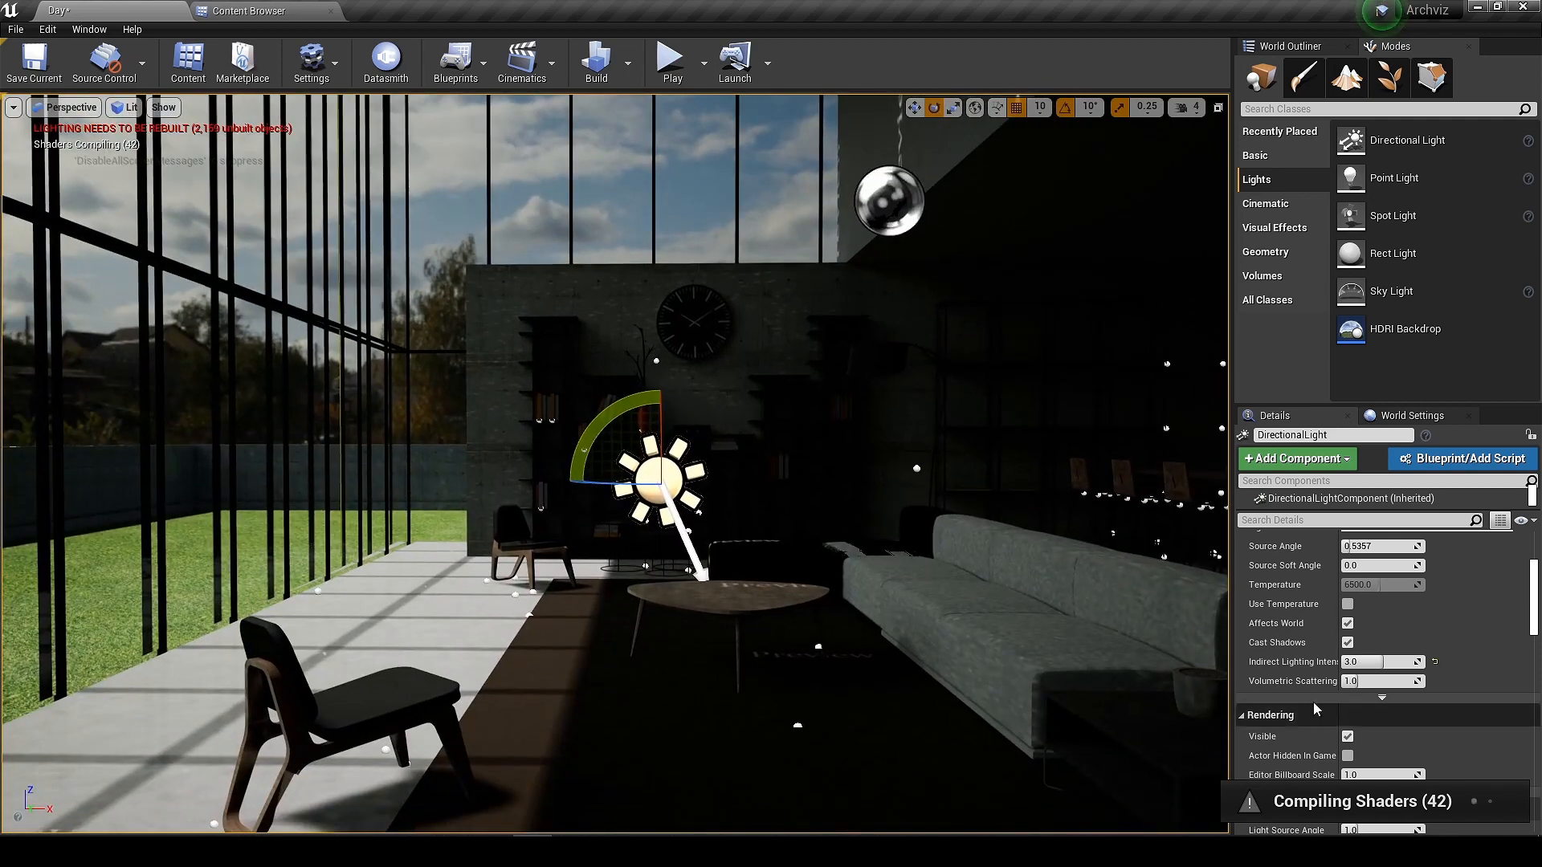
# Select the DirectionalLight and set its Indirect Lighting Intensity to 2.0.
pyautogui.click(596, 61)
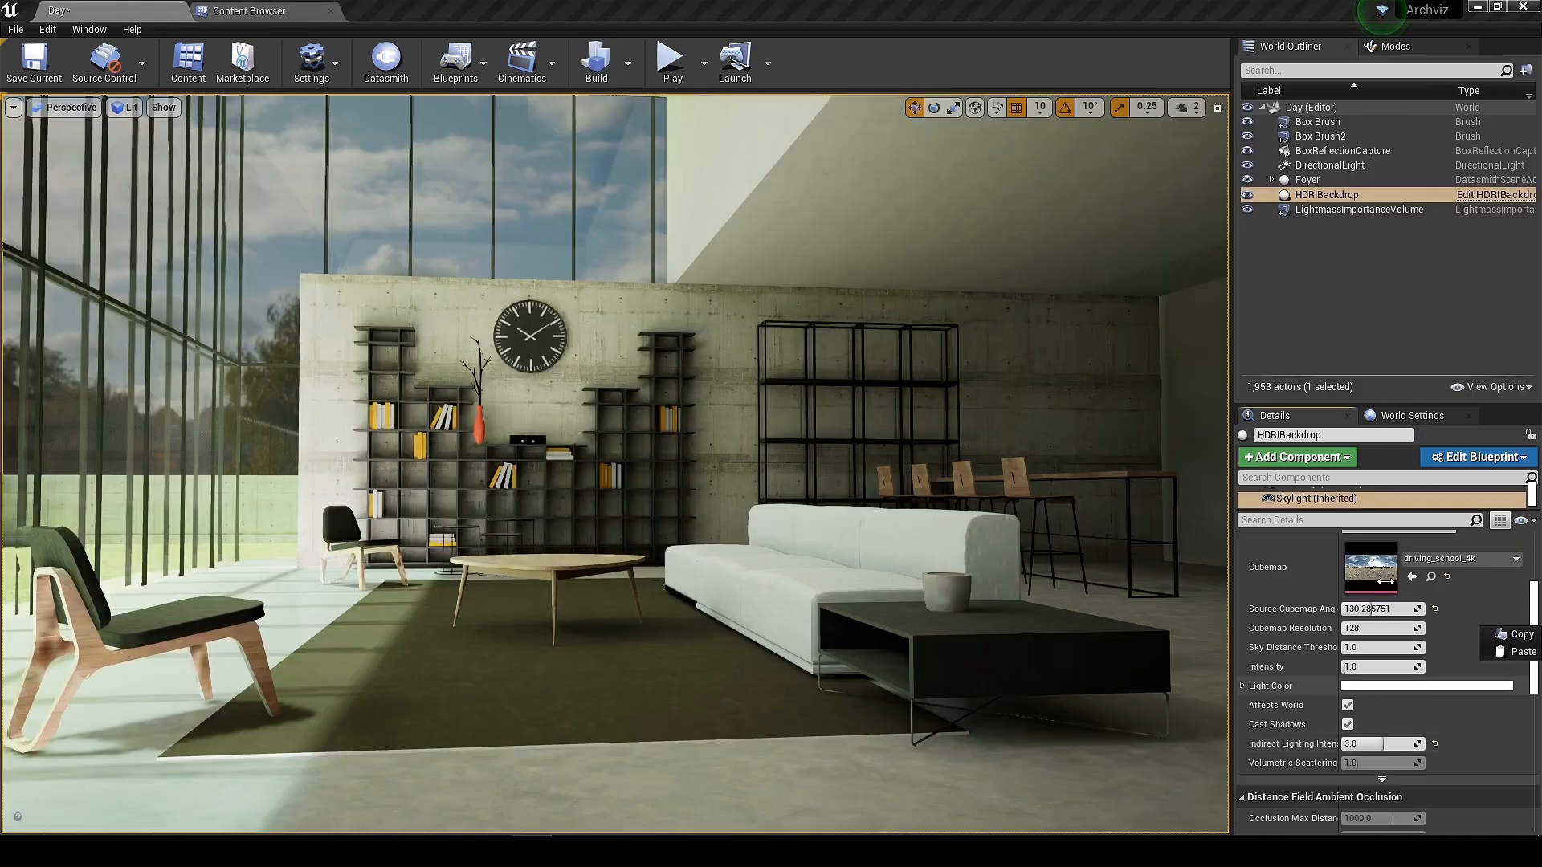
pyautogui.moveTo(1329, 165)
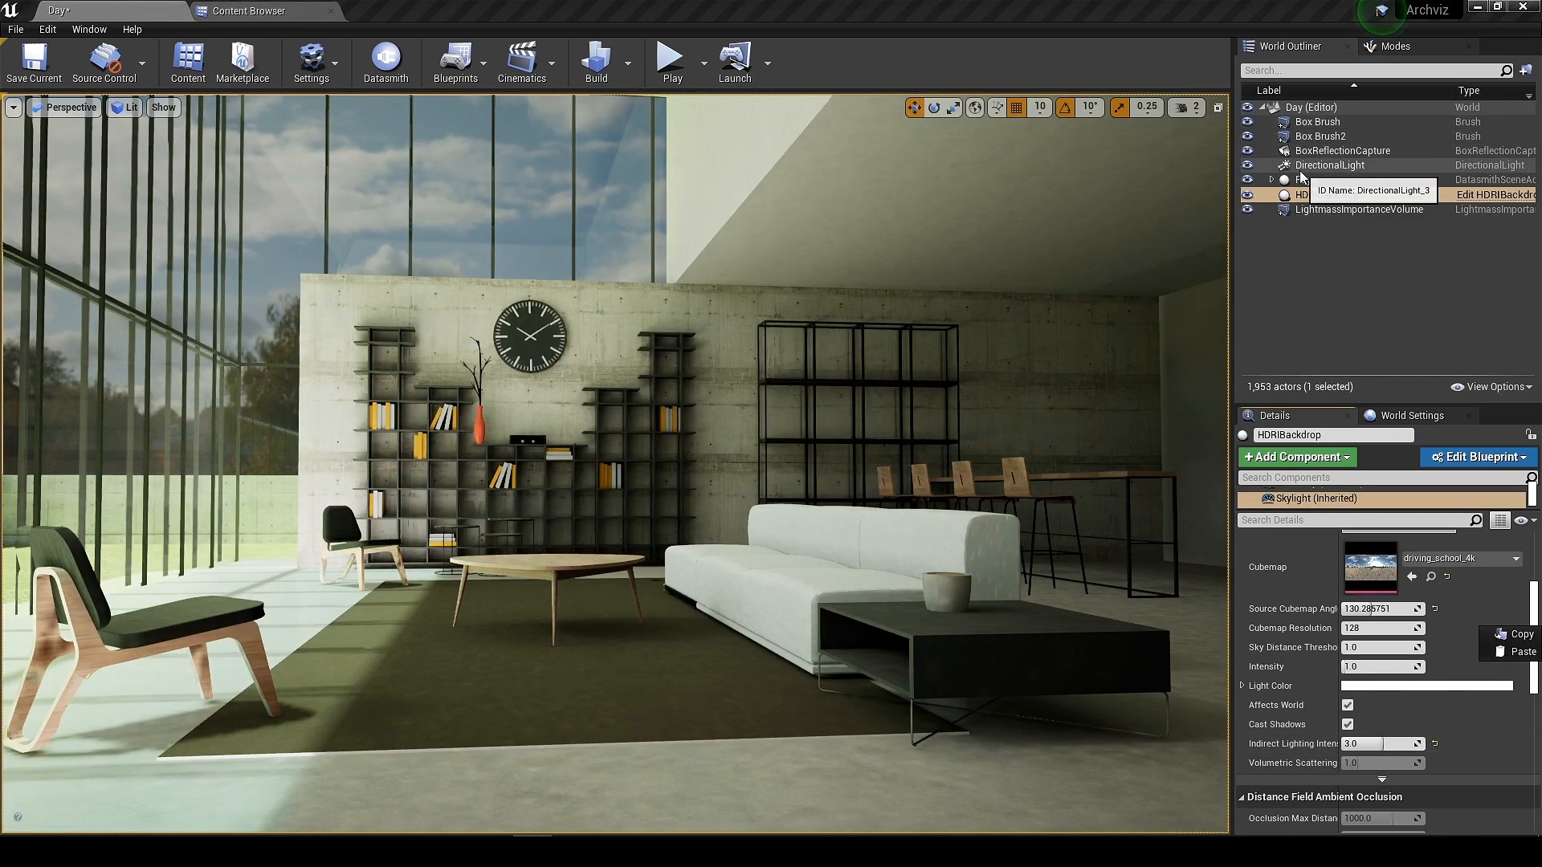
pyautogui.click(1328, 164)
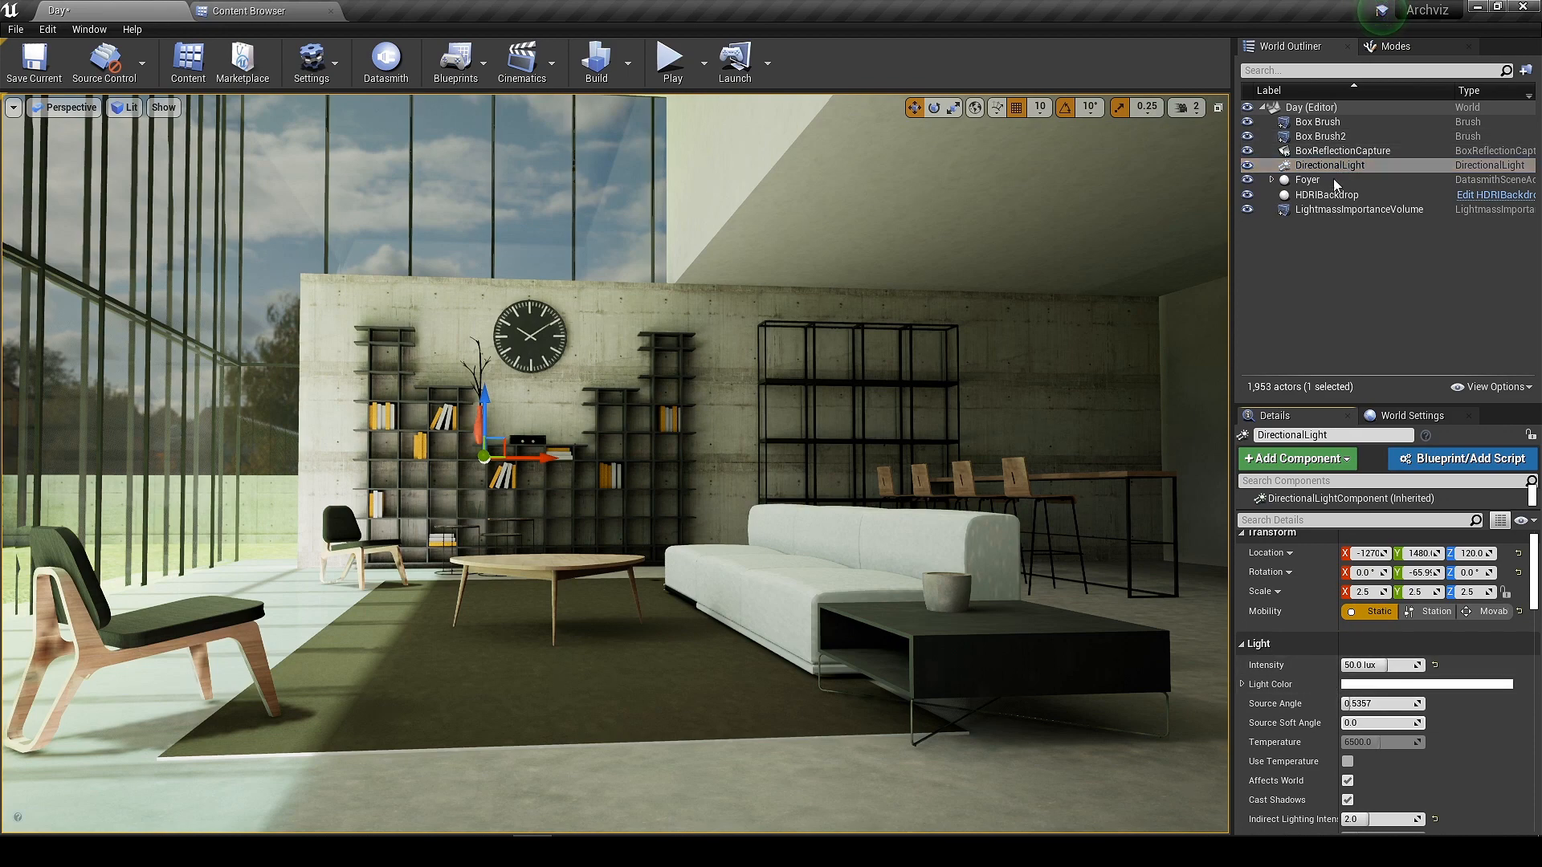
pyautogui.click(1325, 194)
pyautogui.write('pos')
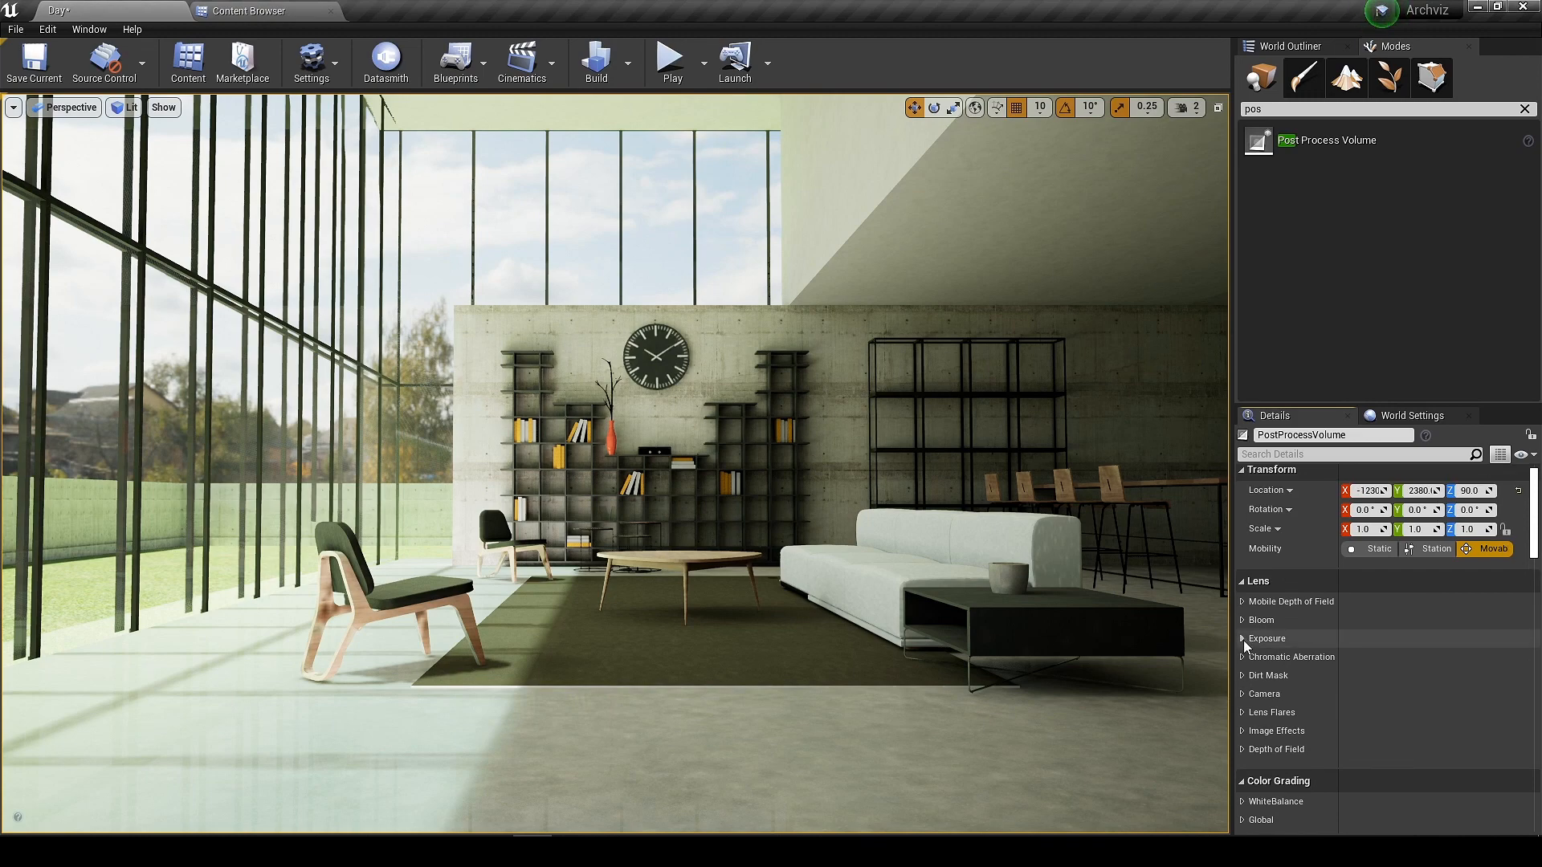
# Give the Post Process Volume manual exposure metering with compensation 12.0 and Standard bloom.
pyautogui.click(126, 108)
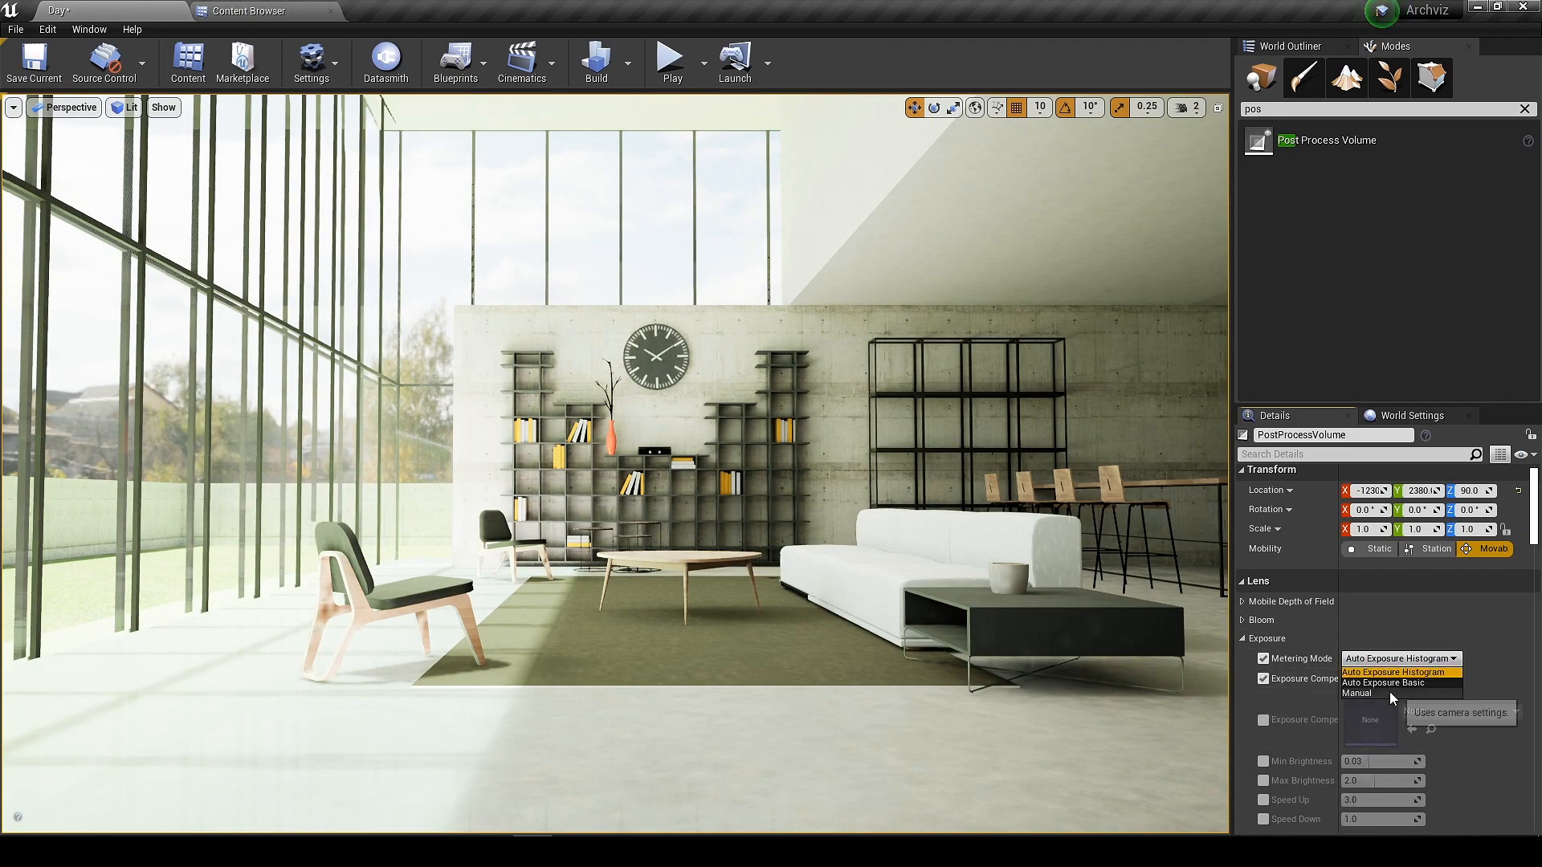
pyautogui.click(1356, 693)
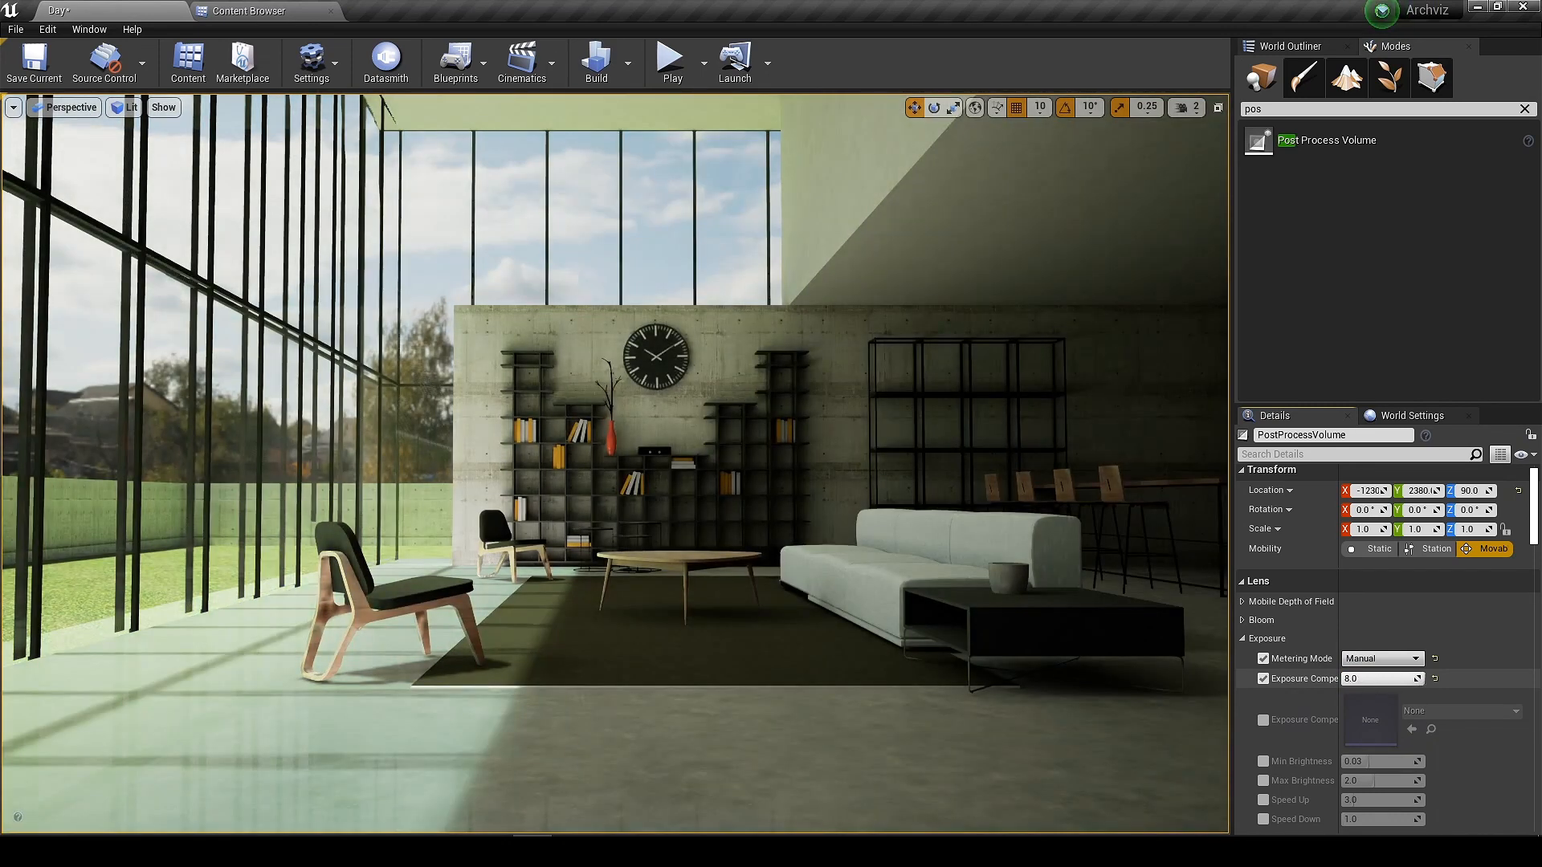
pyautogui.write('12.0')
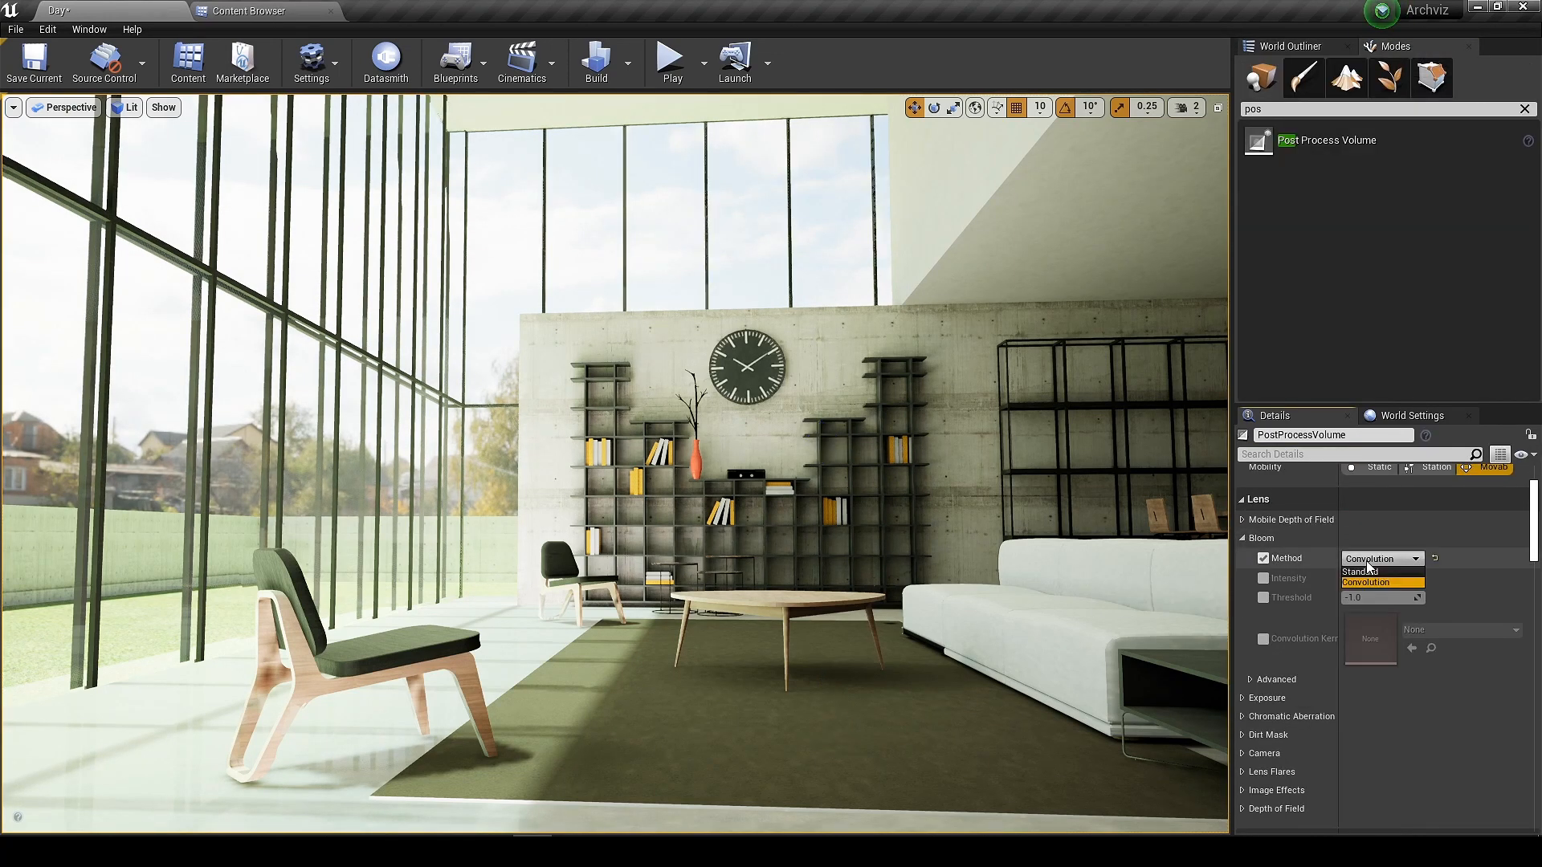
pyautogui.click(1360, 572)
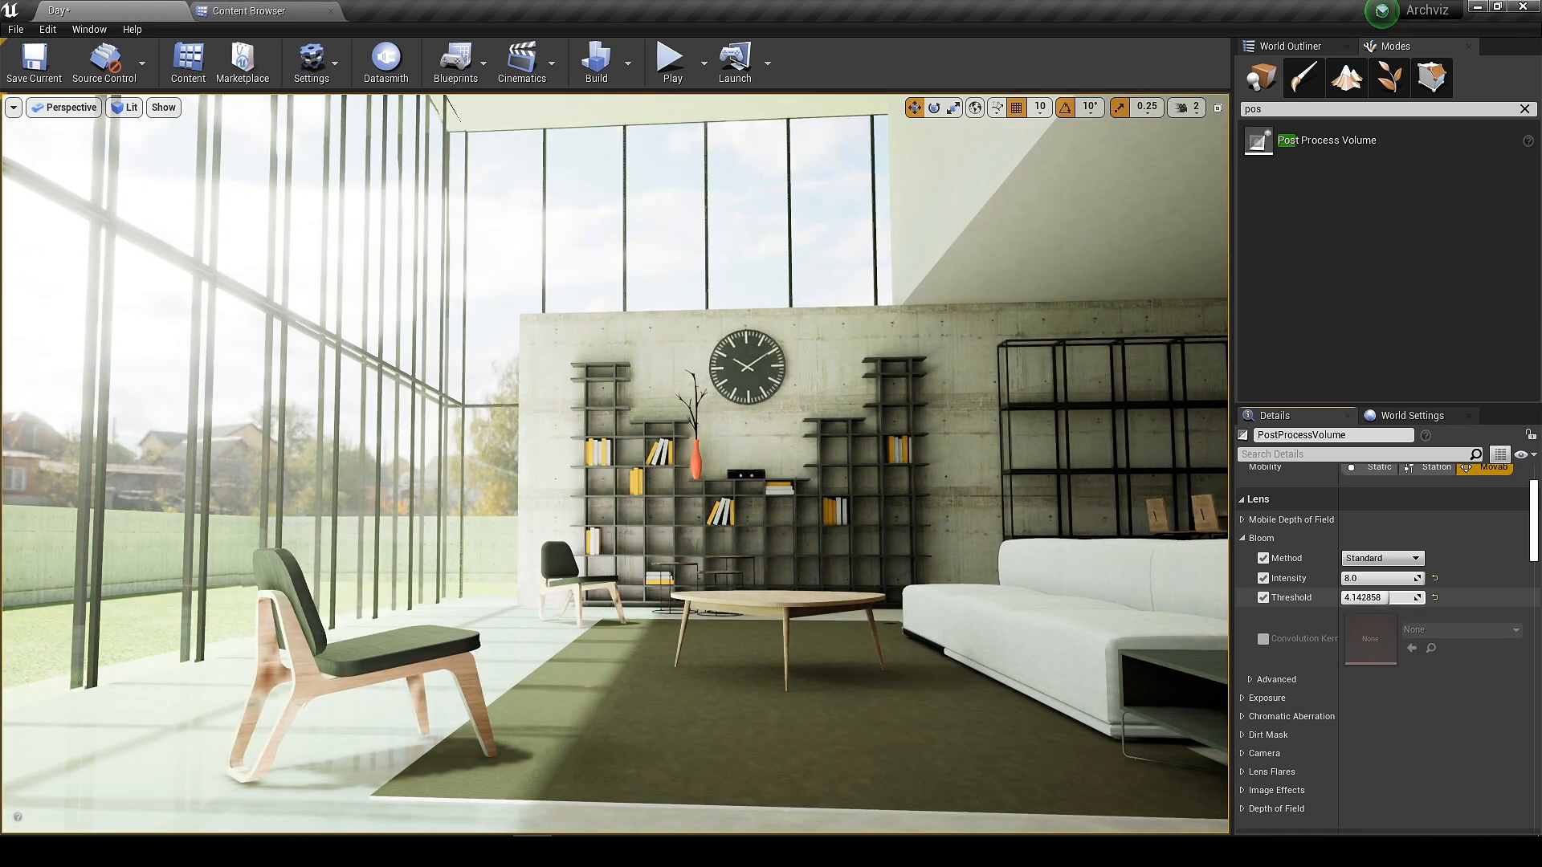
pyautogui.moveTo(1386, 576)
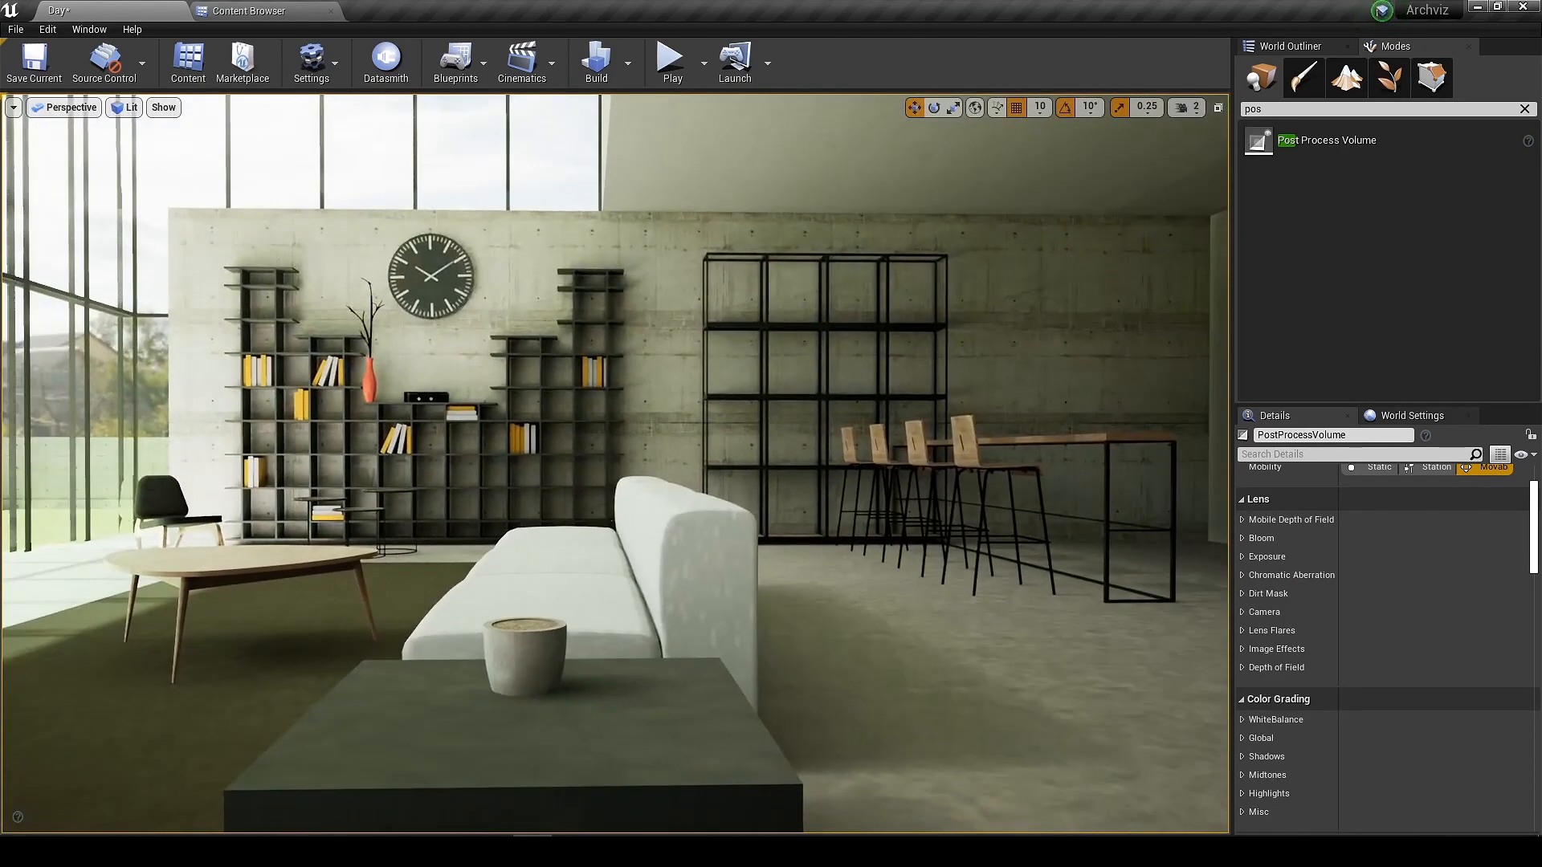
# Set the volume's white balance tint to about 0.019 and temperature to about 6243.
pyautogui.scroll(-3)
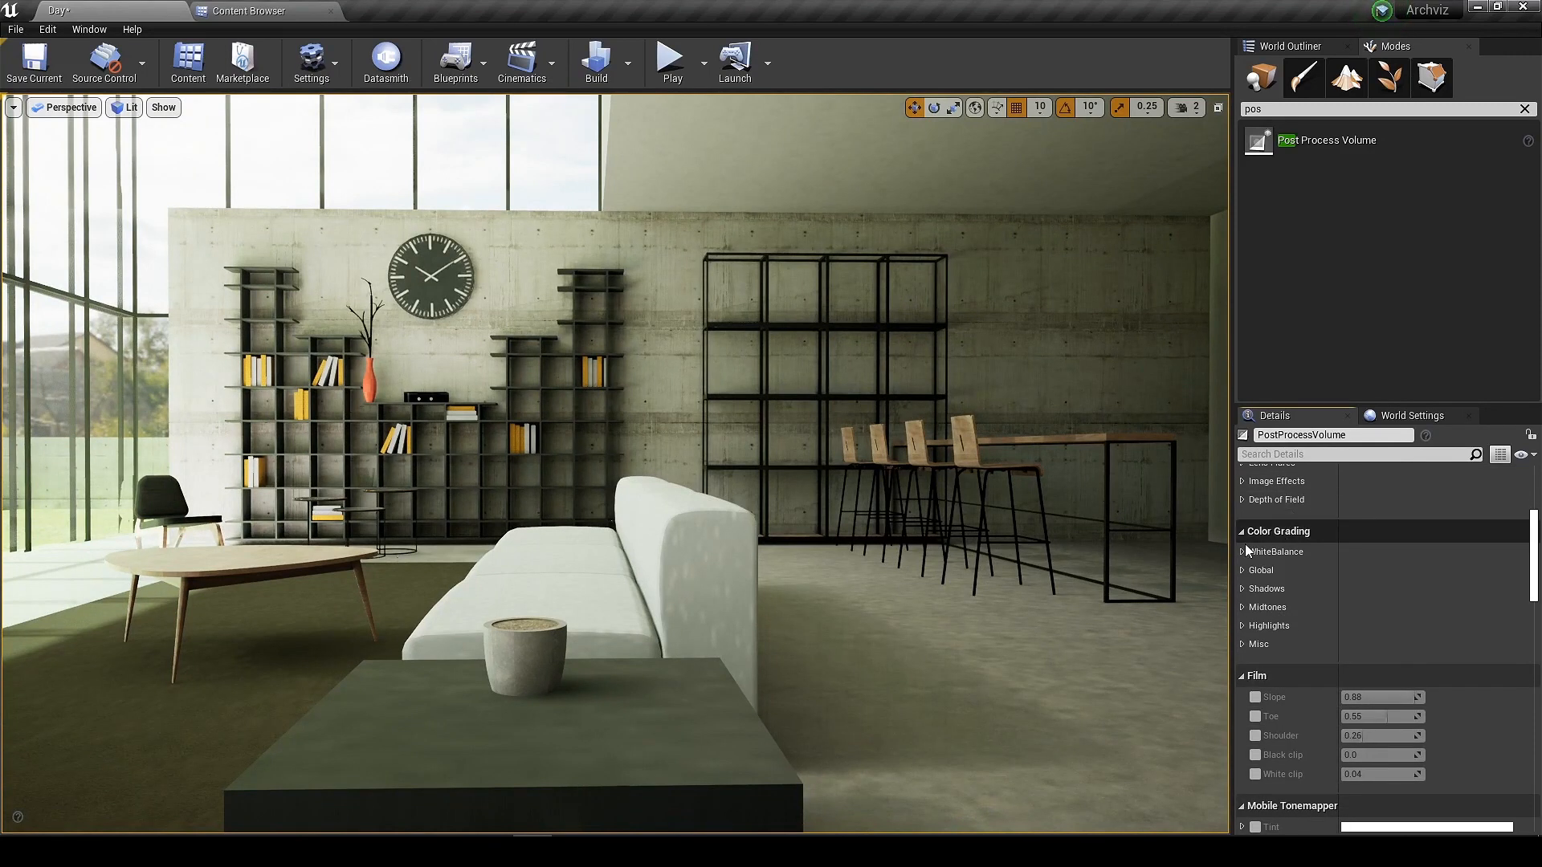
pyautogui.click(1259, 550)
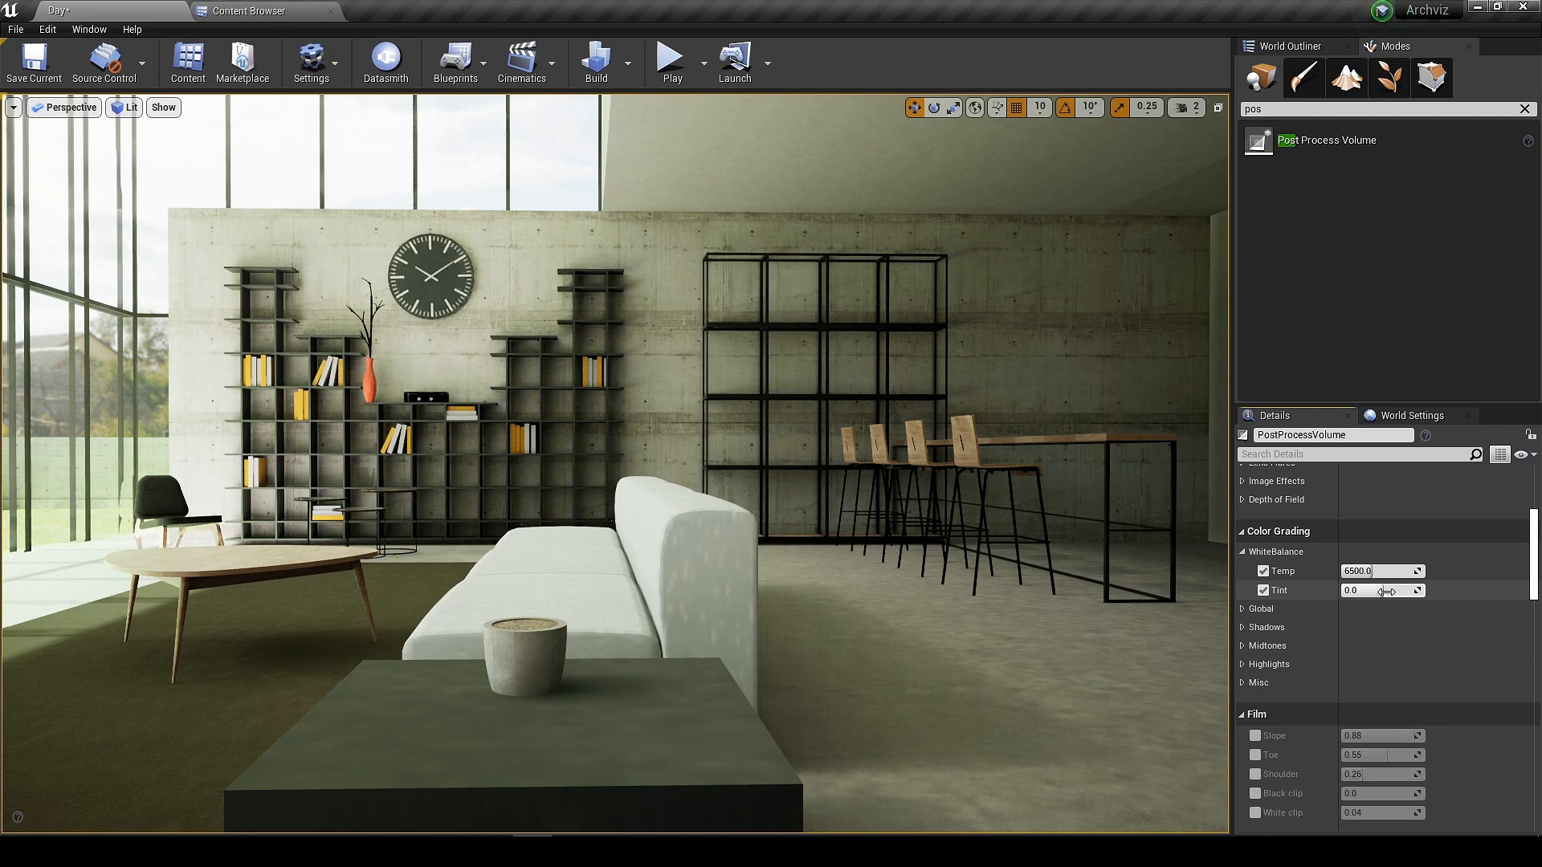
pyautogui.moveTo(1376, 590); pyautogui.dragTo(1371, 589)
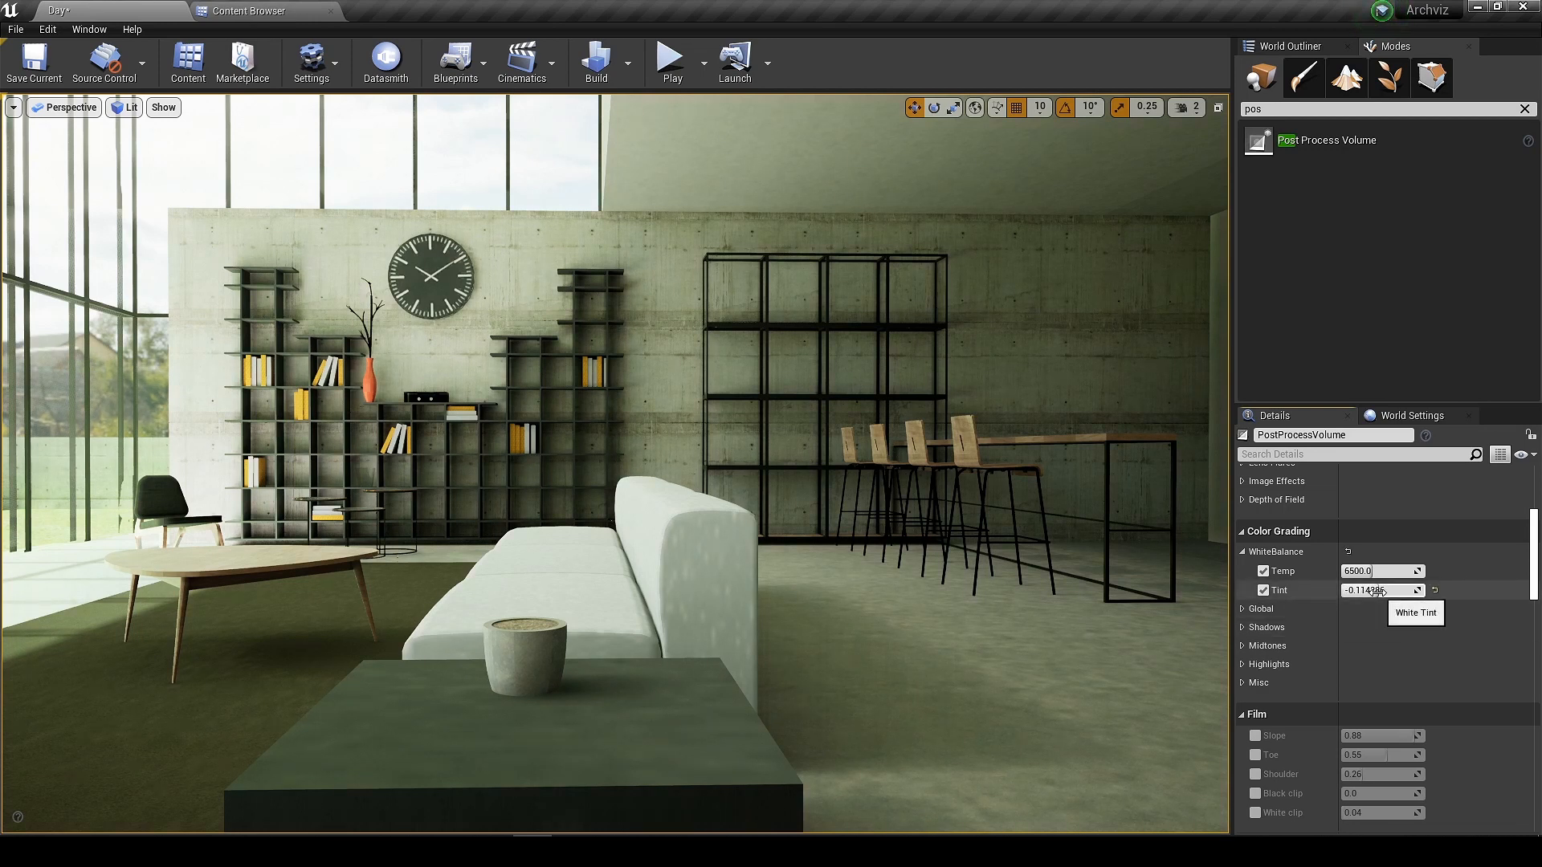
pyautogui.write('0.019047')
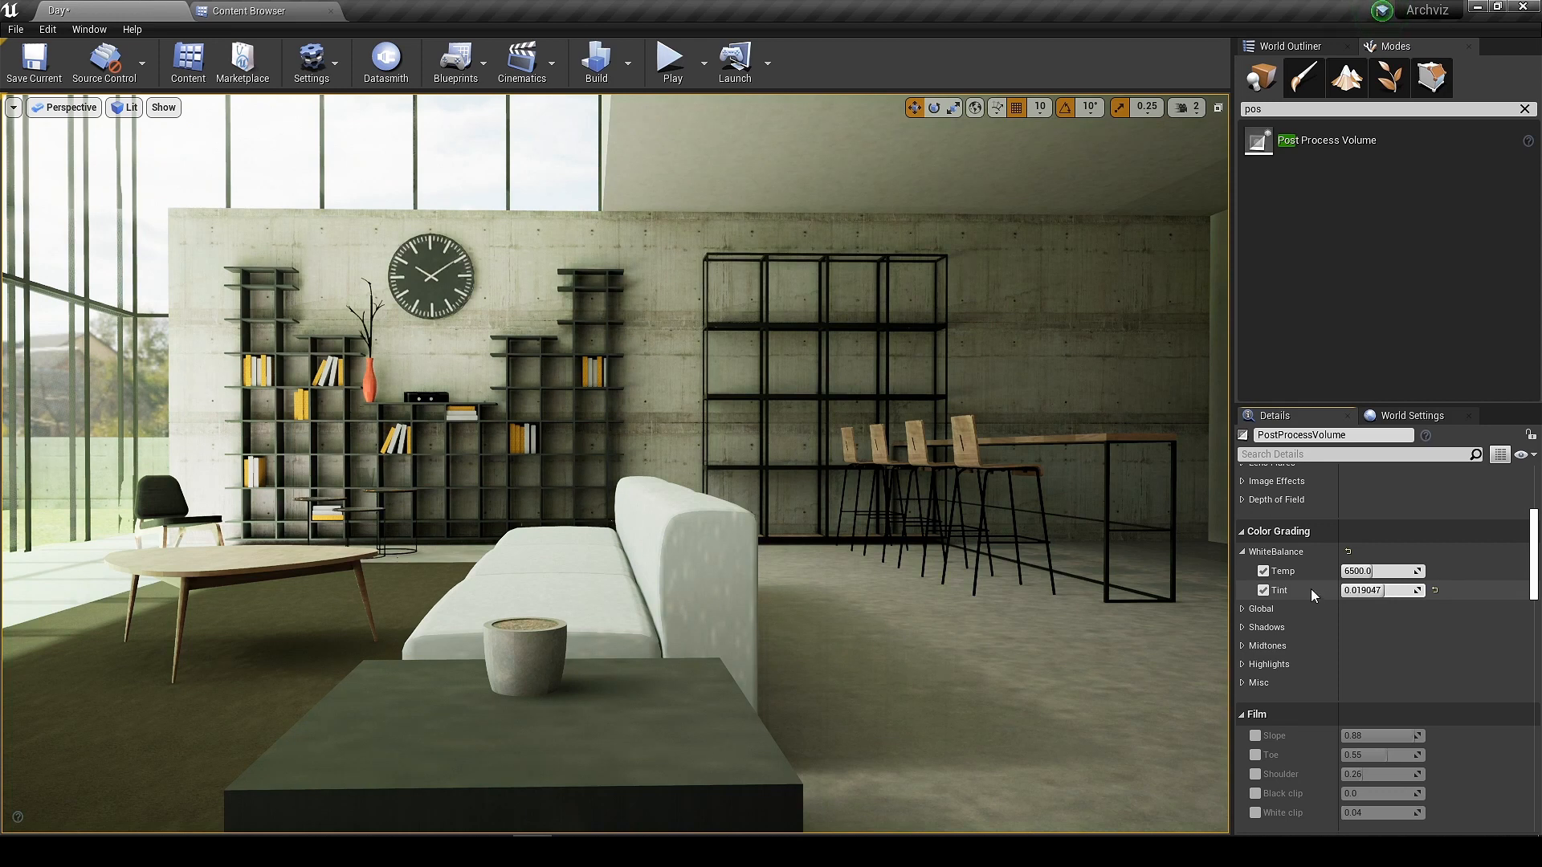
pyautogui.click(1376, 570)
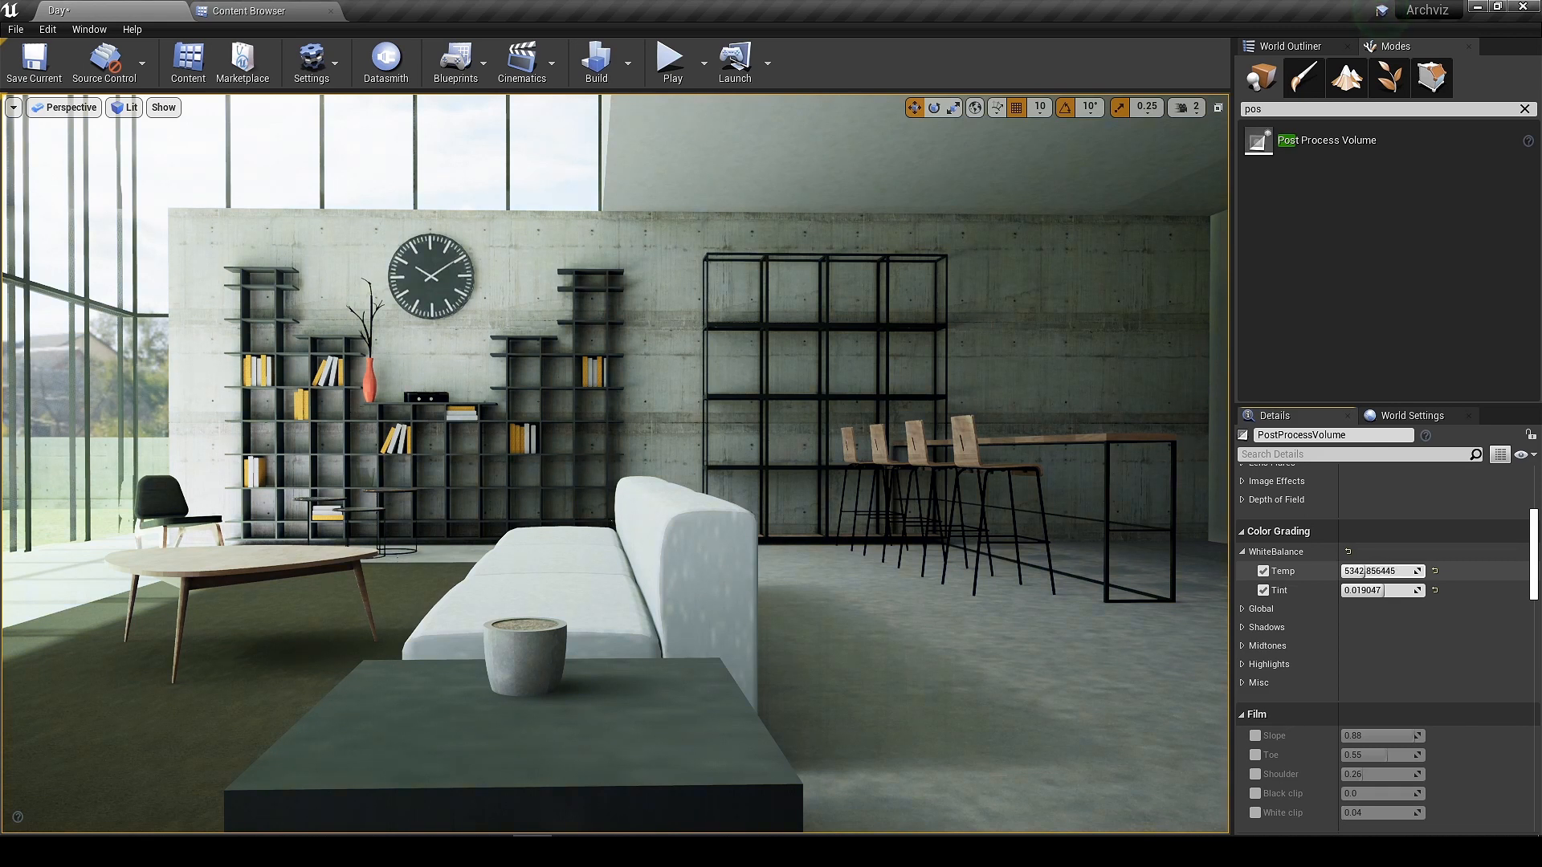
pyautogui.moveTo(1376, 570); pyautogui.dragTo(1396, 570)
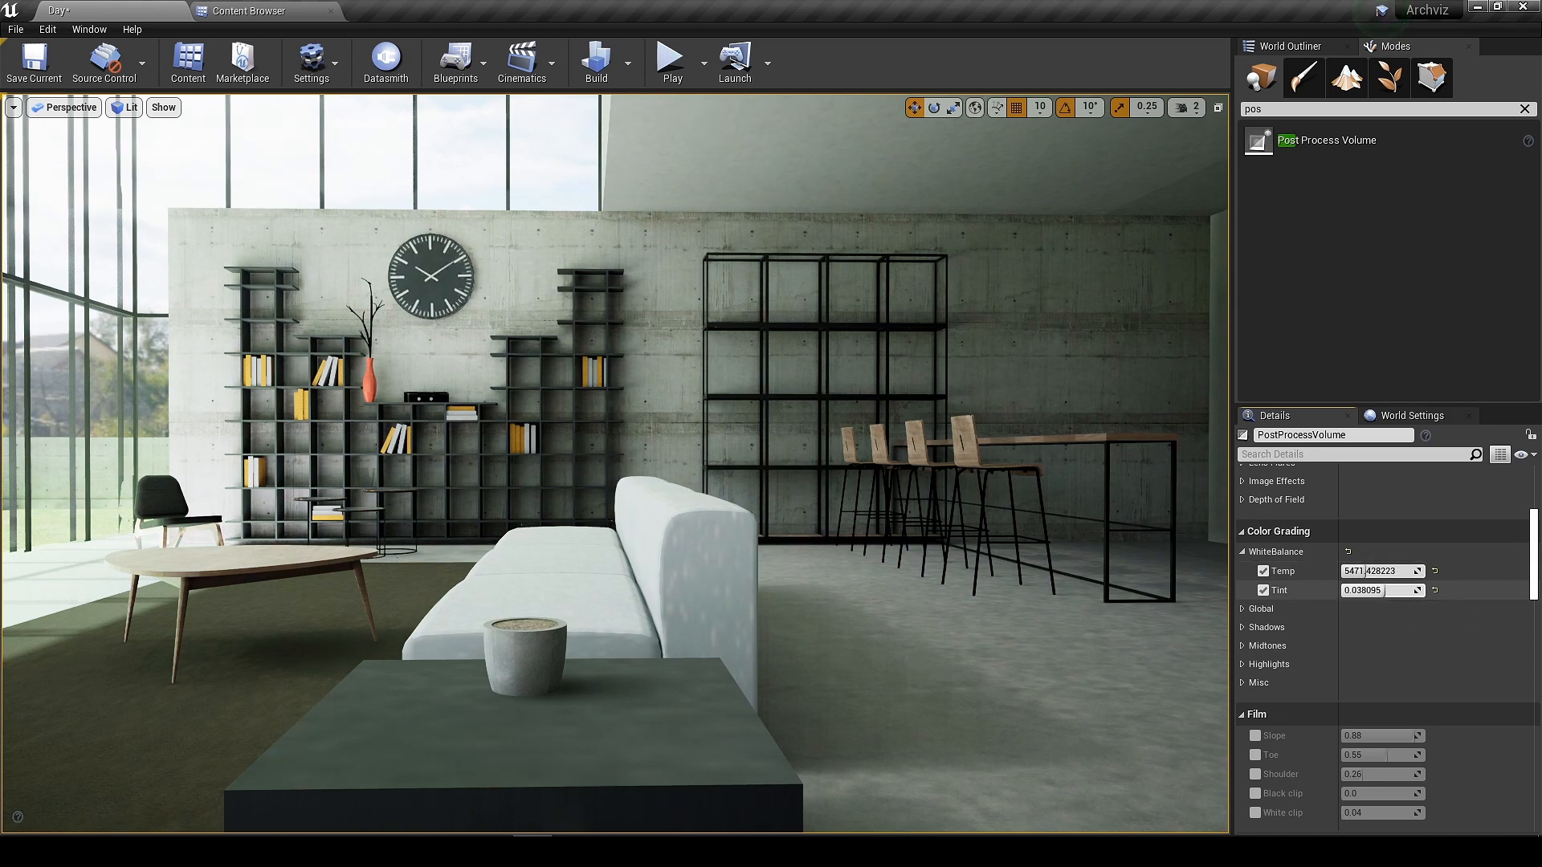
pyautogui.write('6242.856445')
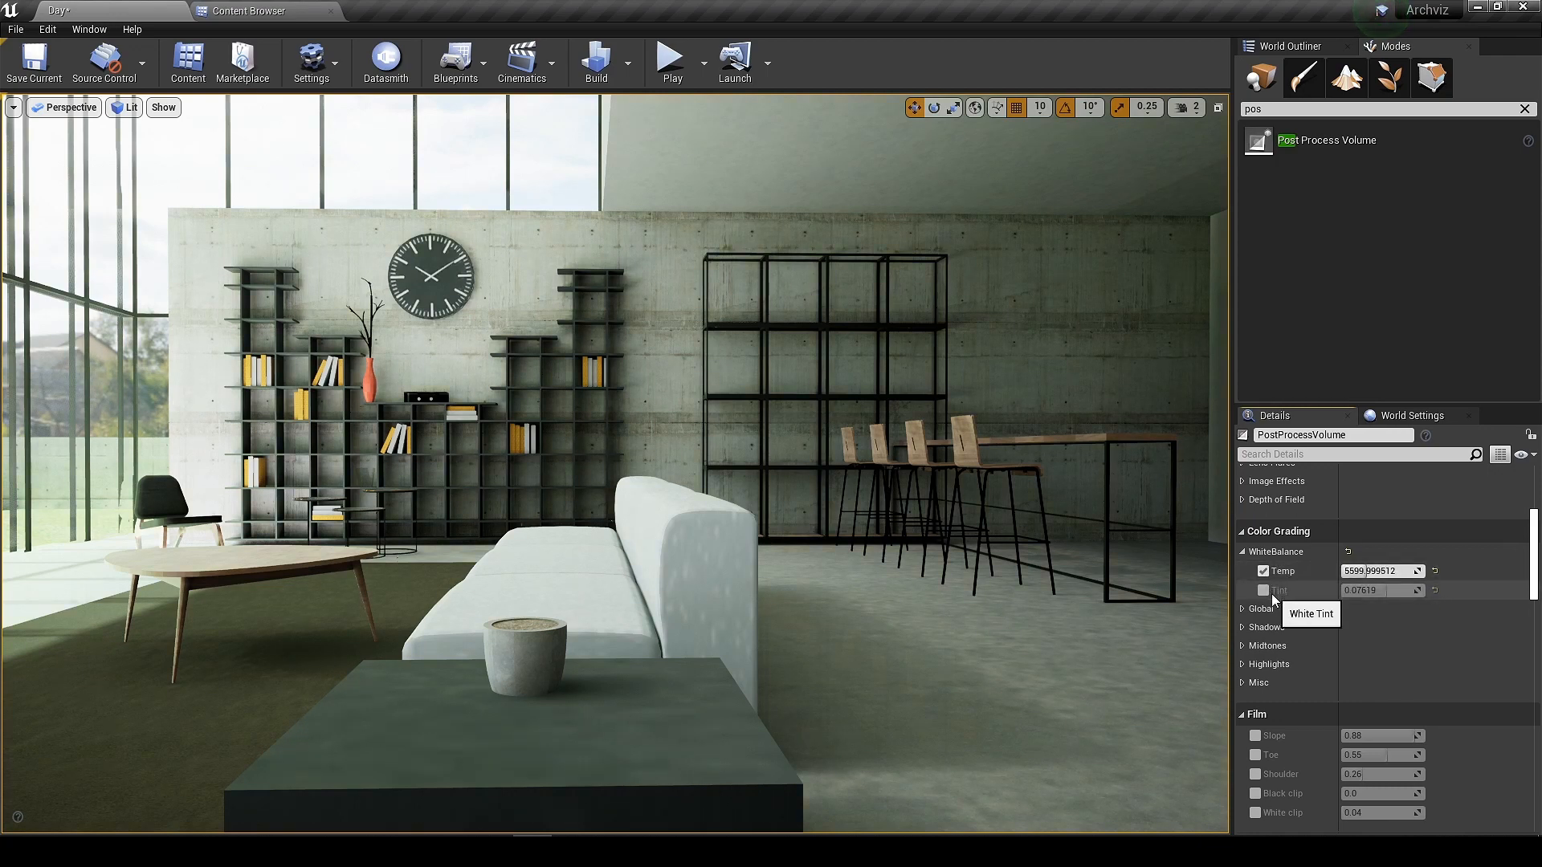
pyautogui.scroll(-3)
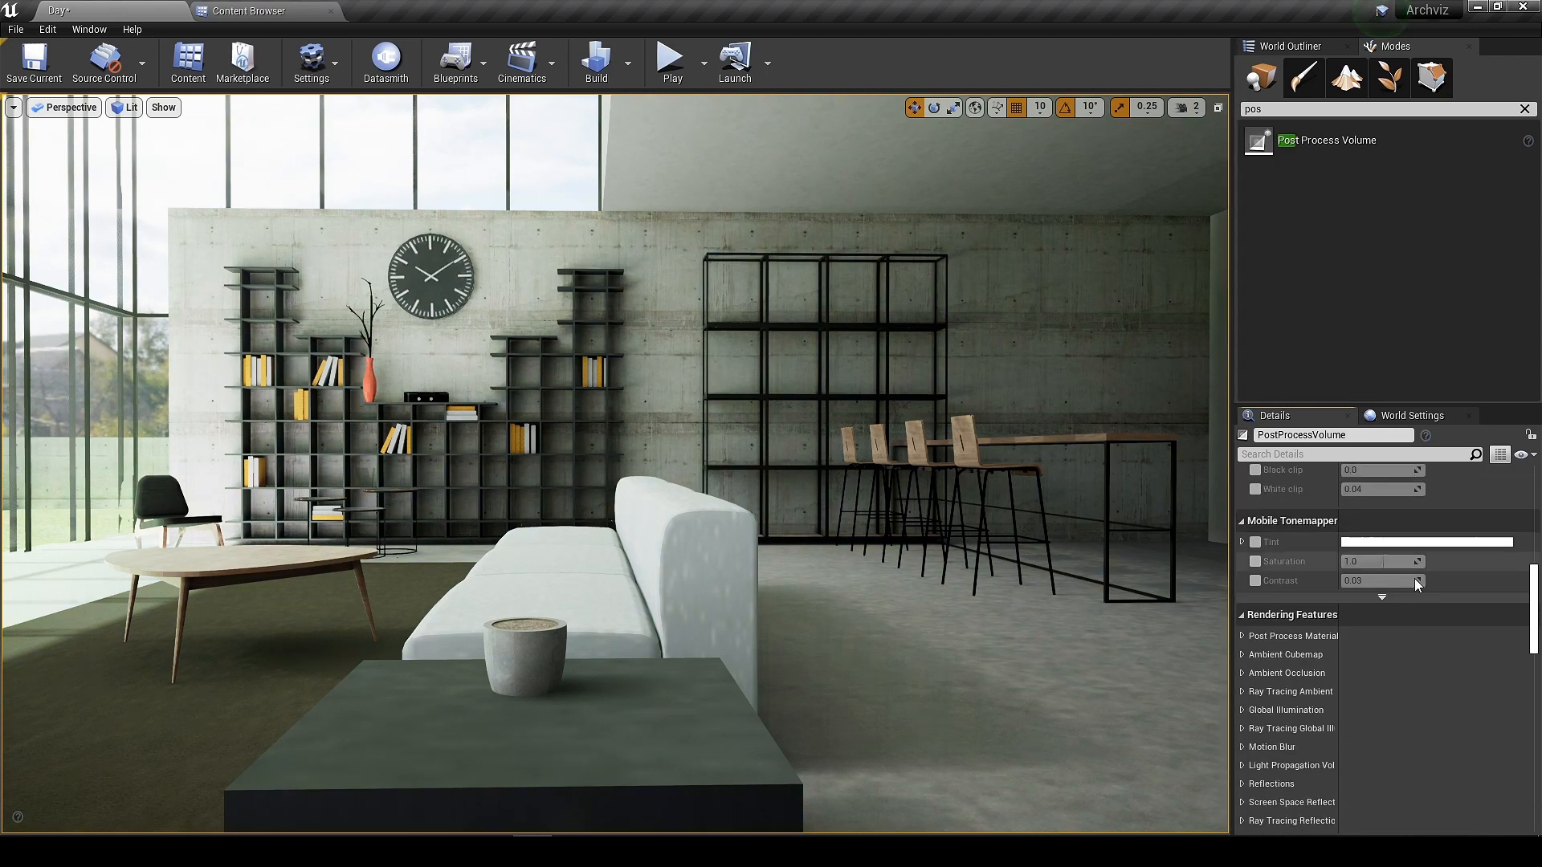
# Drag a Rect Light into the foyer above the coffee table, pointing down.
pyautogui.scroll(-3)
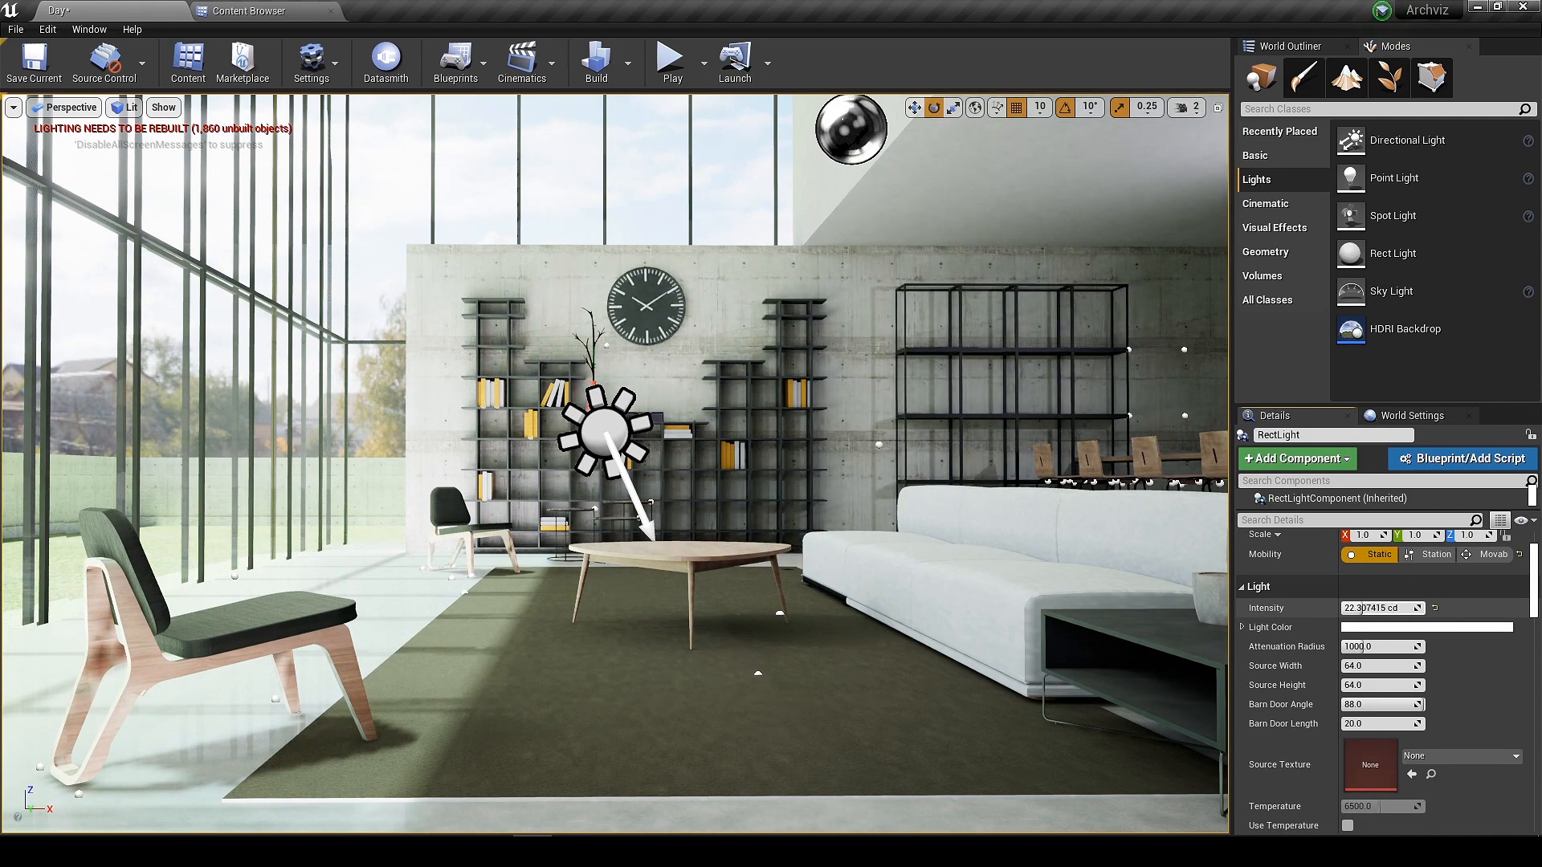
# Enable Use Temperature on the rect light for a warm 2674 K colour.
pyautogui.scroll(-3)
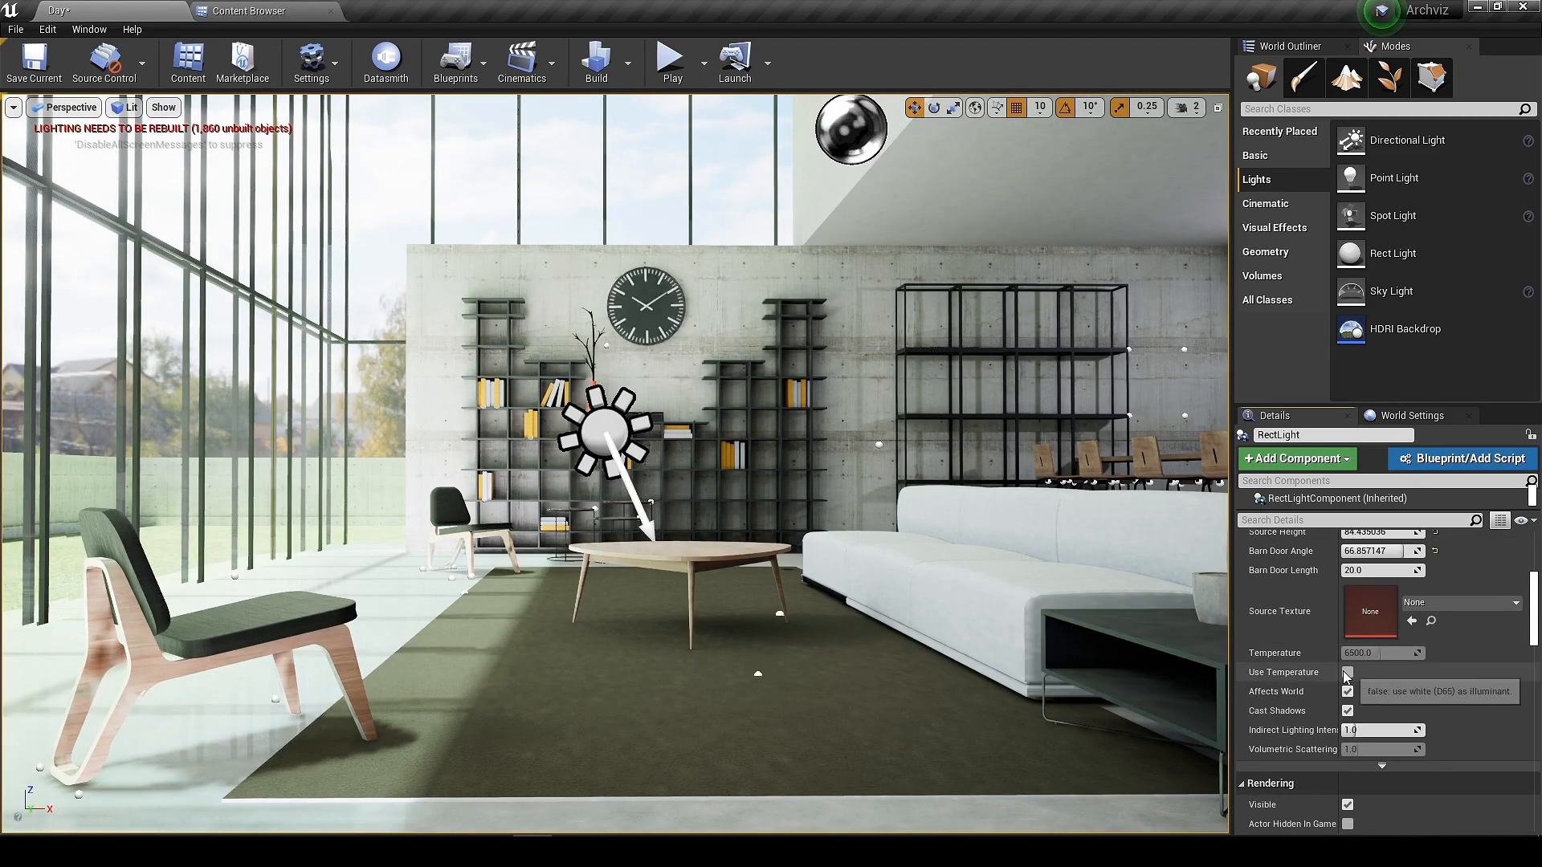
pyautogui.click(1347, 673)
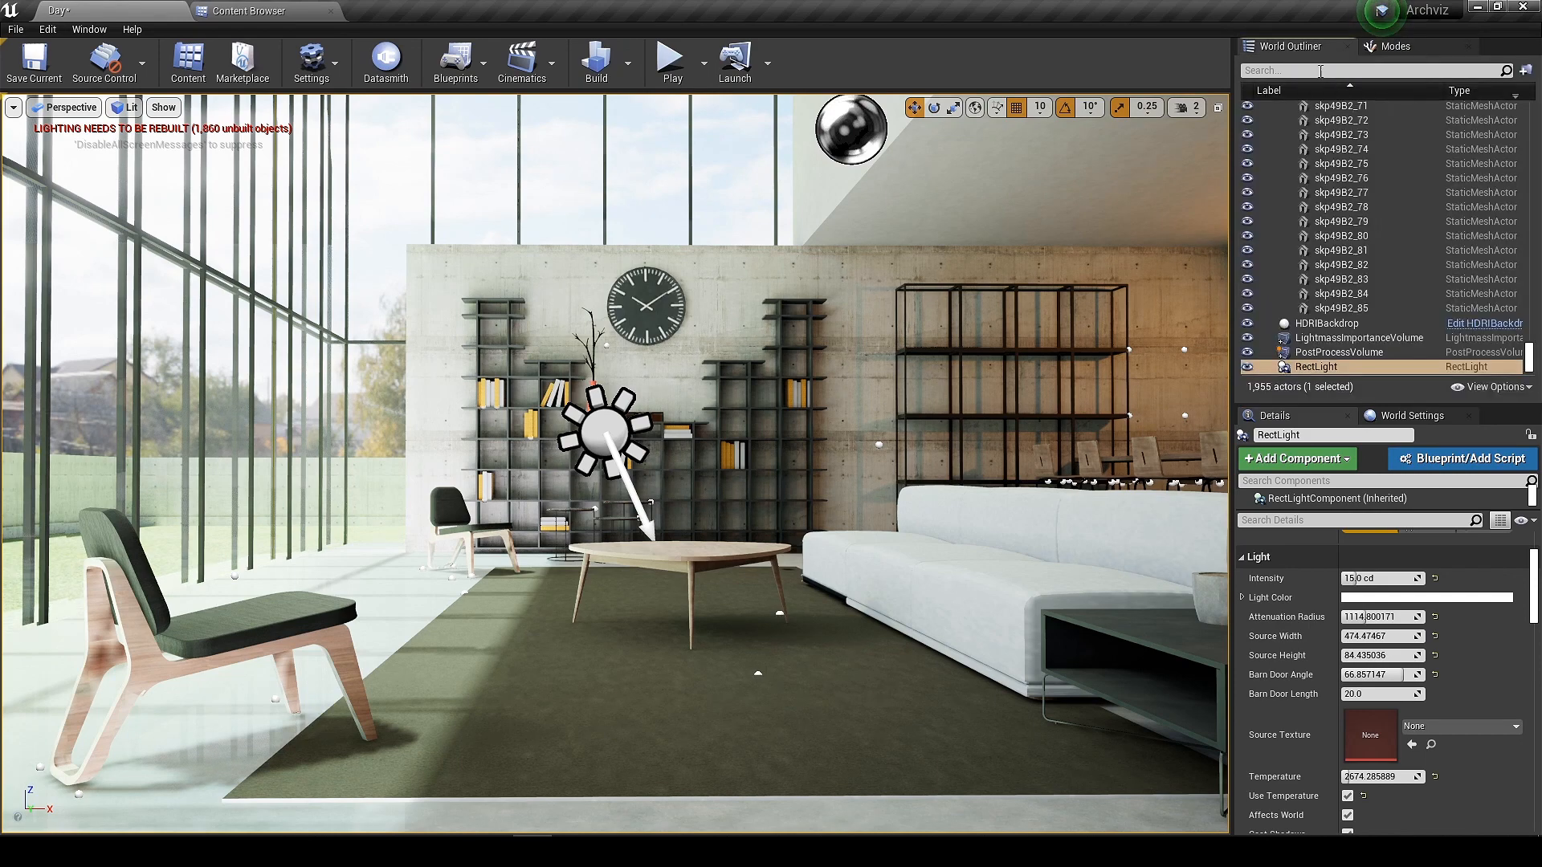
# Select the PostProcessVolume and show the world's Lightmass settings (level scale 0.5, 6 indirect bounces).
pyautogui.click(1337, 352)
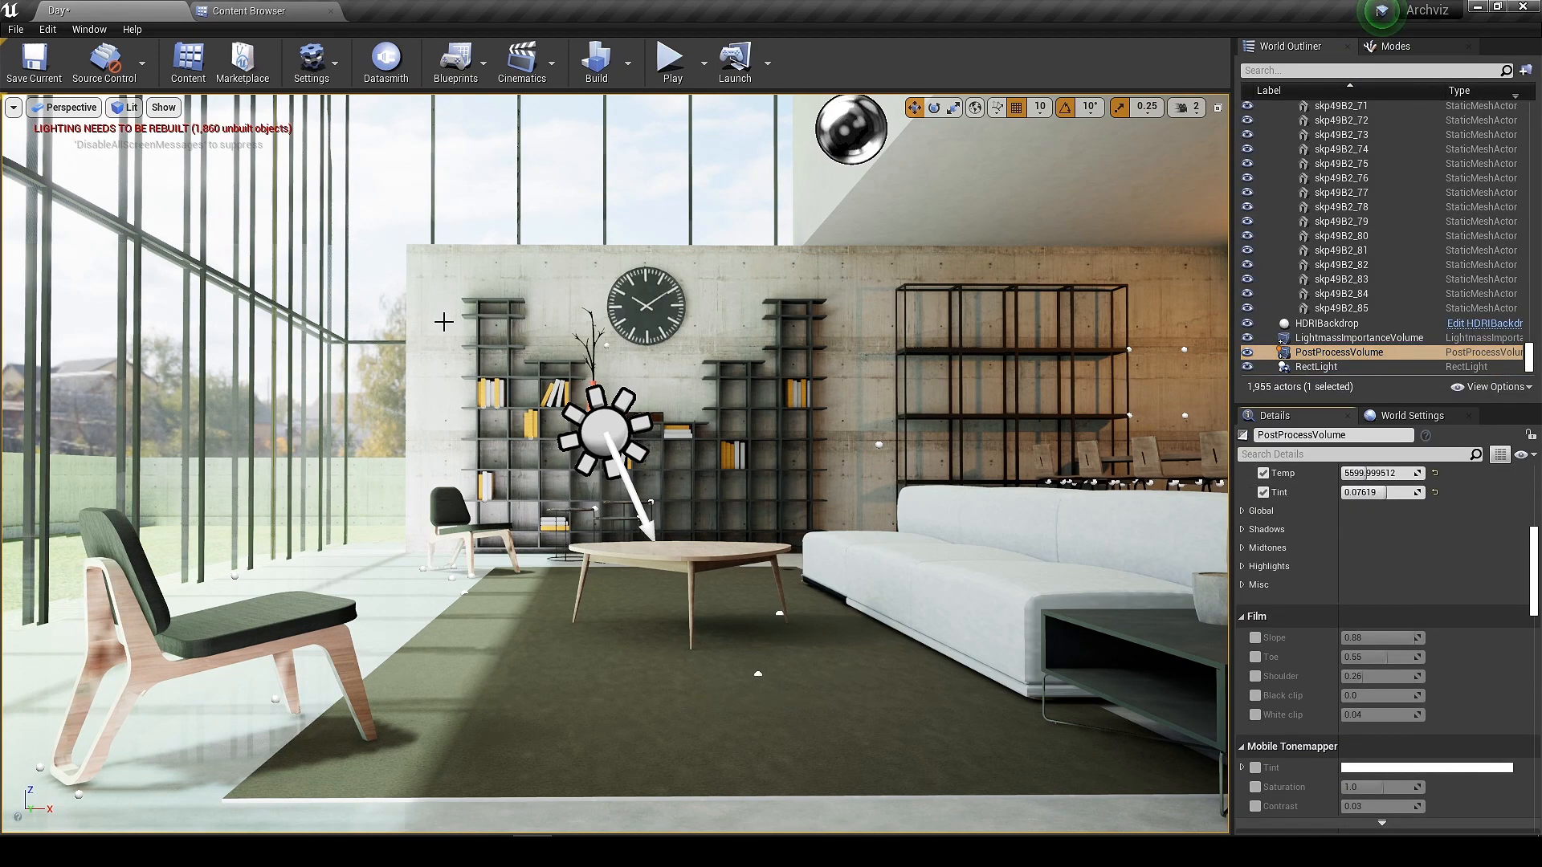
pyautogui.moveTo(520, 63)
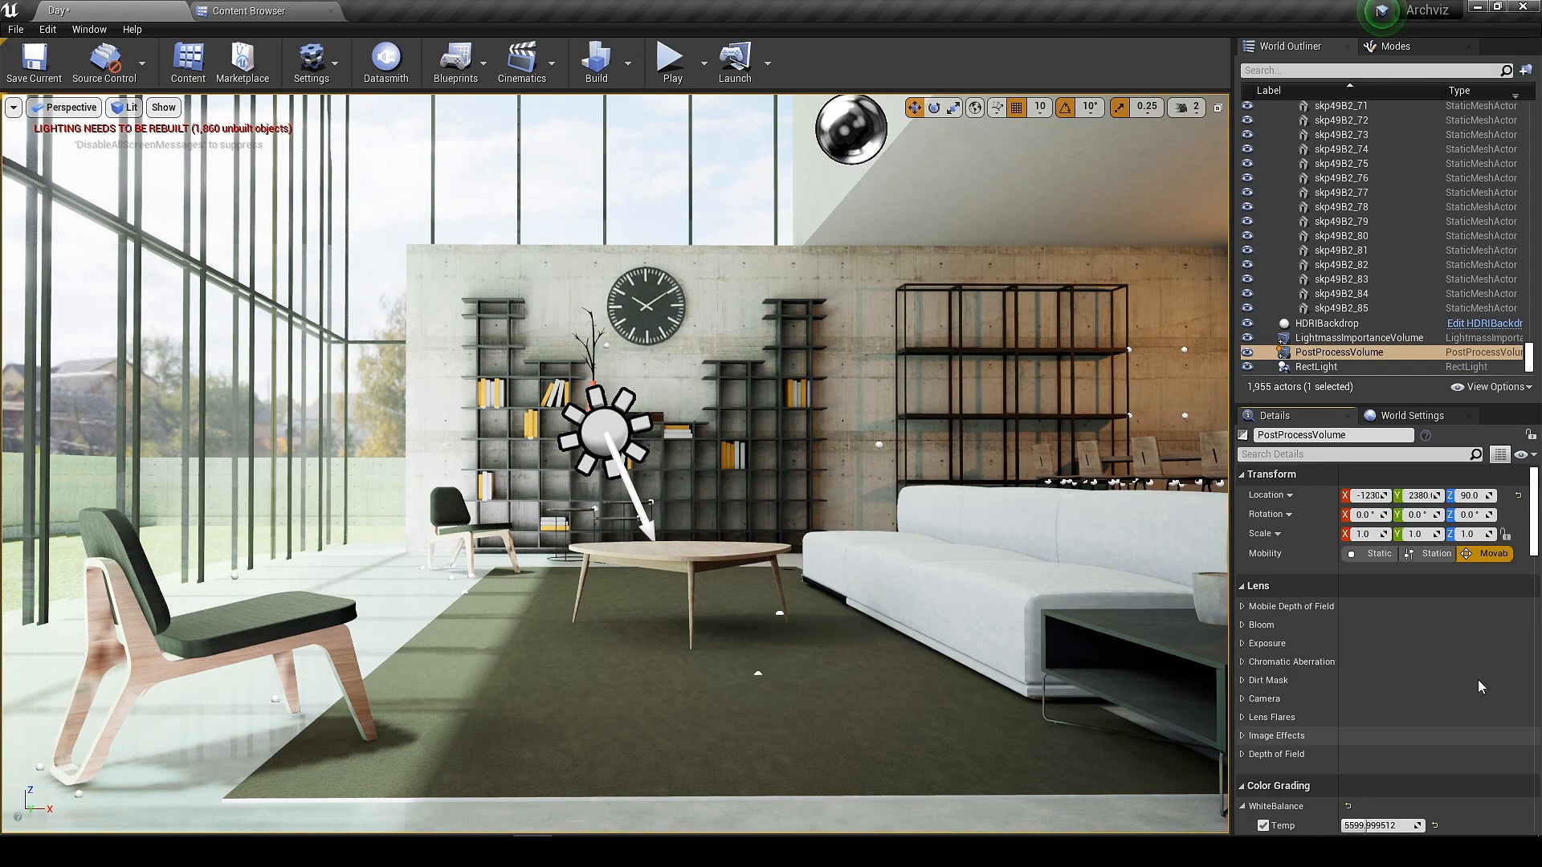
pyautogui.click(1412, 414)
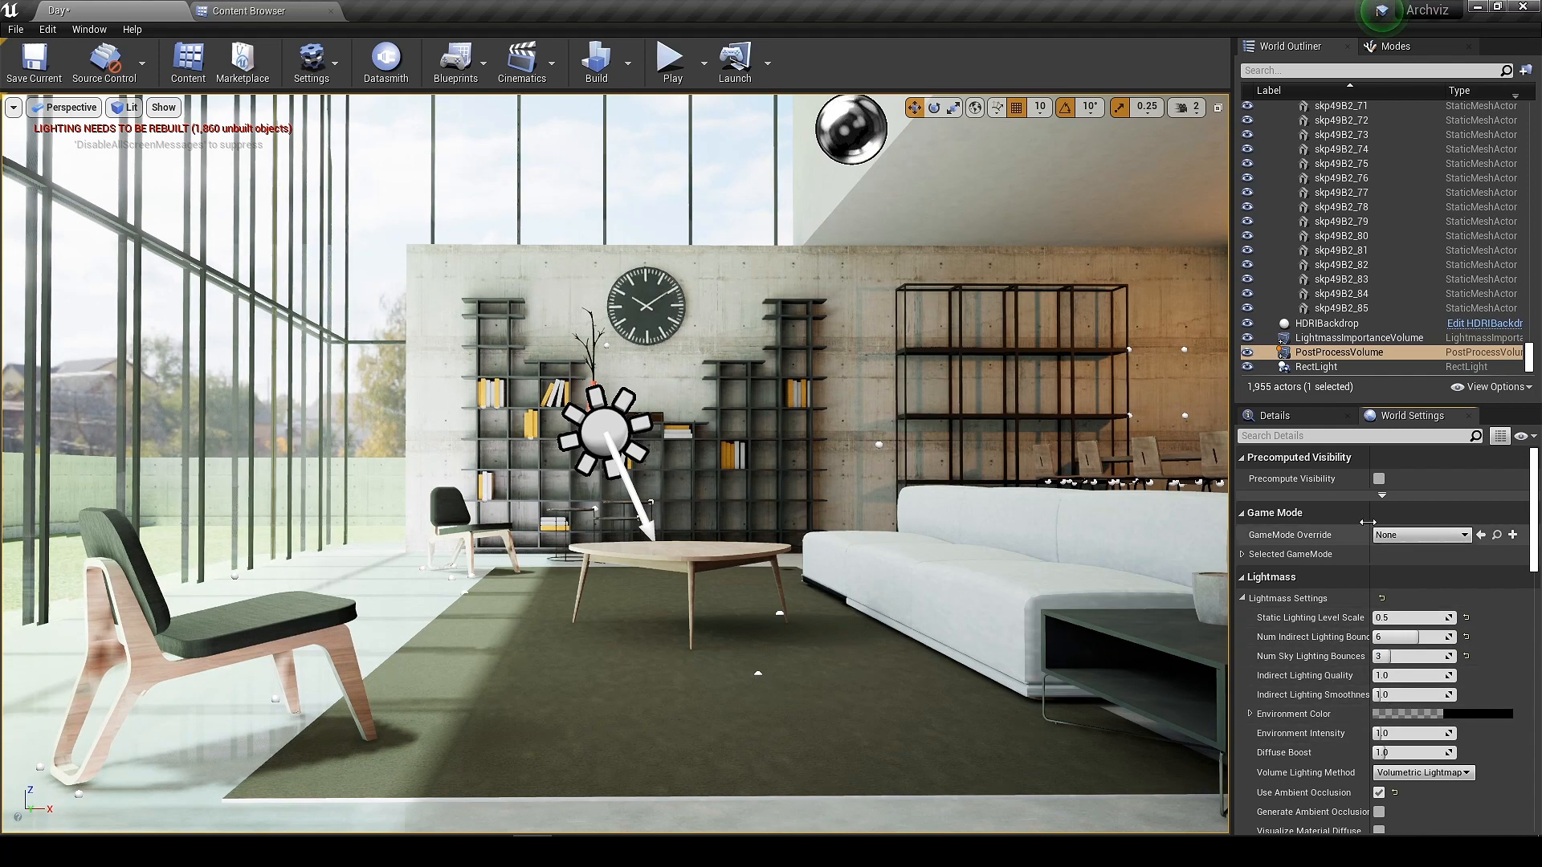
pyautogui.moveTo(595, 61)
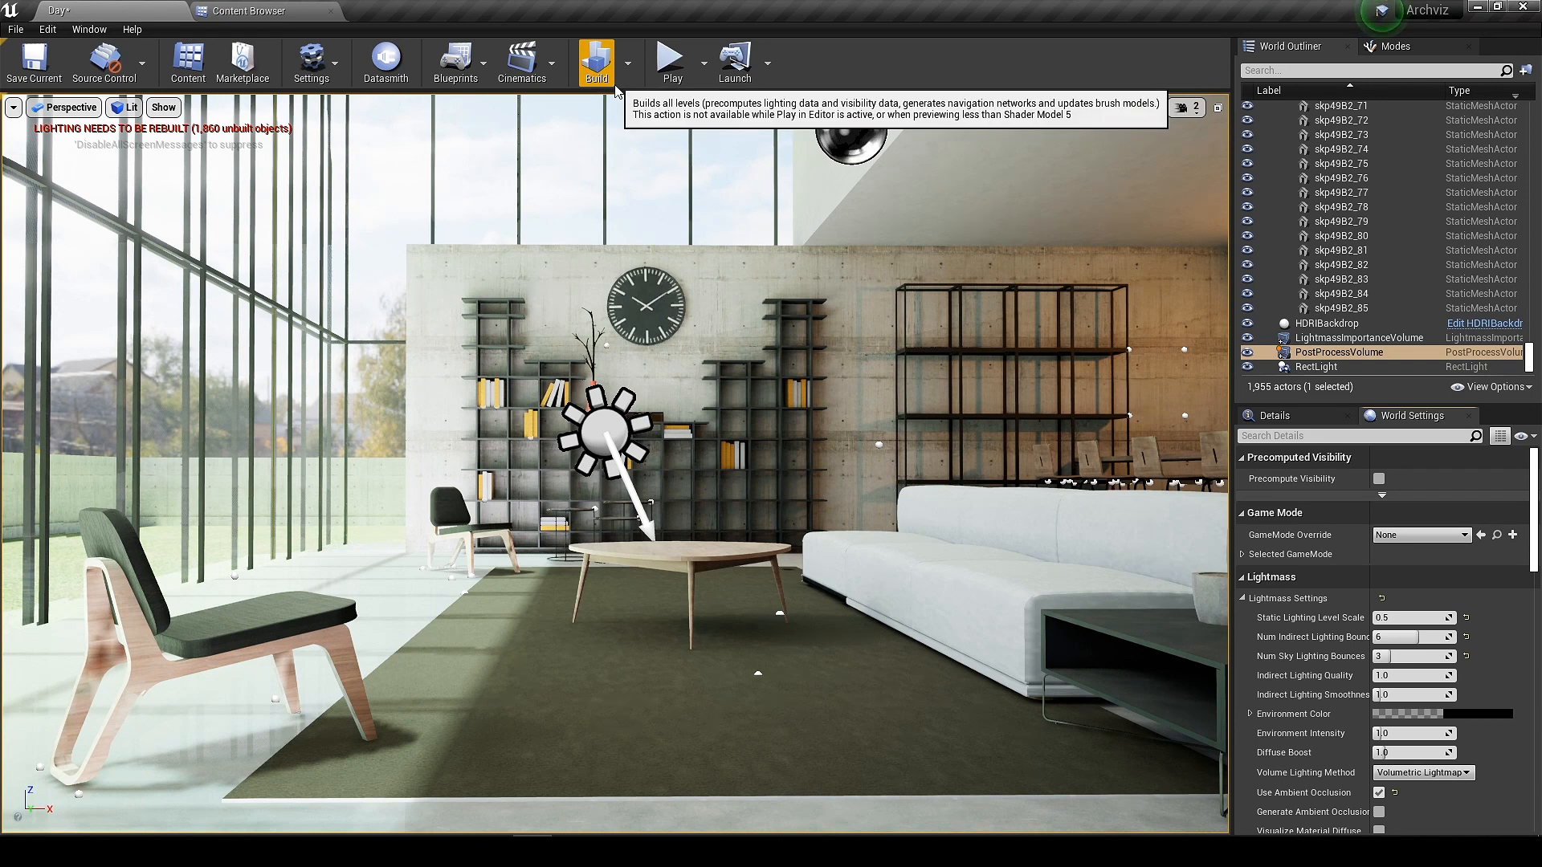
# Build lighting for the whole level from the toolbar.
pyautogui.click(596, 61)
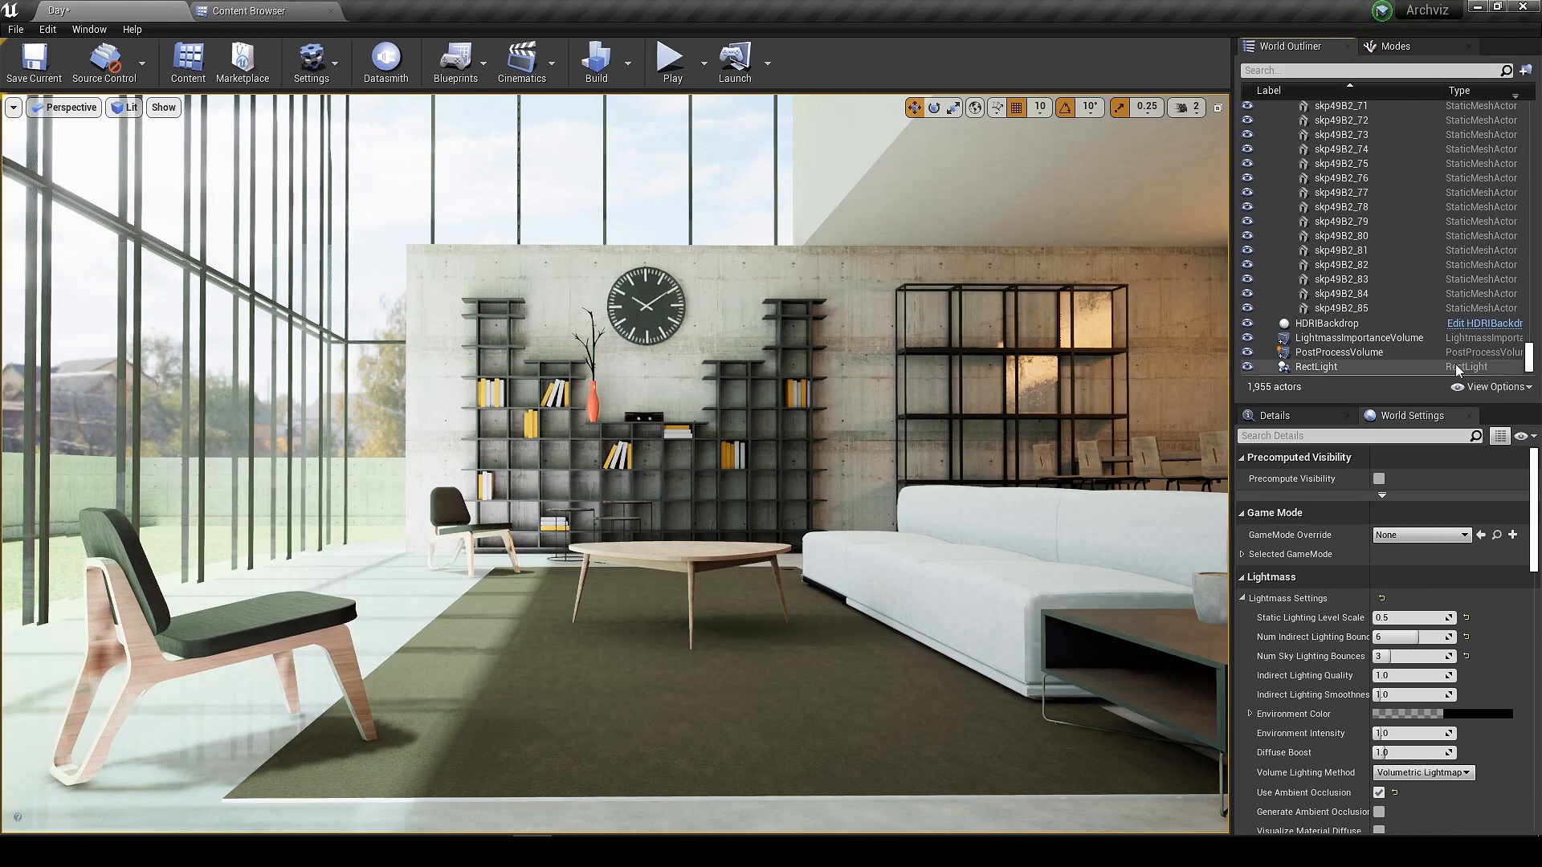
# Enable global contrast, gamma, gain and offset on the PostProcessVolume, with offset around -0.04.
pyautogui.click(1339, 352)
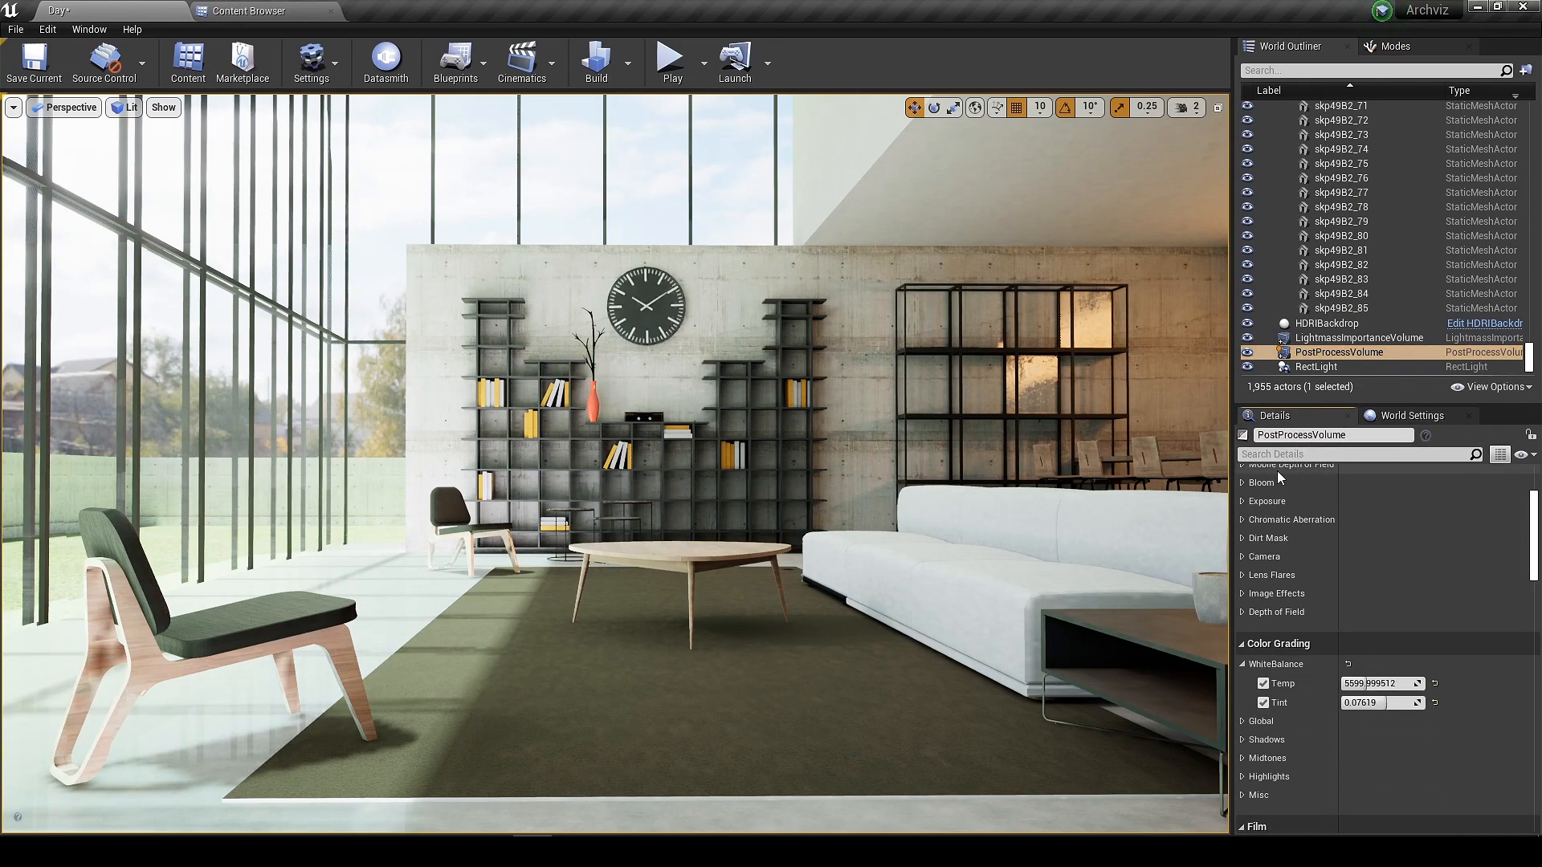
pyautogui.scroll(-3)
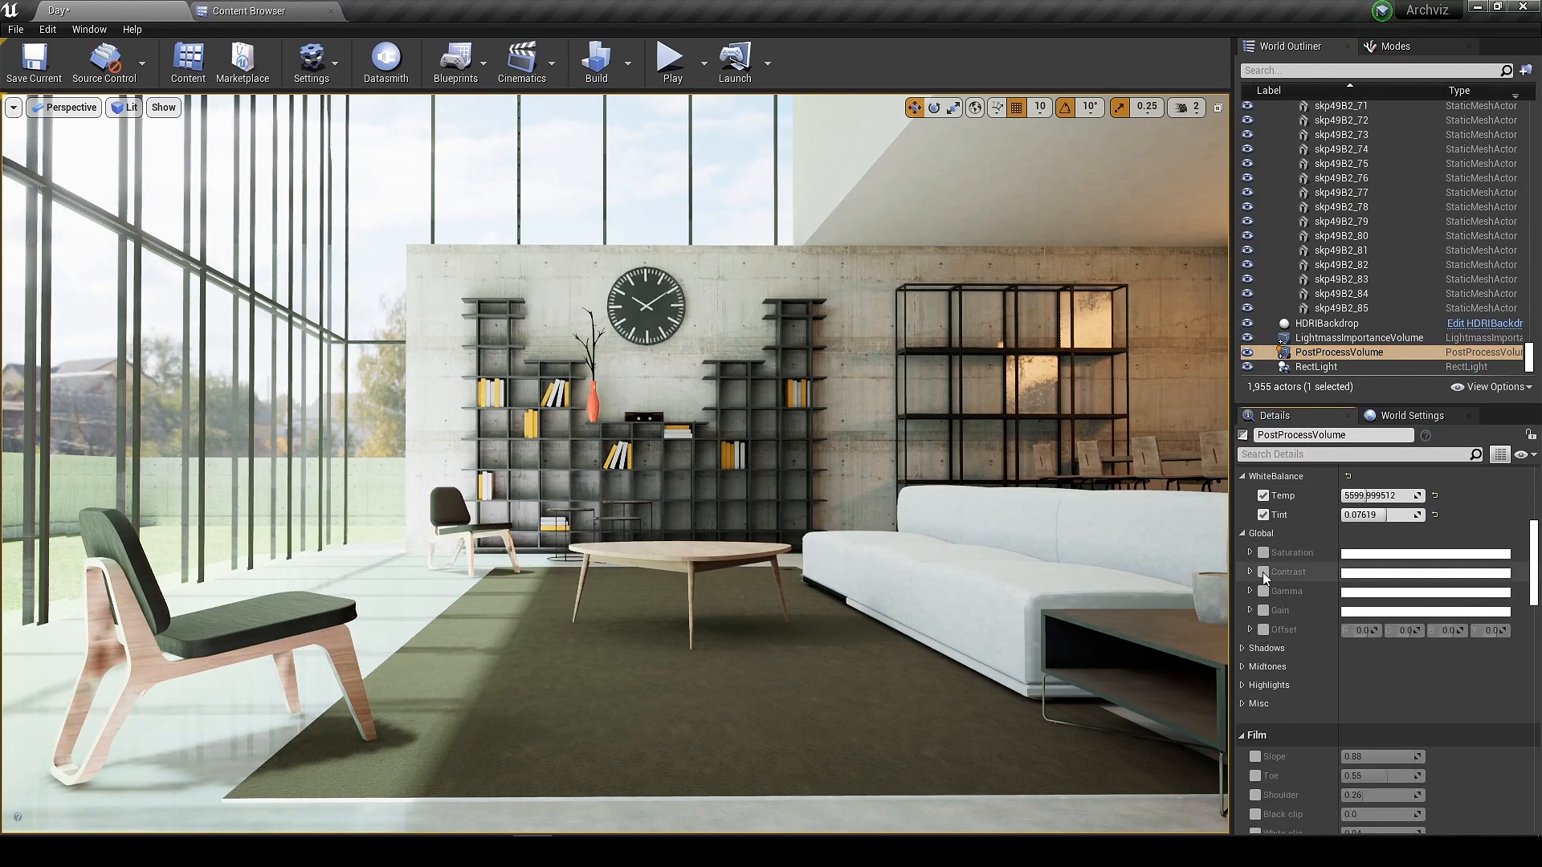
pyautogui.click(1249, 572)
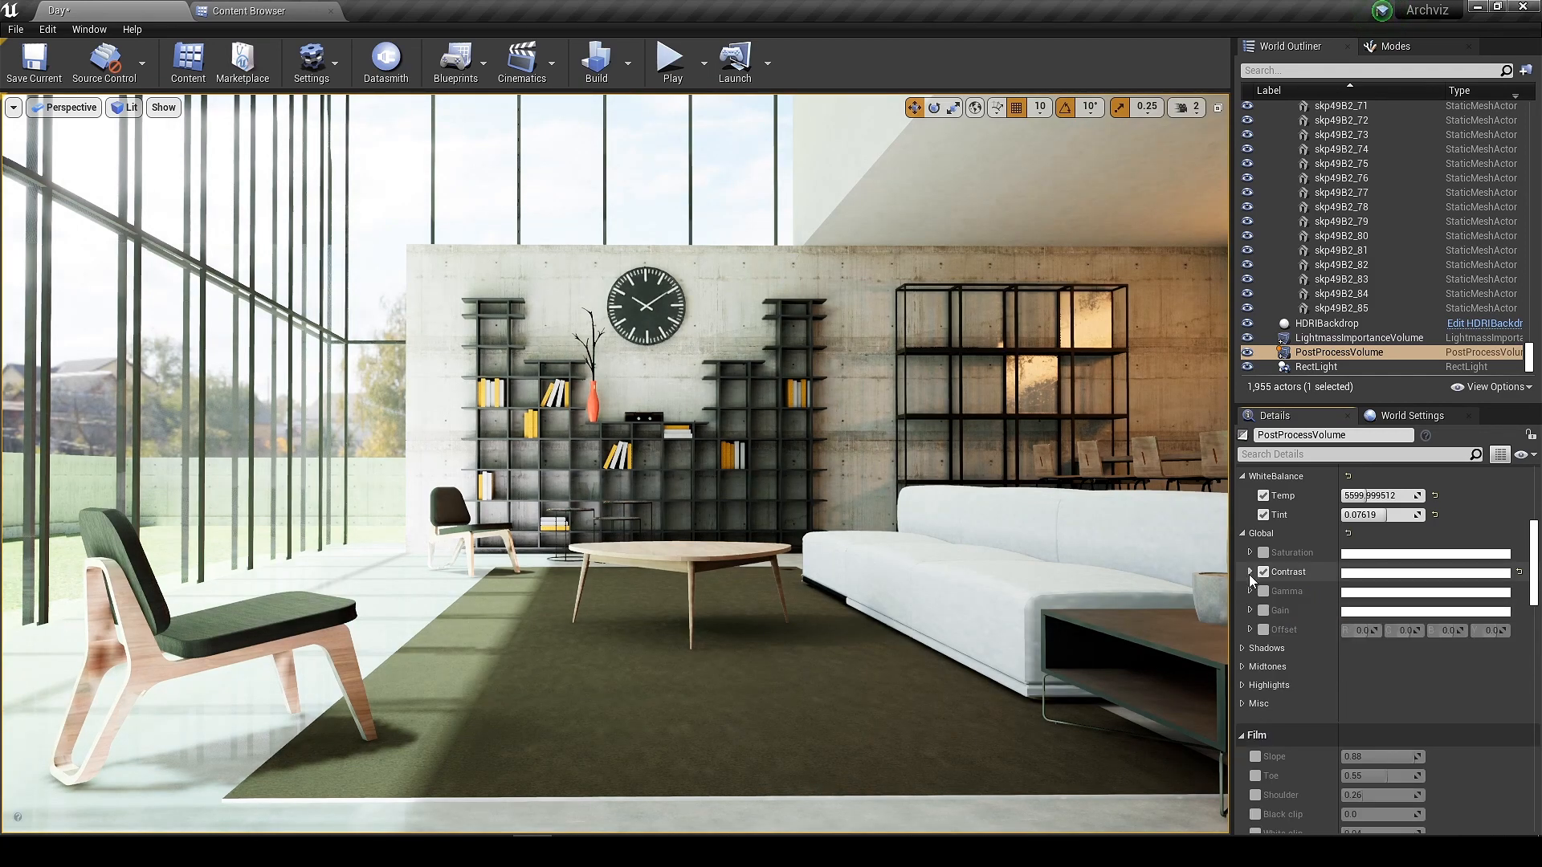
pyautogui.click(1250, 611)
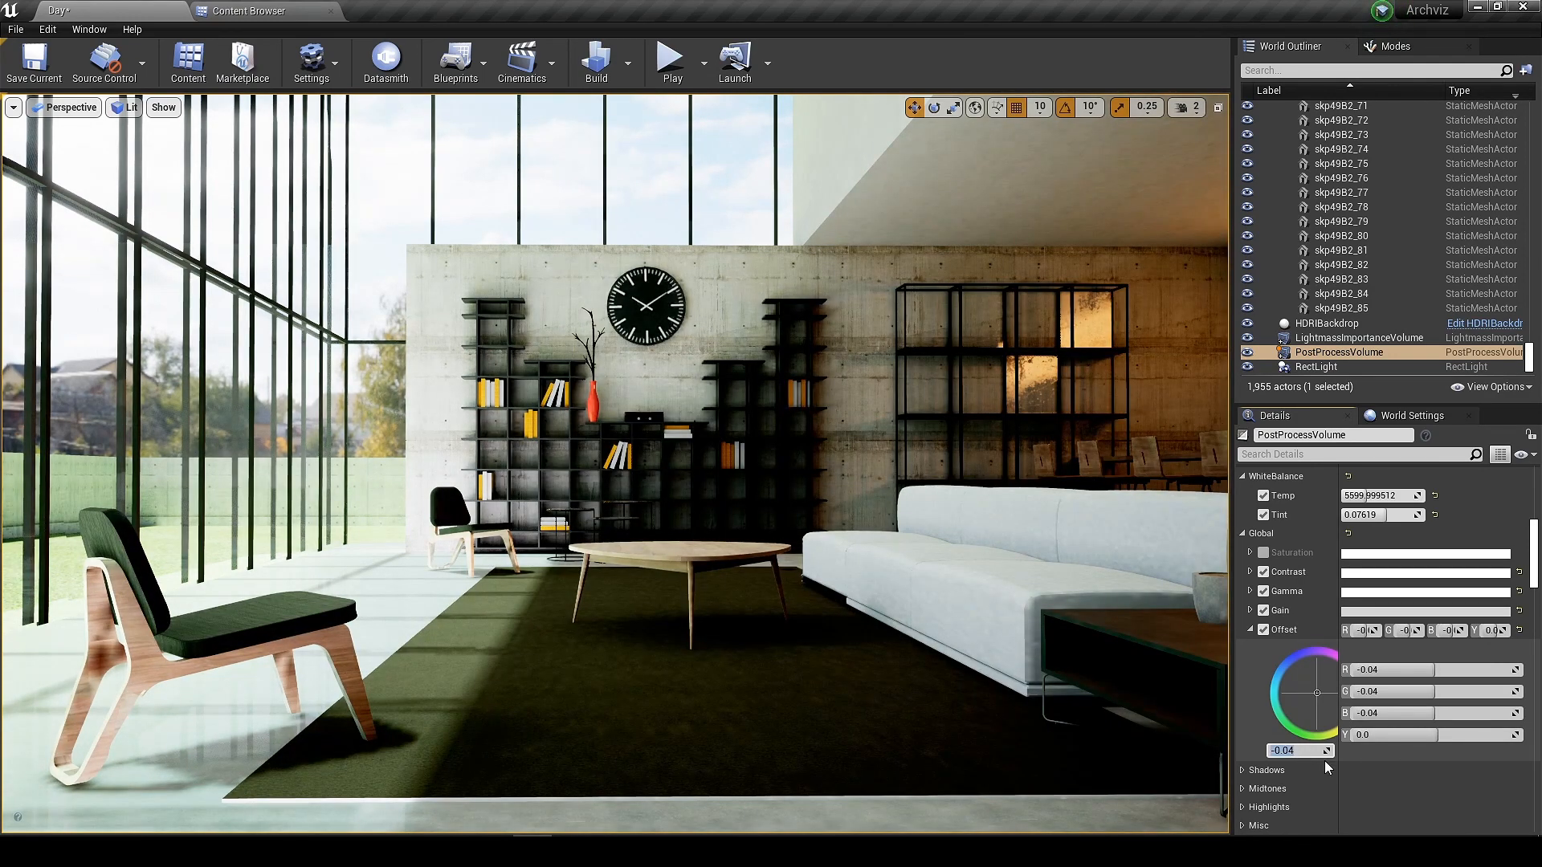
pyautogui.write('0.01')
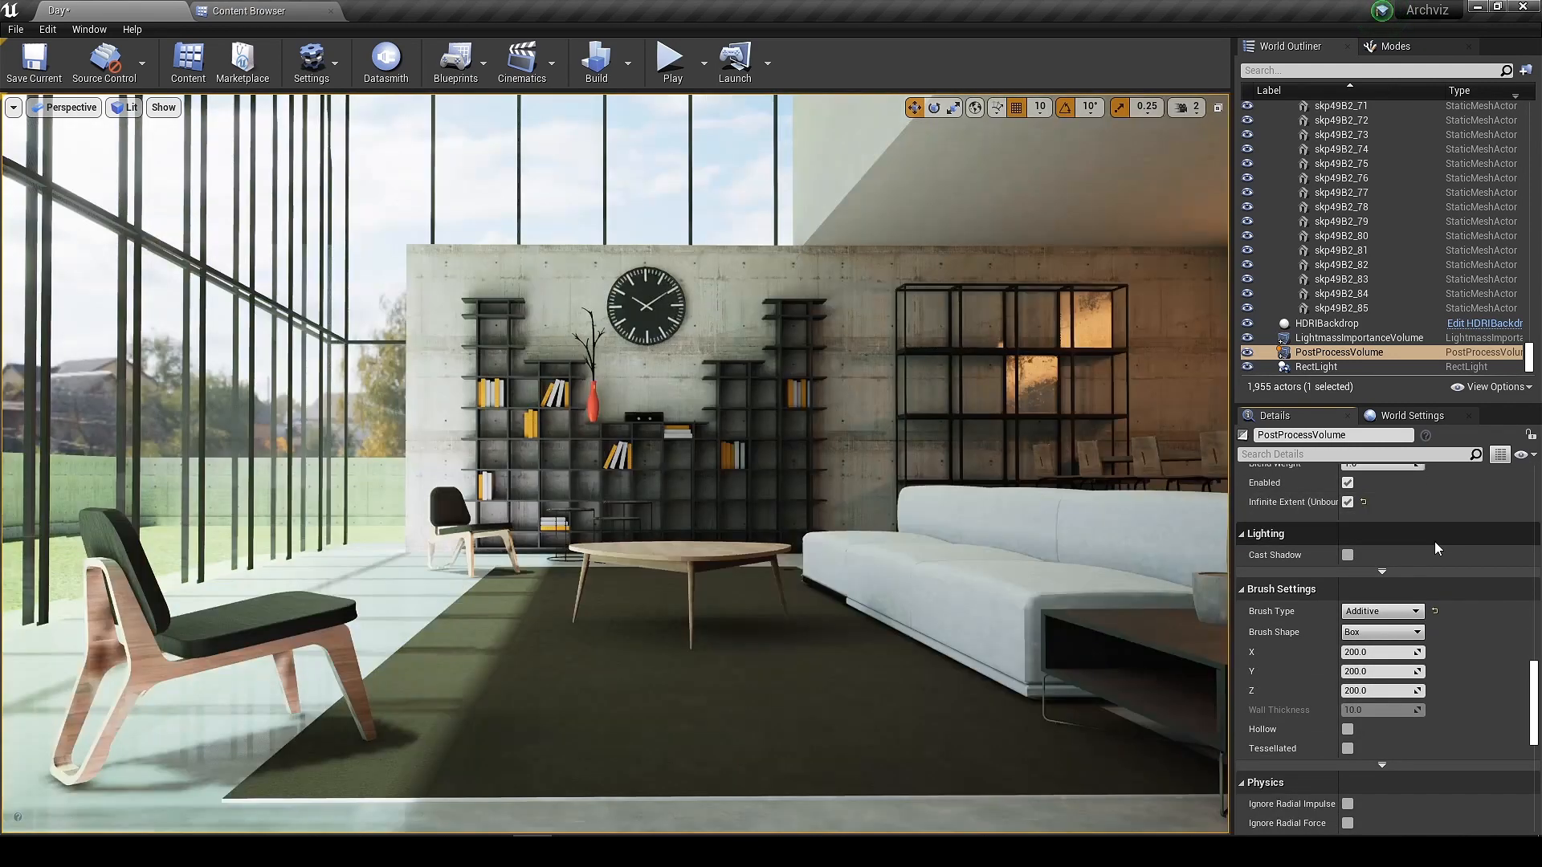
pyautogui.scroll(-3)
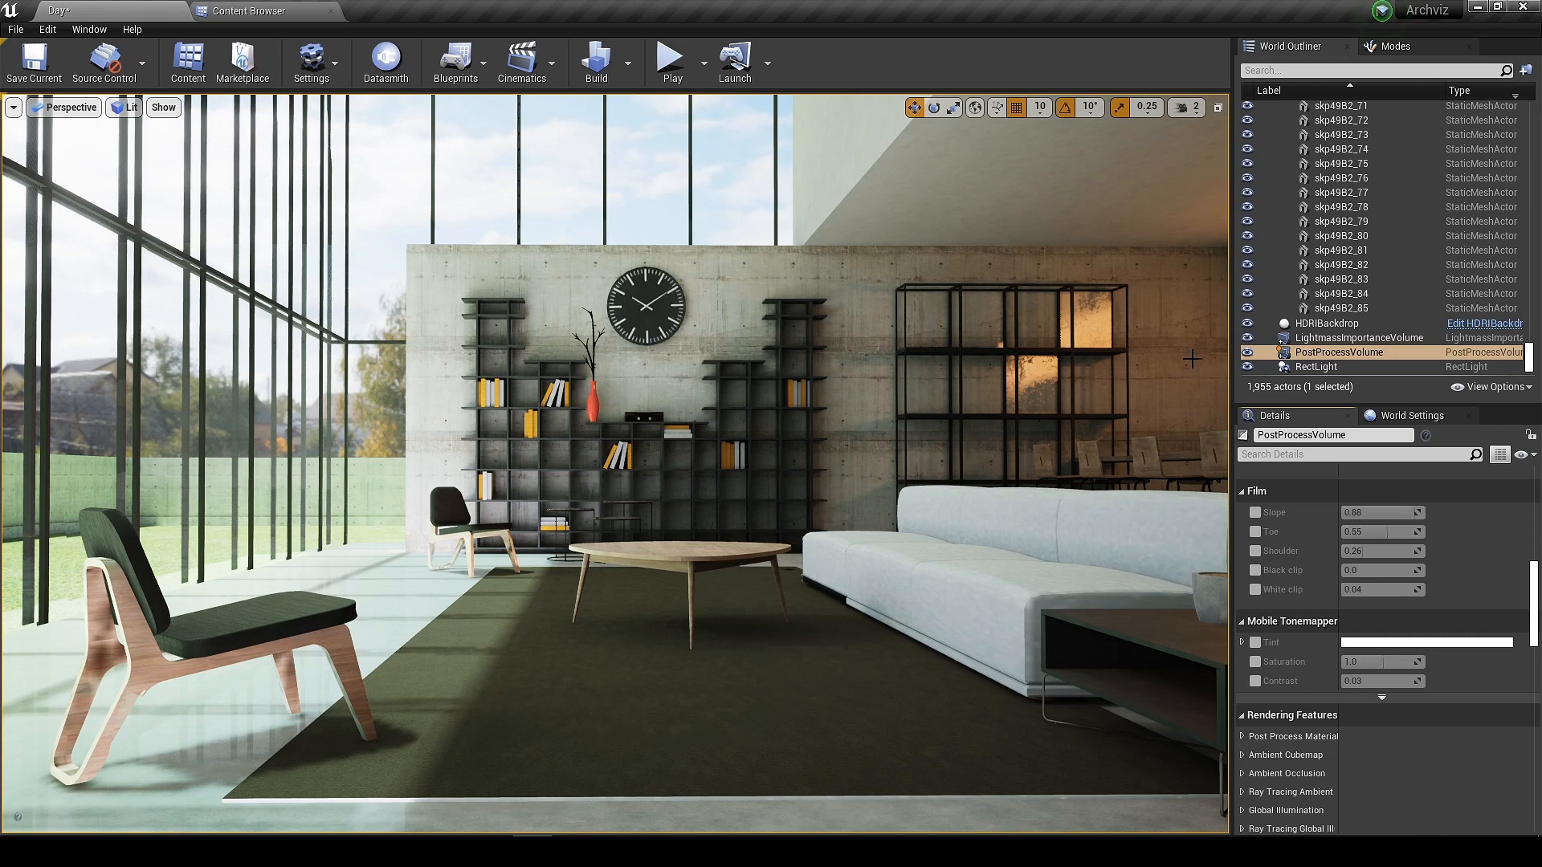
pyautogui.click(1313, 366)
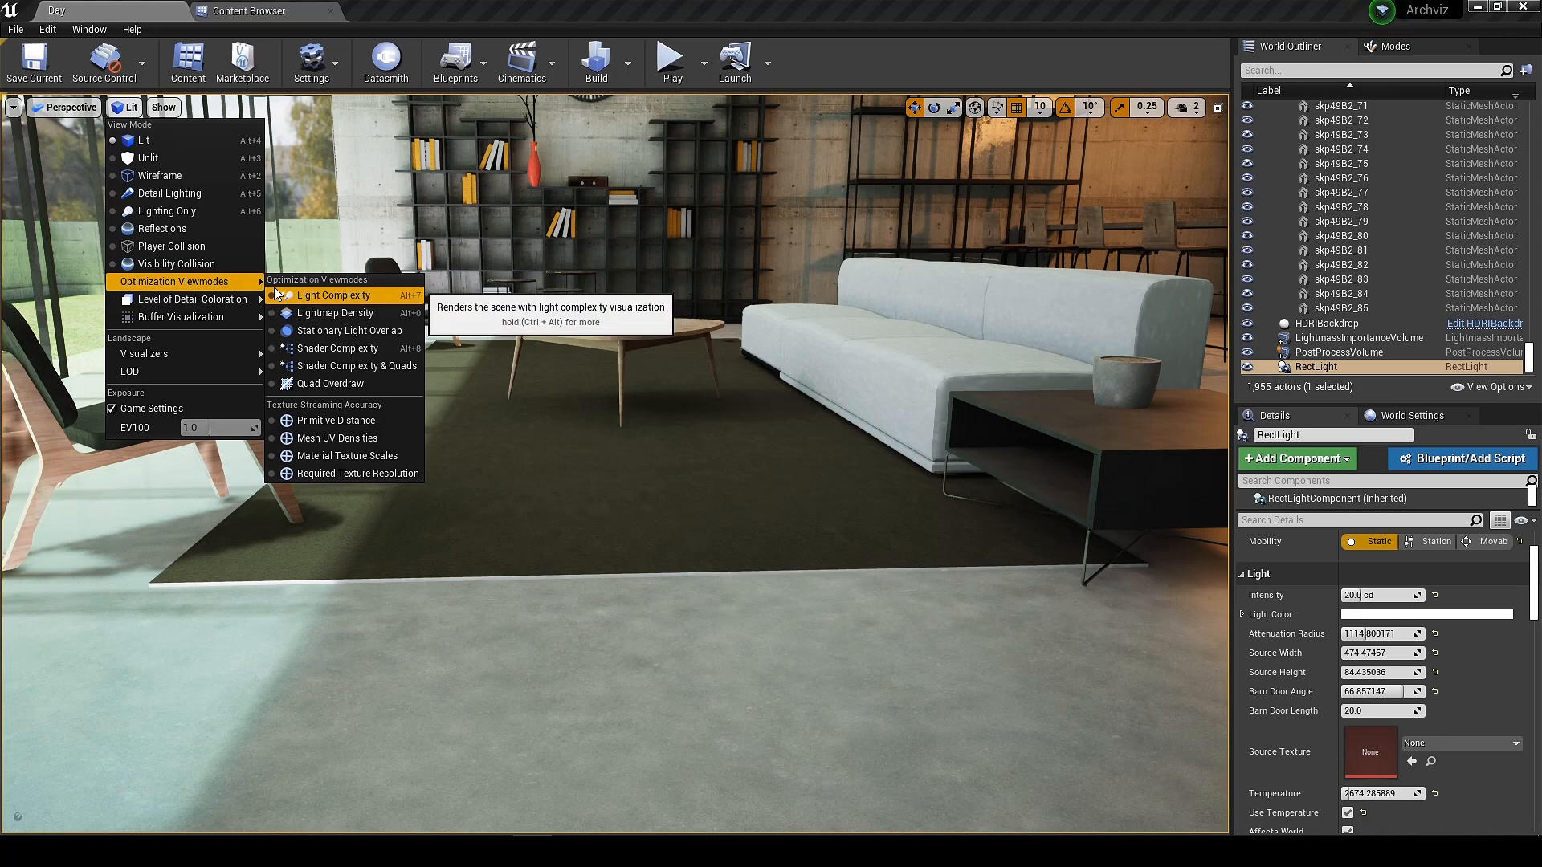
# Show Lightmap Density view and override the floor mesh lightmap resolution to 1024.
pyautogui.click(335, 313)
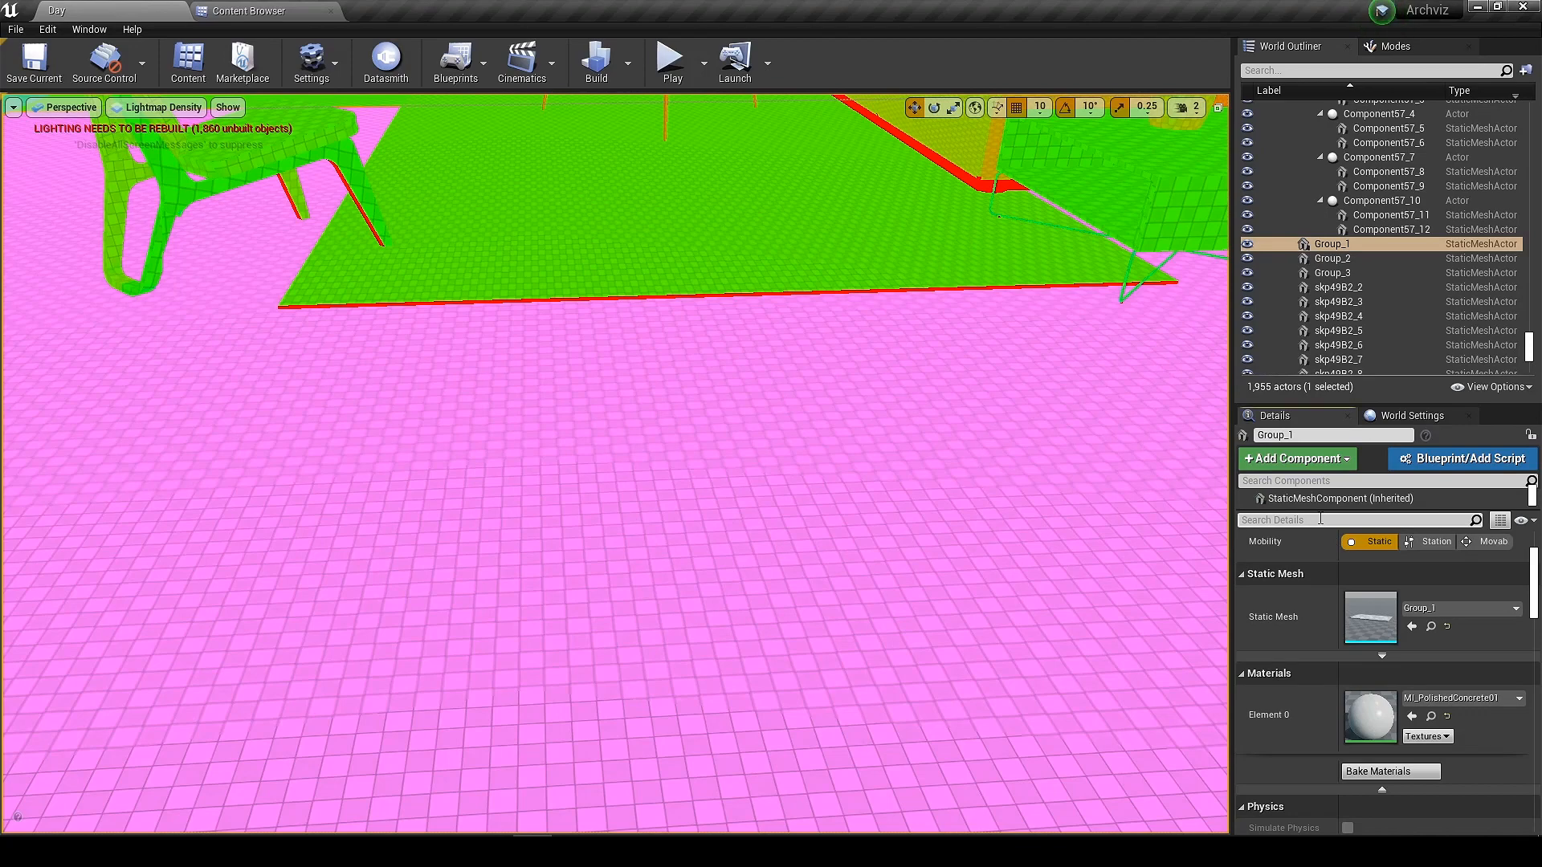
pyautogui.write('lightma')
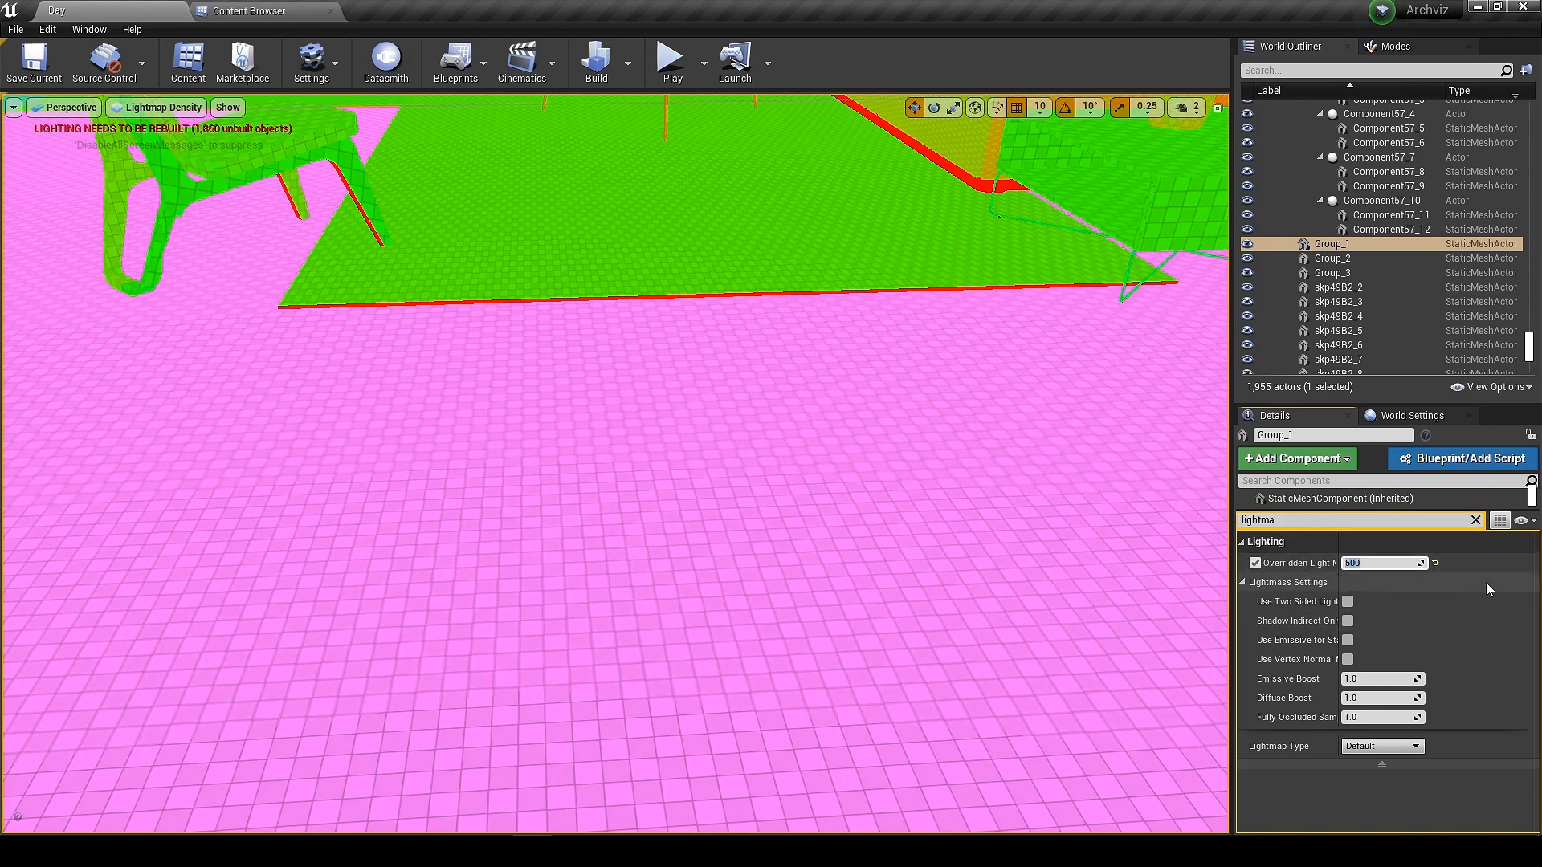
pyautogui.write('1024')
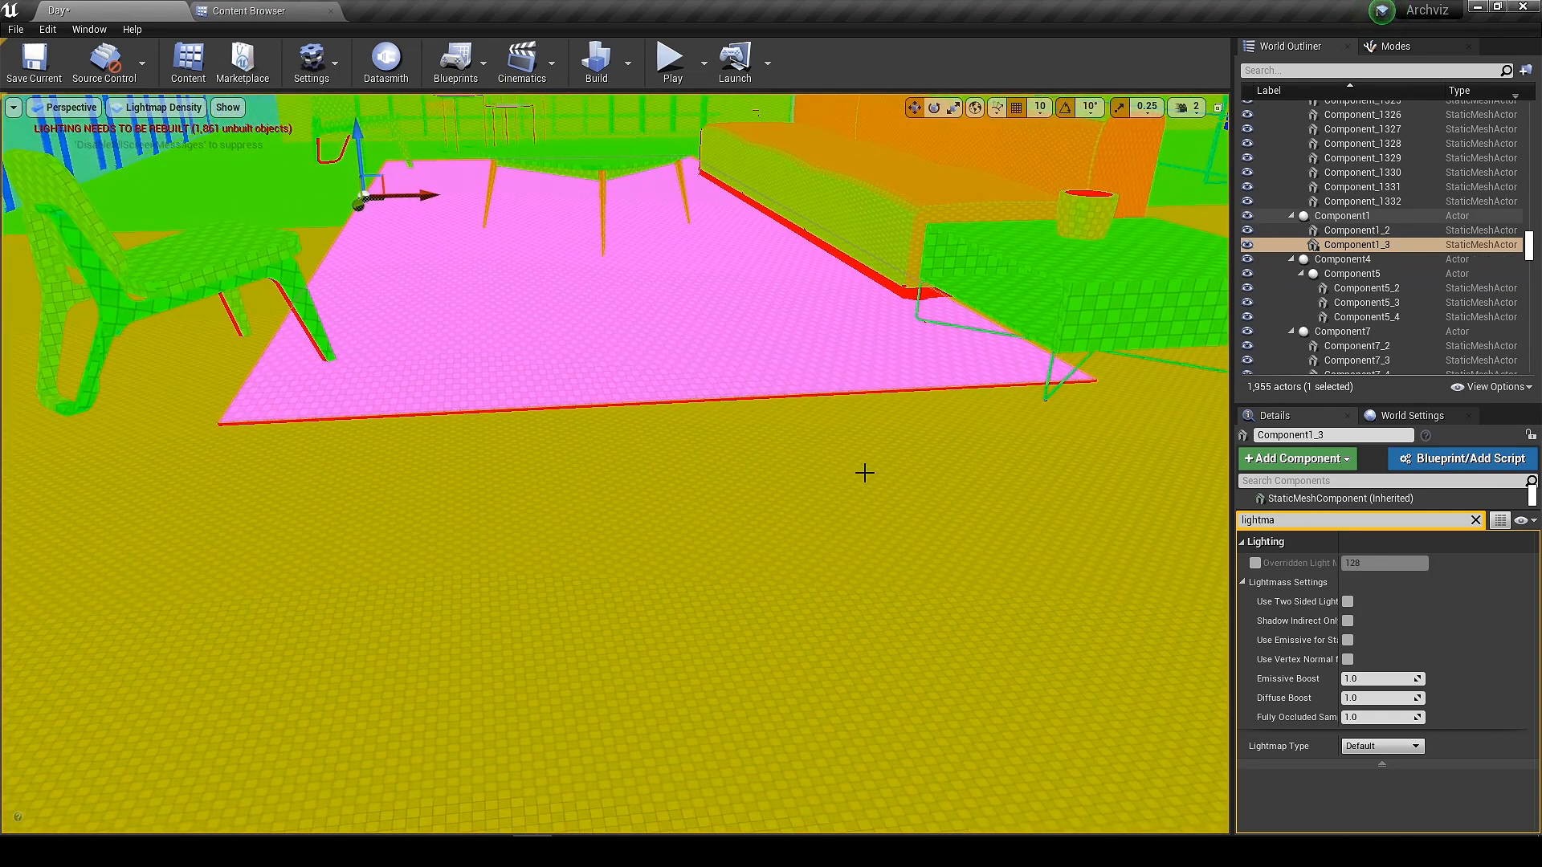
# Override the wall and shelving mesh lightmap resolutions to 500, then add a planar reflection.
pyautogui.click(1255, 562)
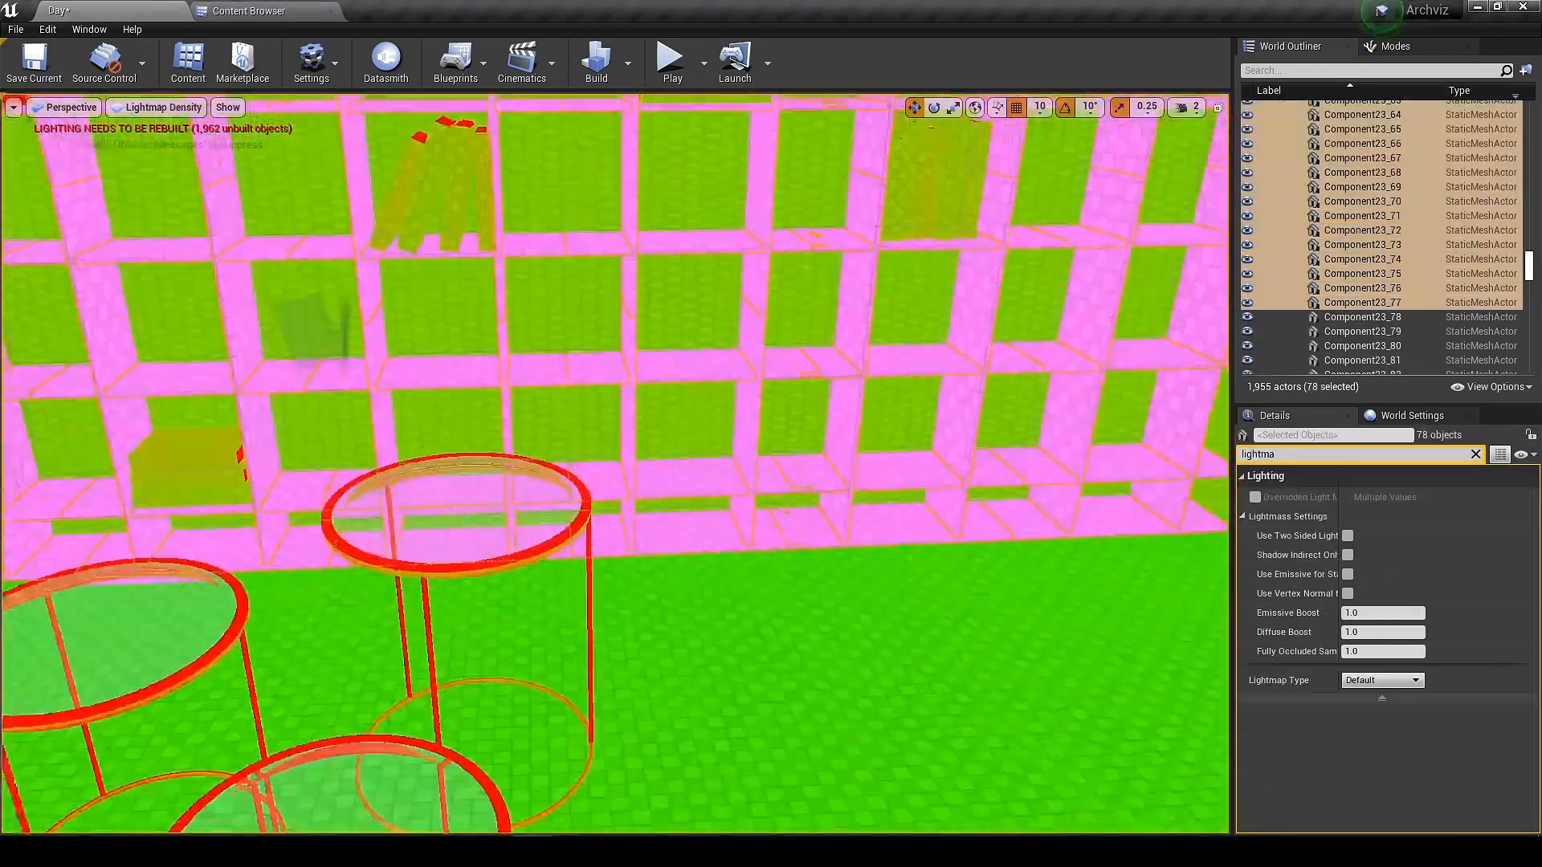
pyautogui.click(1254, 496)
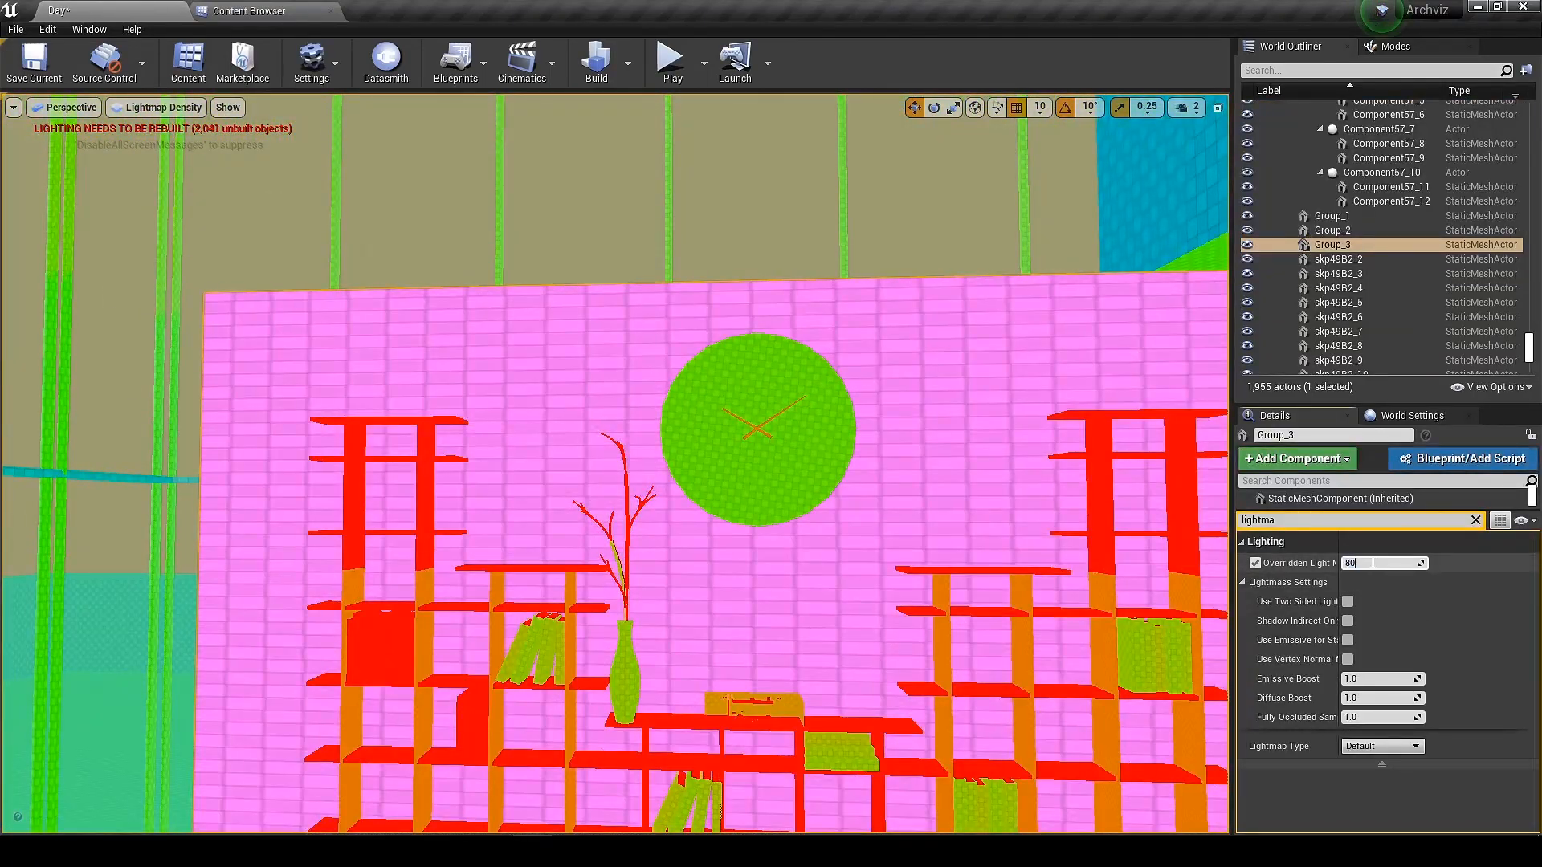
pyautogui.write('500')
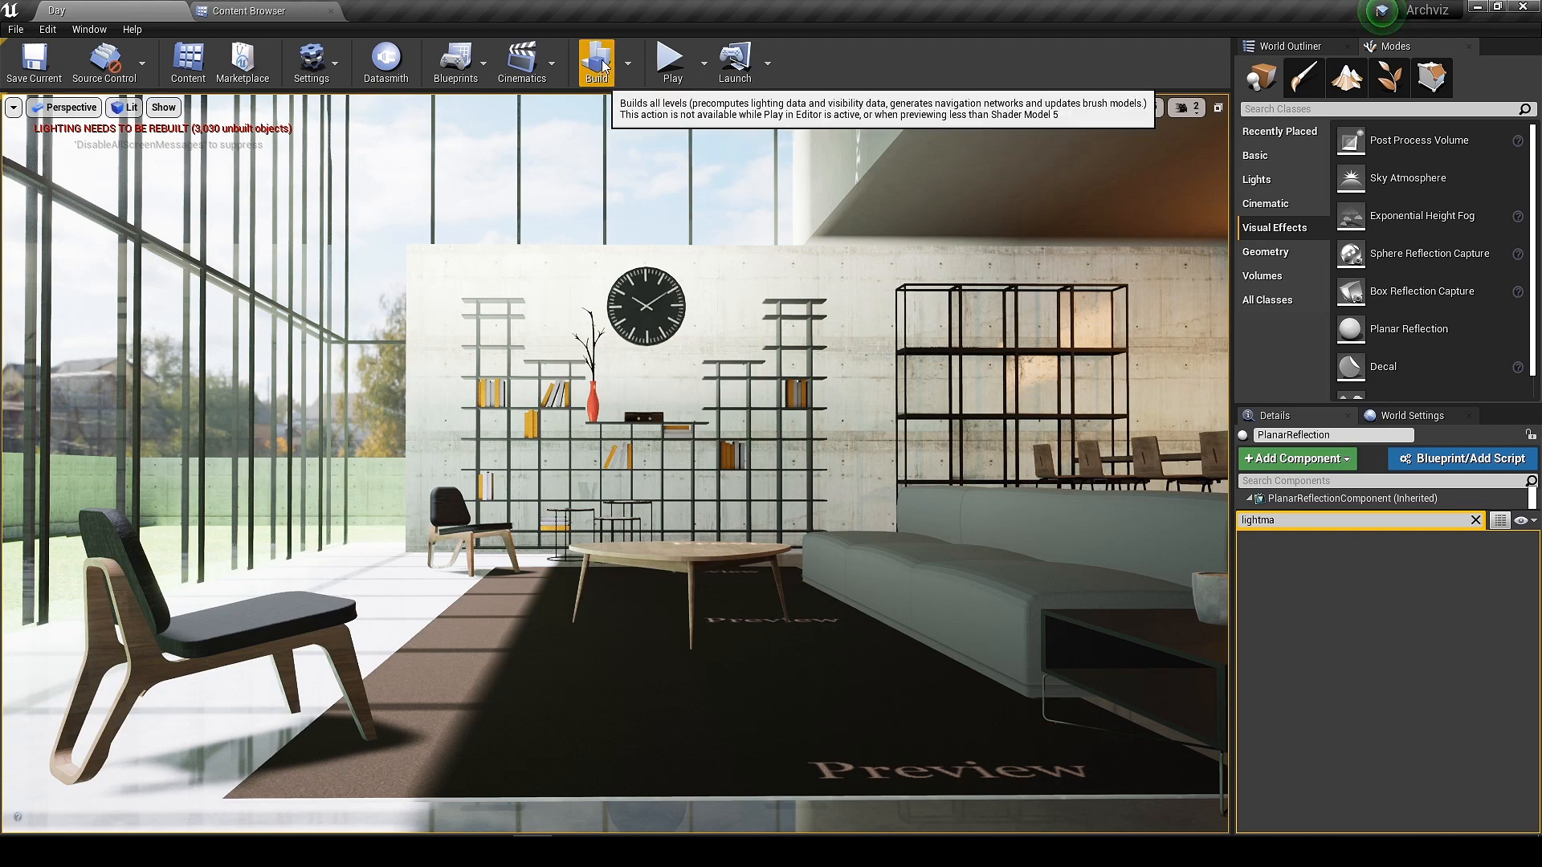
# Rebuild lighting and play the CineCameraActor sequence preview in the viewport.
pyautogui.click(594, 63)
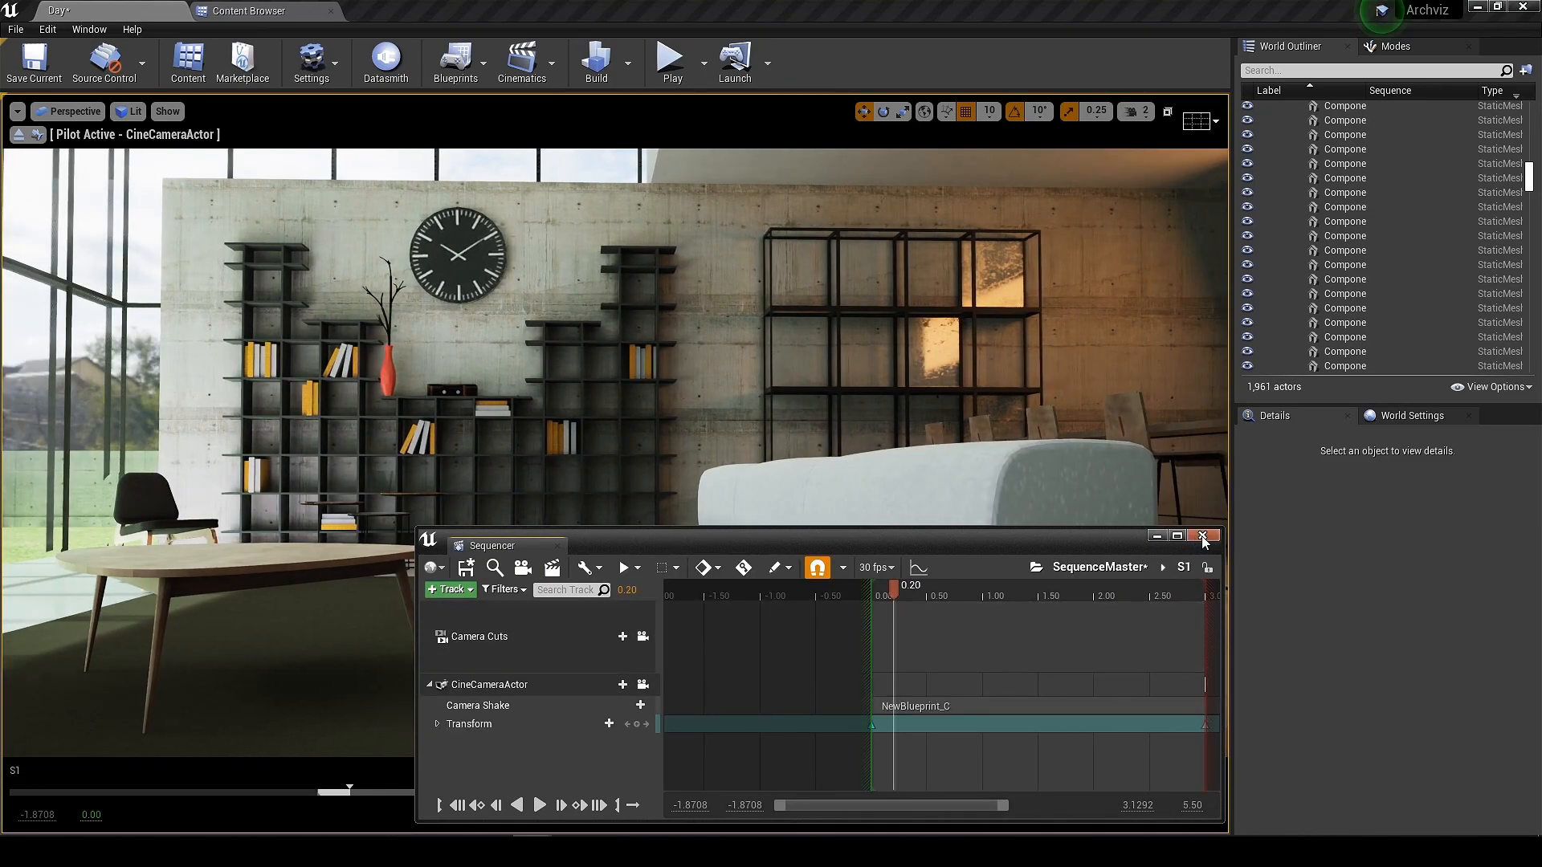
pyautogui.click(1203, 536)
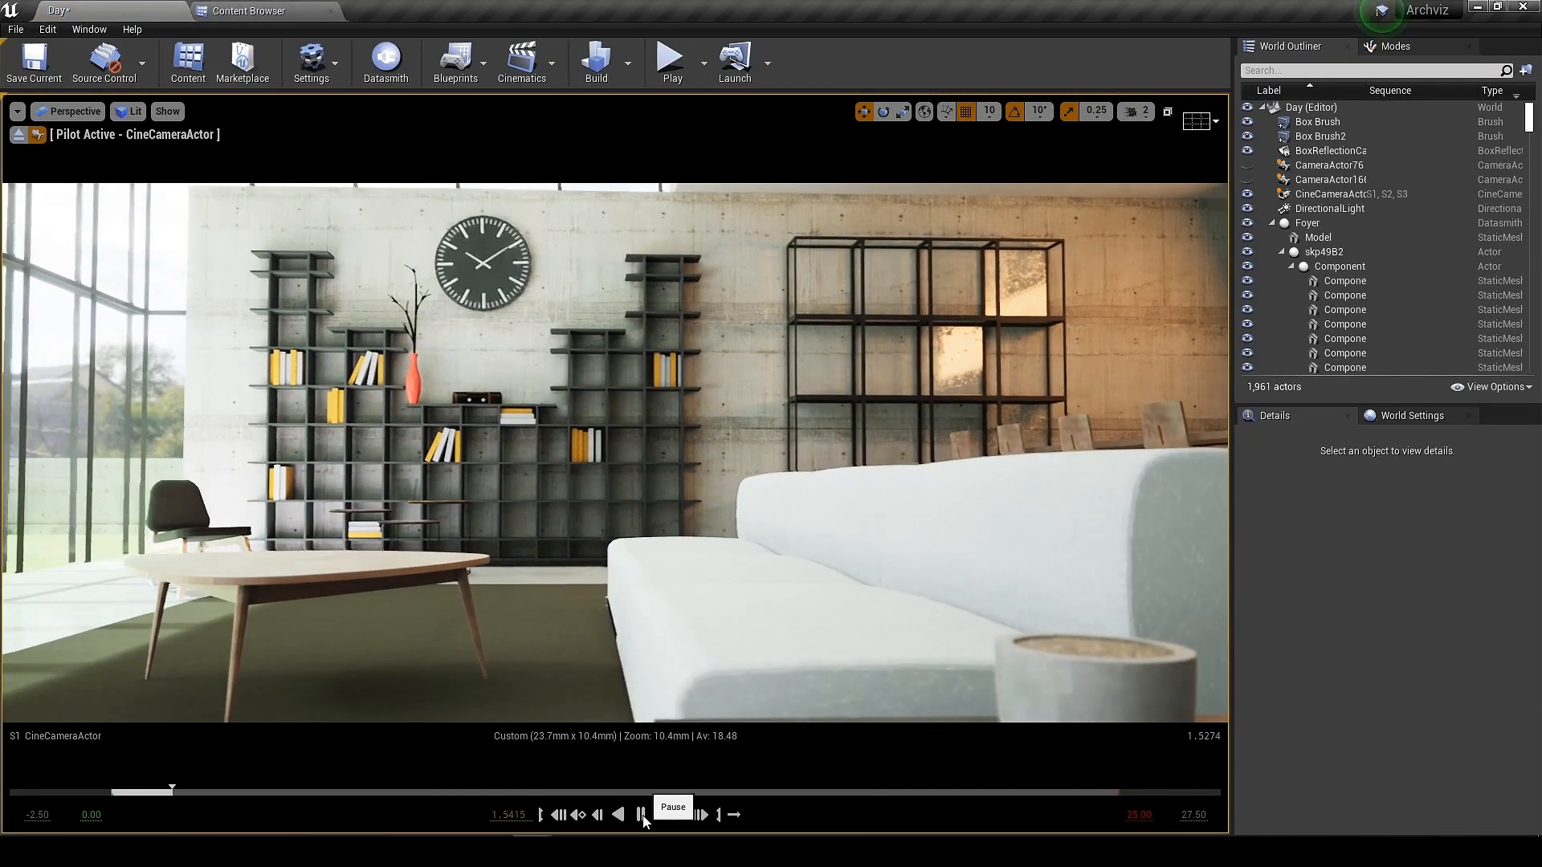